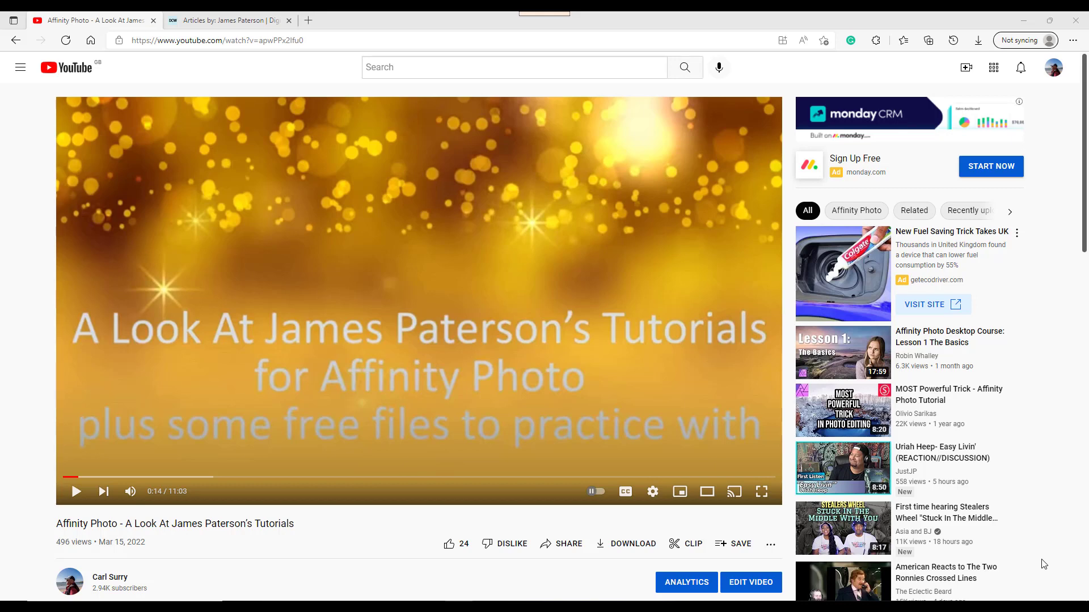
mouse_move(1015, 551)
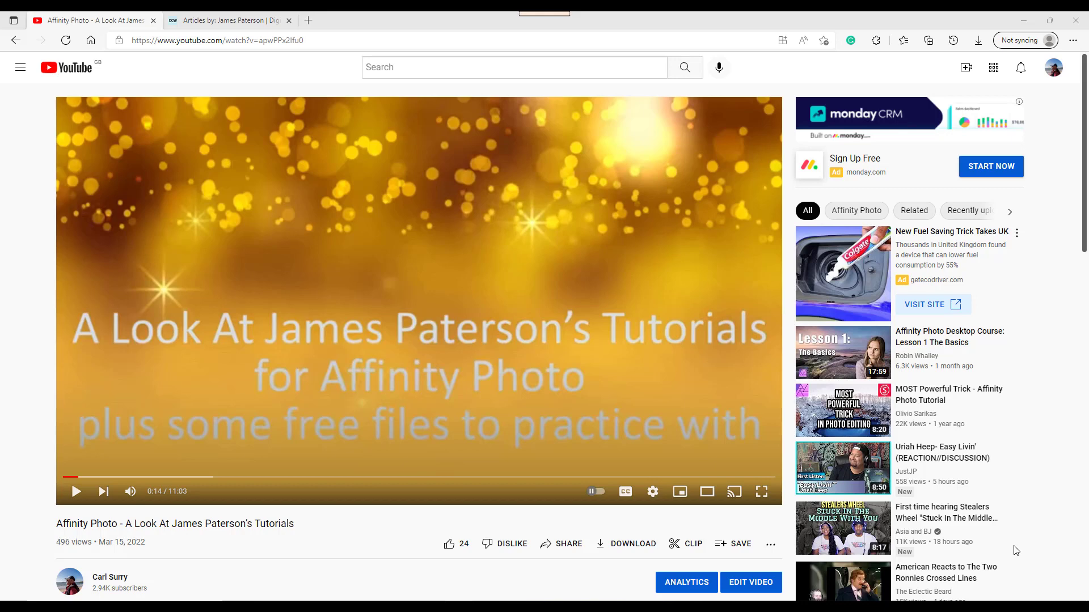
mouse_move(485, 353)
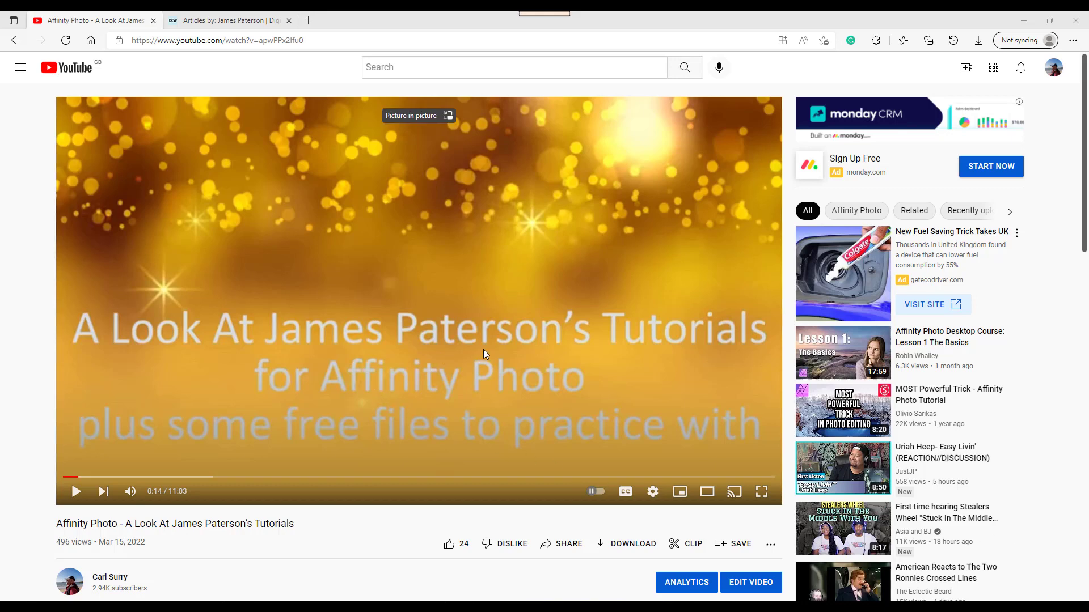
mouse_move(331, 555)
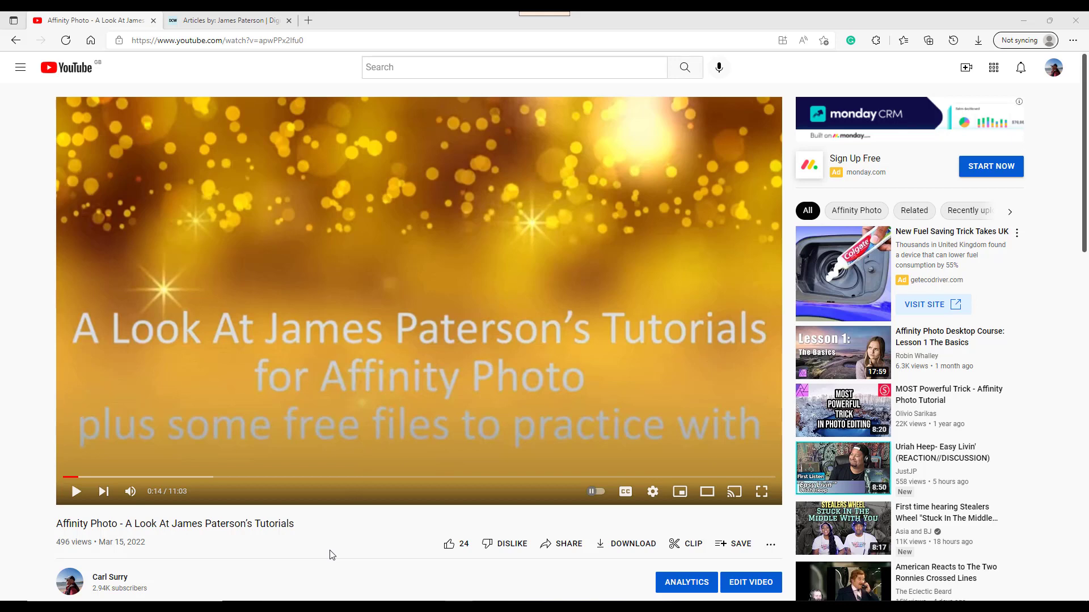
mouse_move(311, 554)
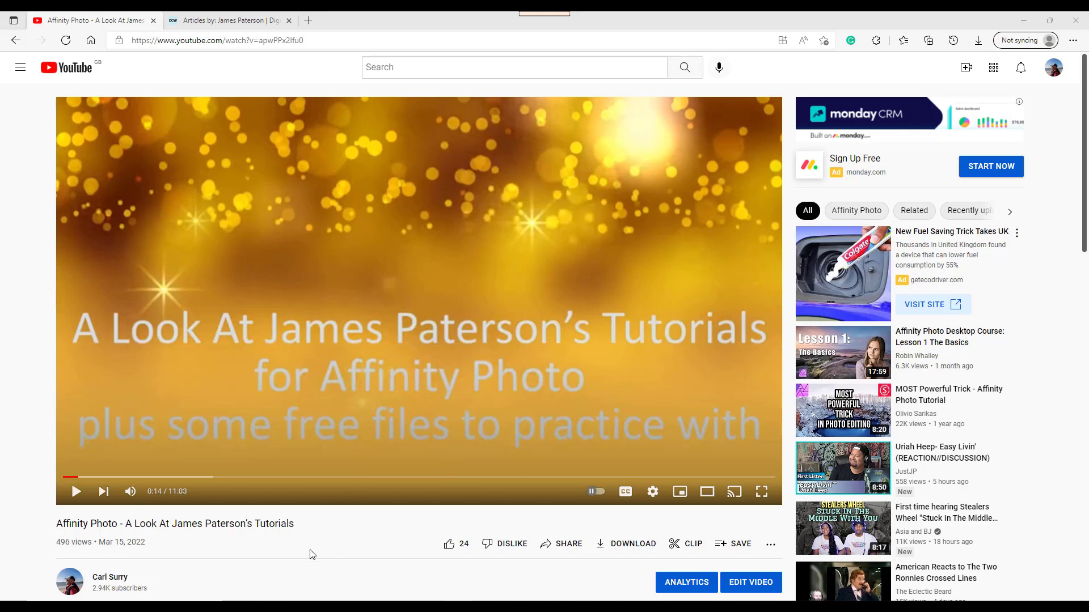
mouse_move(321, 551)
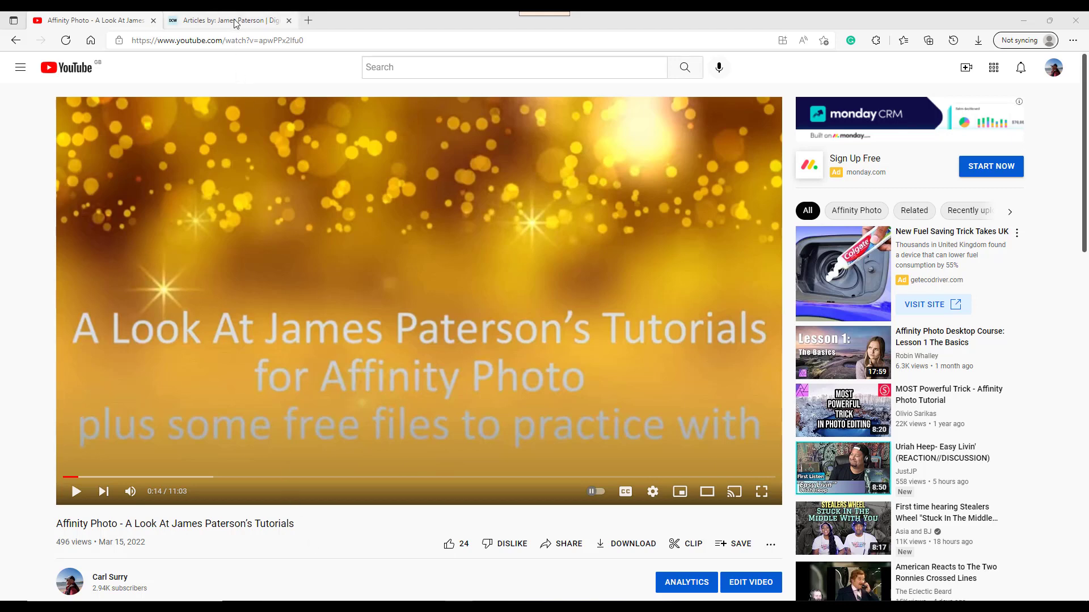
Step: Switch to James Paterson's author page and scroll down to his tutorial article list
click(230, 19)
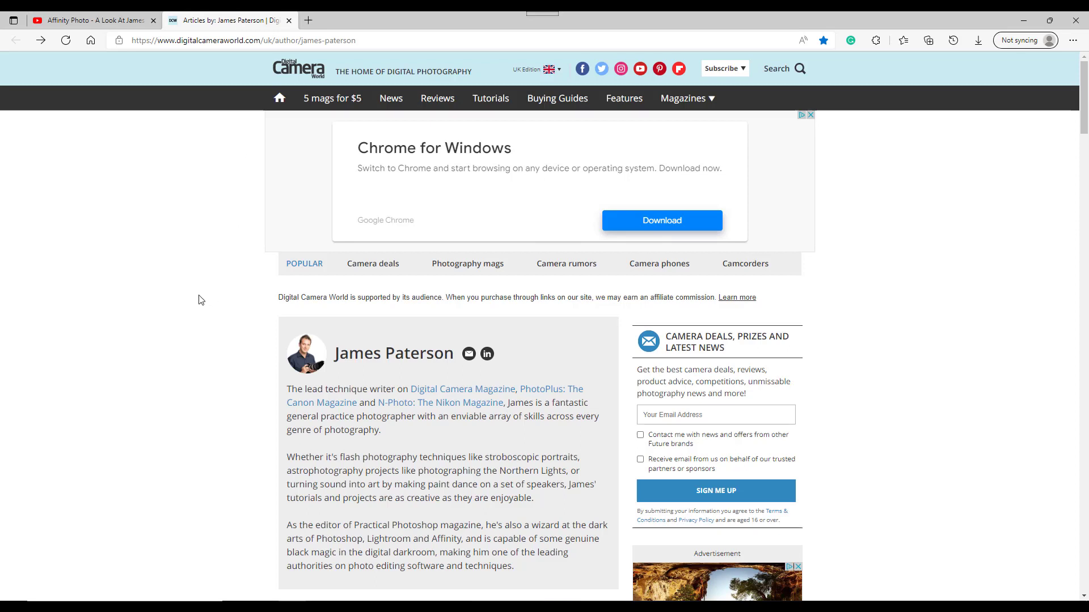
mouse_move(304, 98)
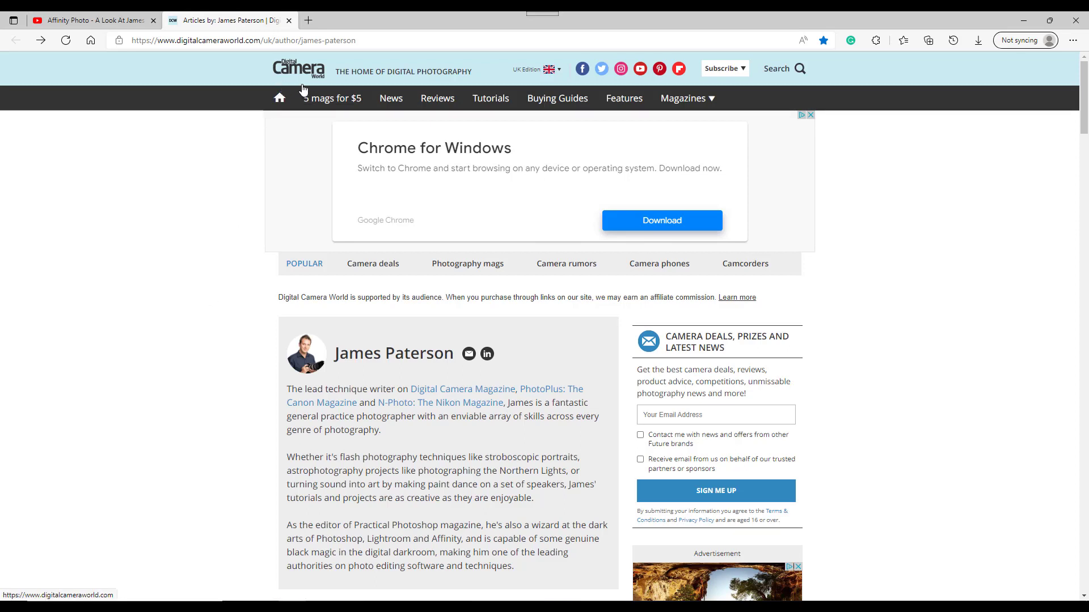
mouse_move(69, 380)
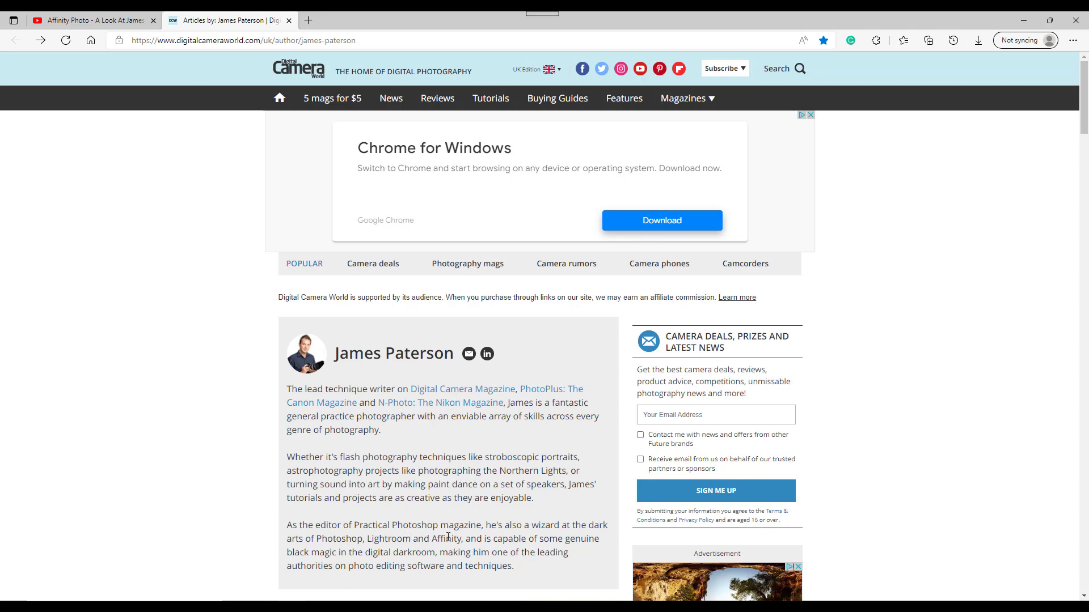
mouse_move(355, 513)
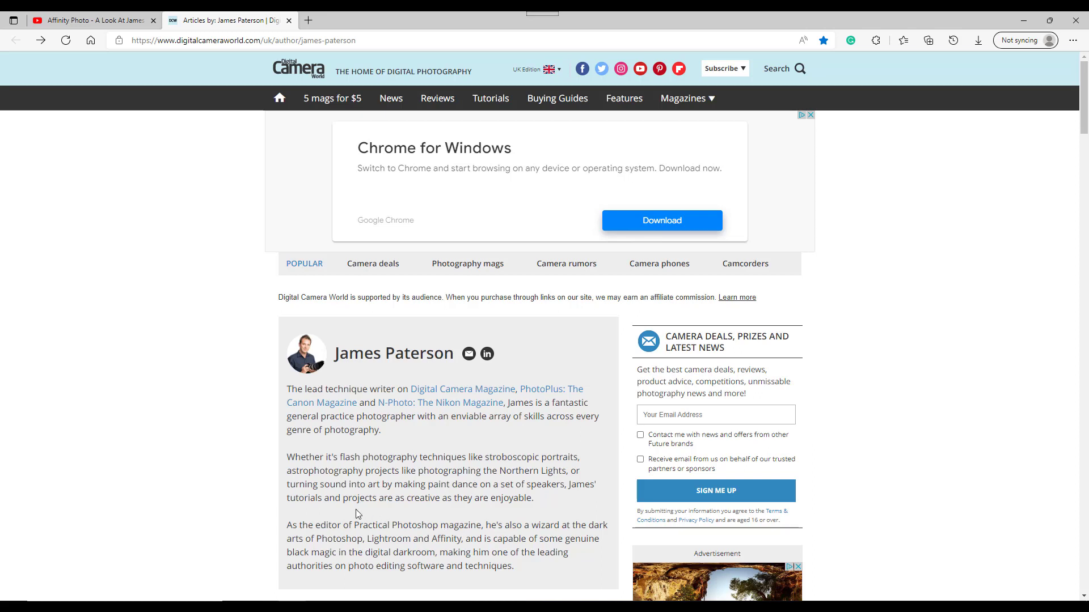
mouse_move(315, 390)
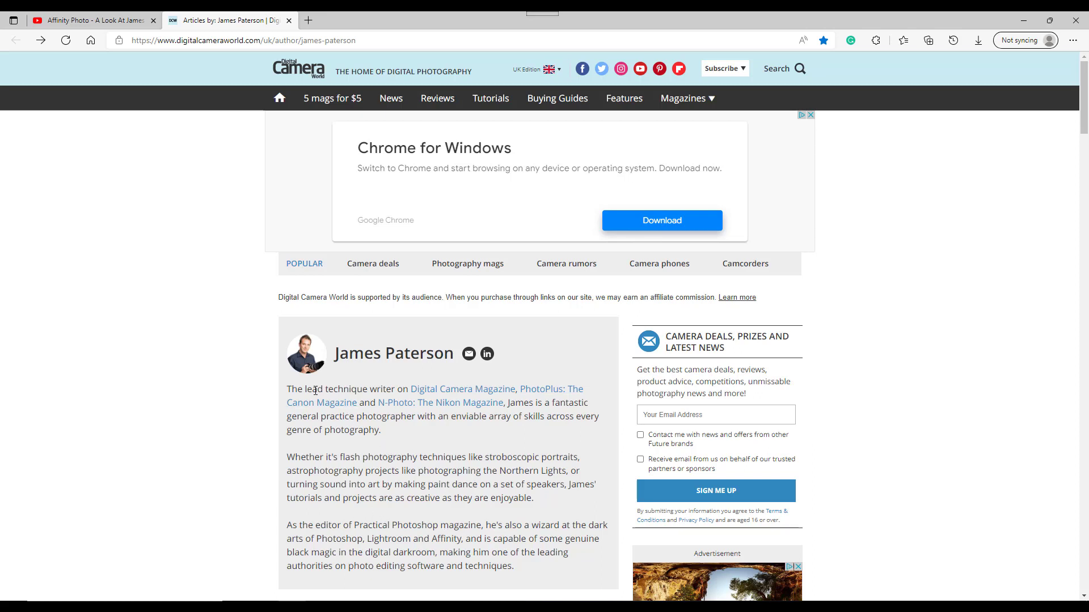
mouse_move(321, 402)
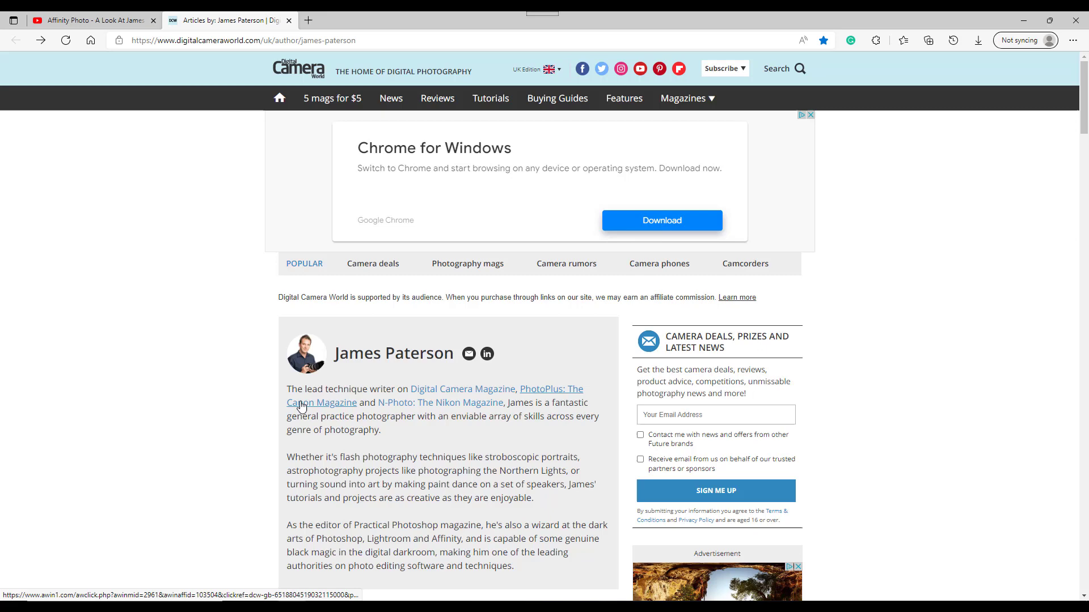
mouse_move(218, 422)
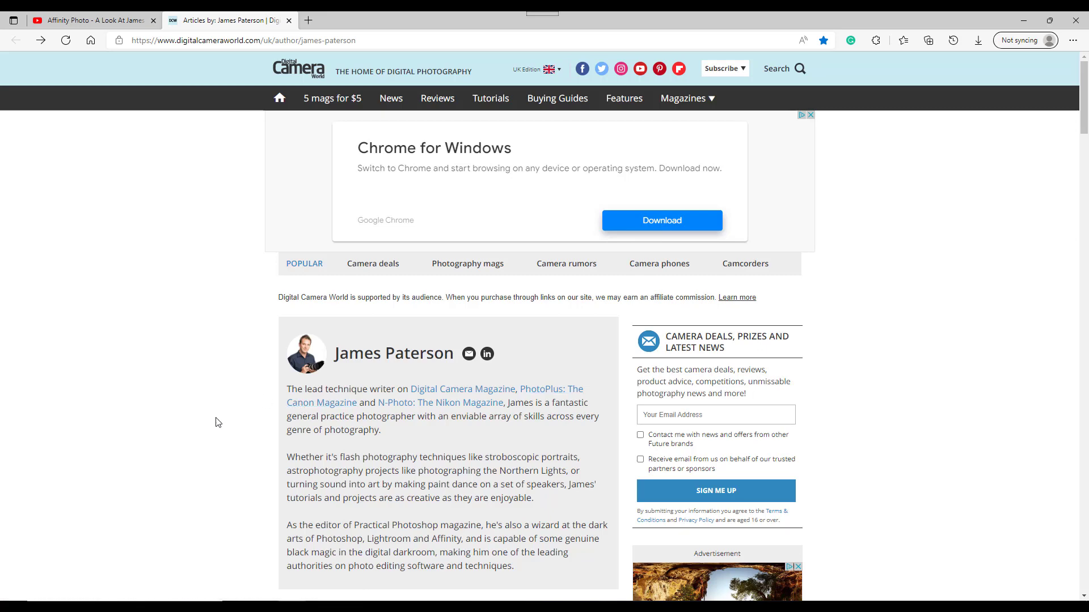
scroll(down, 3)
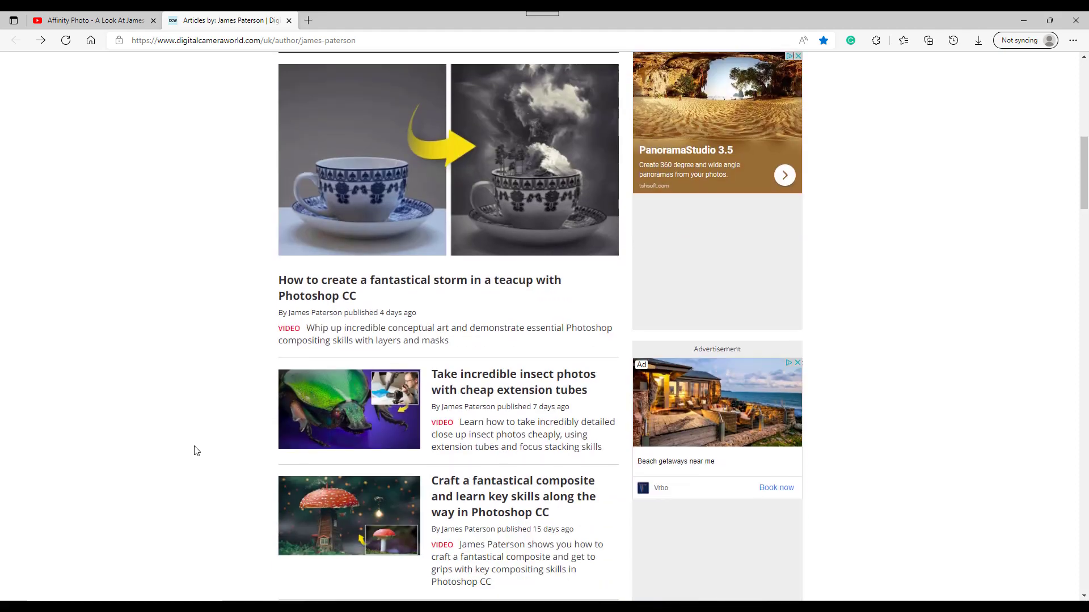
scroll(down, 3)
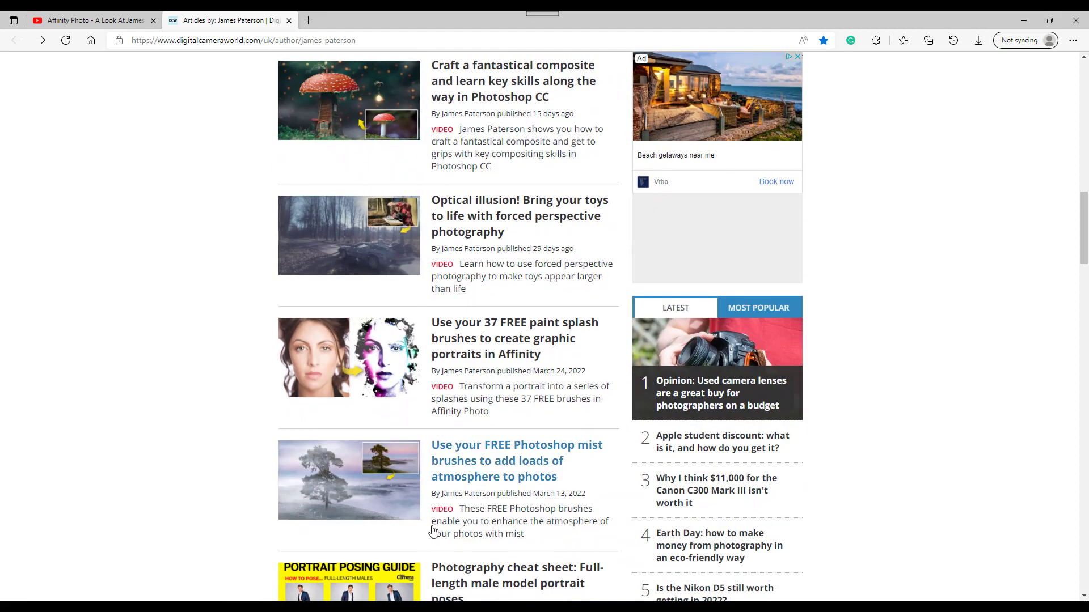
mouse_move(493, 365)
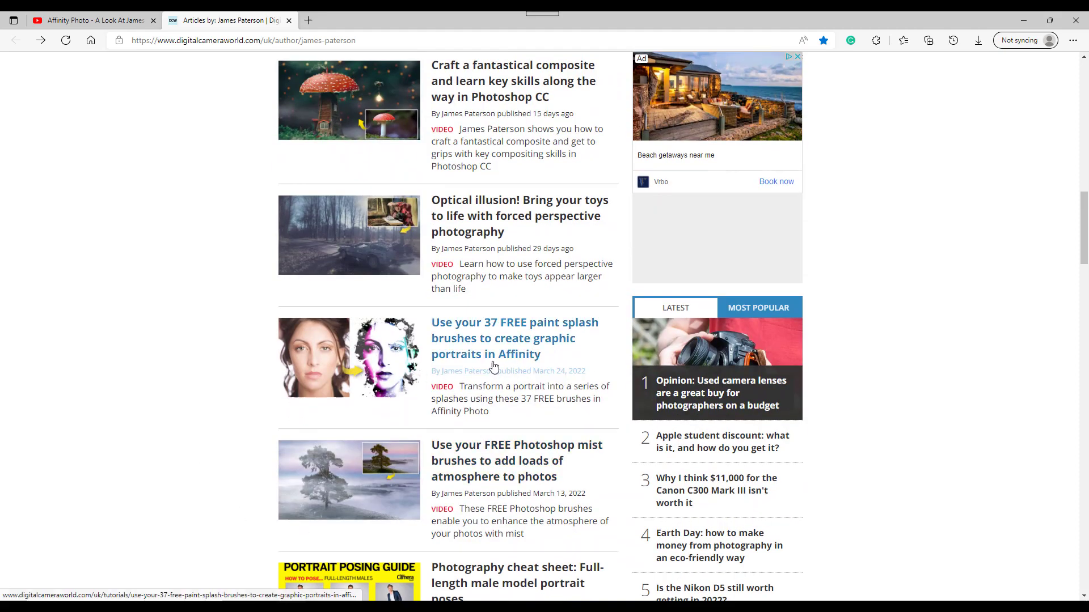
mouse_move(503, 346)
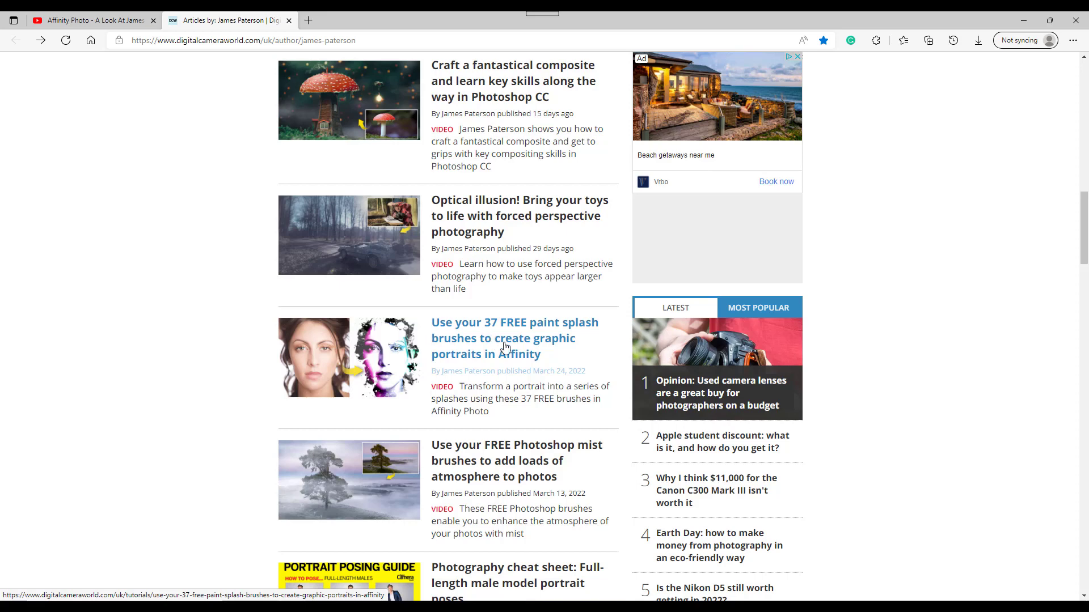
mouse_move(482, 366)
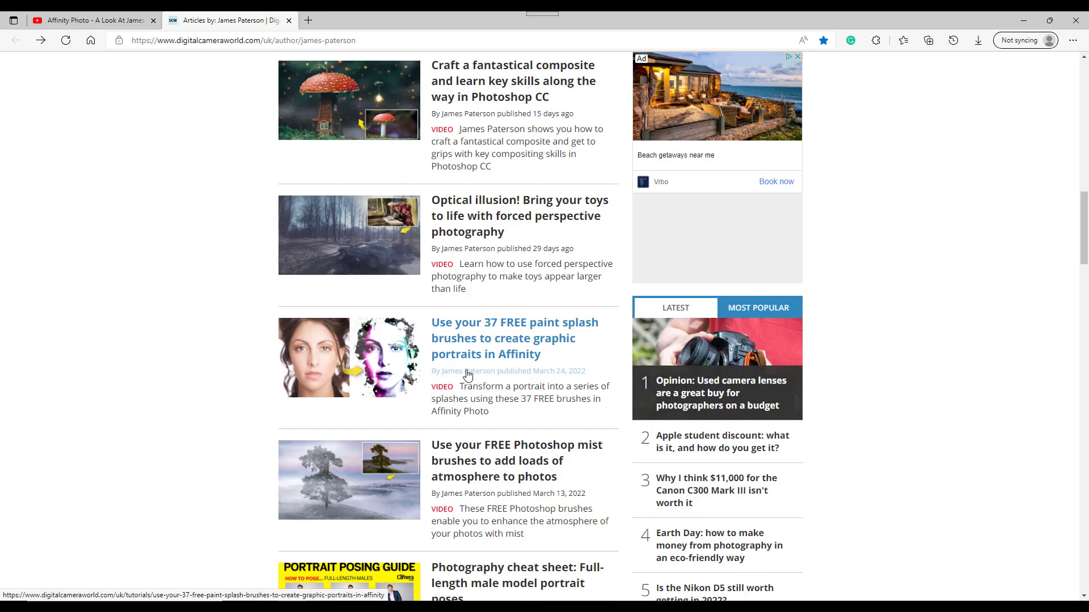
mouse_move(377, 349)
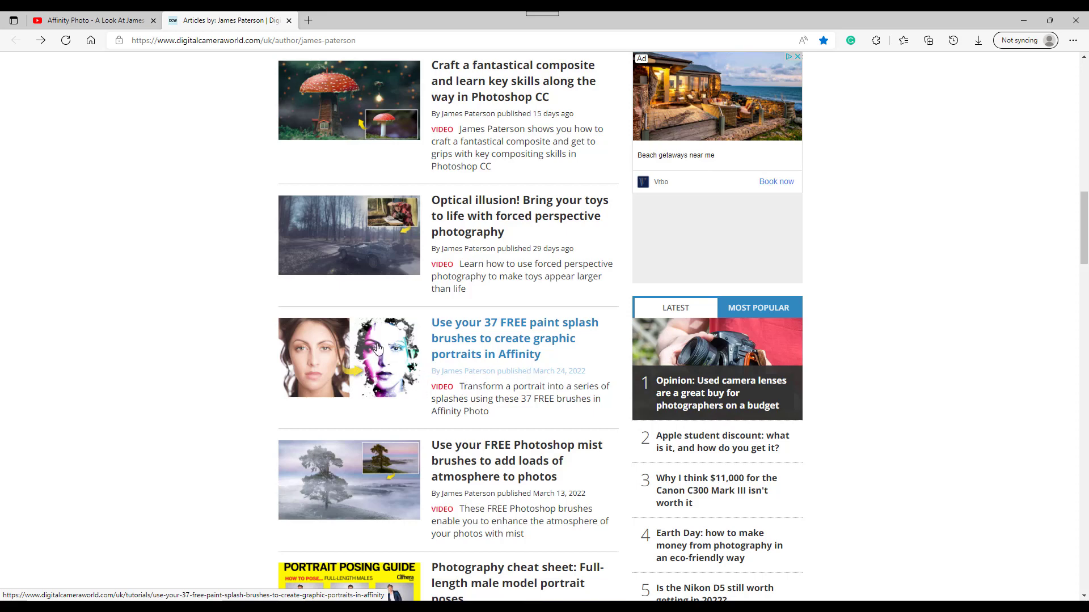
mouse_move(402, 383)
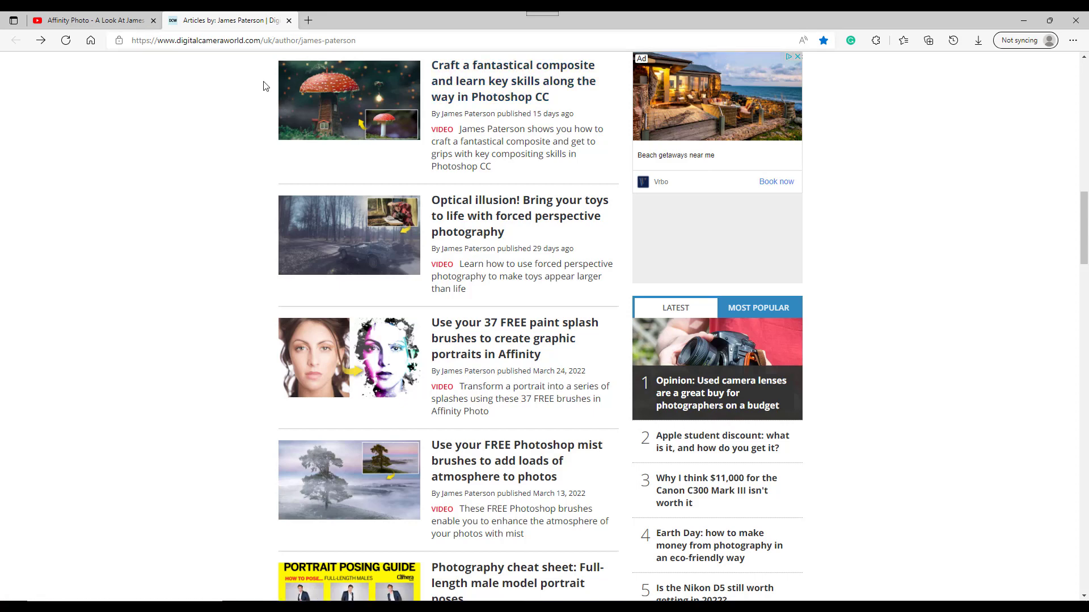
mouse_move(375, 363)
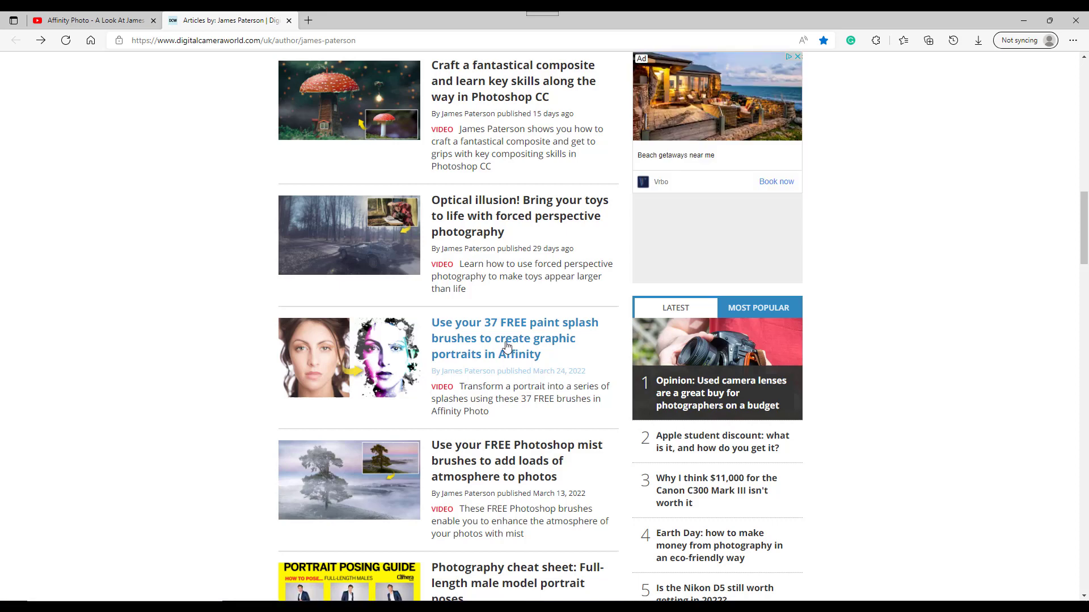
Step: Open the 37 free paint splash brushes tutorial and scroll to its project files download paragraph
click(503, 338)
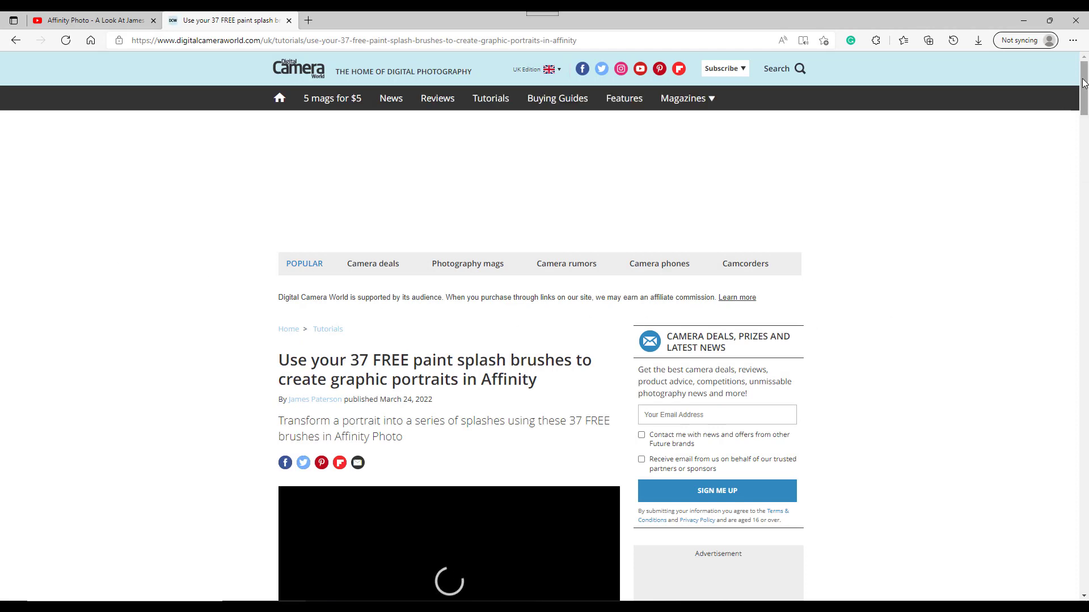
scroll(down, 3)
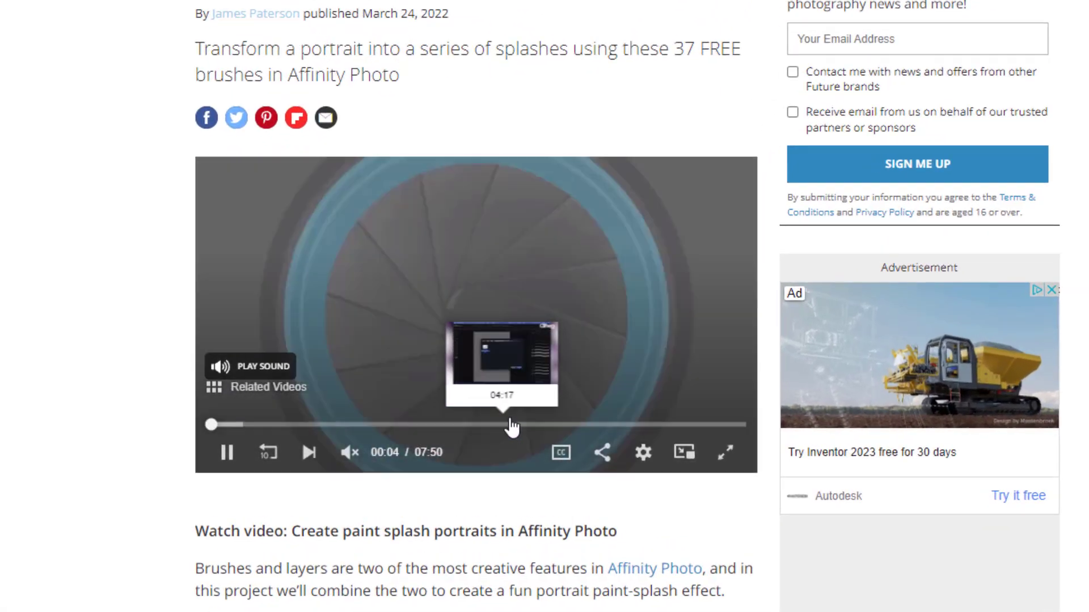
mouse_move(703, 424)
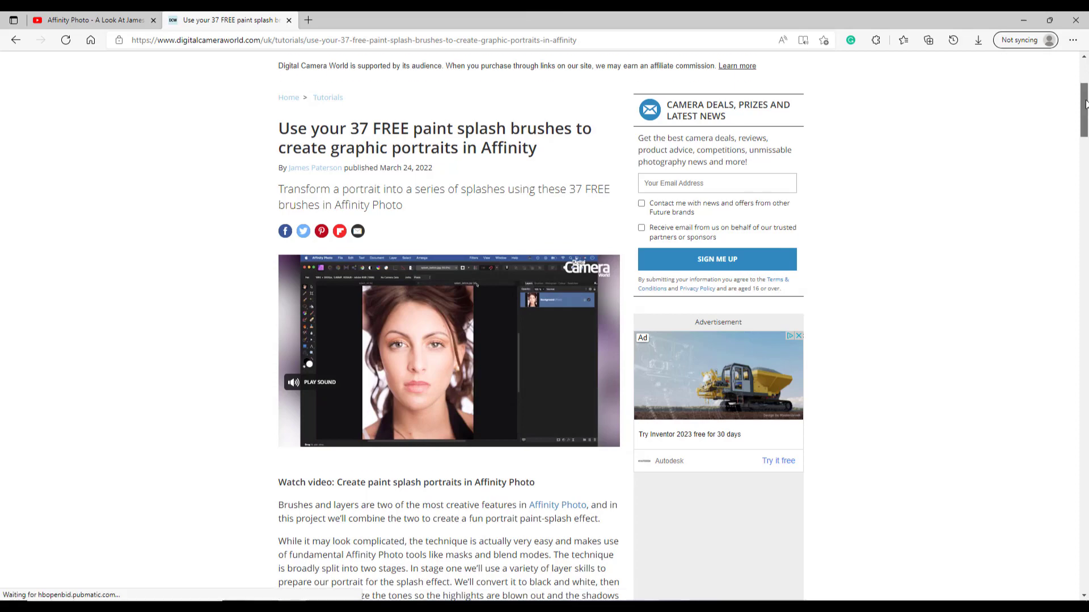
scroll(down, 3)
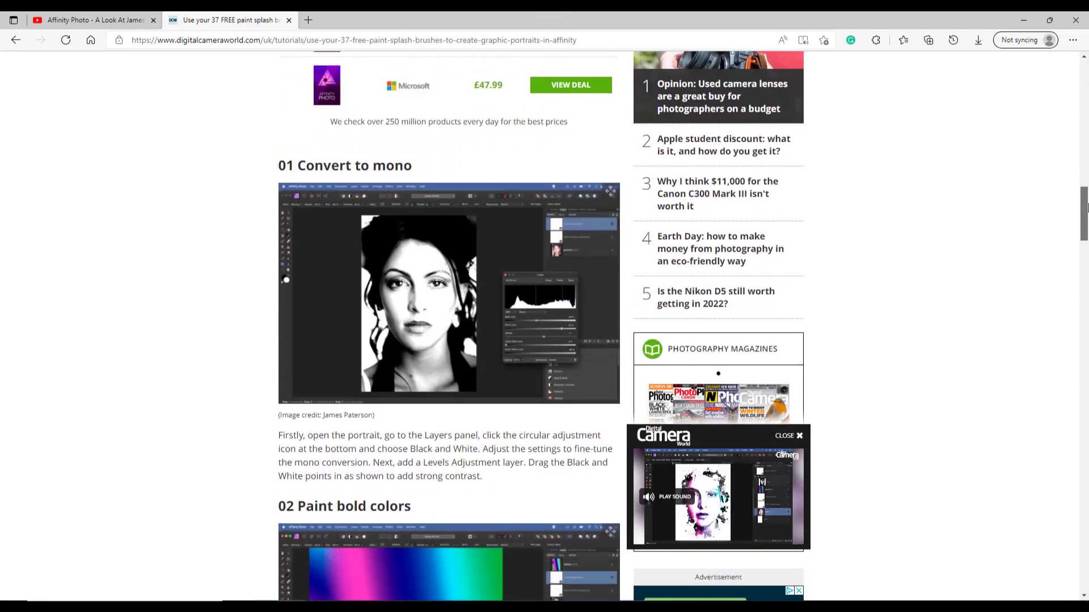
scroll(down, 3)
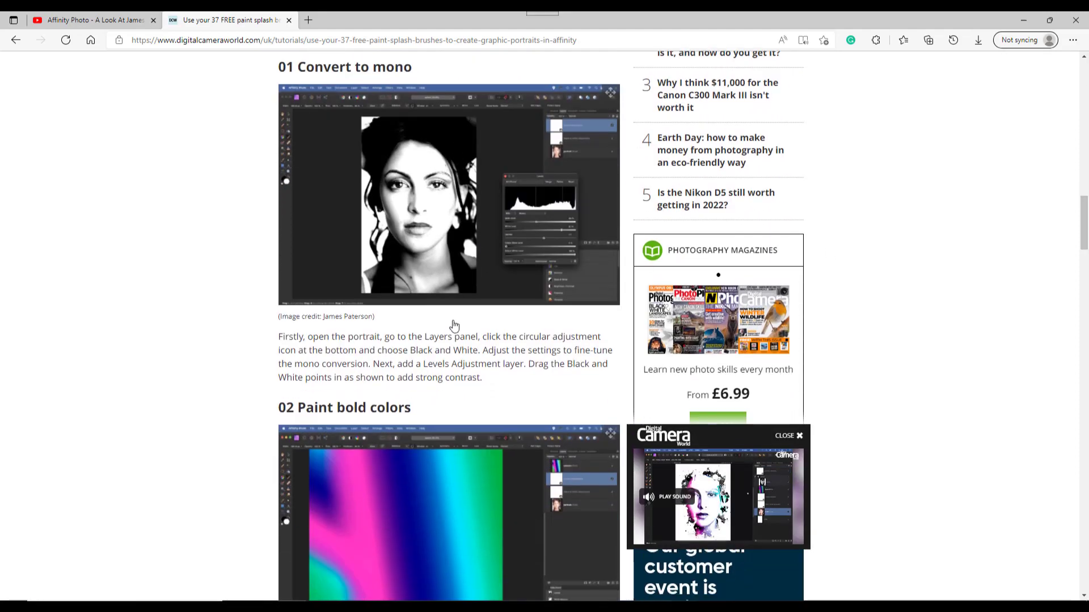
scroll(down, 3)
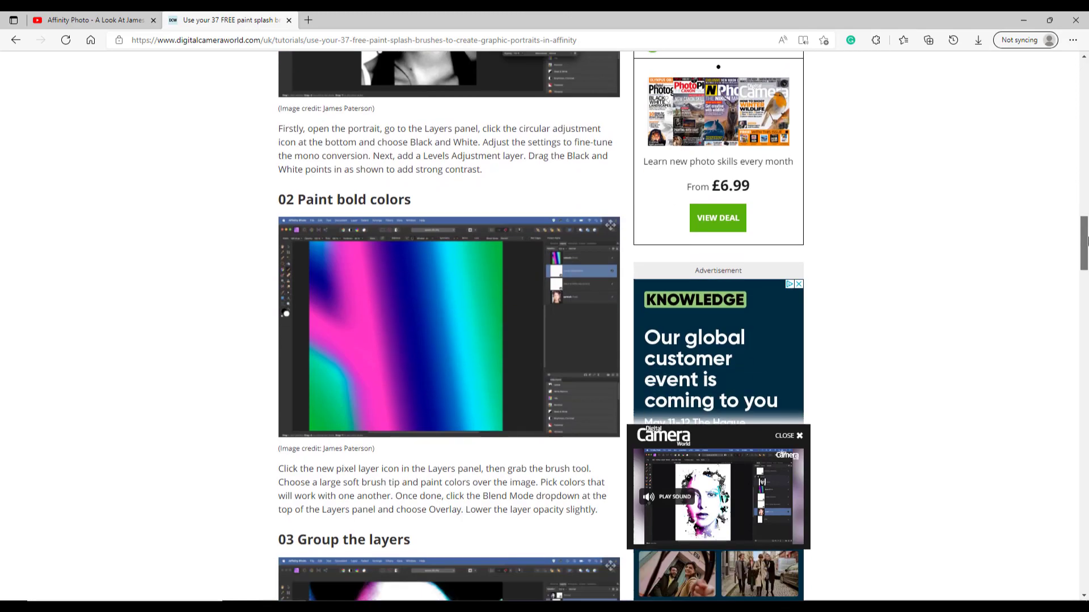
scroll(down, 3)
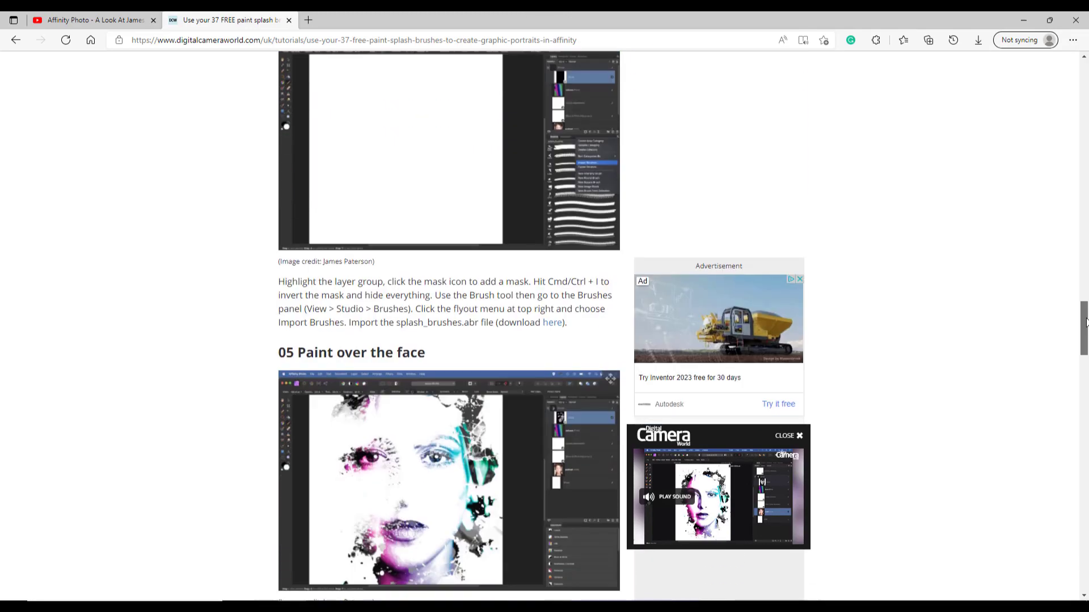
scroll(up, 3)
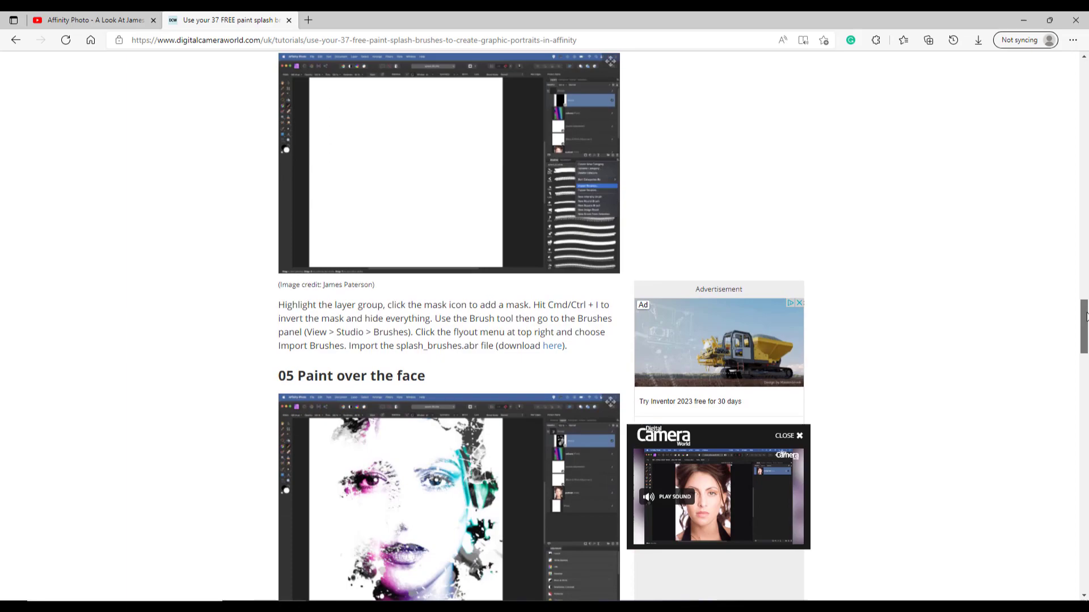
scroll(up, 3)
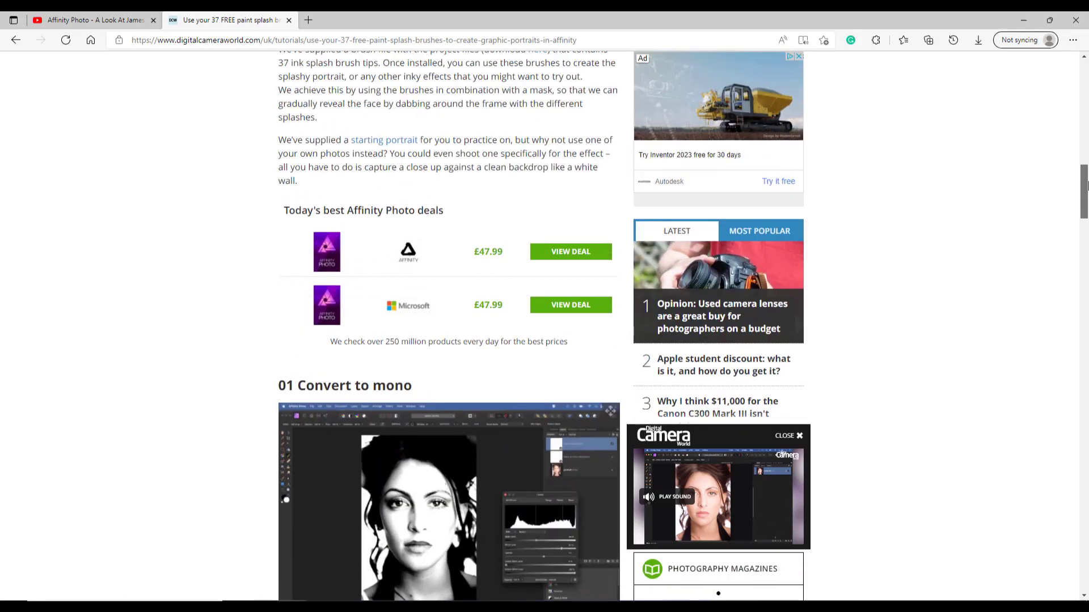
scroll(up, 3)
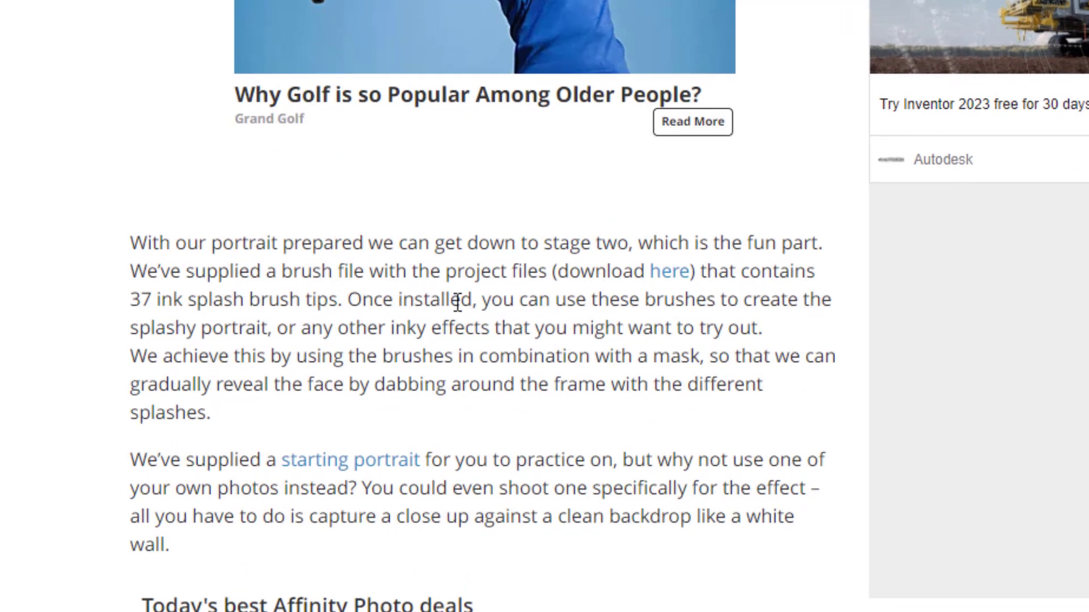
mouse_move(664, 294)
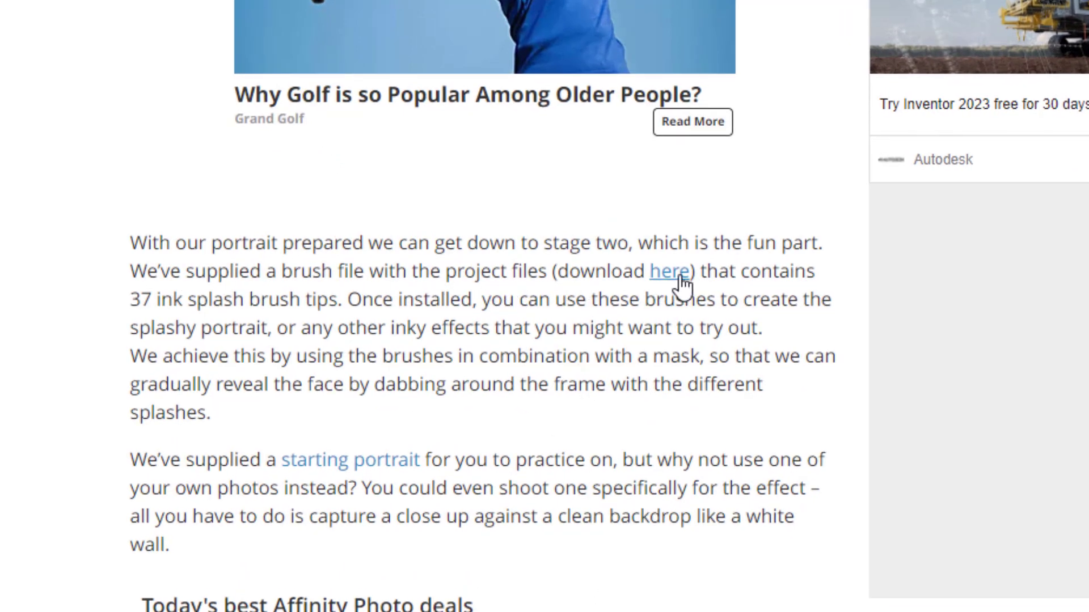
mouse_move(639, 380)
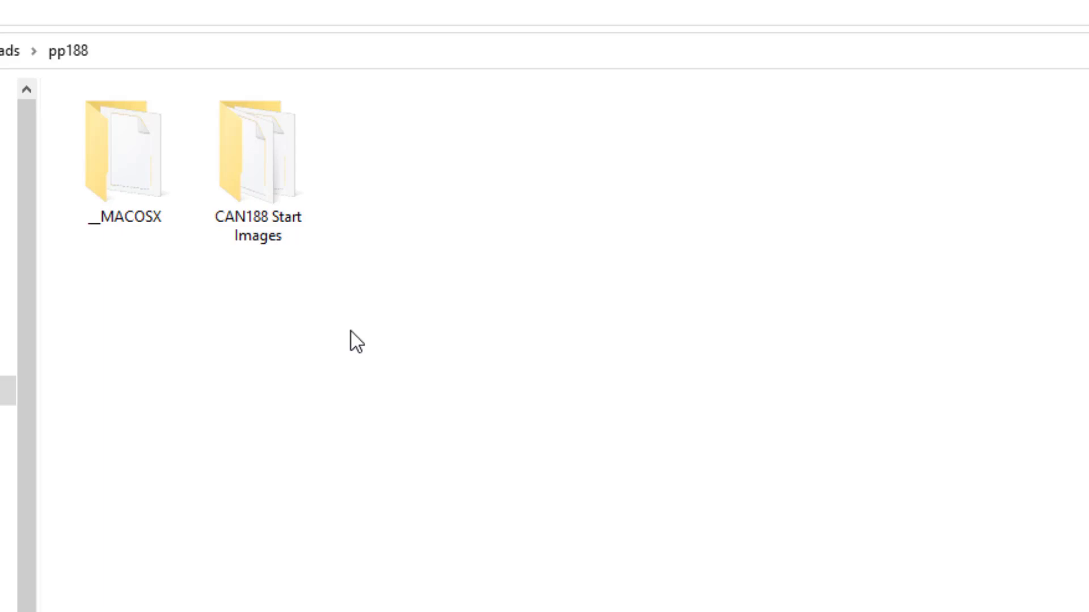
mouse_move(296, 235)
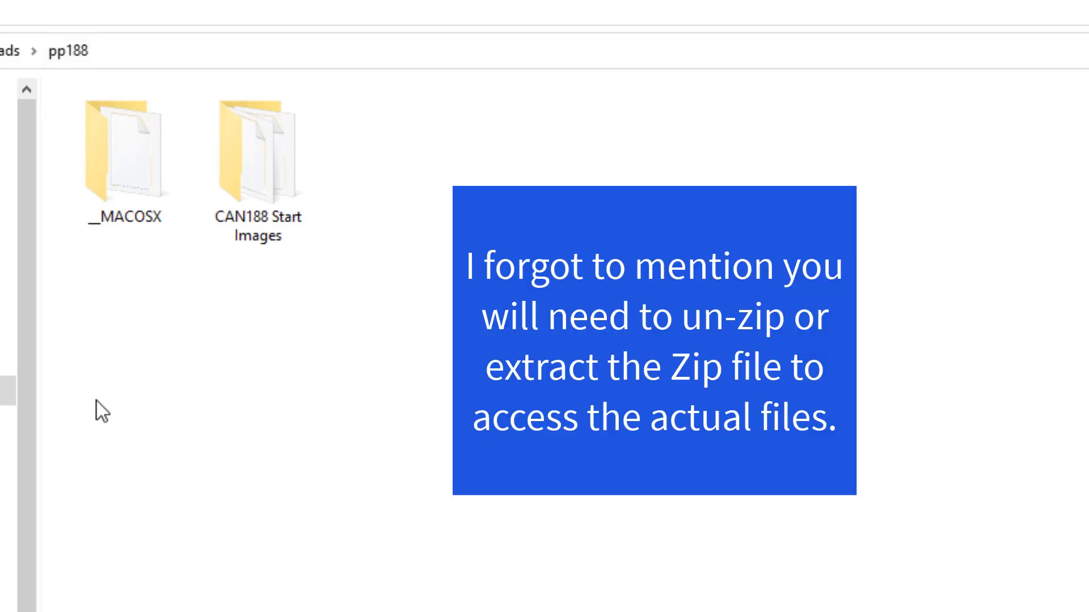
mouse_move(151, 500)
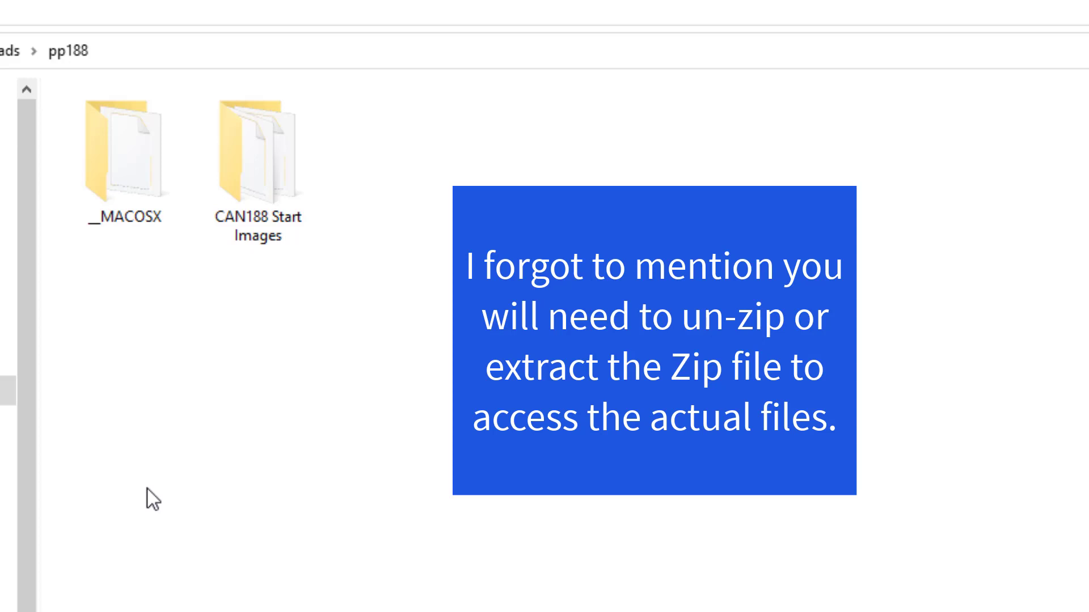
mouse_move(145, 350)
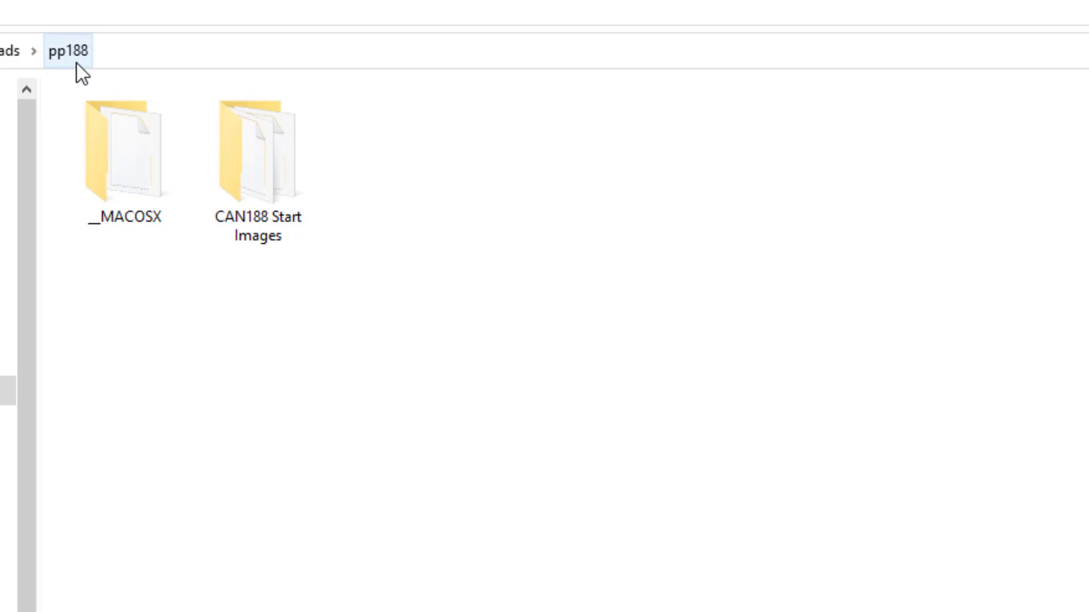
Step: Open CAN188 Start Images, look inside the Affinity folder, then return to CAN188 Start Images
click(259, 152)
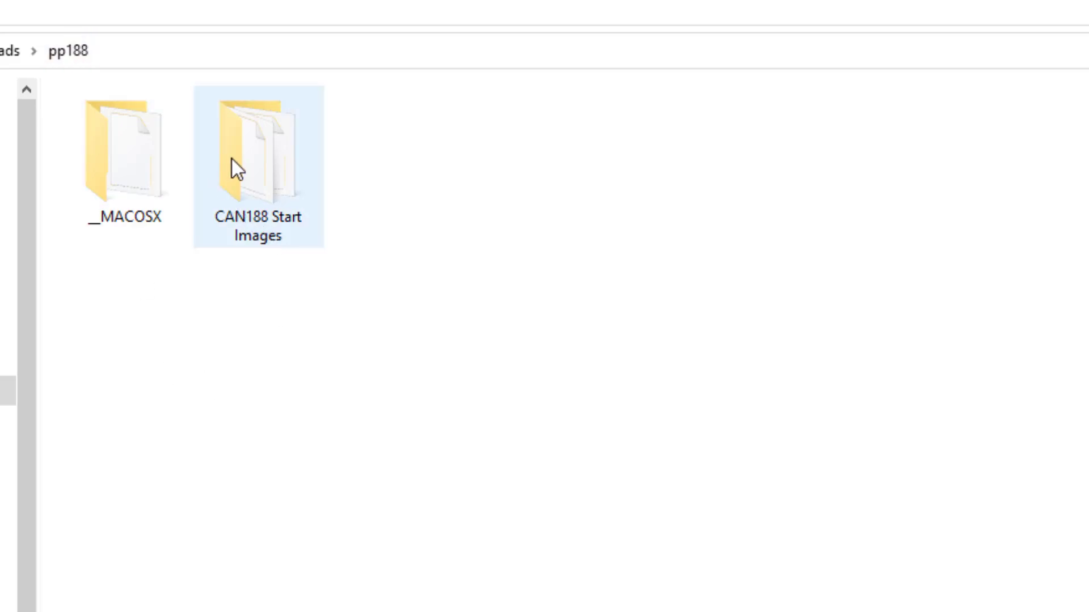
mouse_move(255, 179)
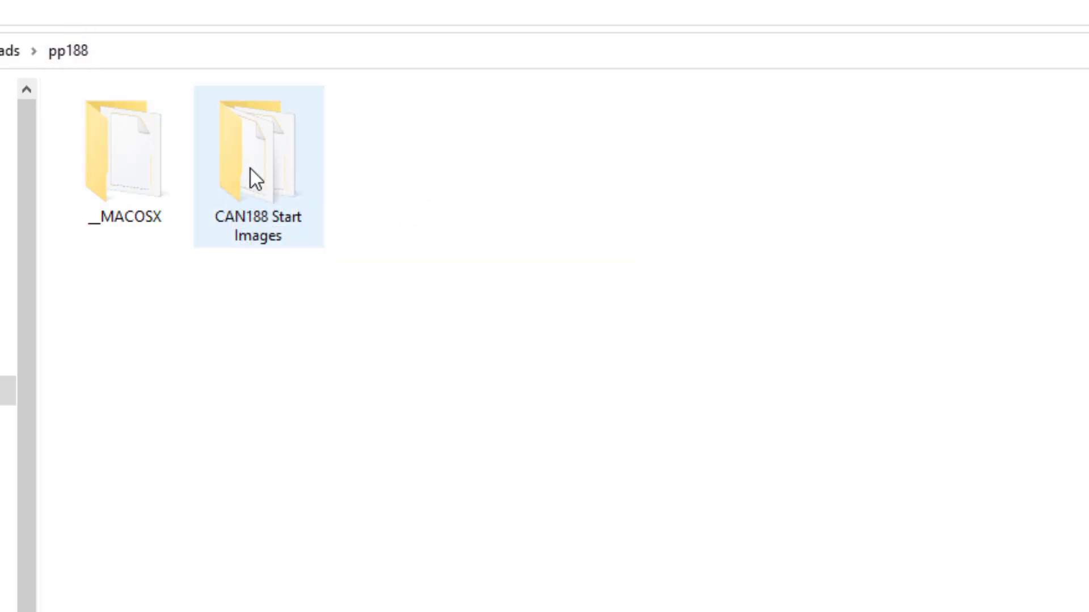
double_click(258, 153)
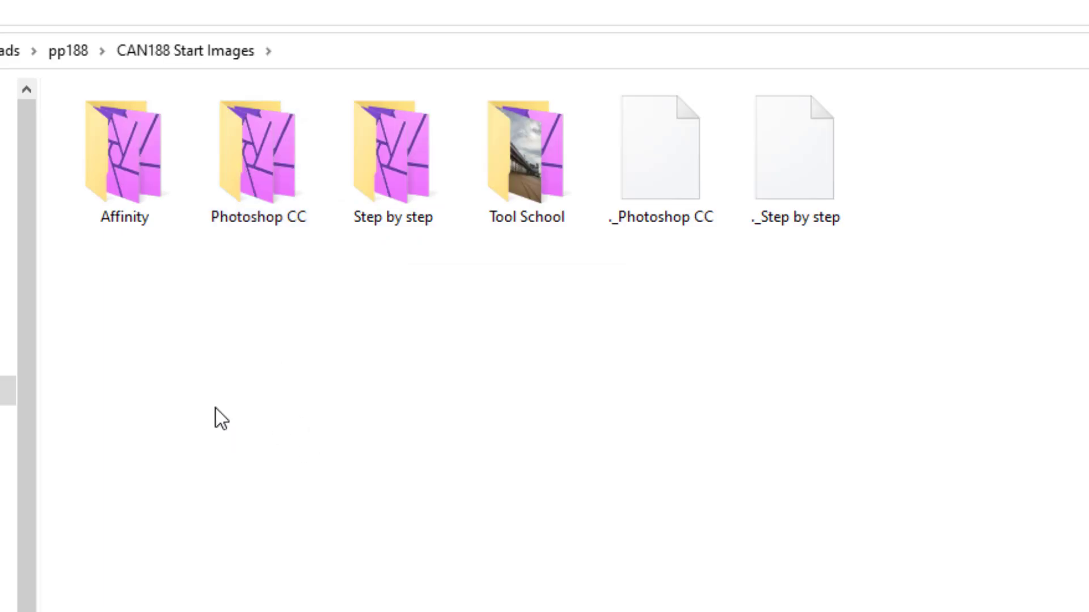
mouse_move(193, 318)
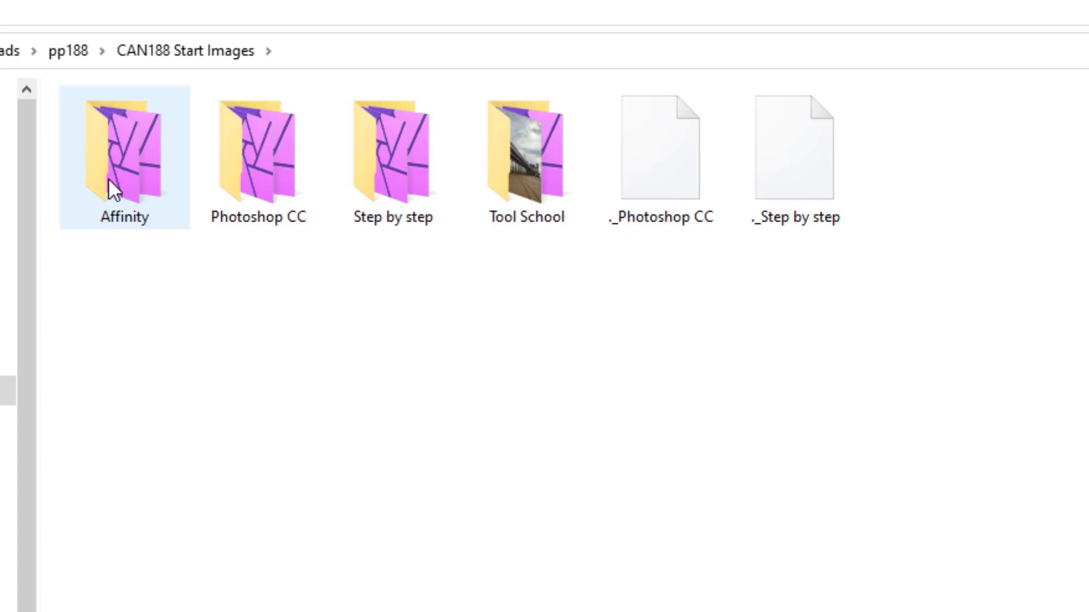
double_click(124, 149)
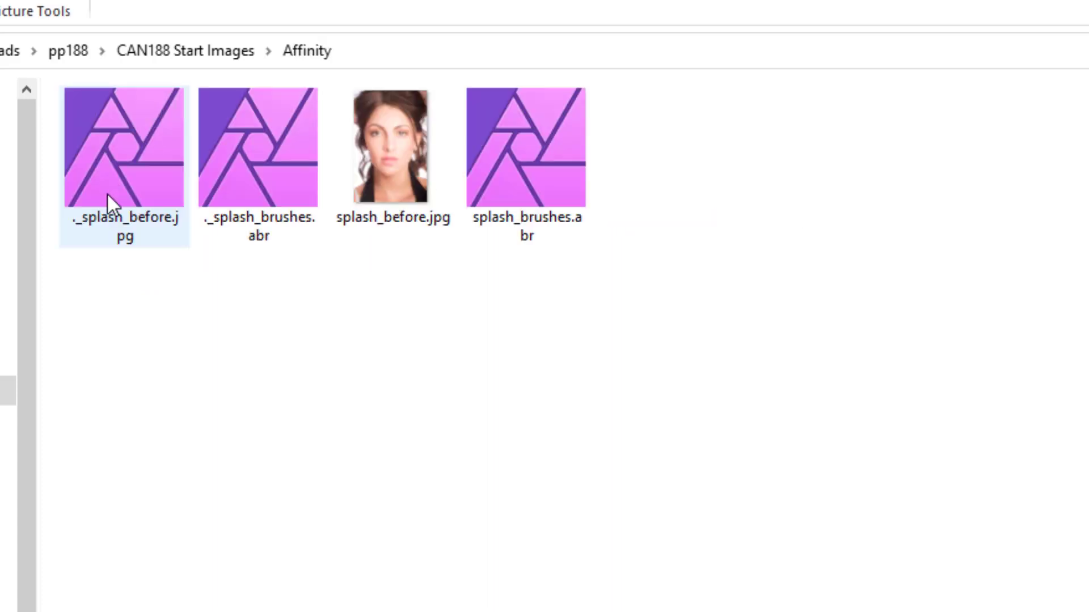
click(393, 145)
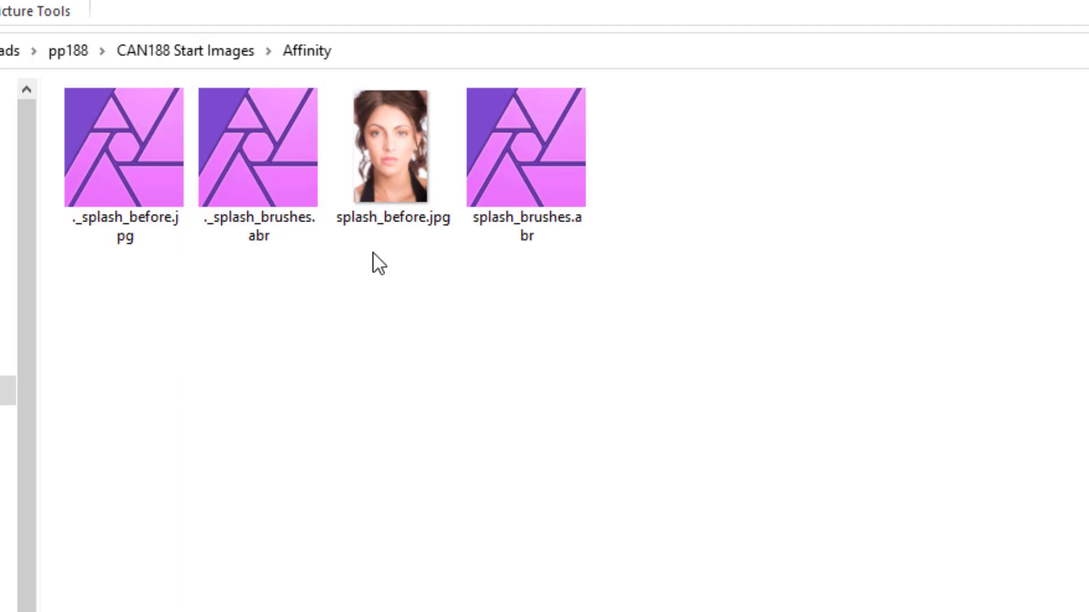
mouse_move(327, 269)
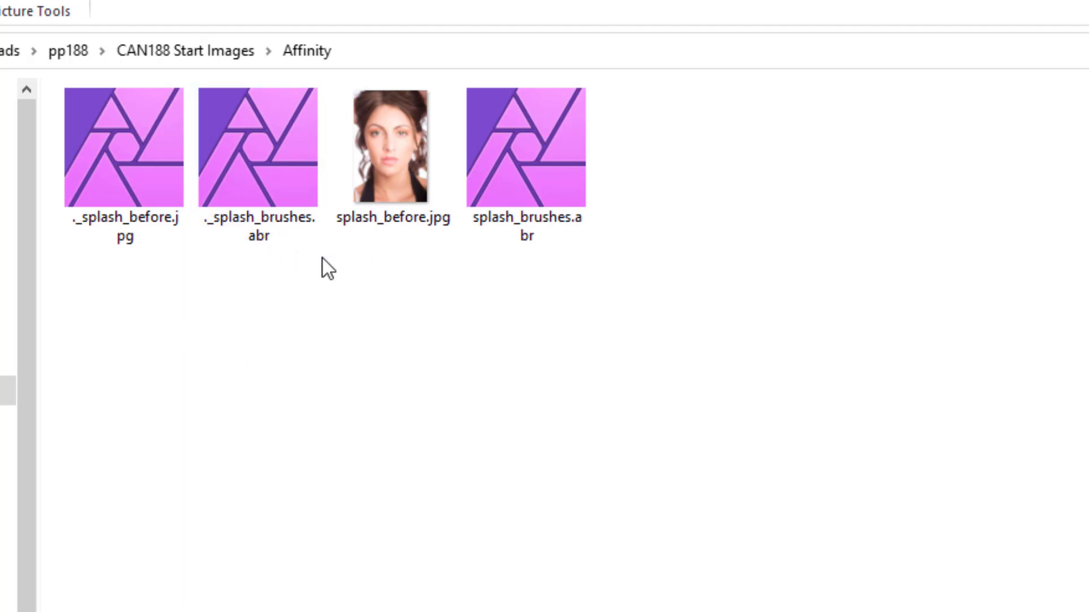
mouse_move(104, 291)
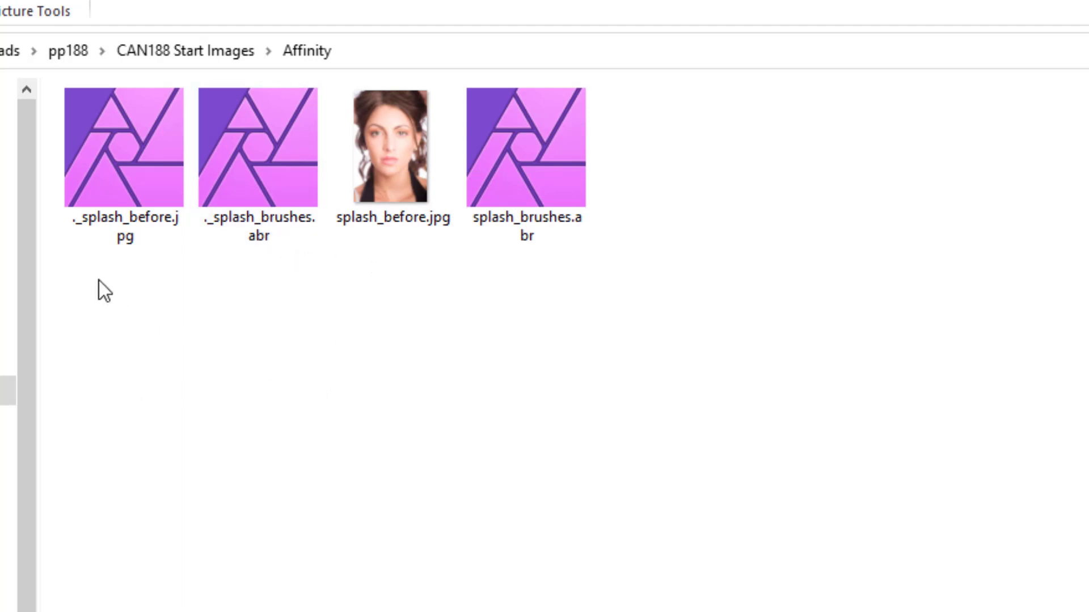
mouse_move(115, 281)
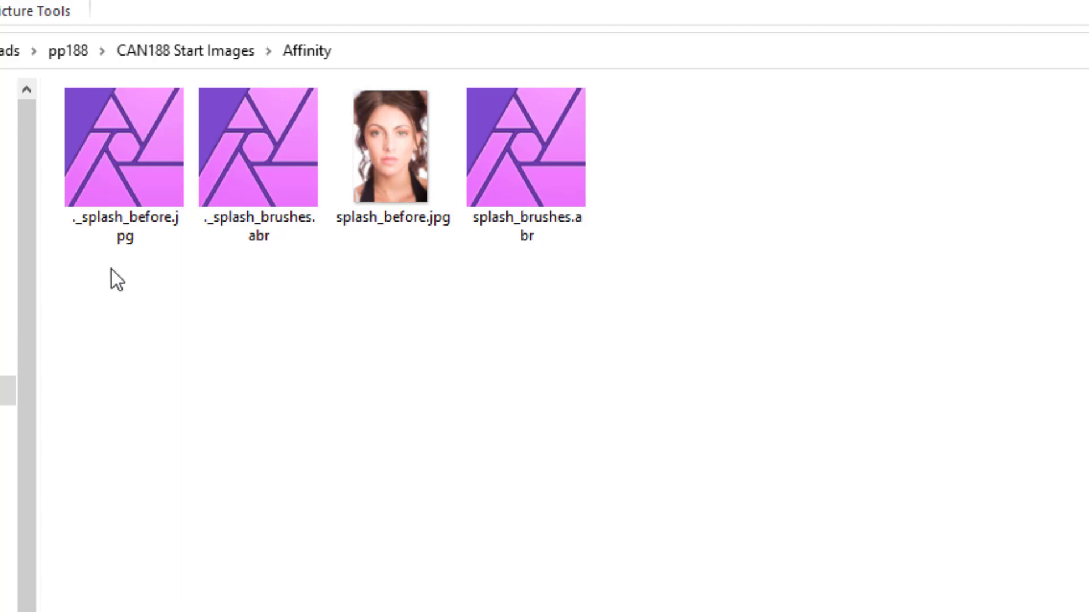
click(124, 146)
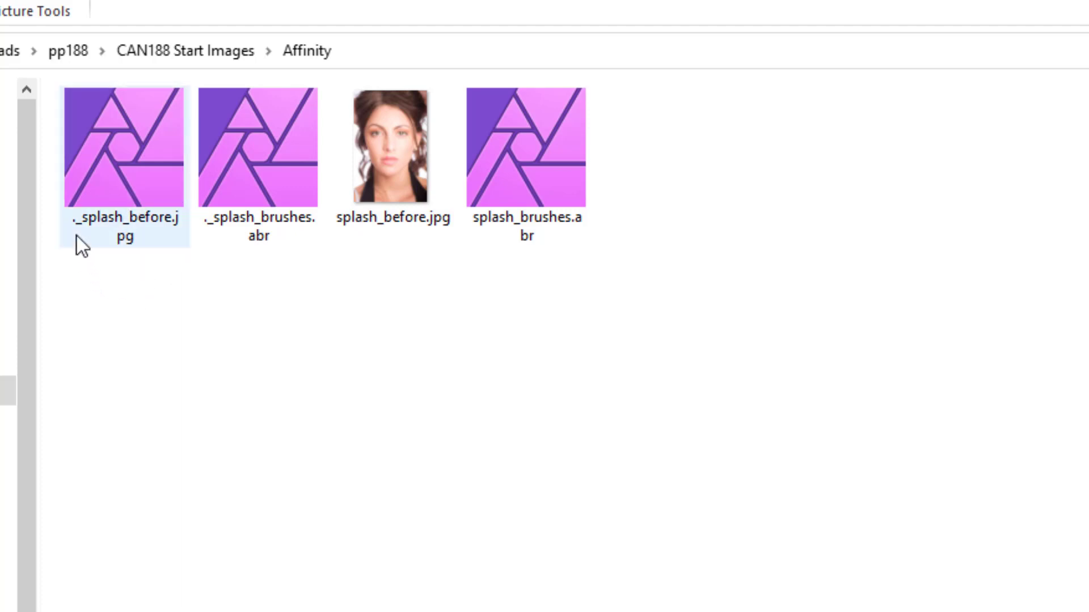
mouse_move(83, 243)
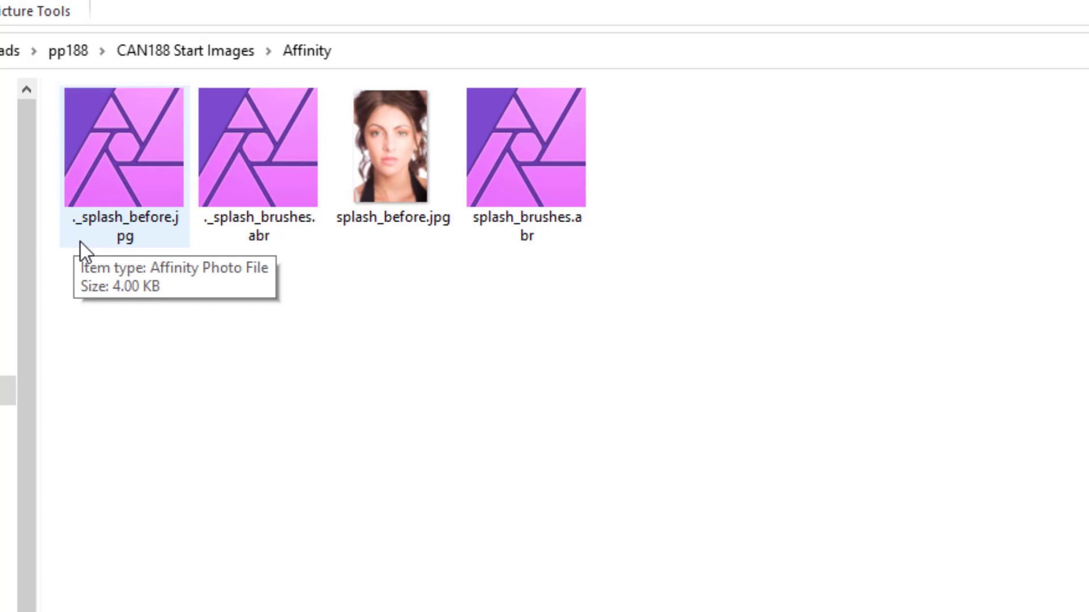
mouse_move(194, 367)
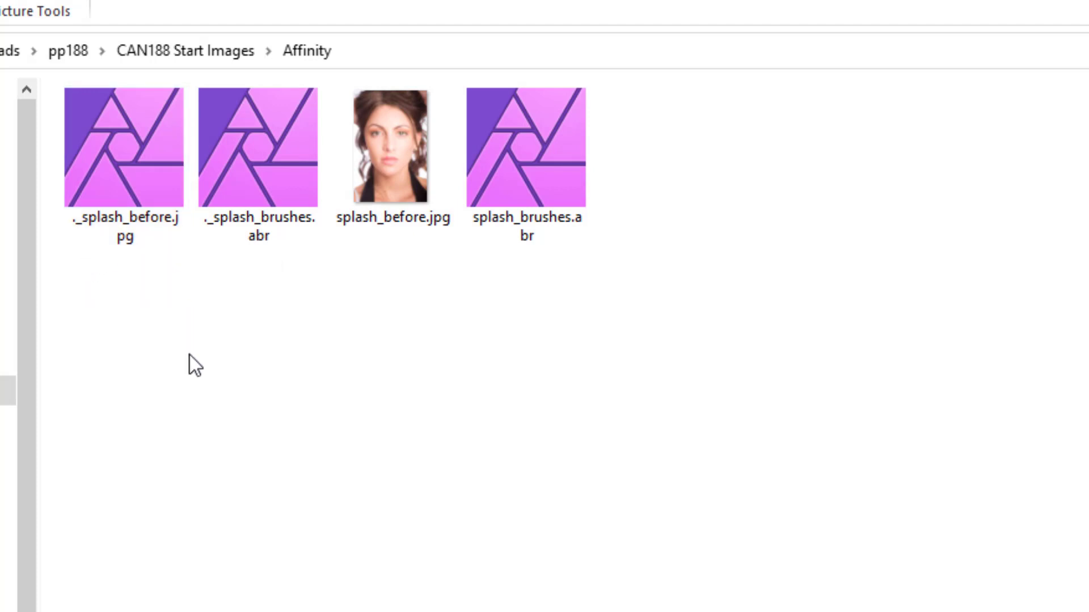
mouse_move(198, 368)
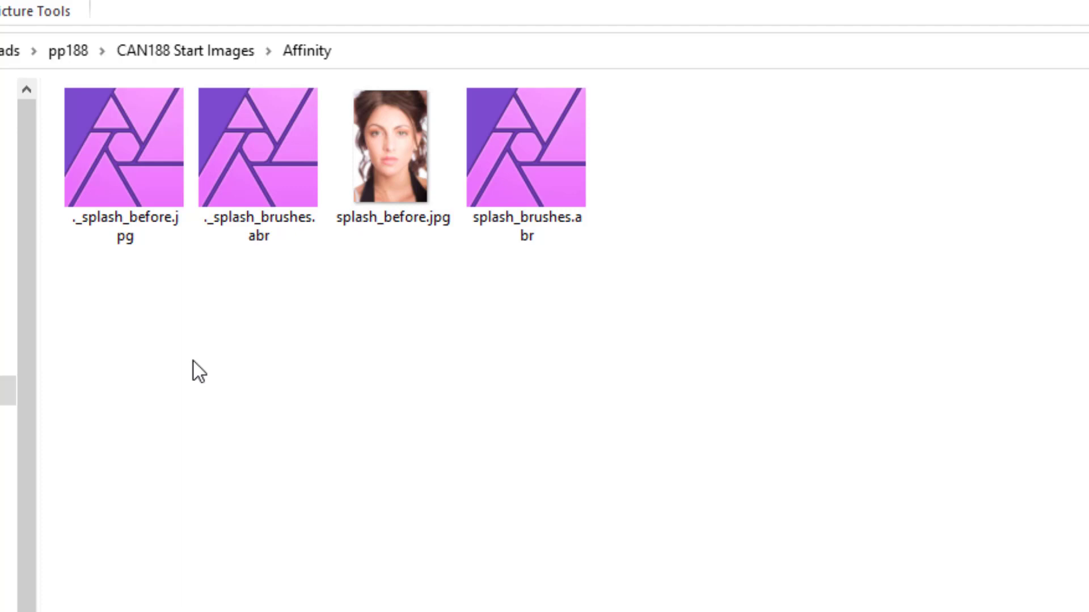
mouse_move(221, 381)
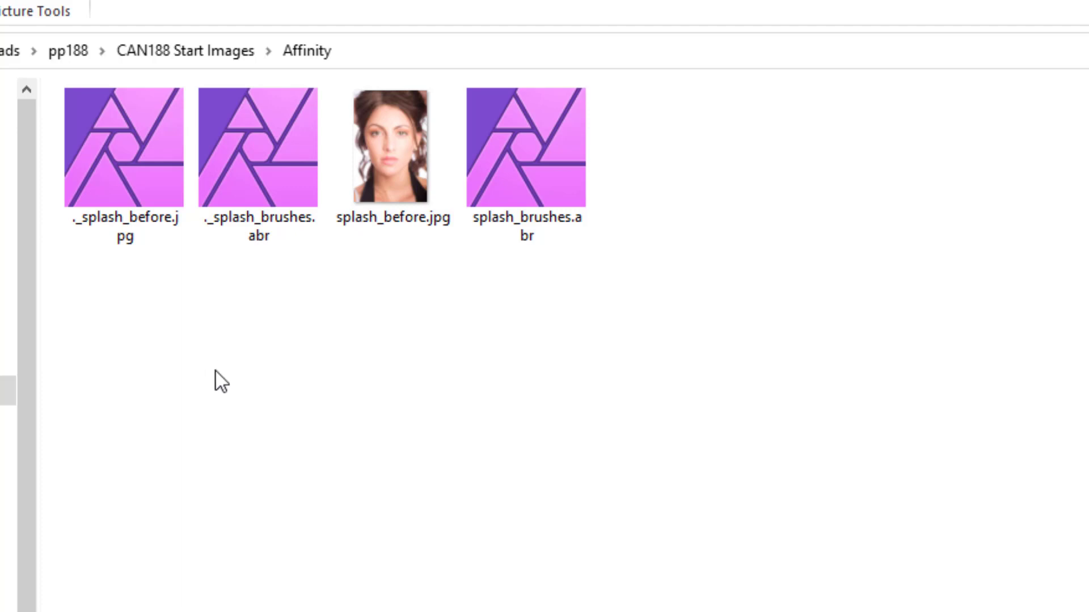
mouse_move(263, 361)
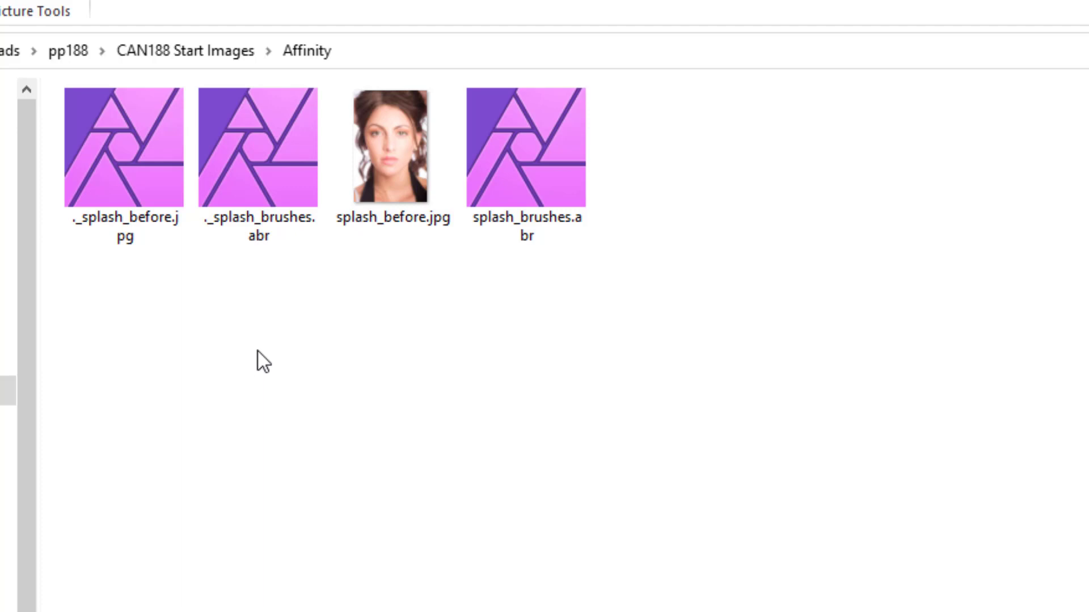
mouse_move(193, 289)
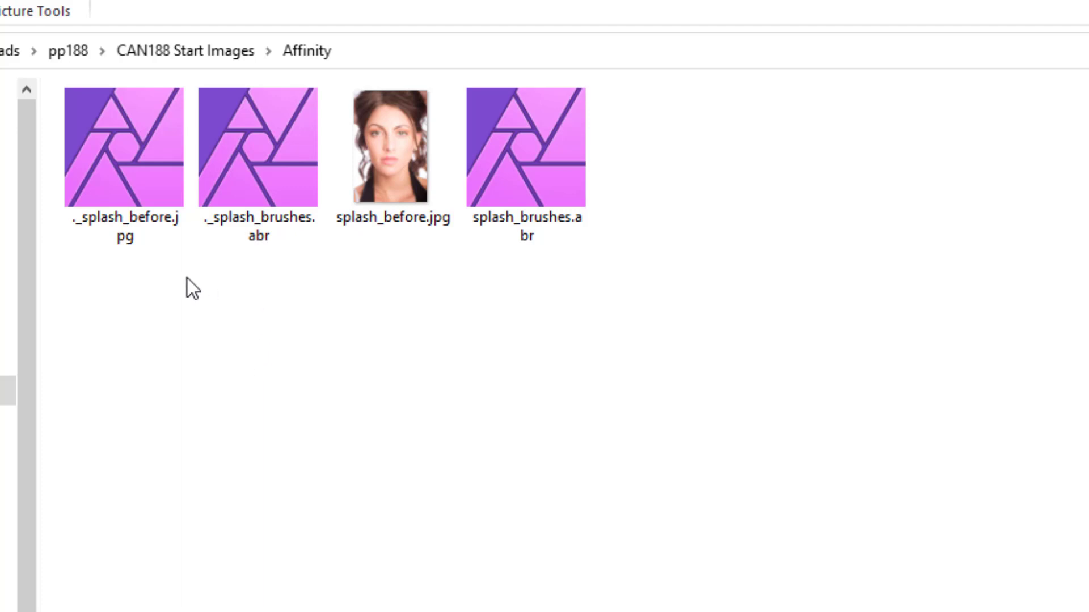
mouse_move(456, 265)
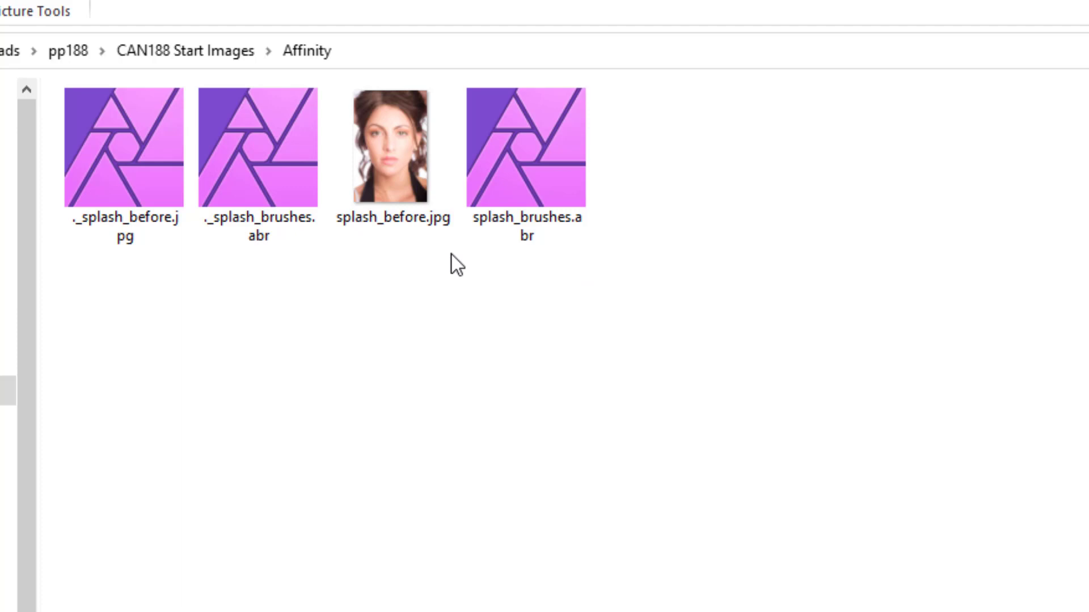
mouse_move(390, 241)
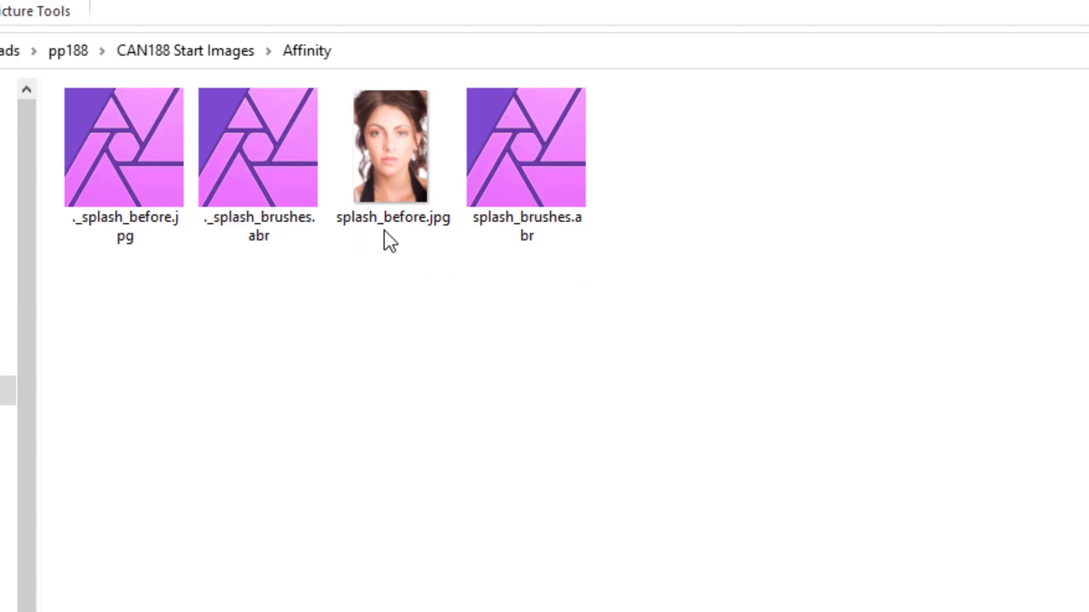
mouse_move(566, 229)
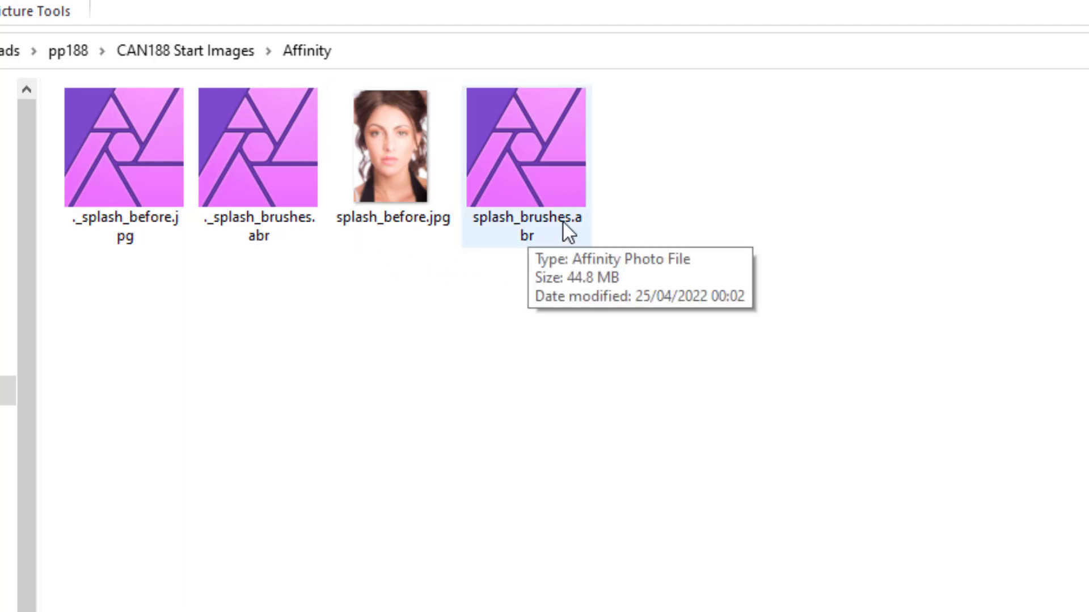
mouse_move(565, 261)
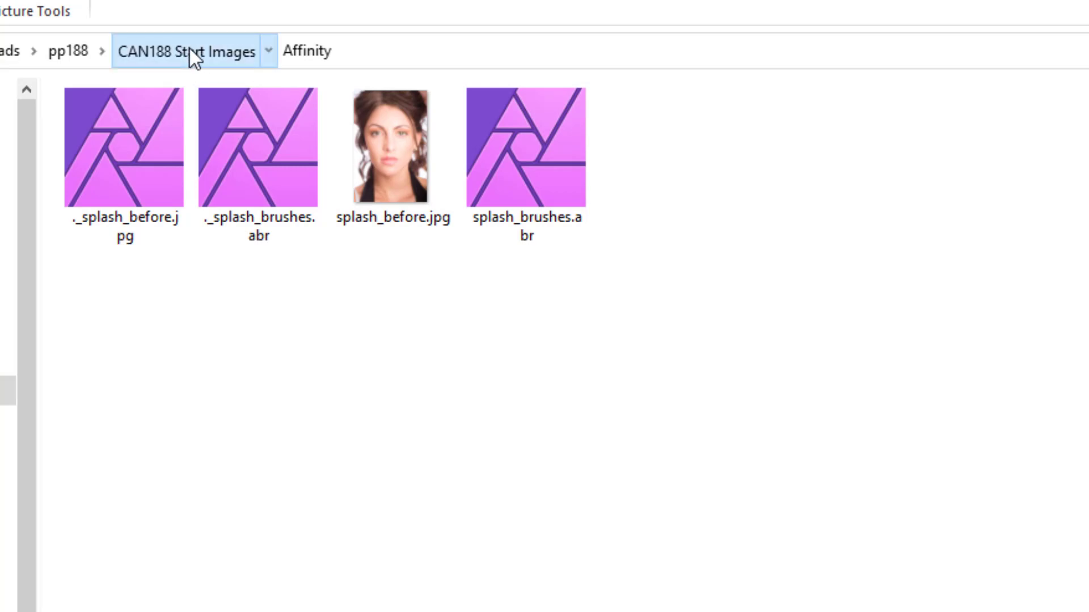
click(185, 50)
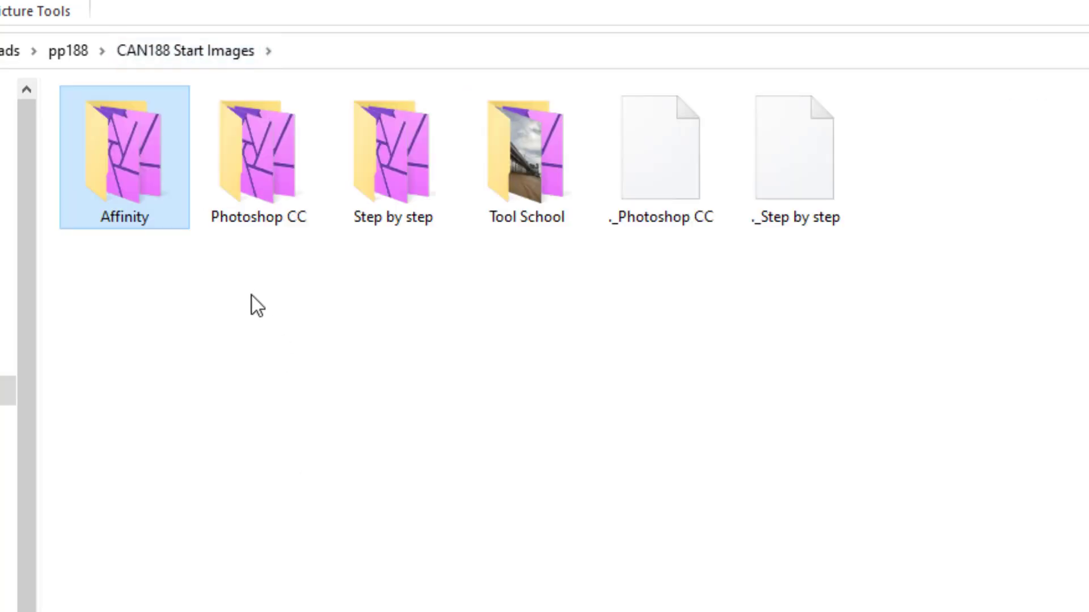
mouse_move(430, 276)
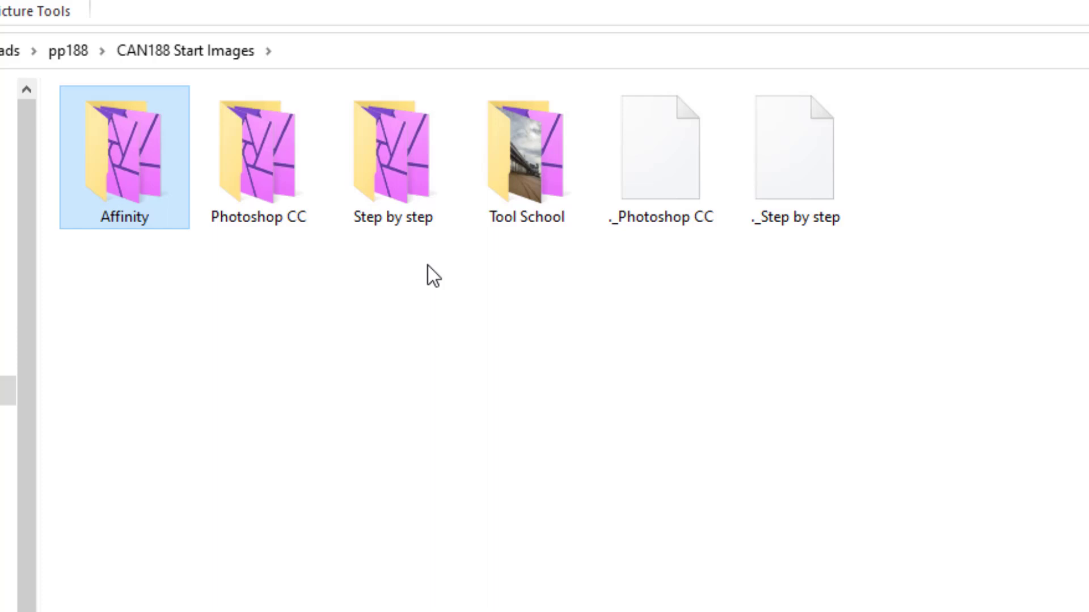
mouse_move(224, 263)
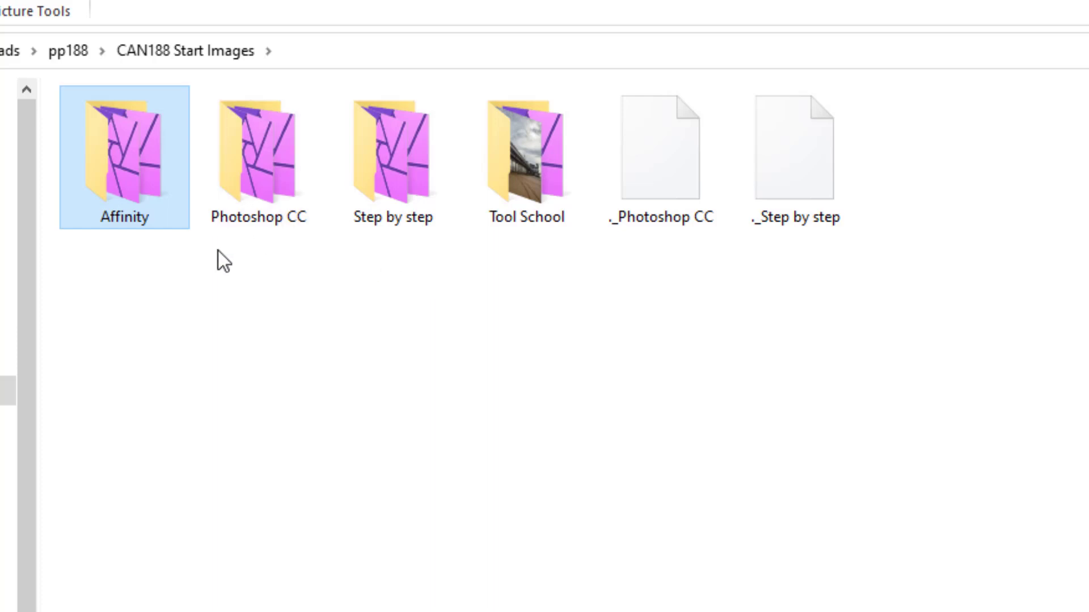
mouse_move(161, 269)
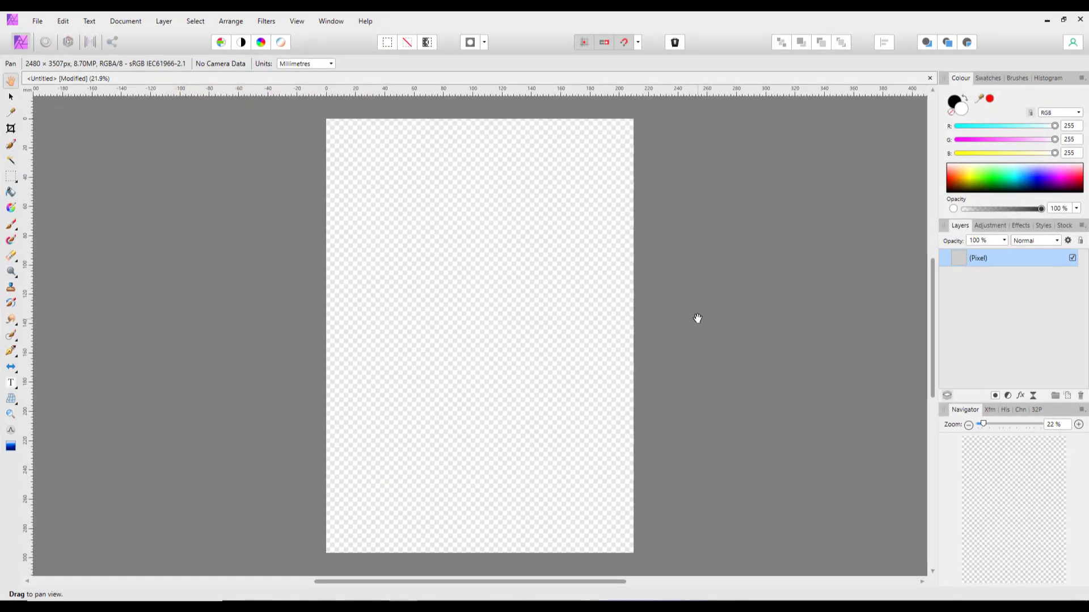
mouse_move(450, 424)
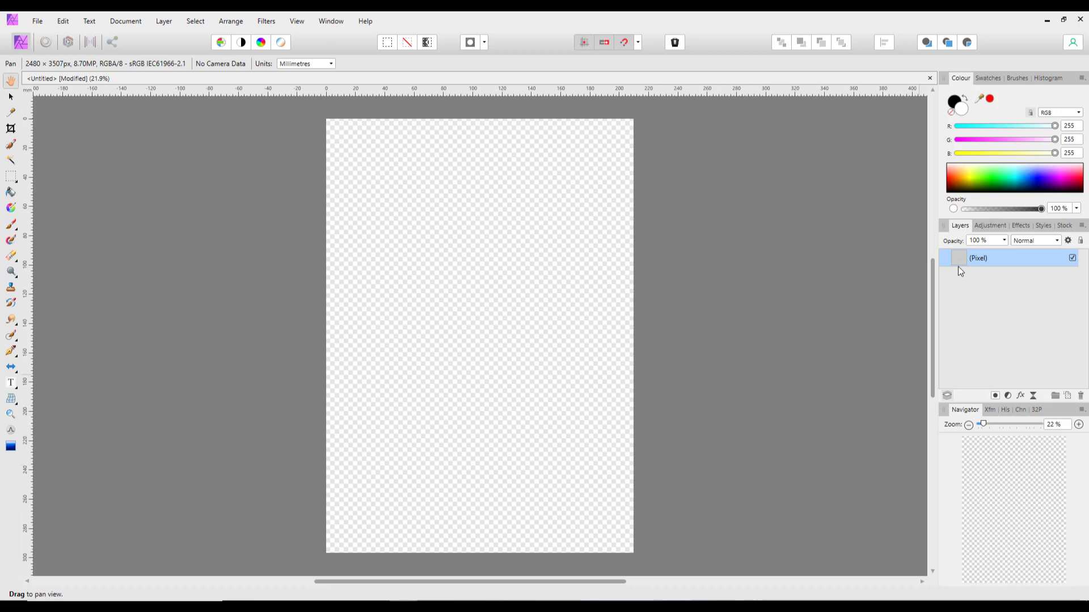
mouse_move(994, 263)
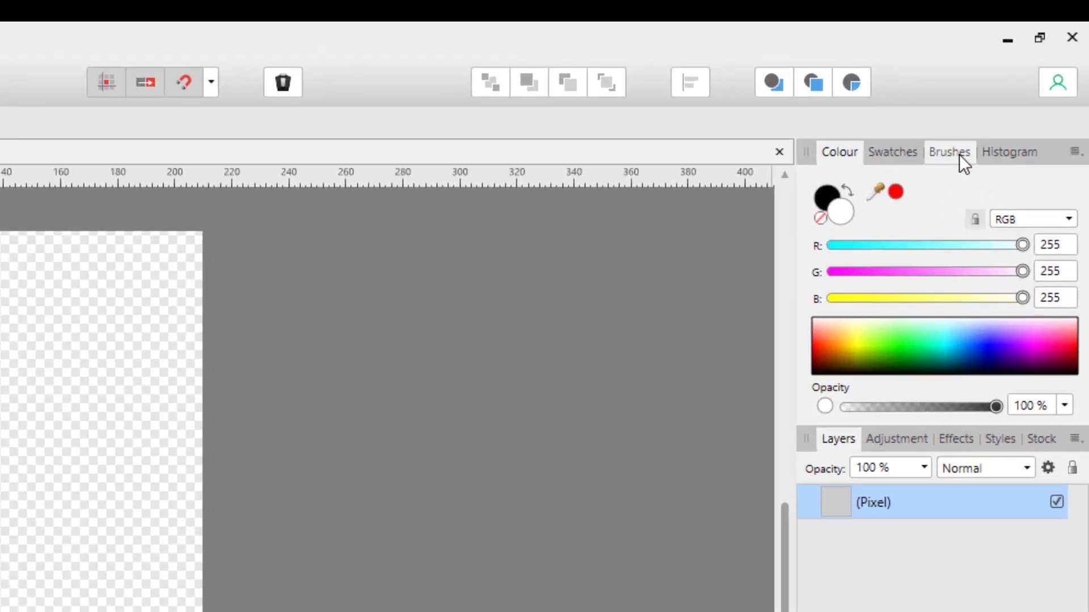
Step: Show the Basic brush category in the Studio's Brushes panel
click(949, 152)
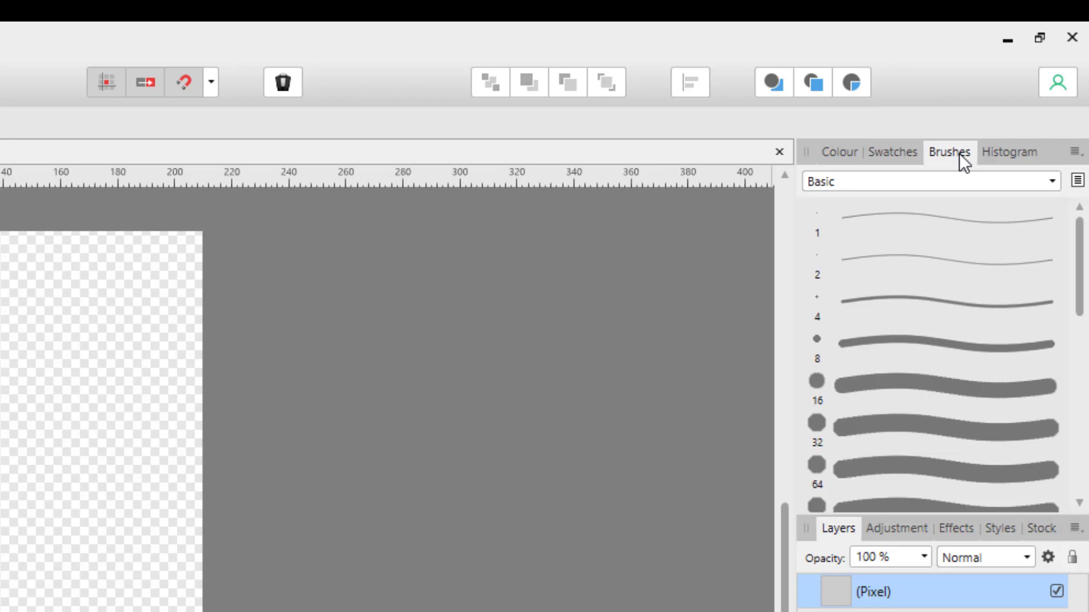
mouse_move(1011, 152)
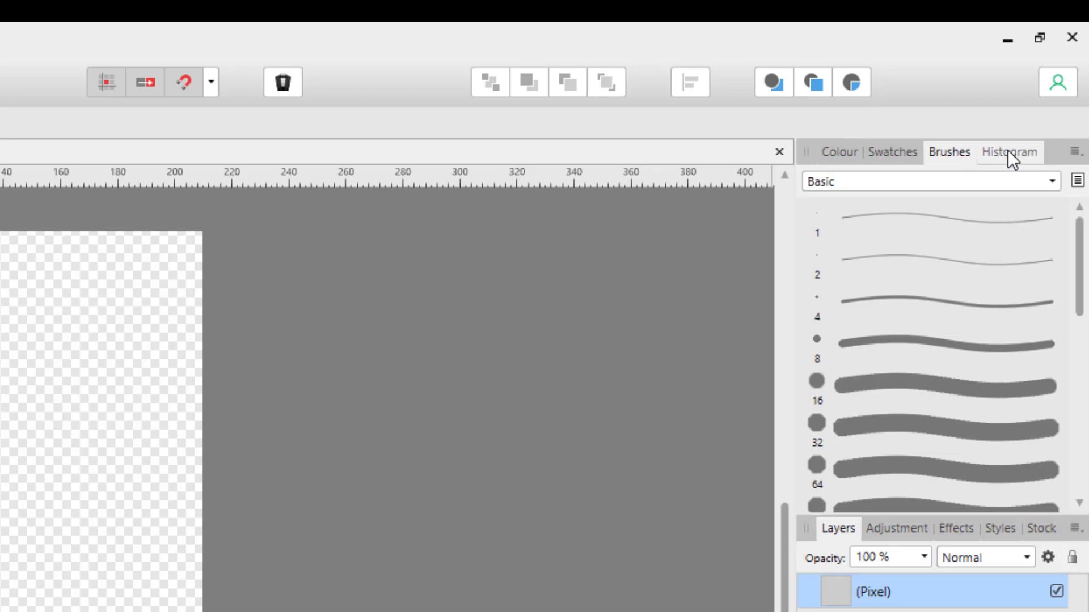
mouse_move(1078, 160)
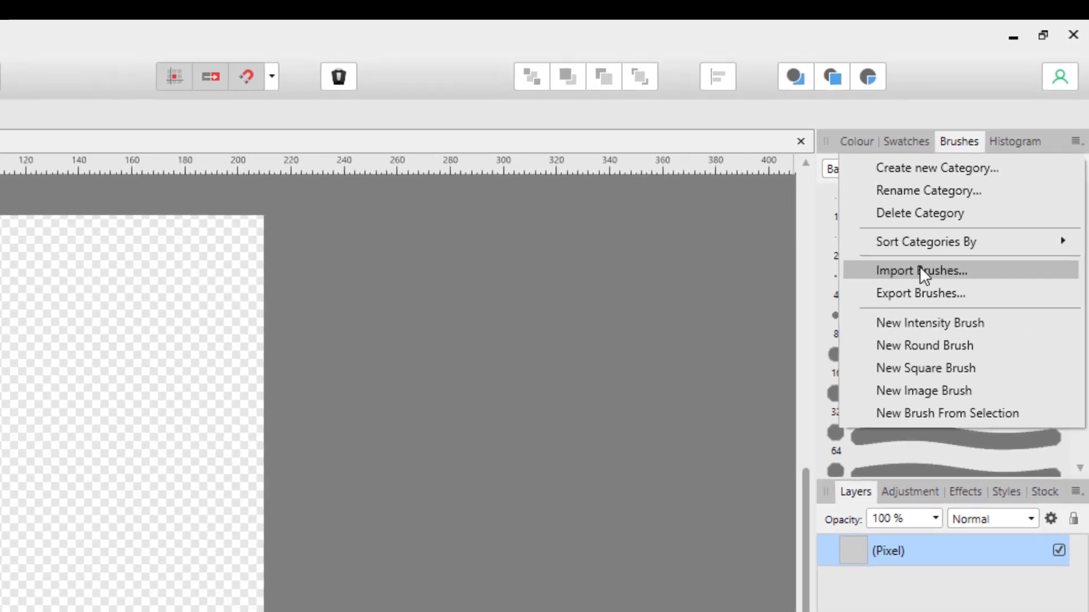
Step: Start Import Brushes and browse to the CAN188 Start Images Affinity folder
click(920, 270)
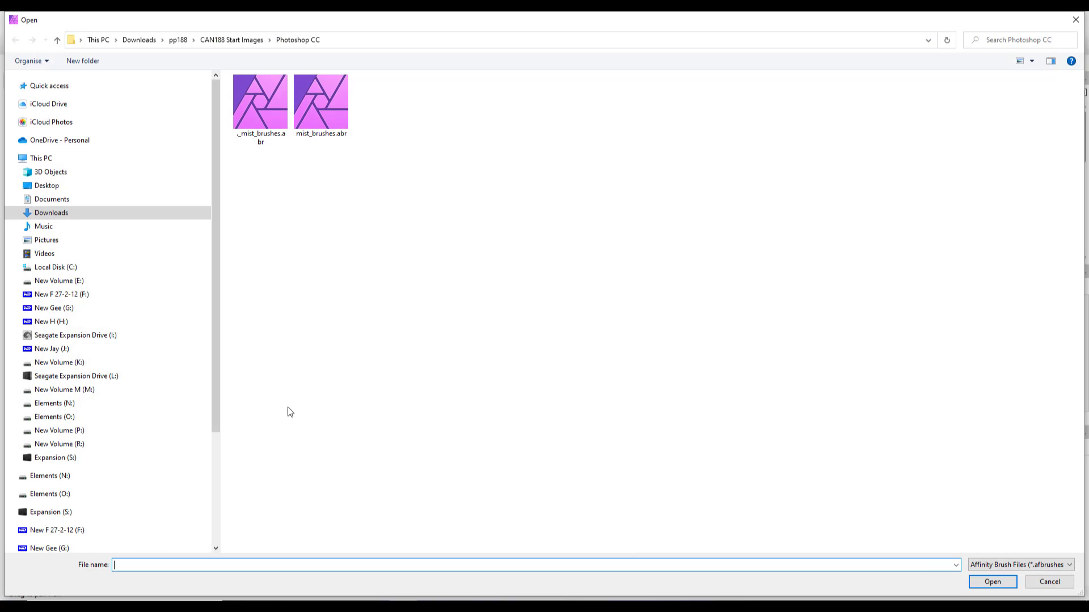
click(231, 40)
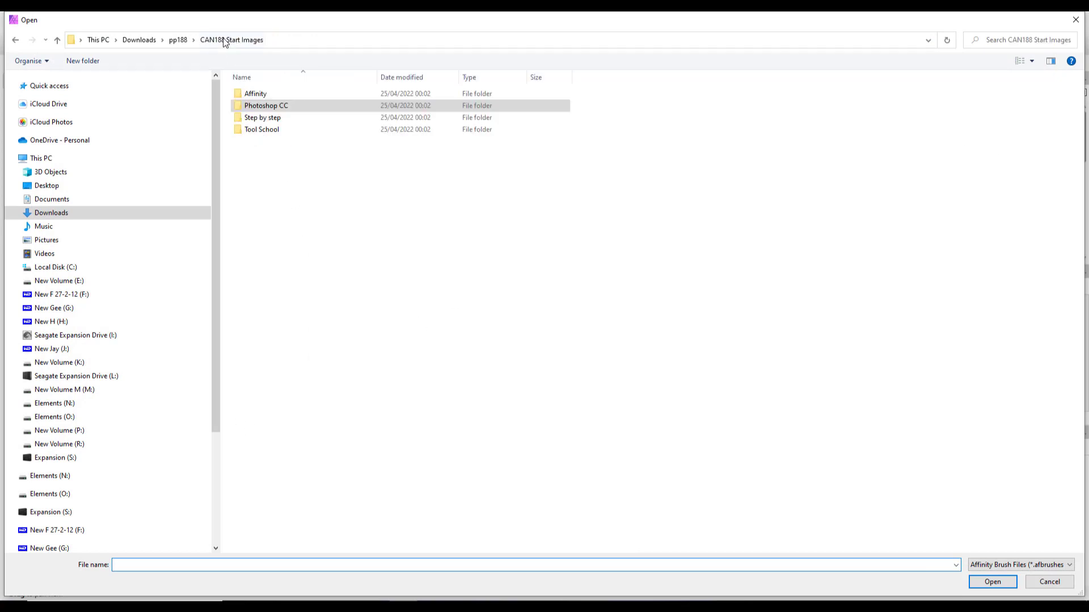
mouse_move(226, 96)
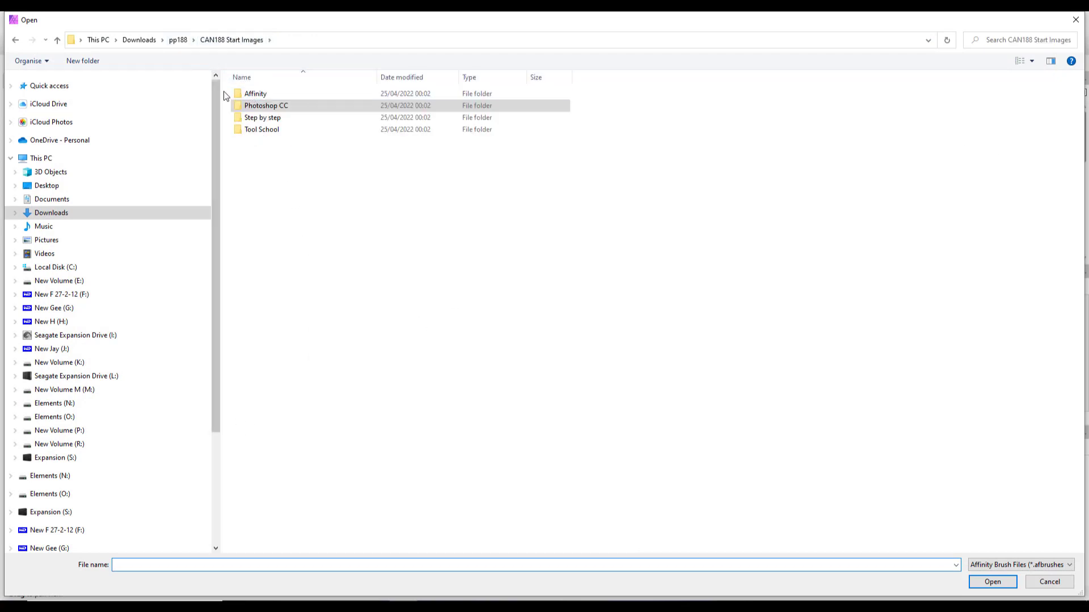
double_click(255, 93)
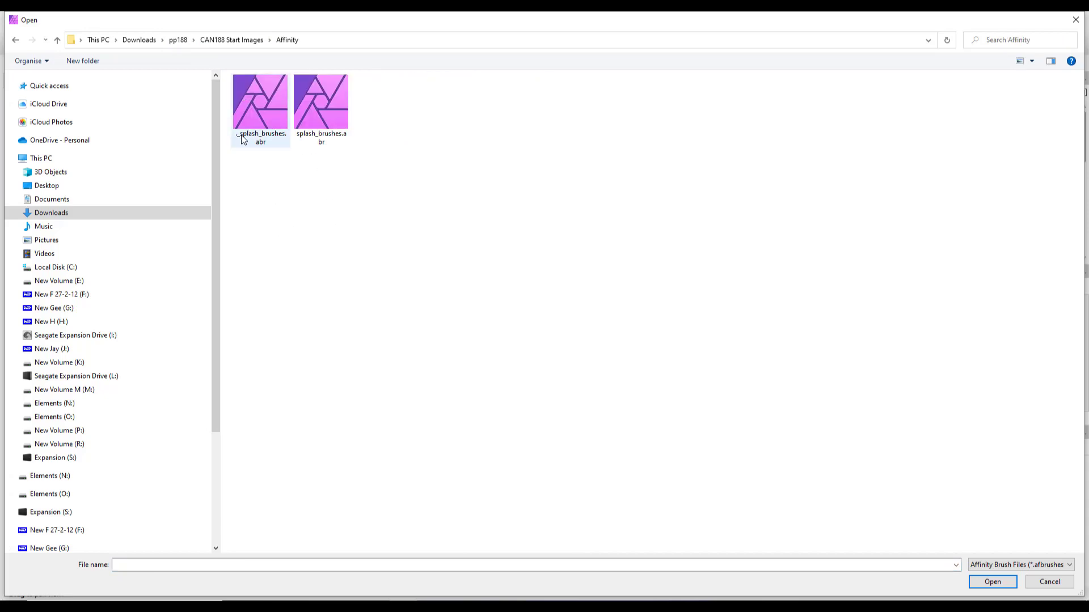
mouse_move(250, 139)
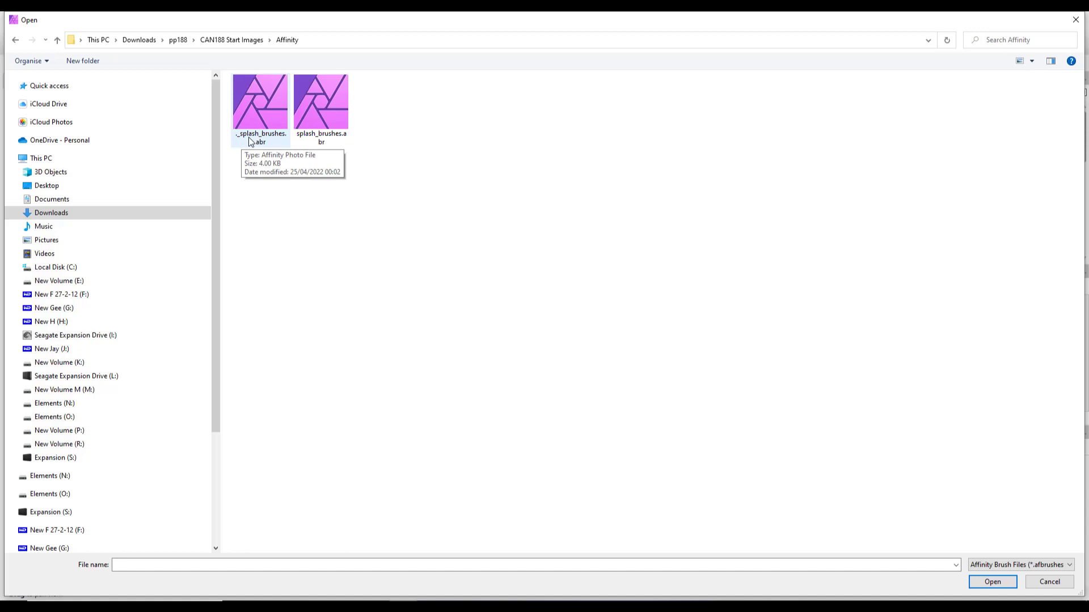
mouse_move(360, 172)
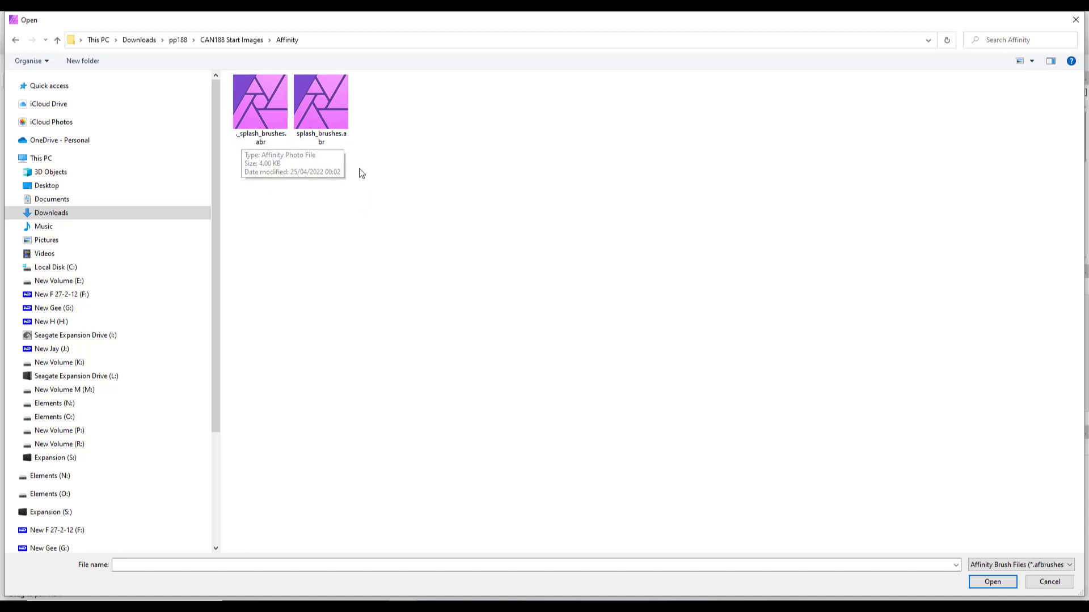
mouse_move(326, 115)
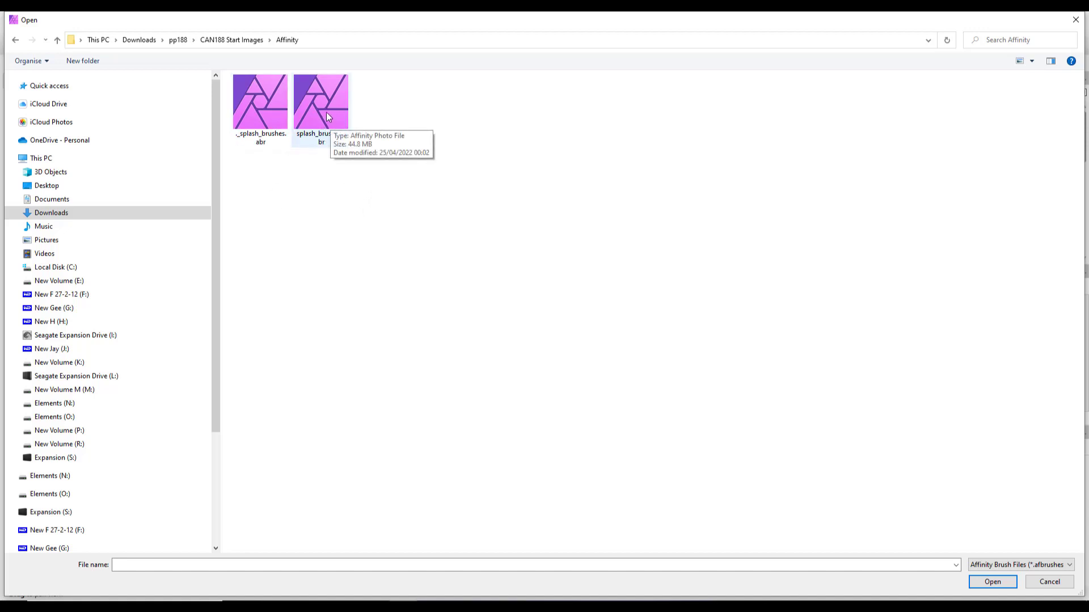
mouse_move(1026, 587)
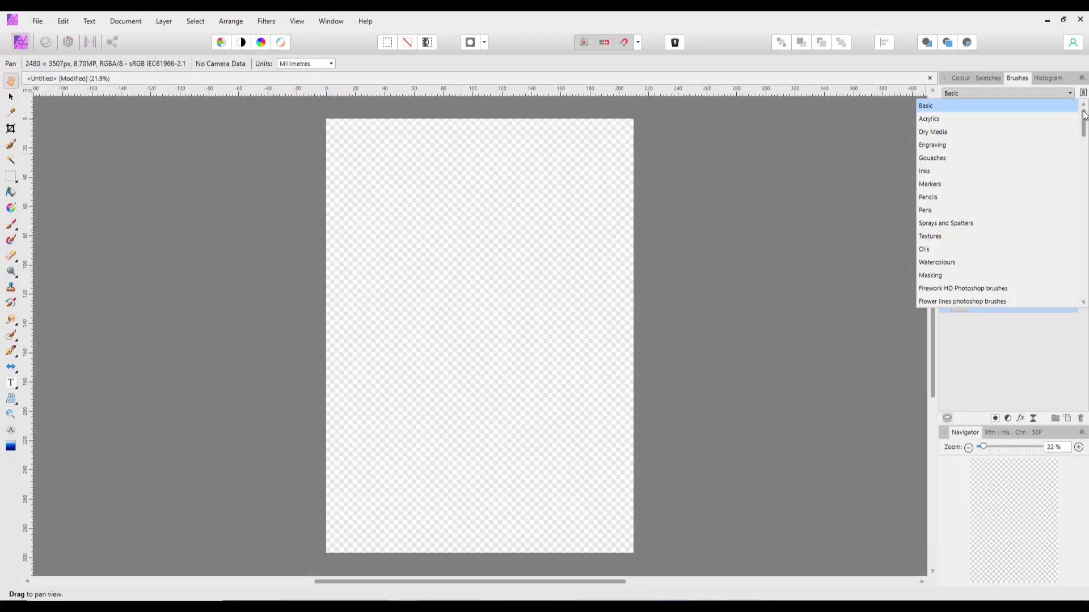
Step: Scroll the brush categories and select the imported splash_brushes category to view its strokes
scroll(down, 3)
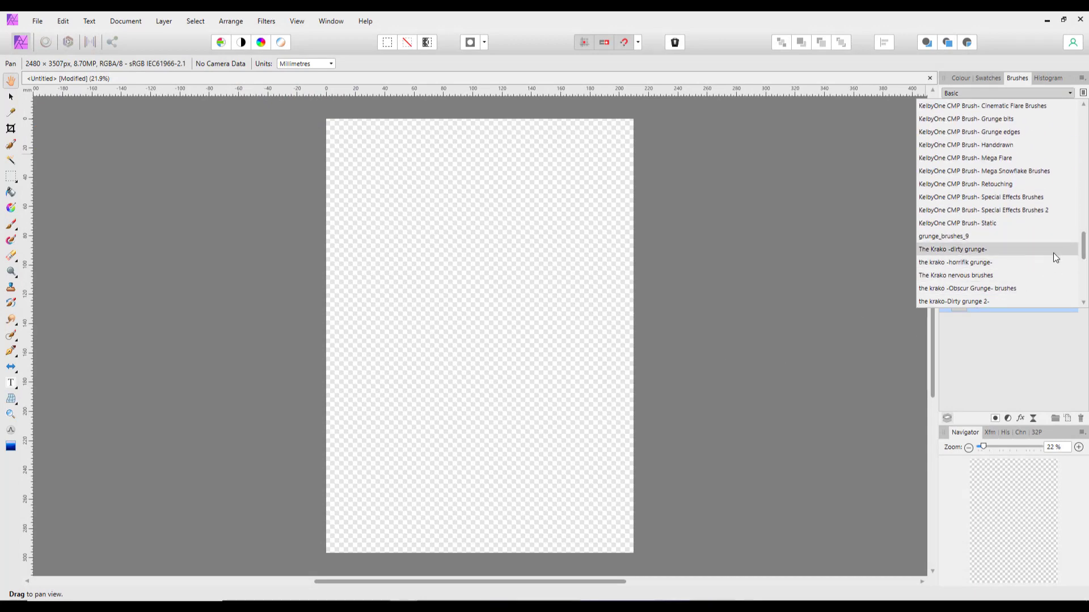
scroll(down, 3)
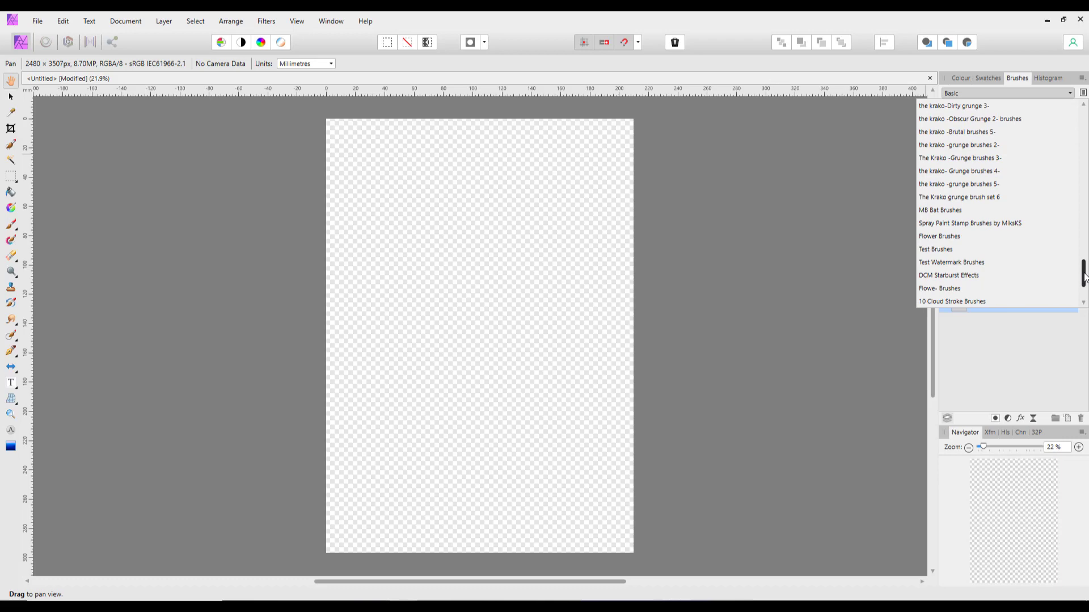
scroll(down, 3)
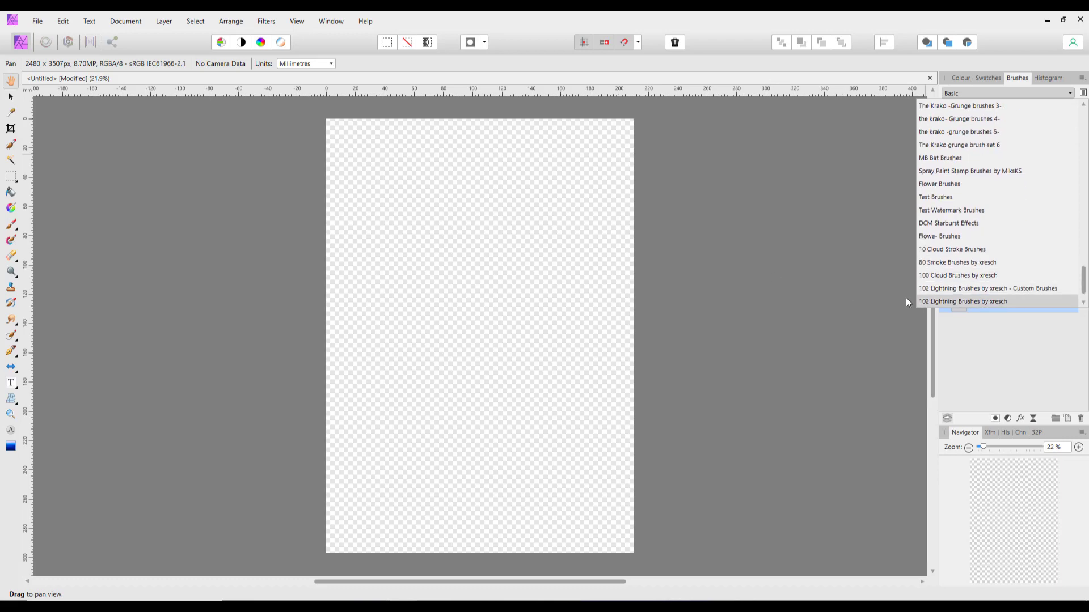
scroll(down, 3)
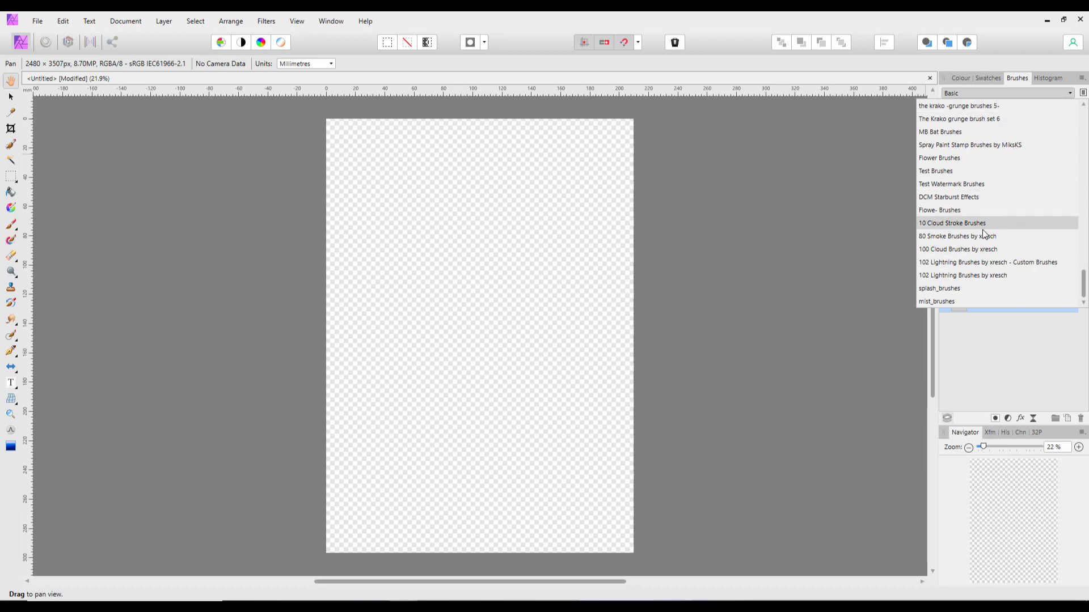
click(939, 288)
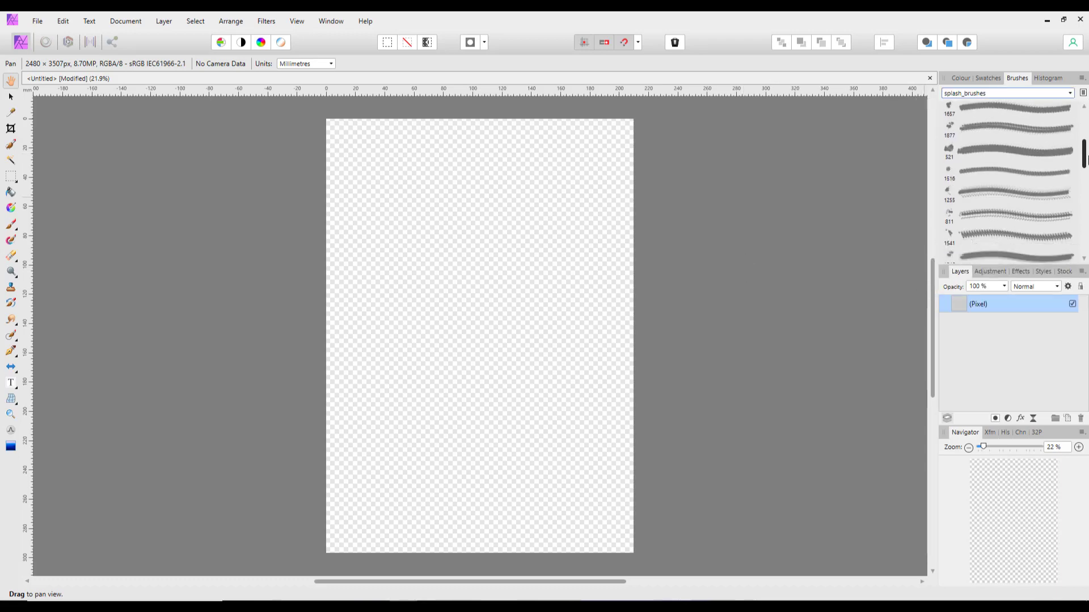
scroll(down, 3)
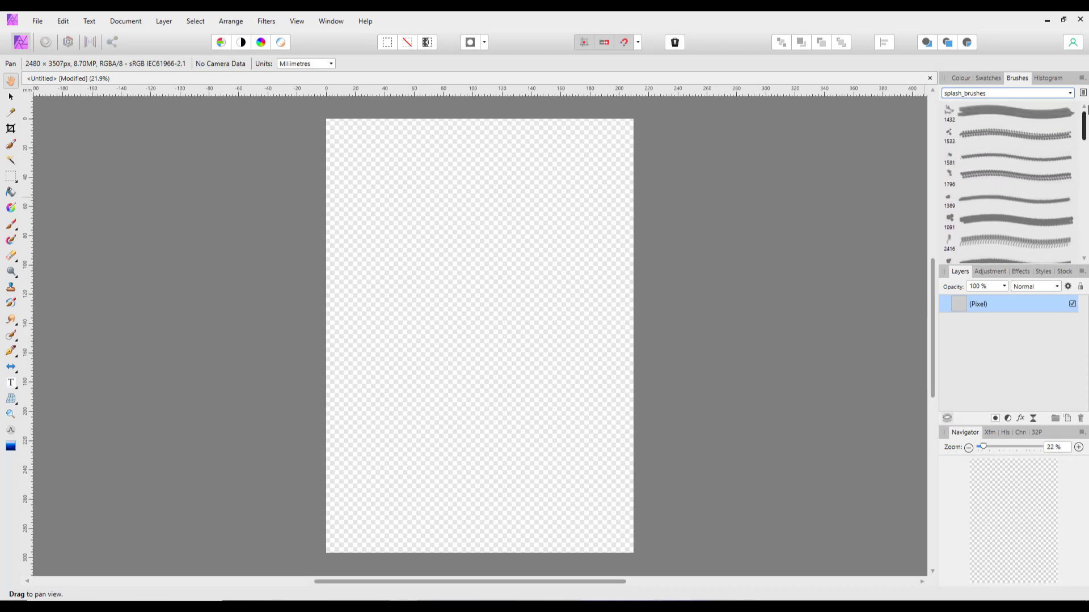
mouse_move(85, 252)
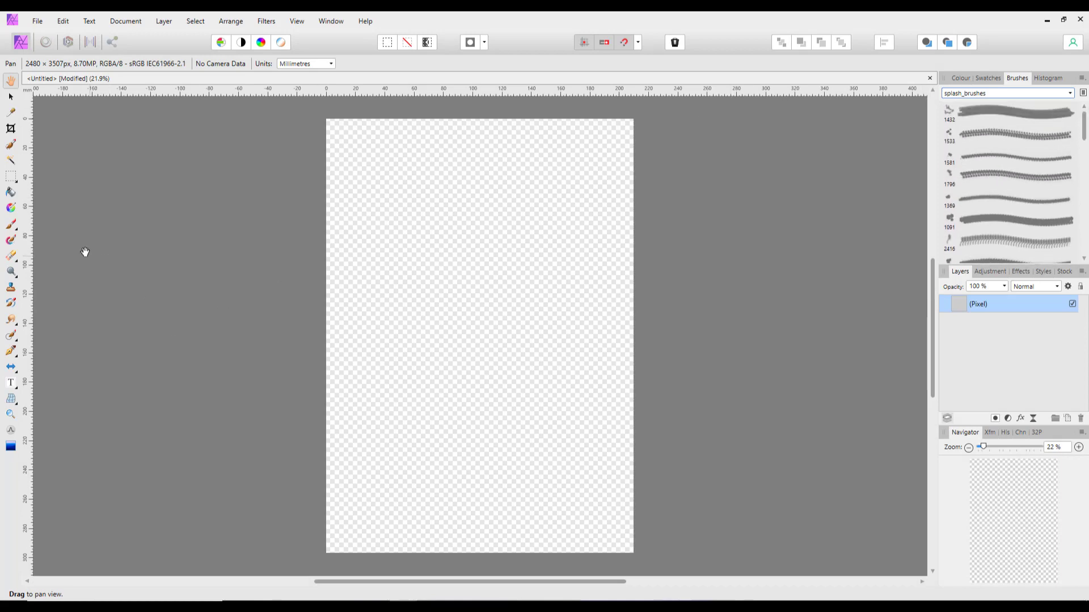
mouse_move(12, 225)
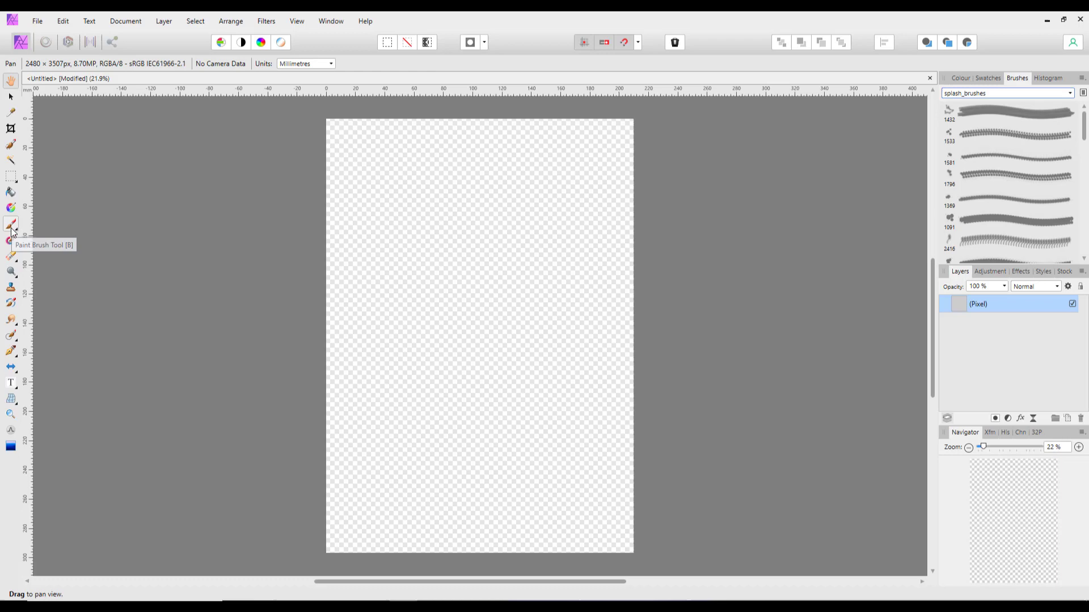
Step: Paint splash strokes, then hide them and paint another splash brush on a new pixel layer
click(10, 224)
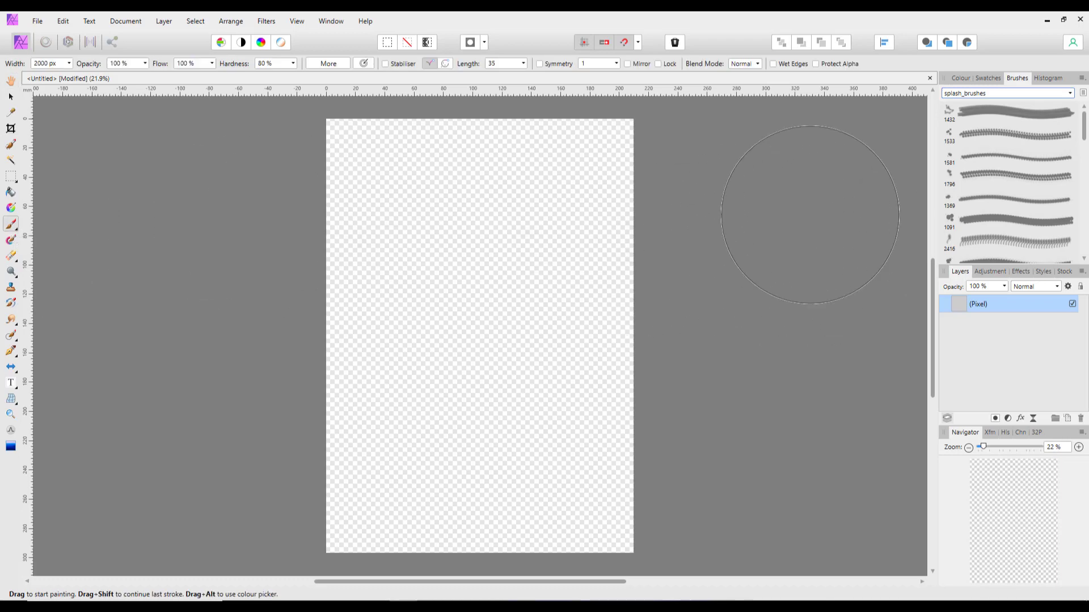
mouse_move(1017, 116)
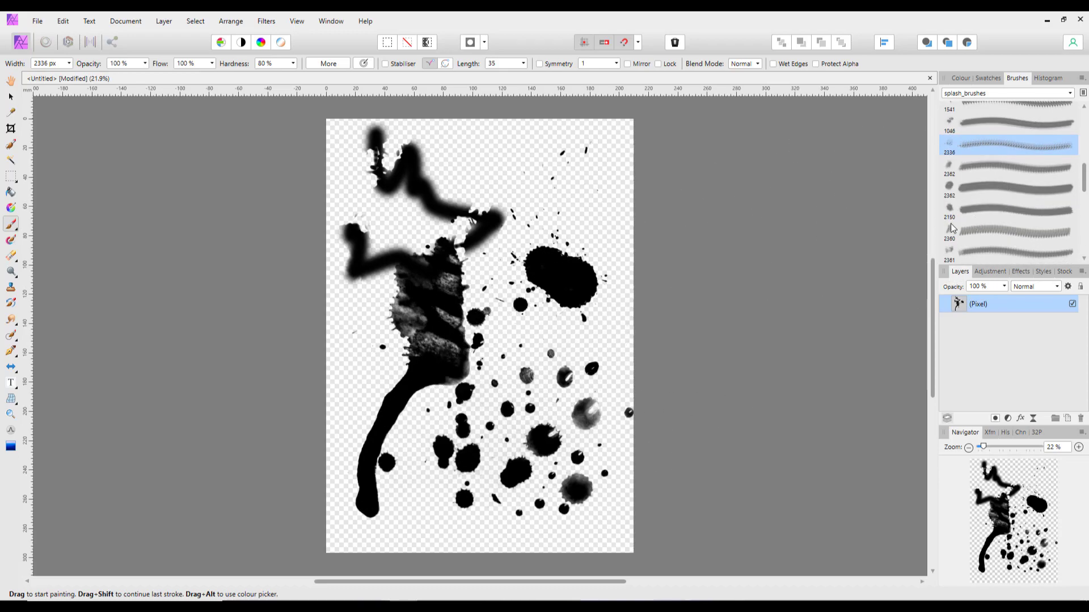
click(994, 418)
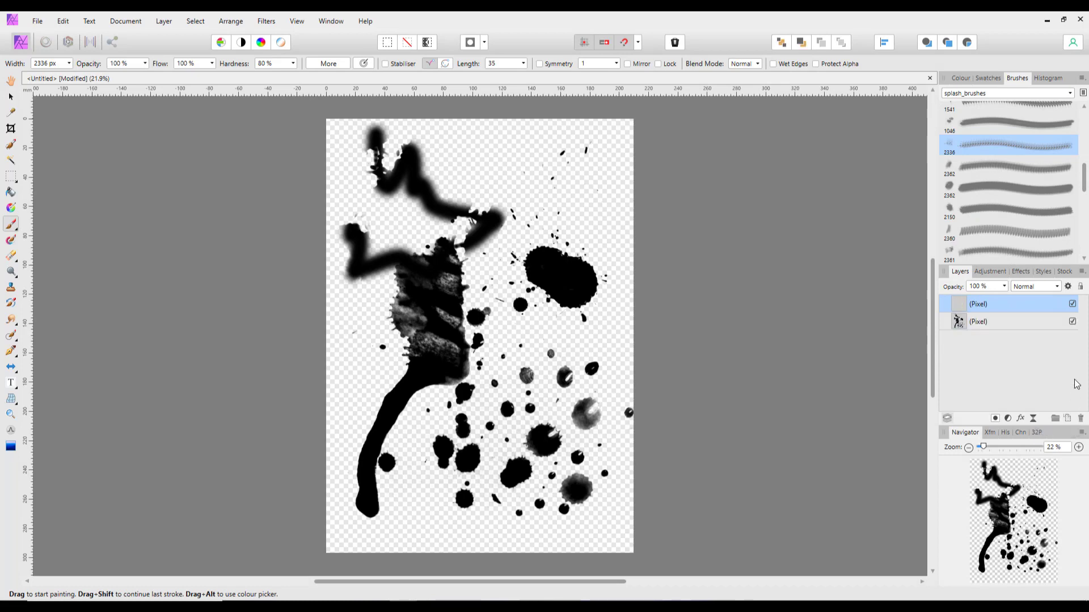
click(1072, 321)
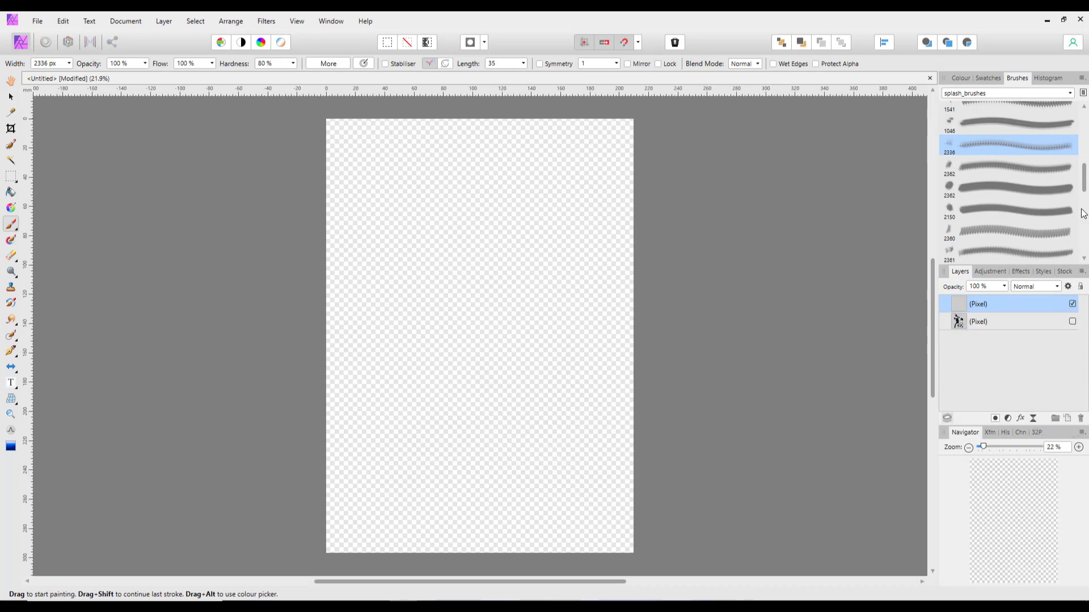
scroll(down, 3)
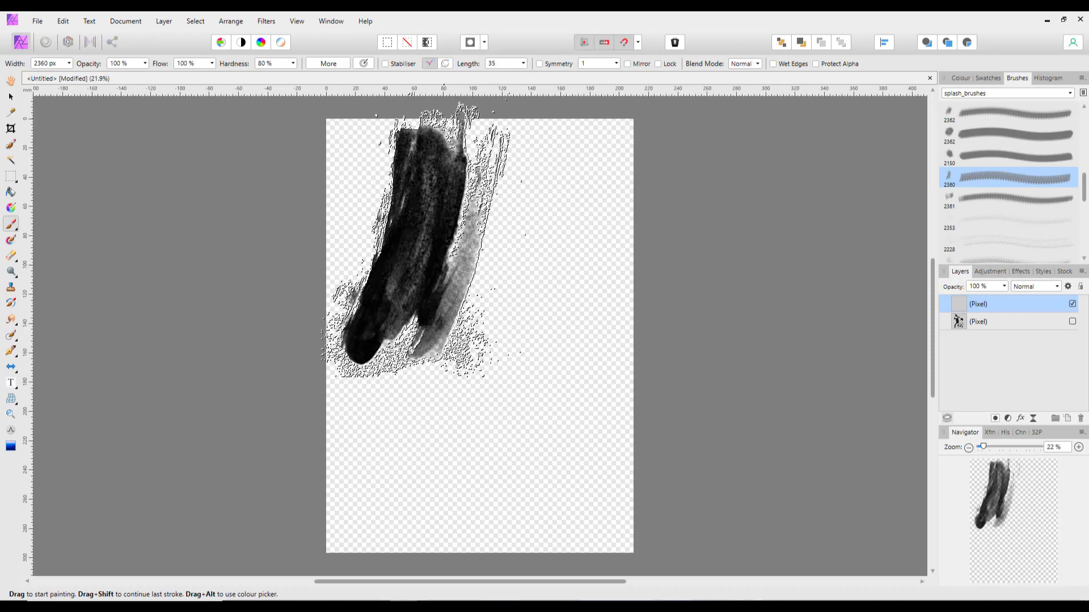
click(1011, 198)
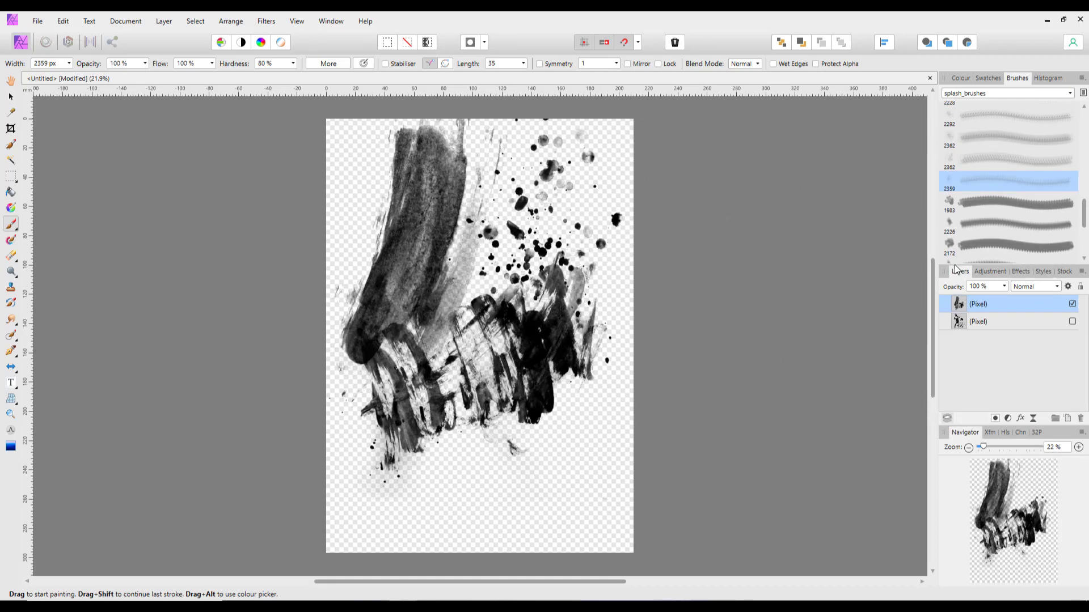
scroll(down, 3)
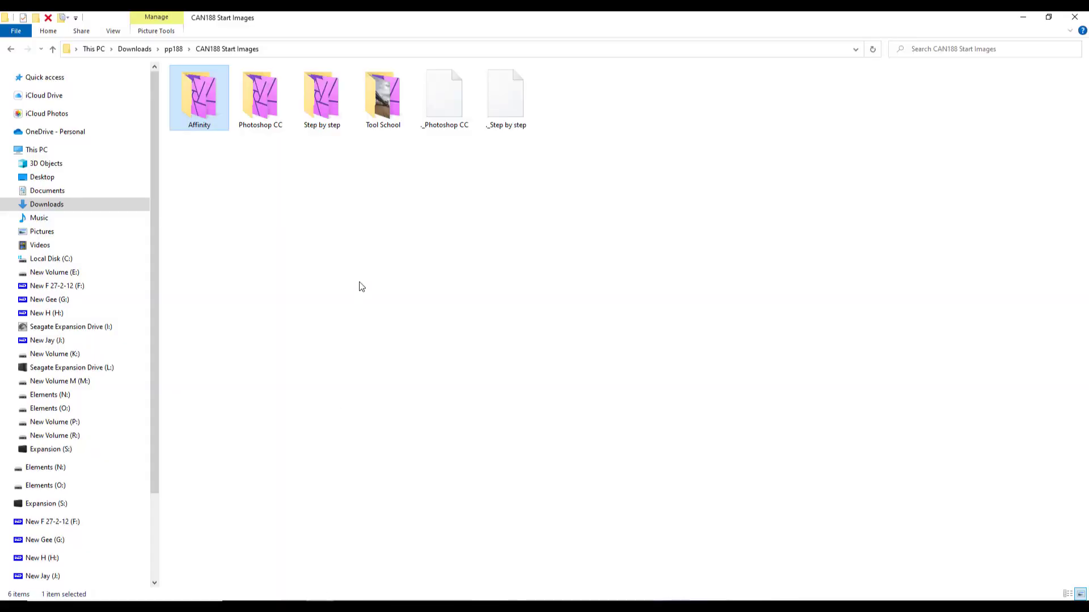
mouse_move(264, 170)
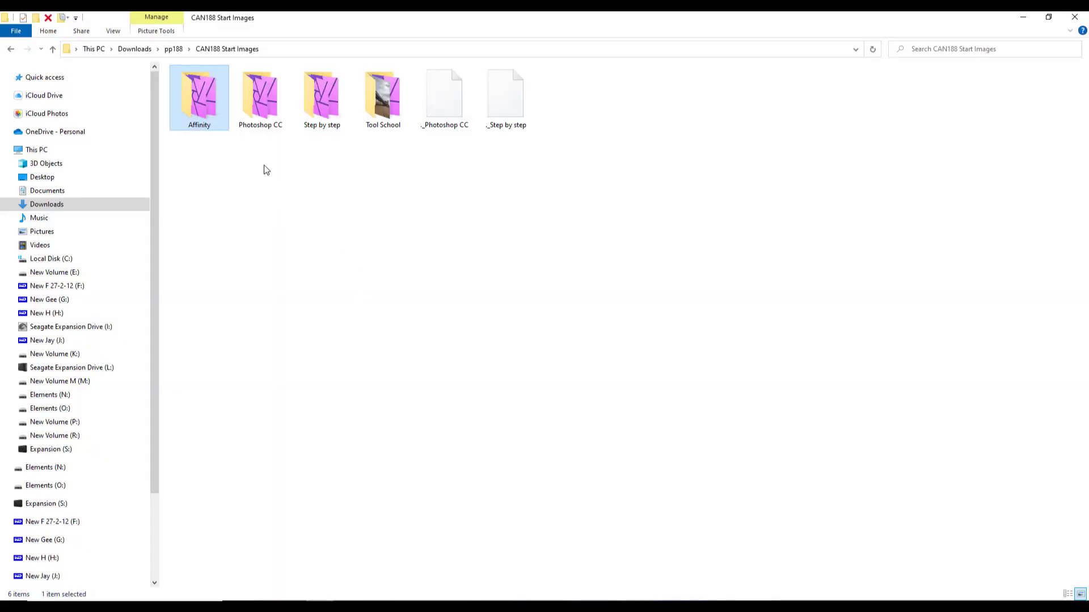
mouse_move(268, 159)
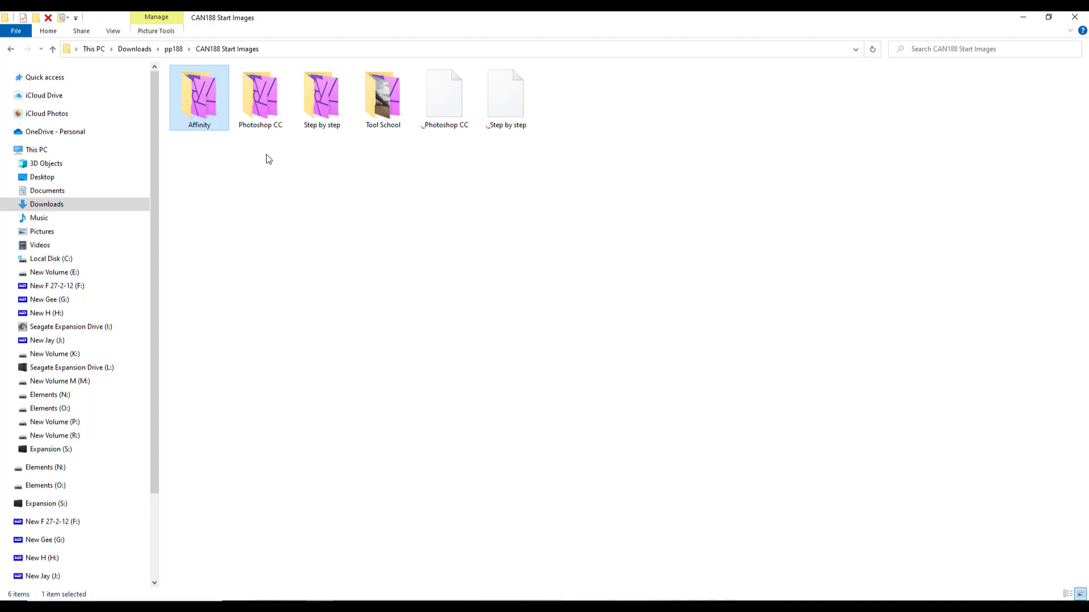
mouse_move(197, 344)
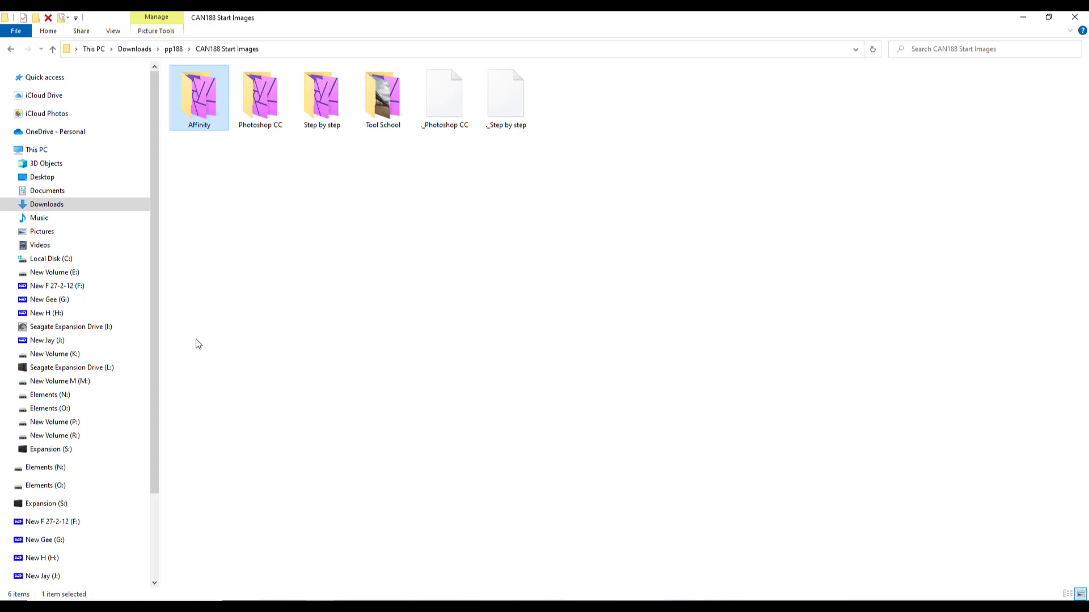
mouse_move(194, 321)
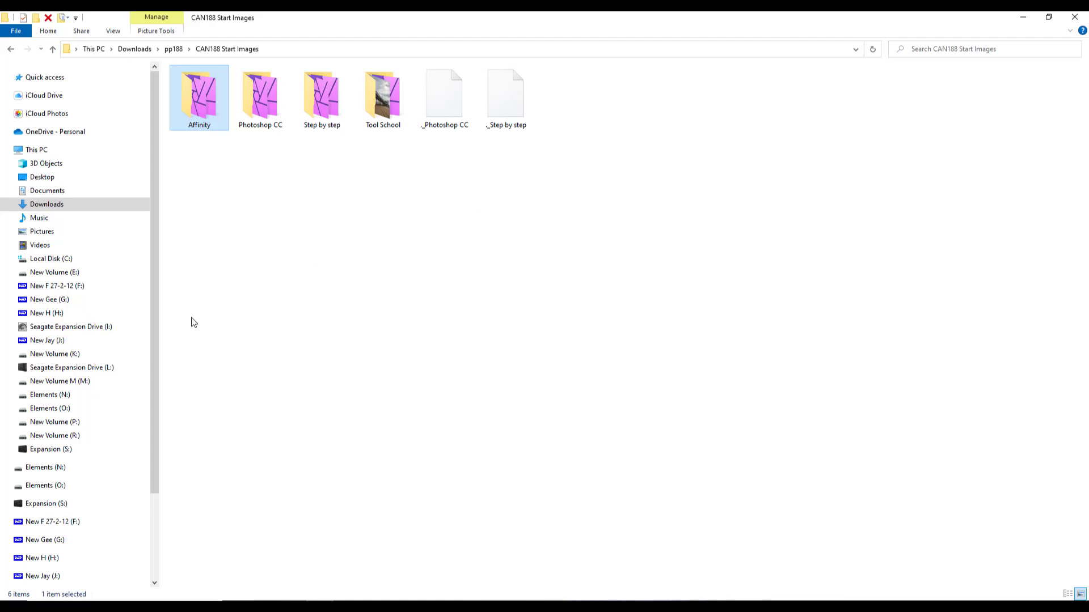
mouse_move(312, 228)
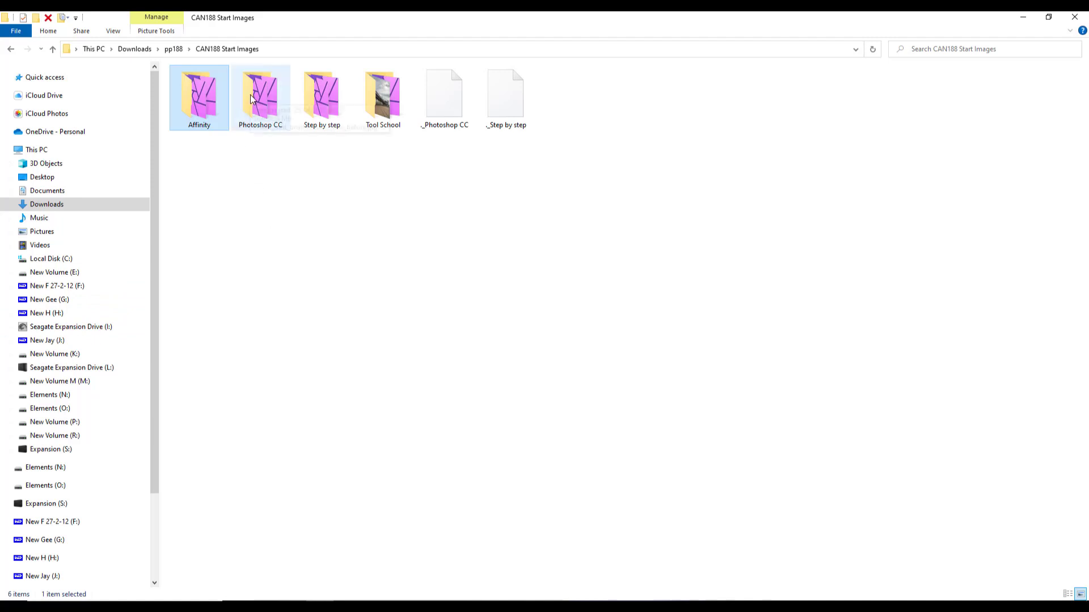
Step: Open the Photoshop CC folder holding mist_brushes.abr and tree_before.jpg
double_click(260, 94)
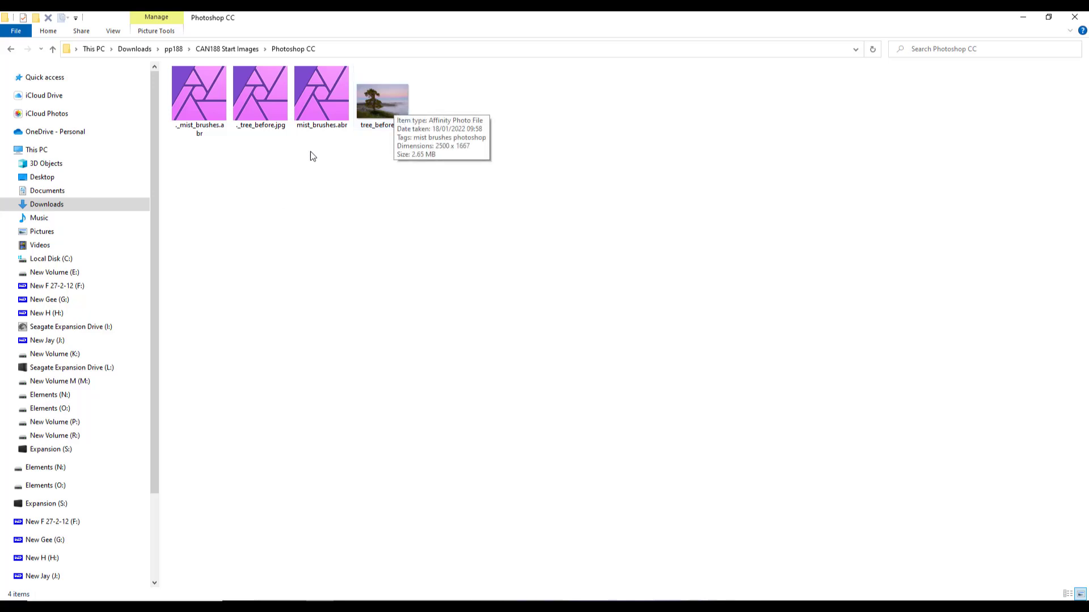
mouse_move(330, 137)
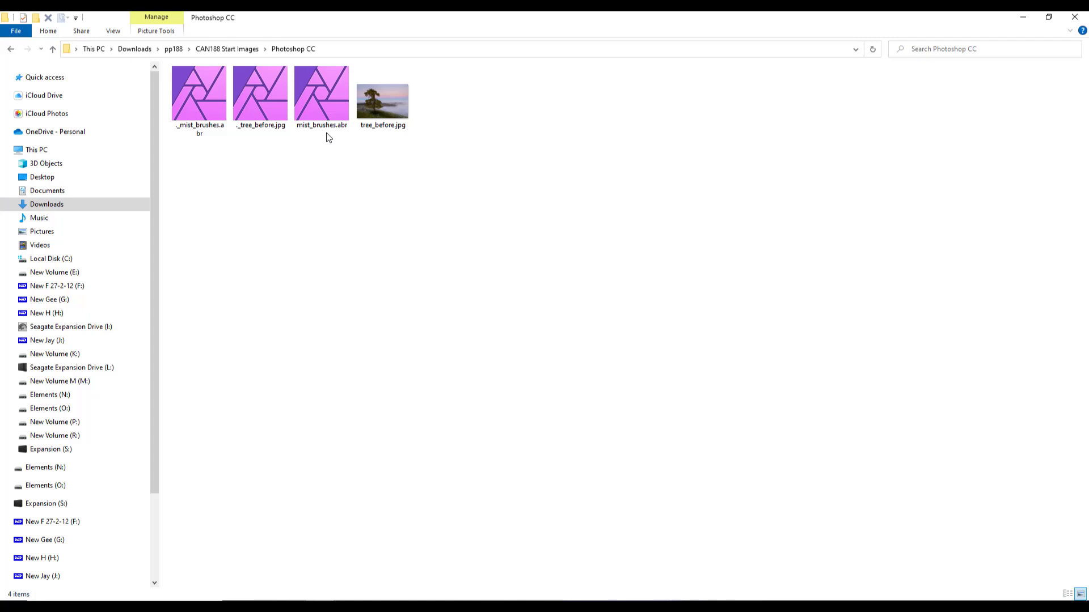
mouse_move(340, 205)
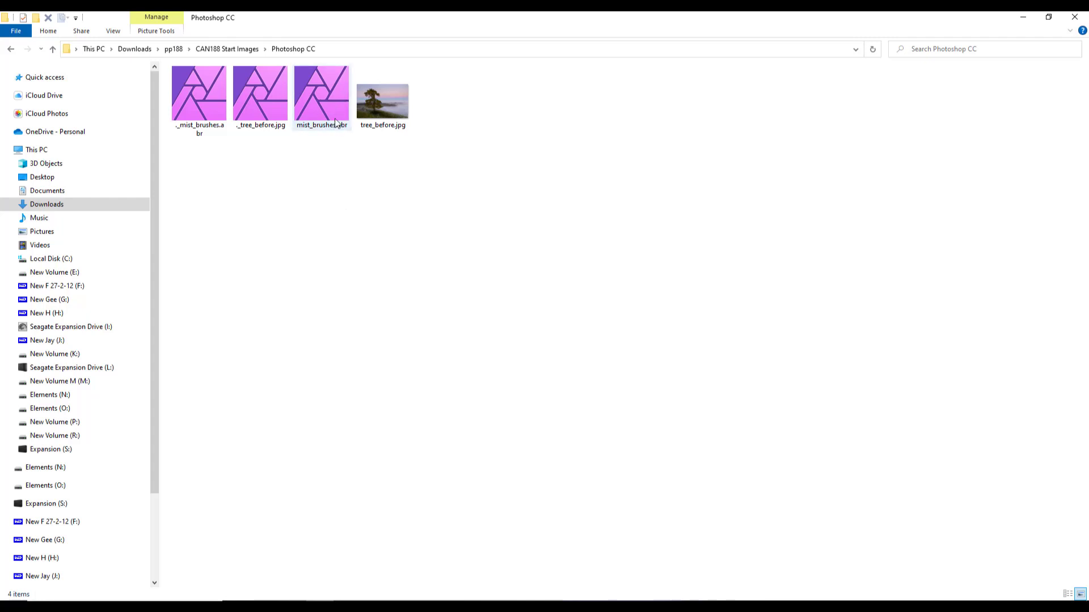
mouse_move(381, 104)
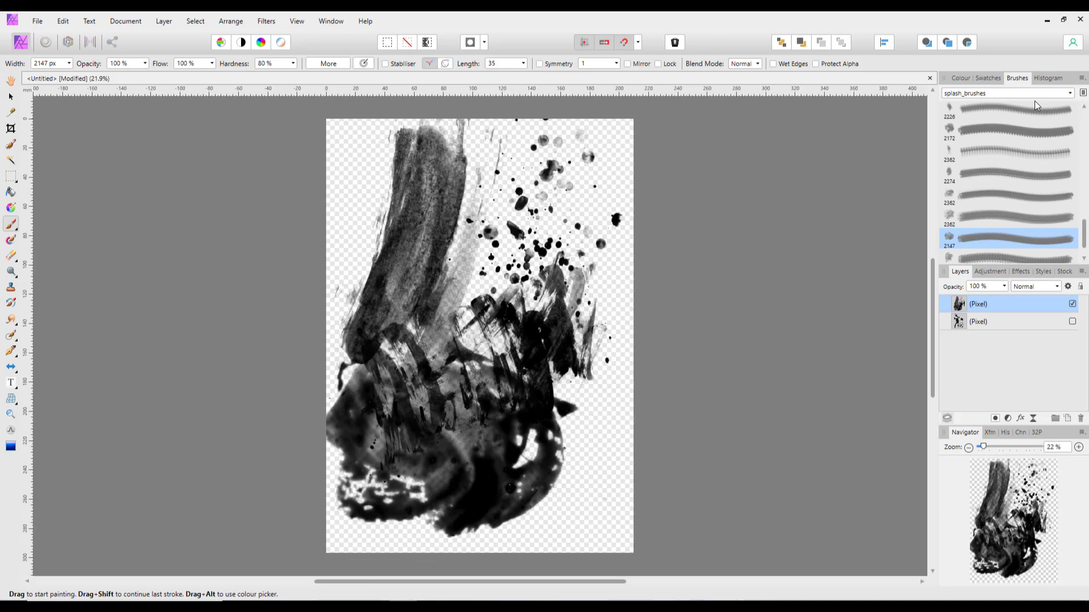
mouse_move(1079, 78)
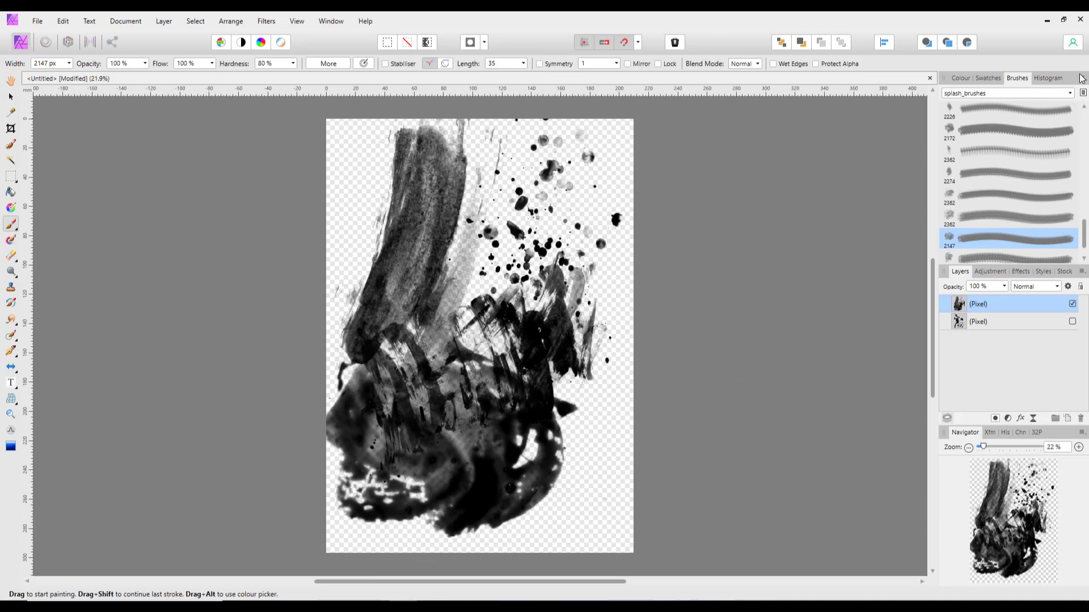
Step: Use the Brushes panel menu and category list to switch to the mist_brushes category
click(1080, 92)
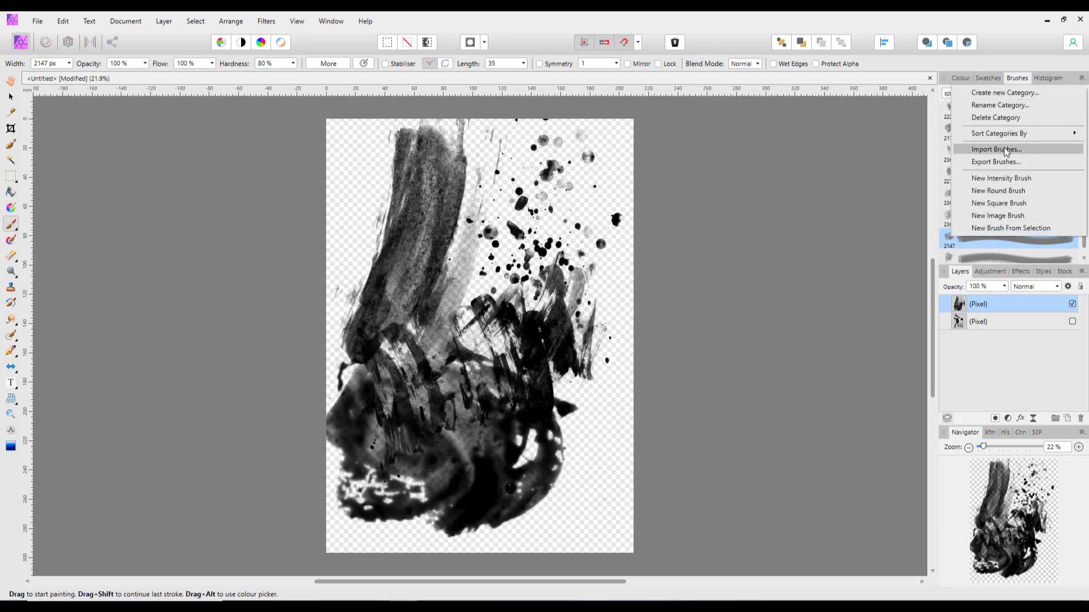
mouse_move(1029, 142)
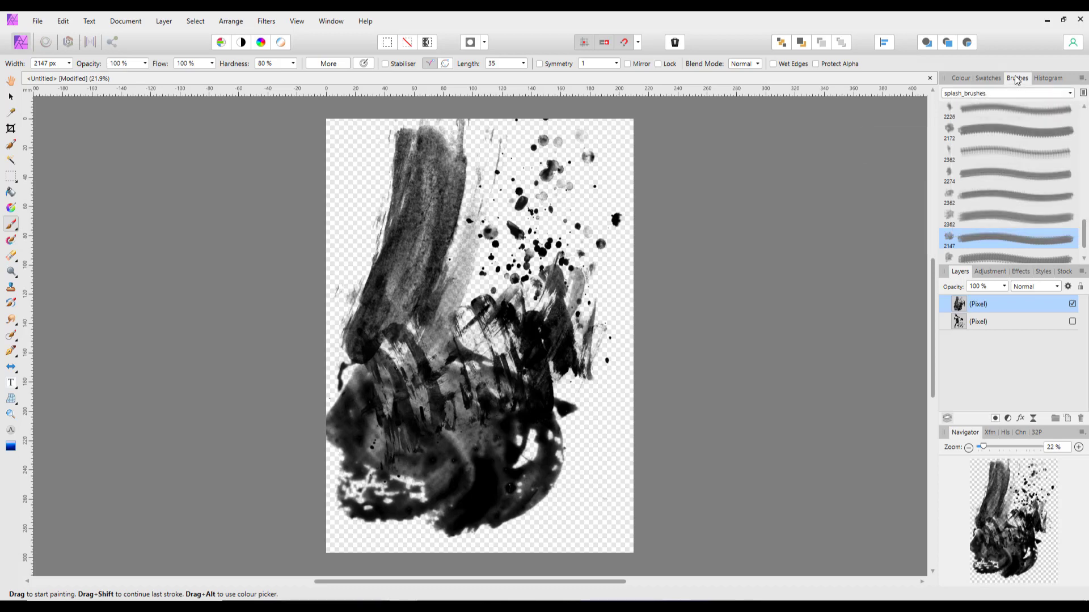
click(1073, 93)
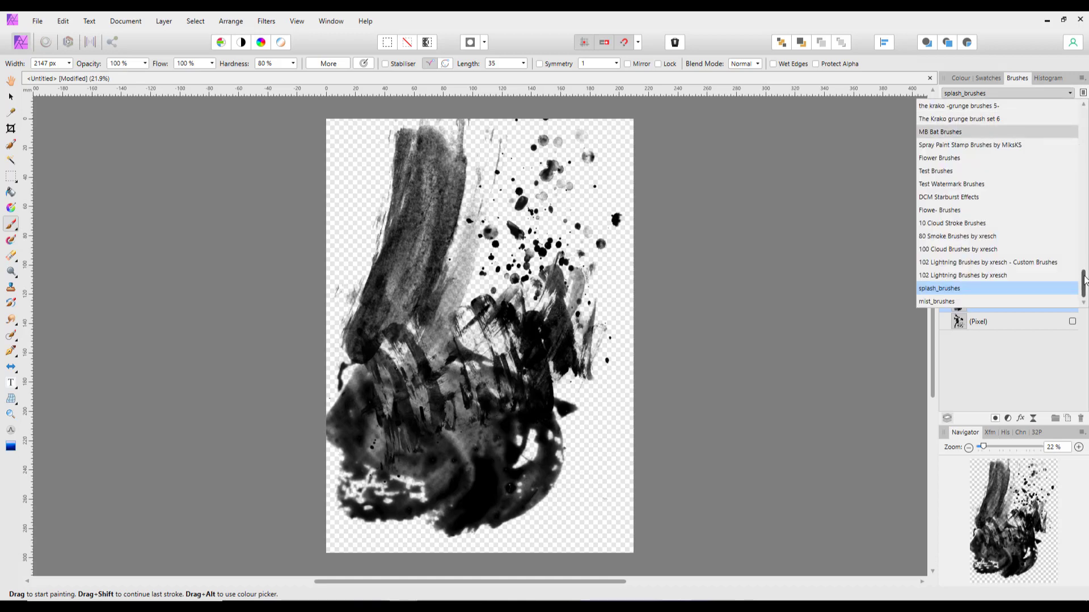
click(939, 288)
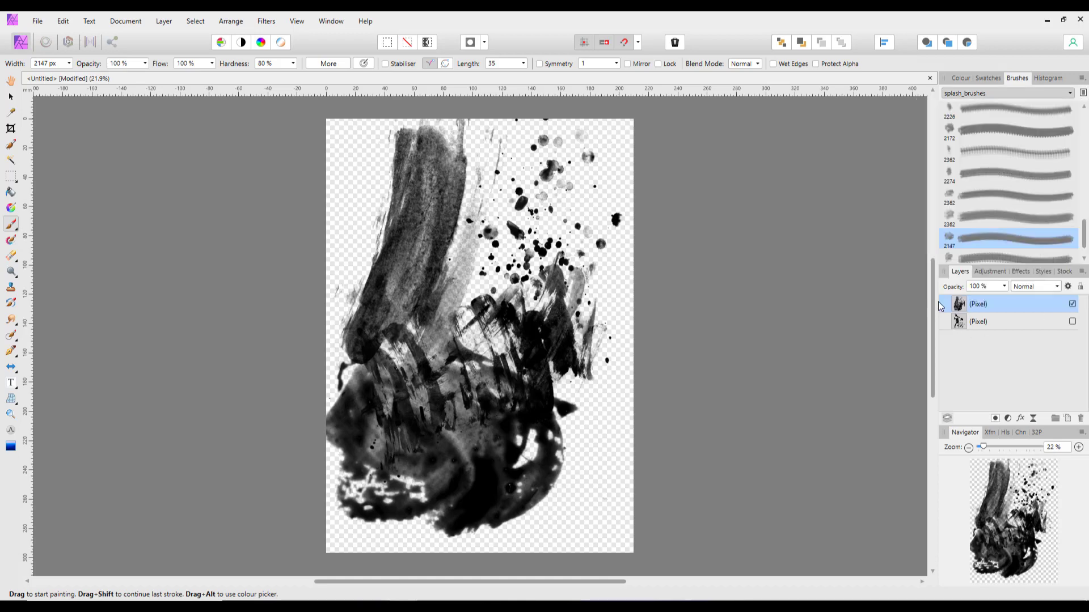
click(1003, 93)
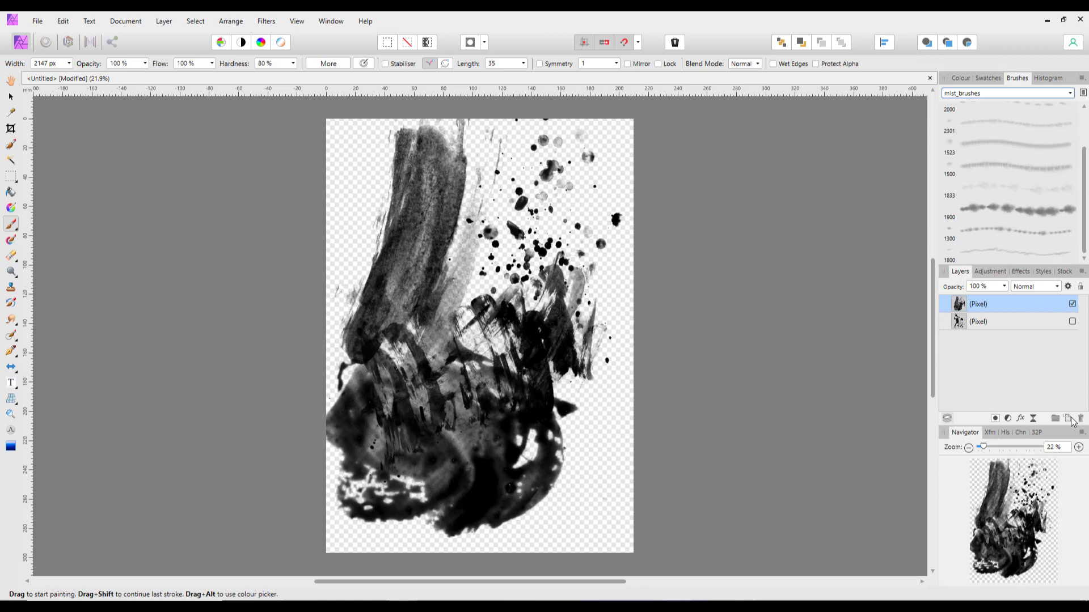
Step: Paint black mist on new pixel layers using several mist brushes, including the heavy cloudy one
click(1067, 418)
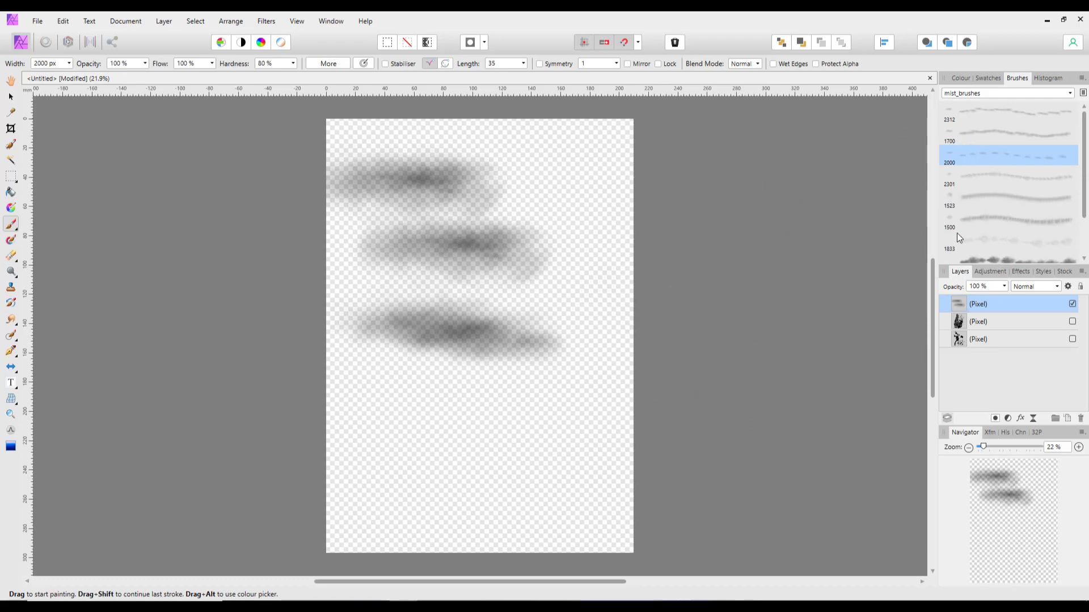
click(1008, 198)
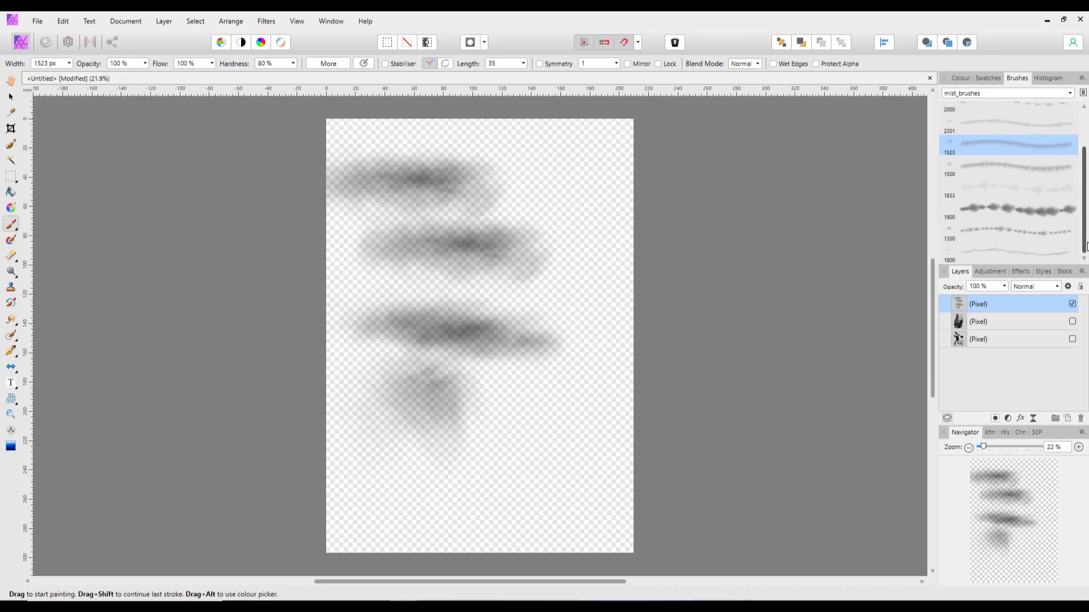
mouse_move(1050, 223)
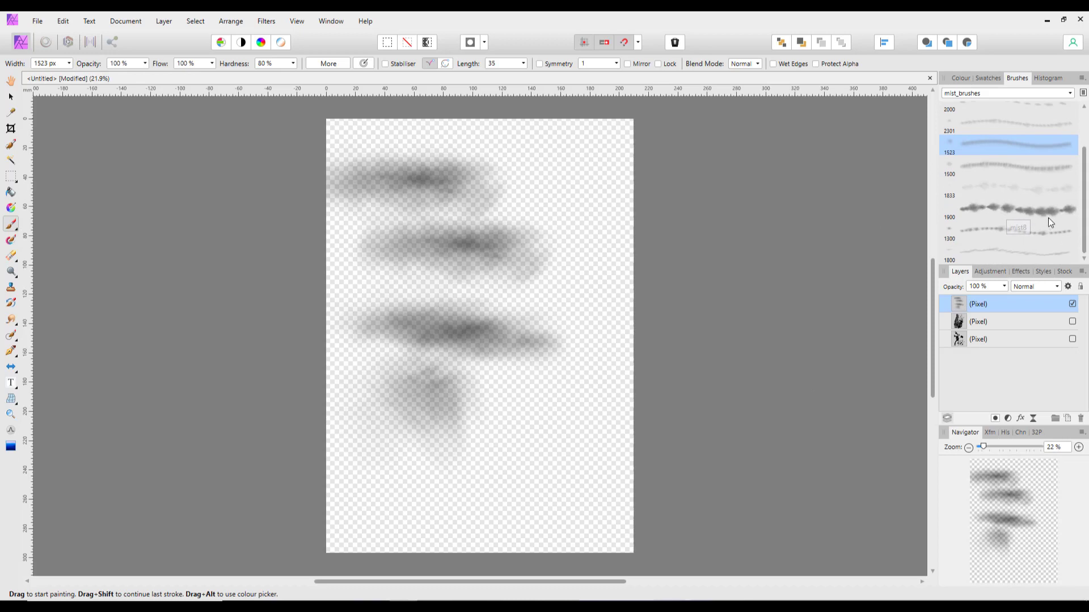
click(1007, 211)
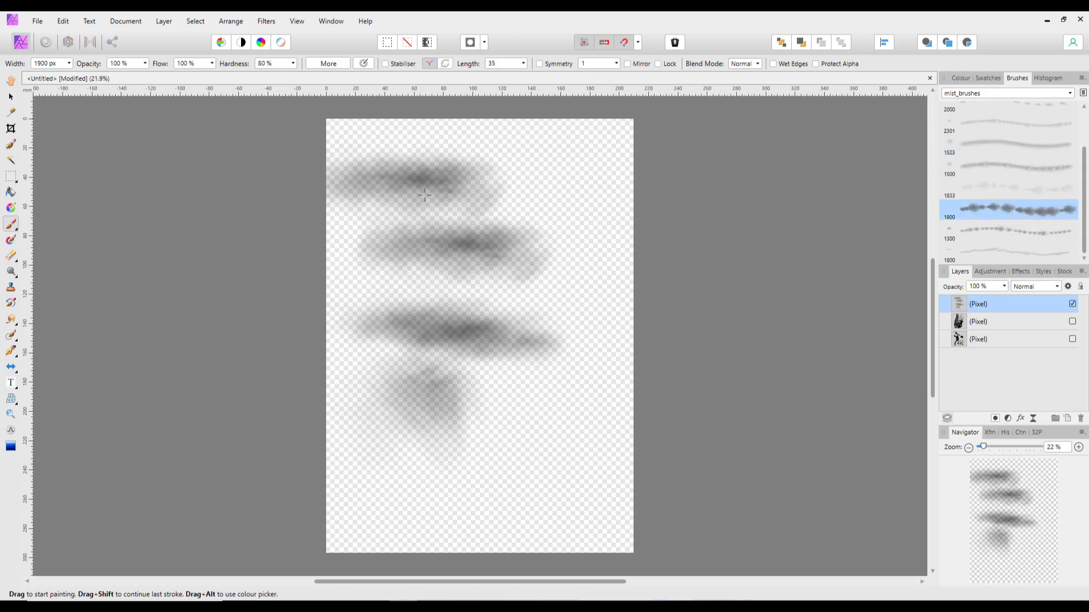
mouse_move(360, 161)
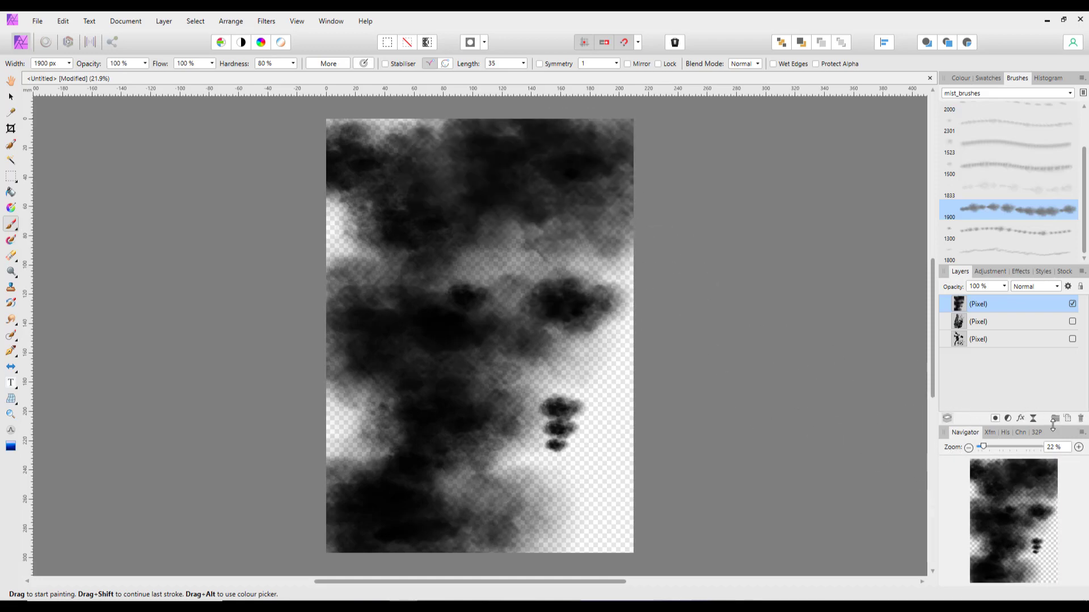
mouse_move(1054, 418)
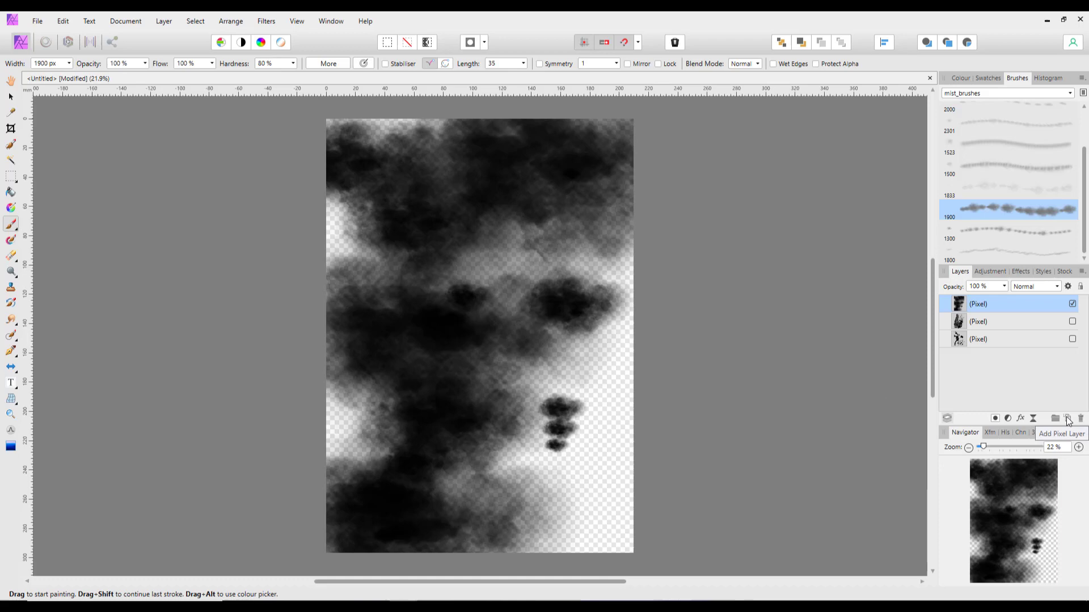
click(1067, 417)
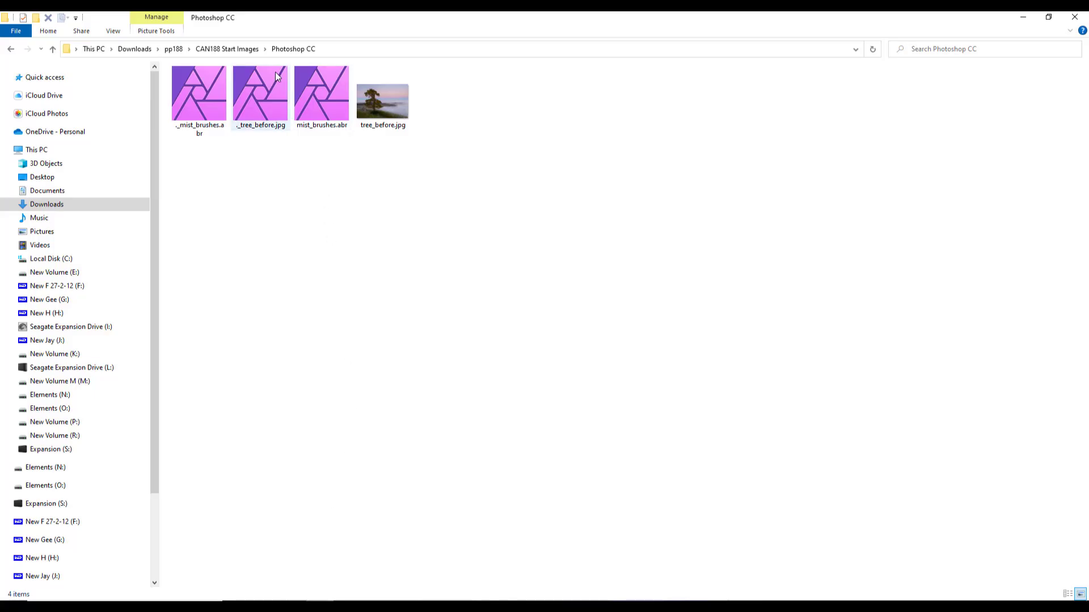
Step: Go back to CAN188 Start Images, open the Step by step folder and select Beach.jpg
click(10, 48)
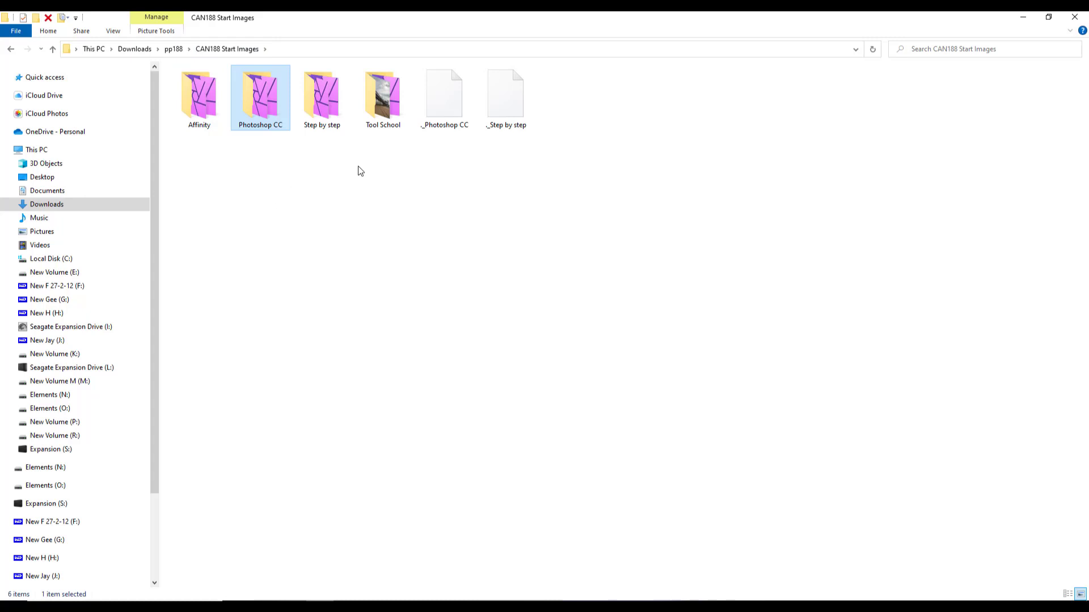
mouse_move(321, 97)
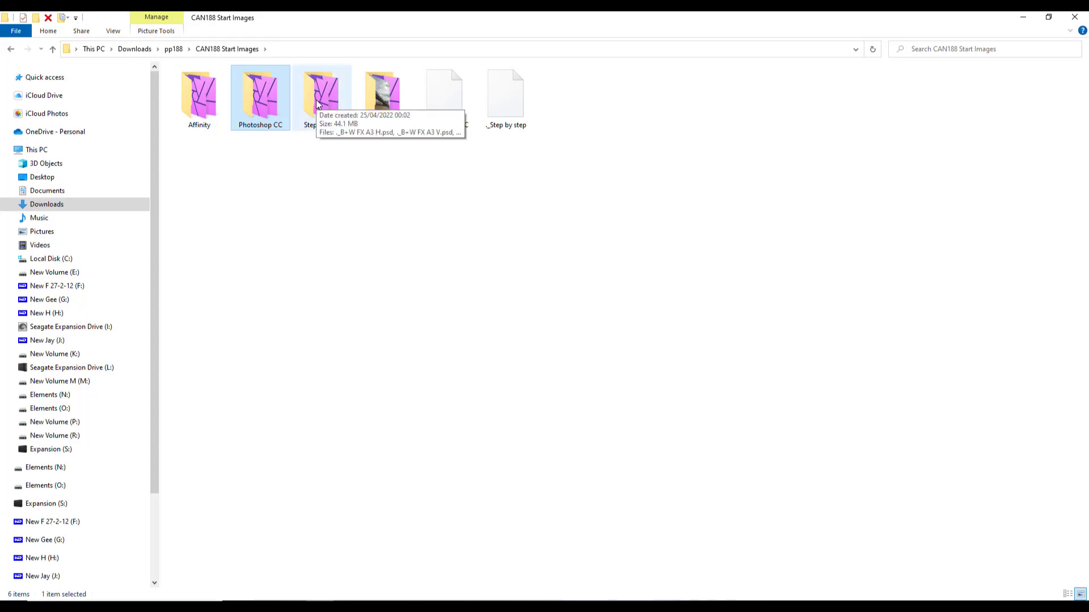
double_click(321, 97)
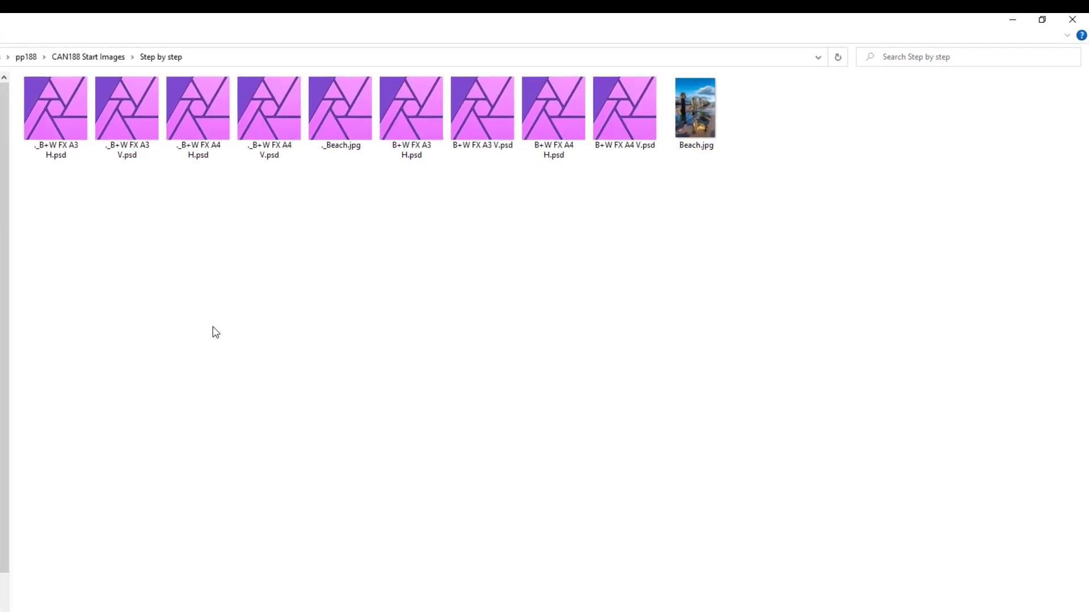
click(695, 111)
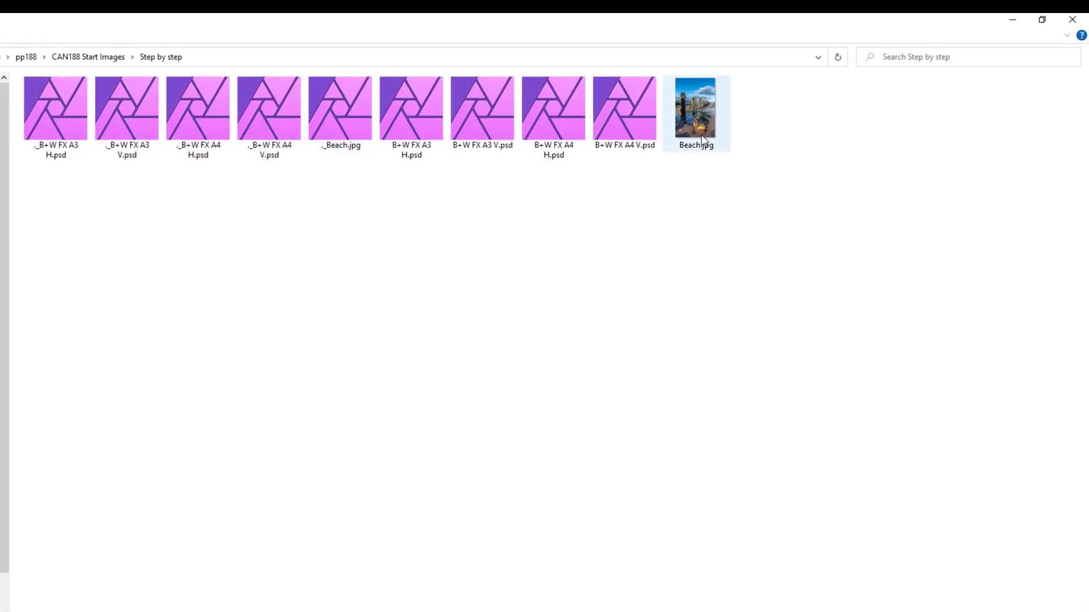
mouse_move(696, 111)
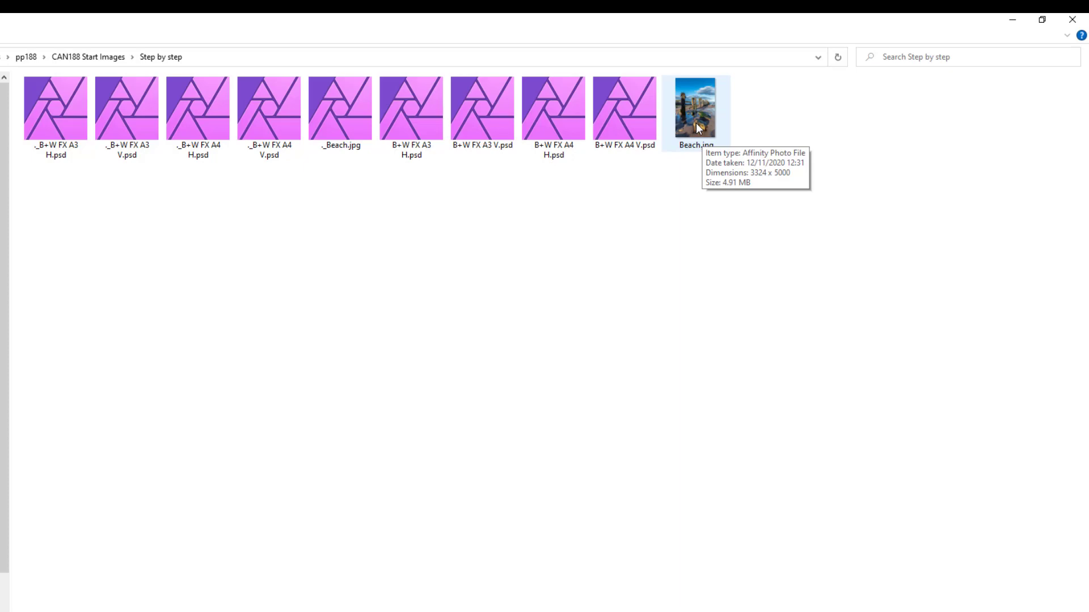
click(696, 111)
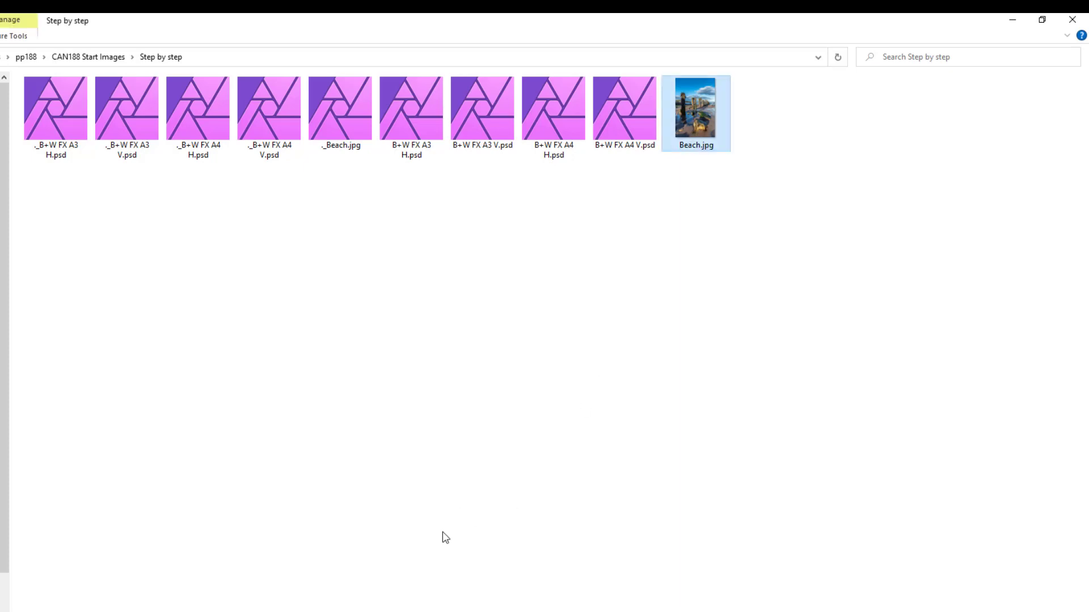
double_click(695, 112)
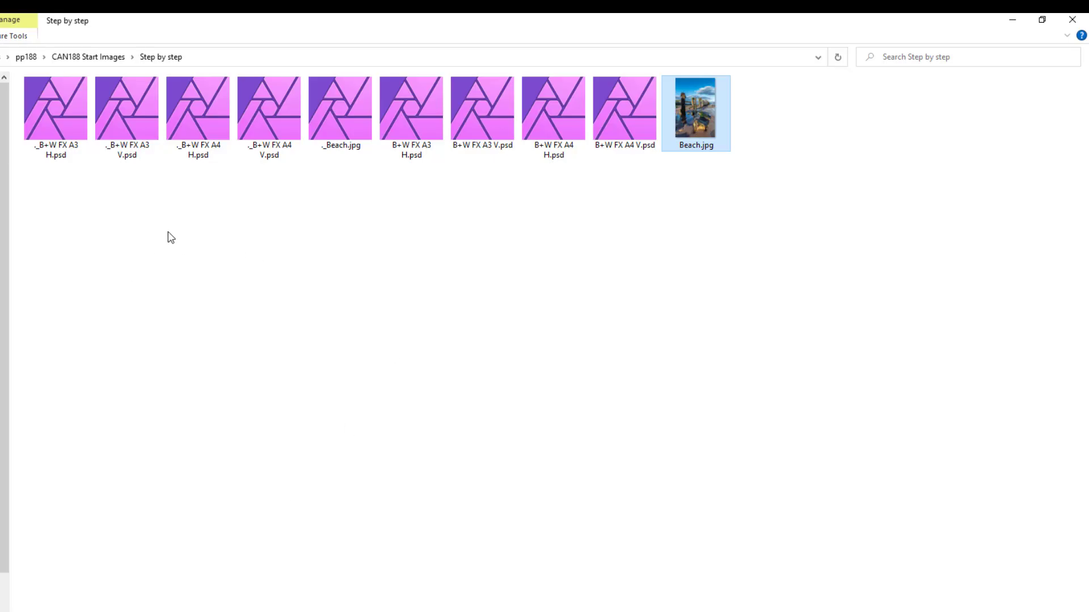
mouse_move(40, 173)
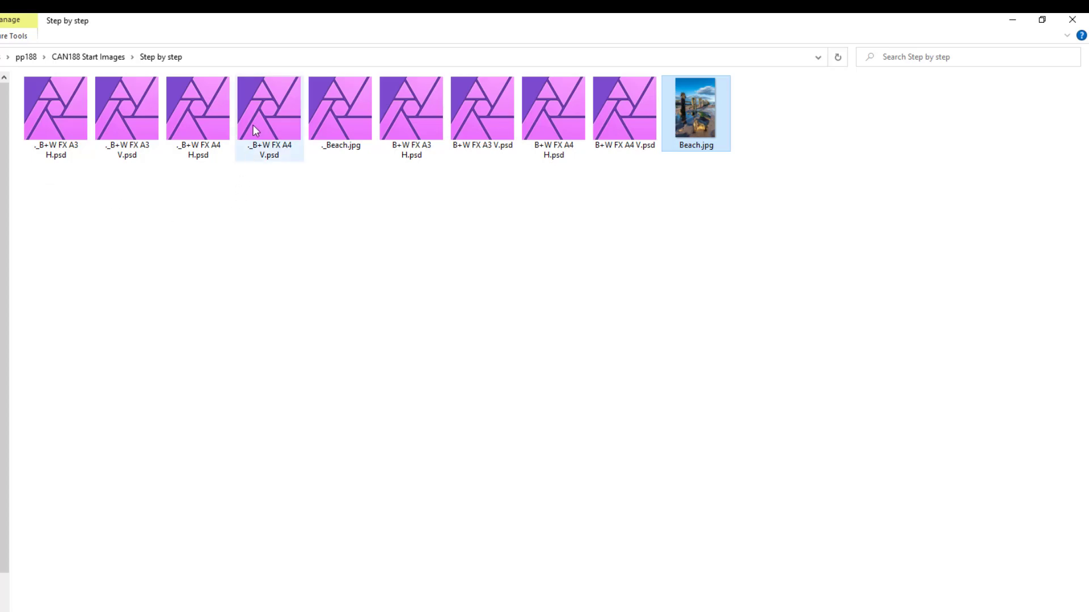
mouse_move(352, 127)
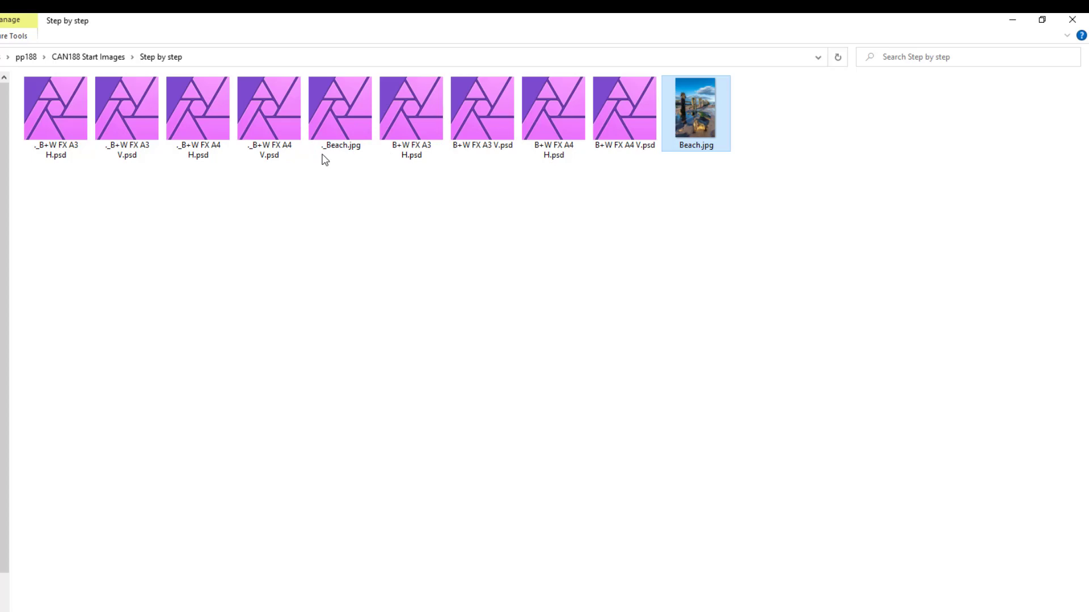
mouse_move(340, 122)
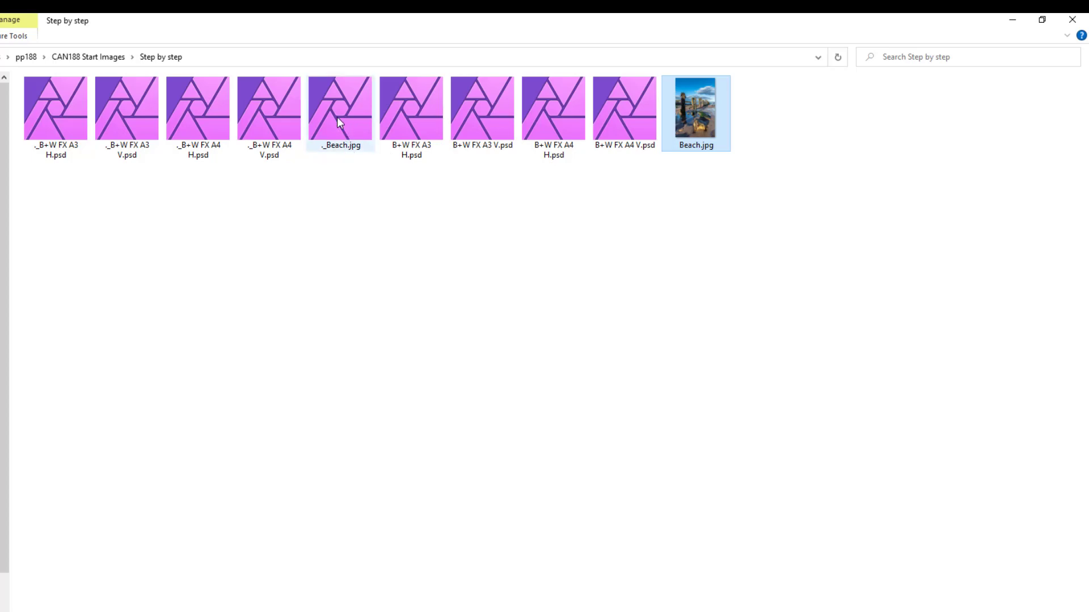
mouse_move(352, 106)
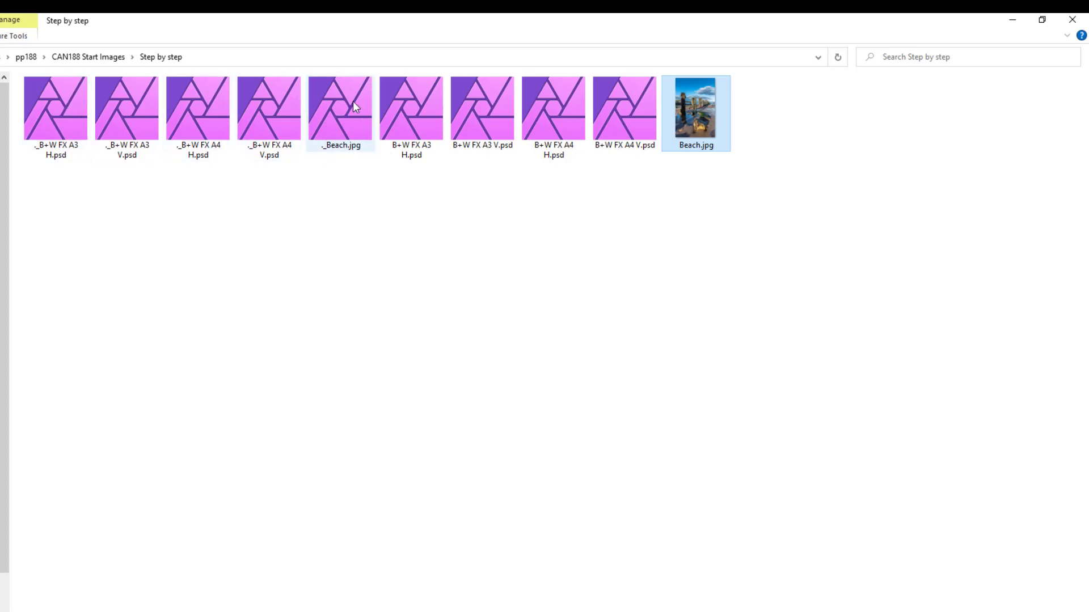
mouse_move(117, 189)
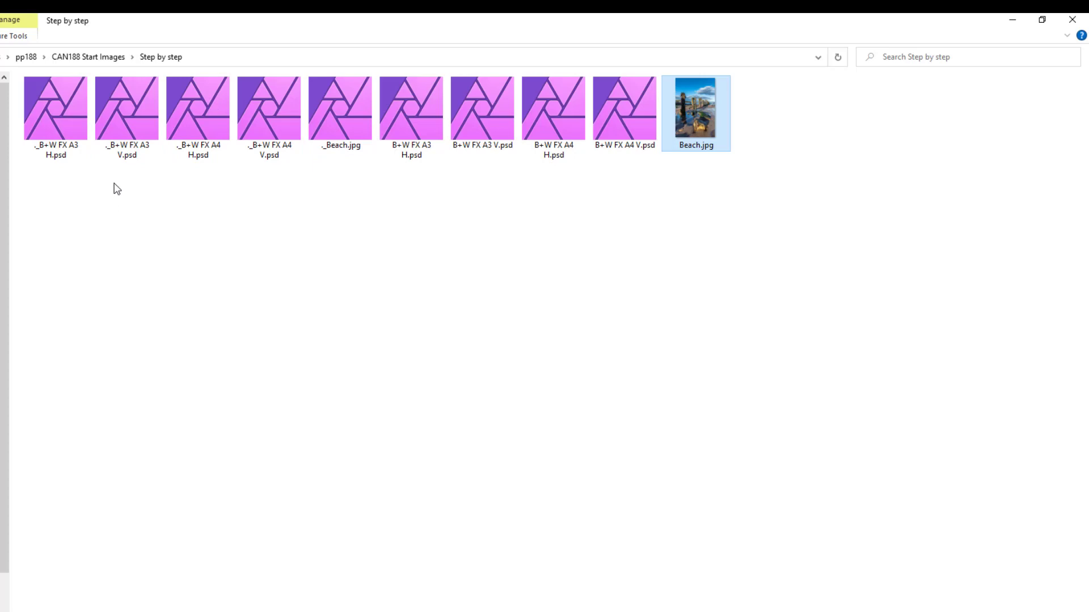
mouse_move(212, 219)
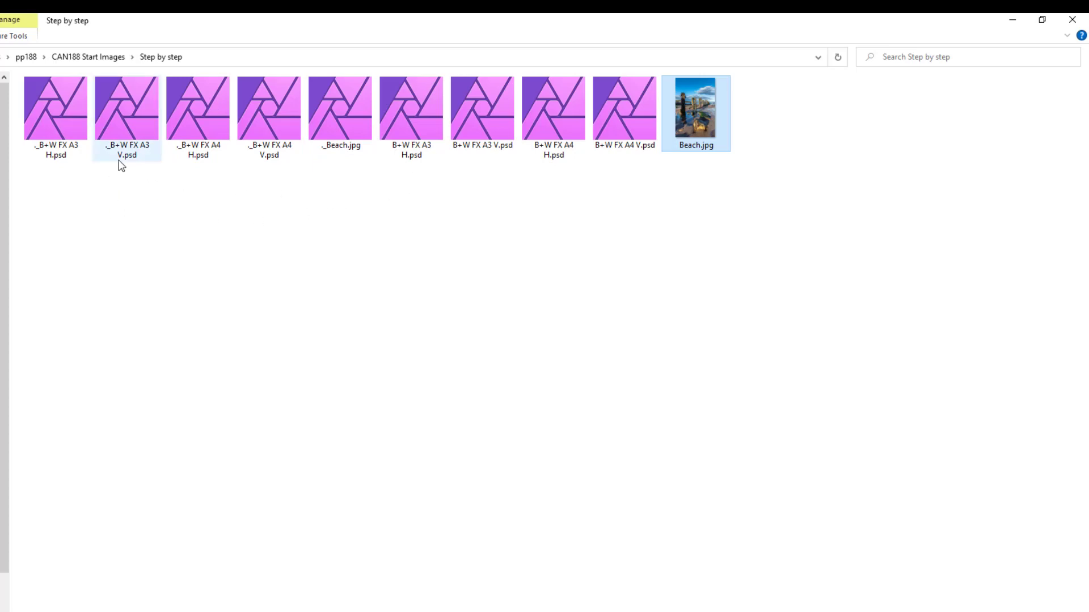
mouse_move(148, 168)
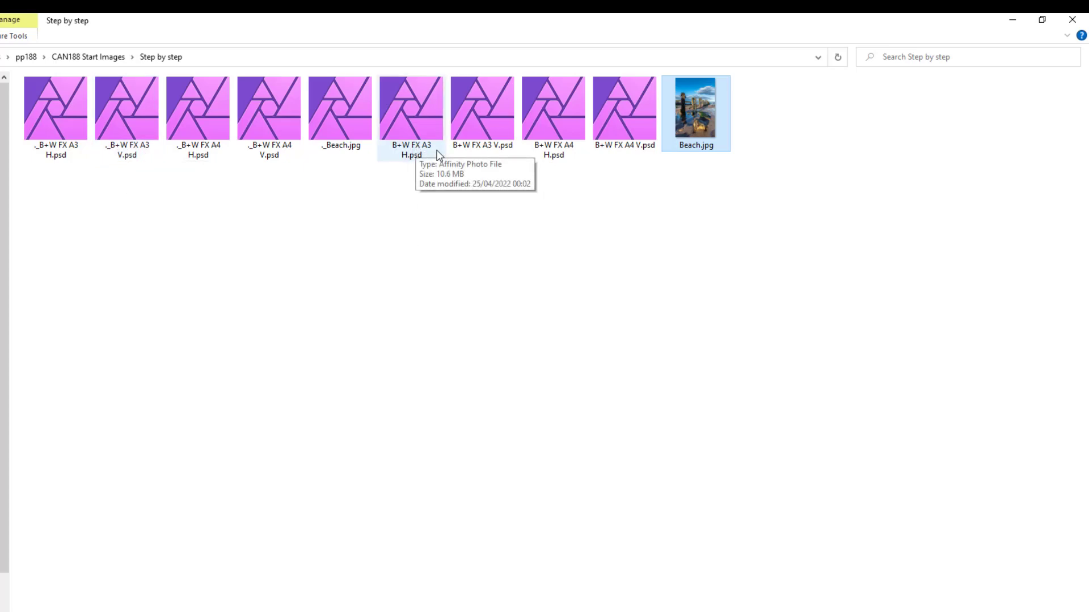
mouse_move(432, 177)
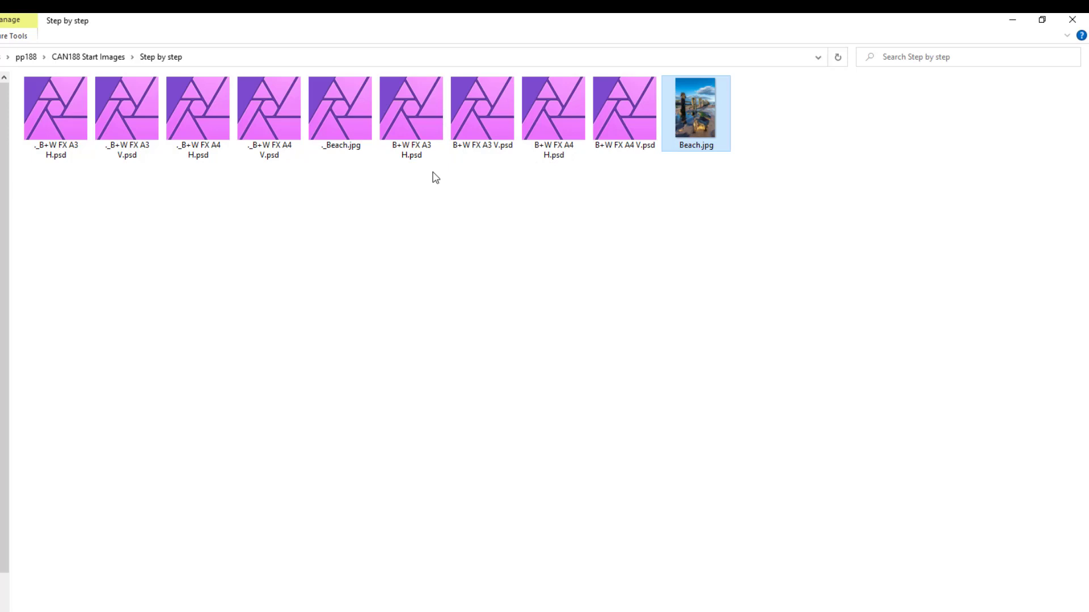
mouse_move(471, 177)
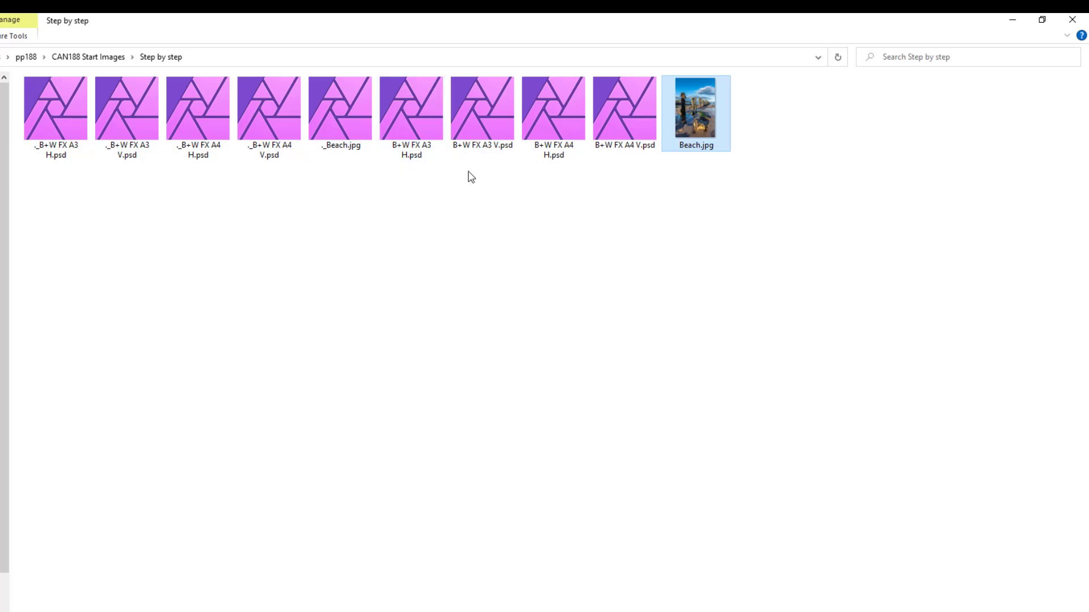
mouse_move(496, 168)
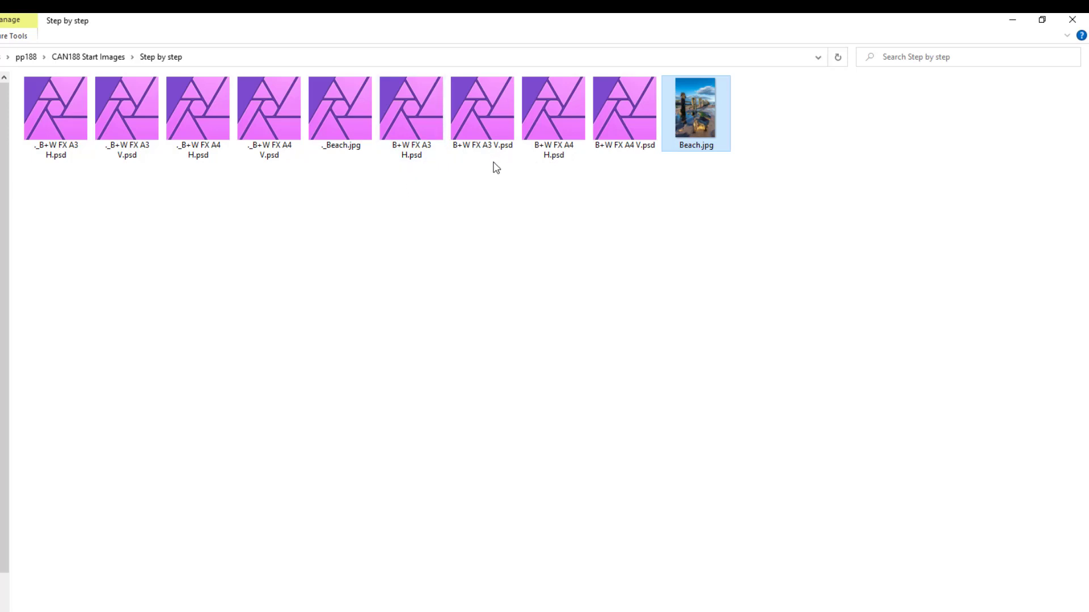
mouse_move(570, 176)
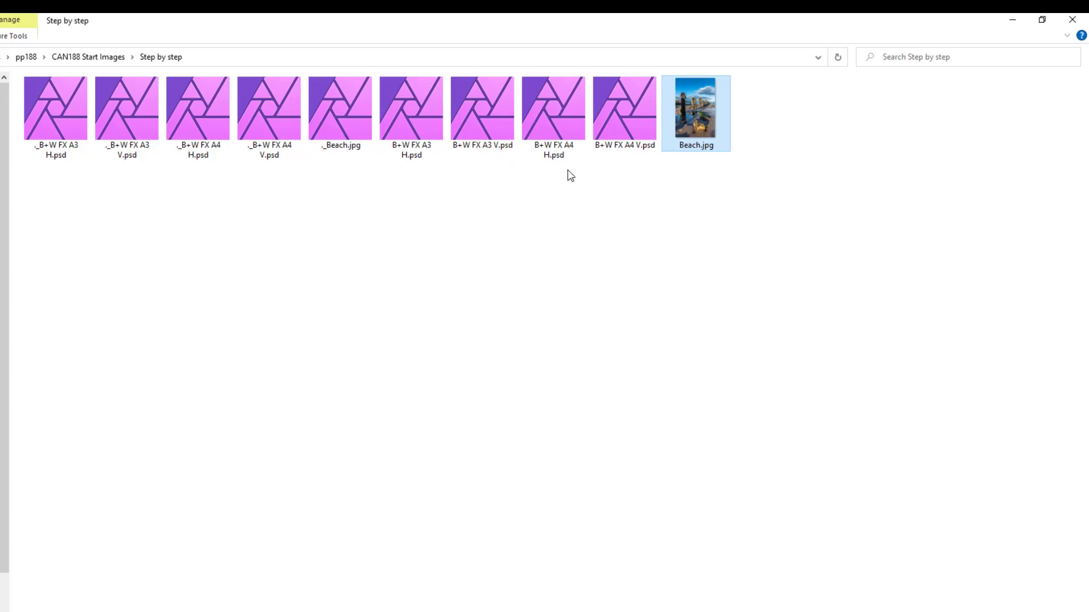
mouse_move(593, 163)
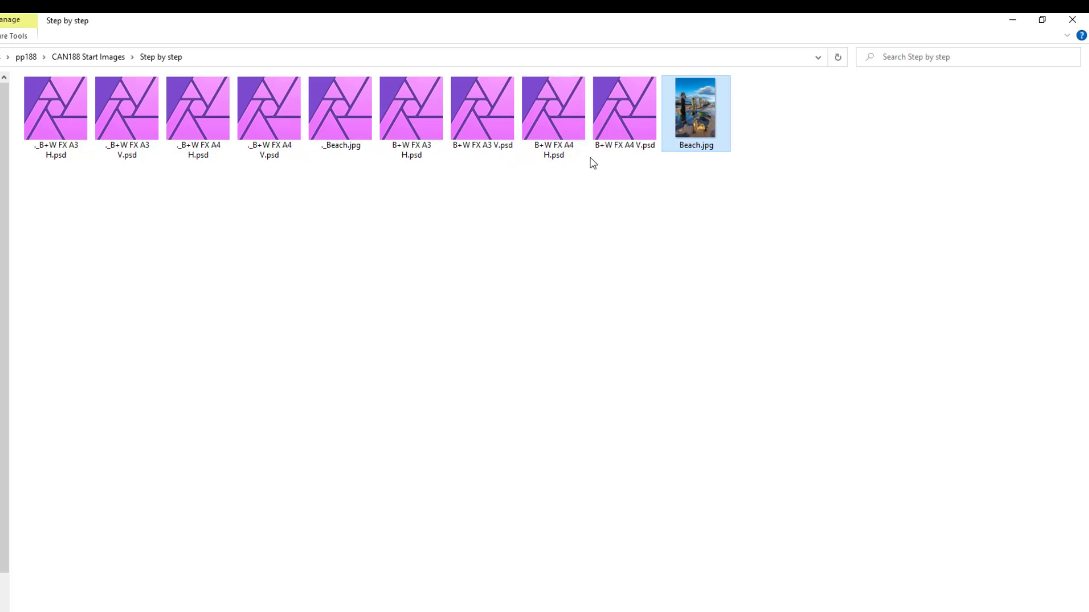
mouse_move(563, 194)
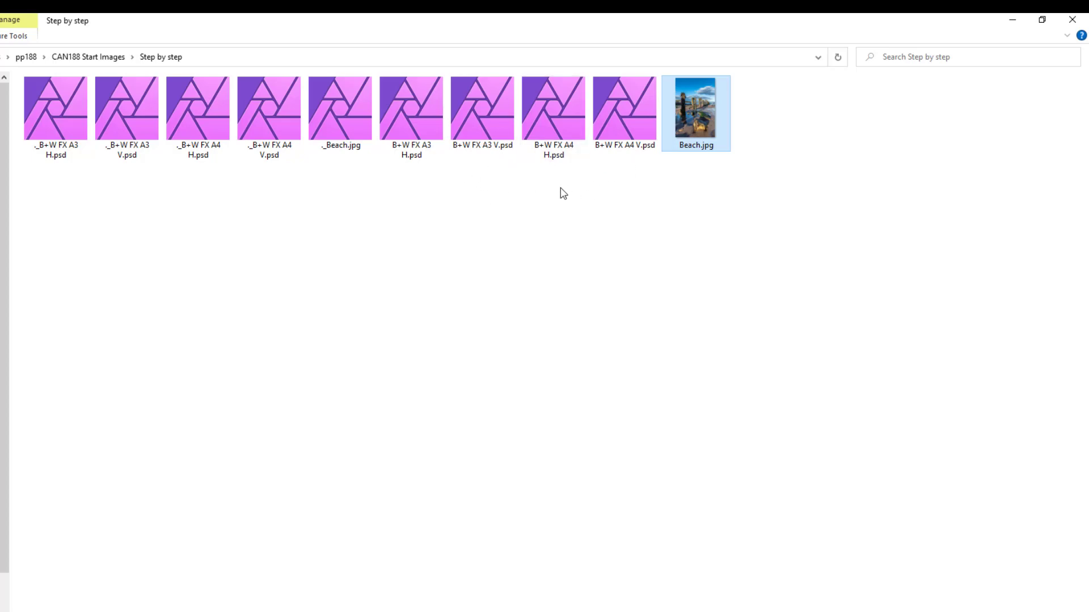
mouse_move(698, 116)
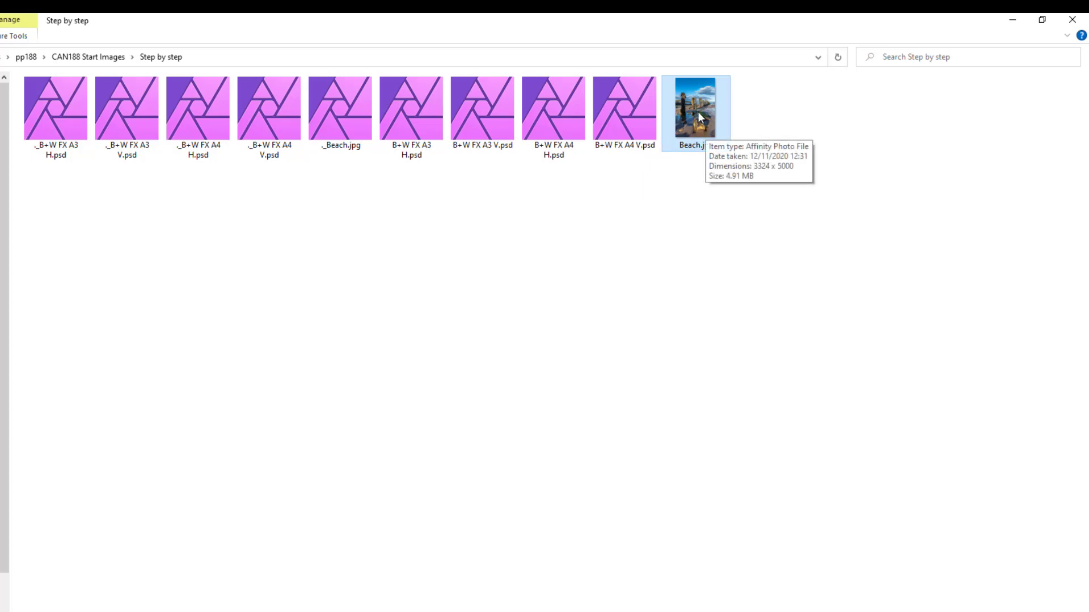
mouse_move(574, 155)
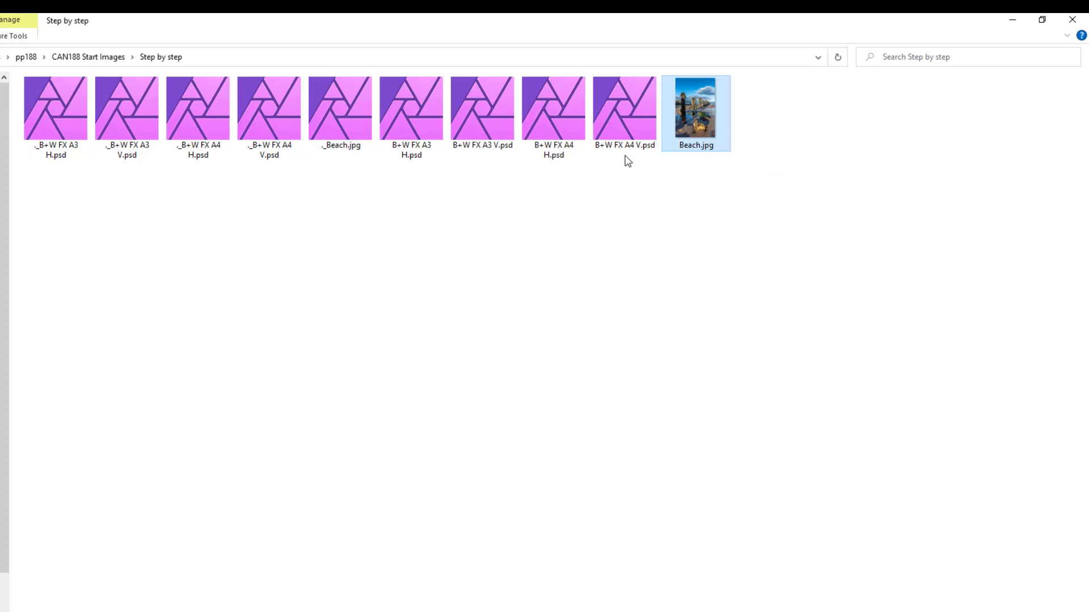
mouse_move(624, 165)
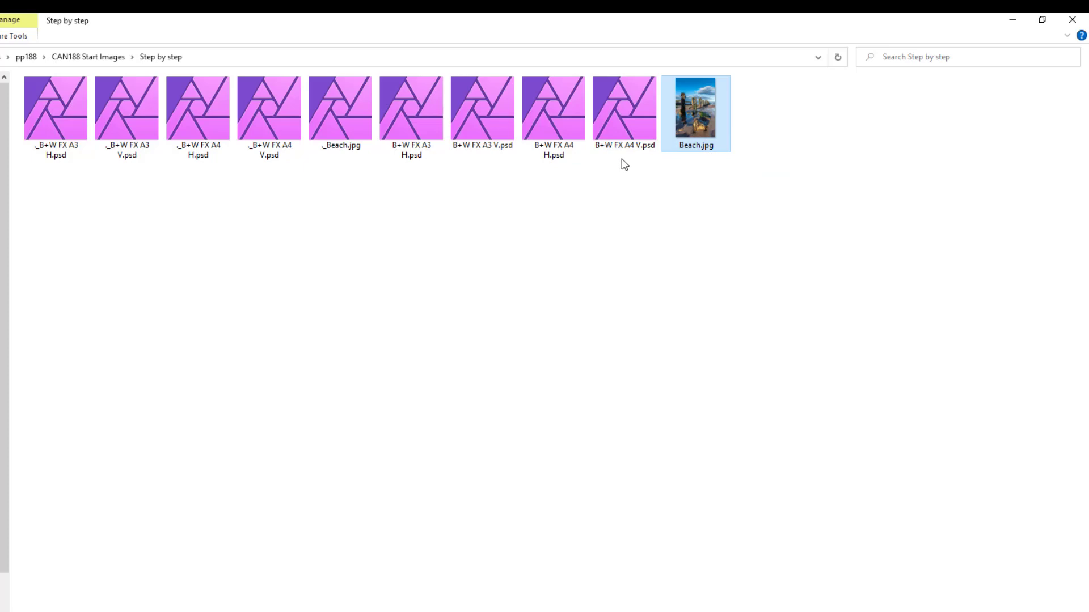
mouse_move(647, 163)
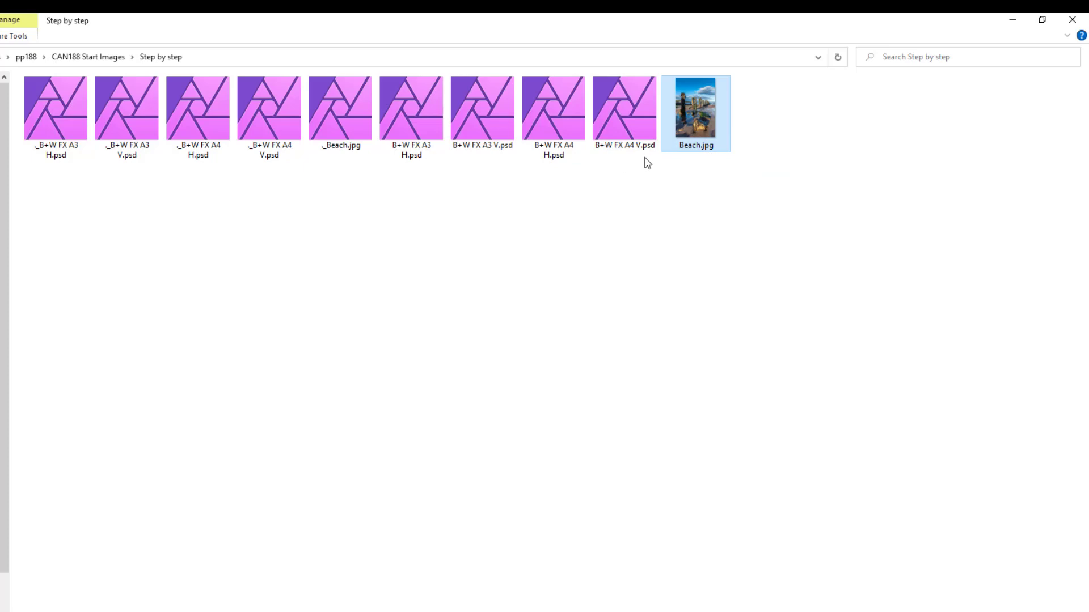
mouse_move(634, 166)
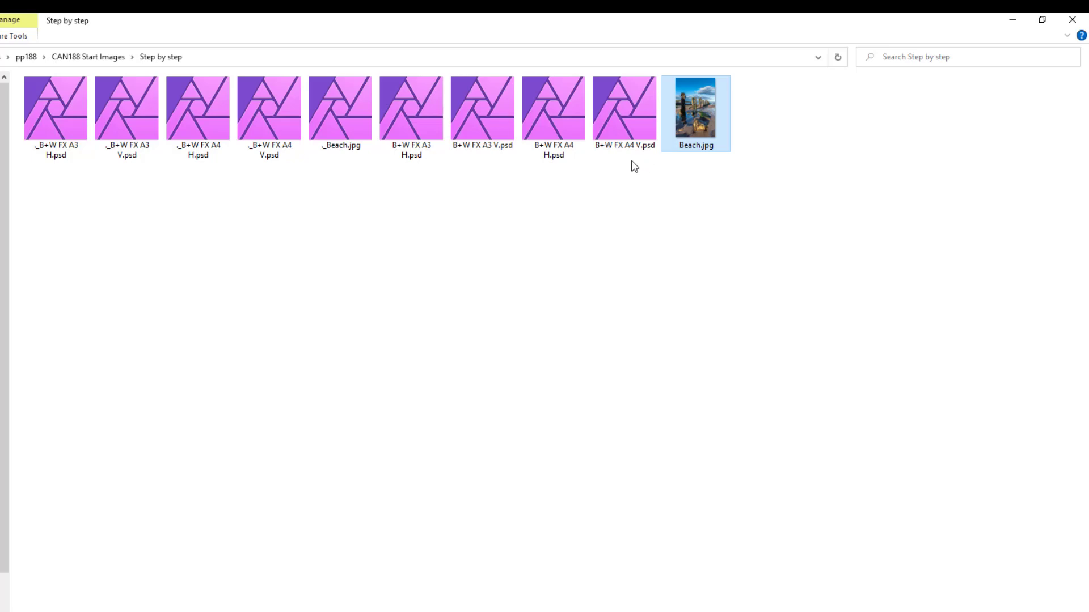
mouse_move(622, 111)
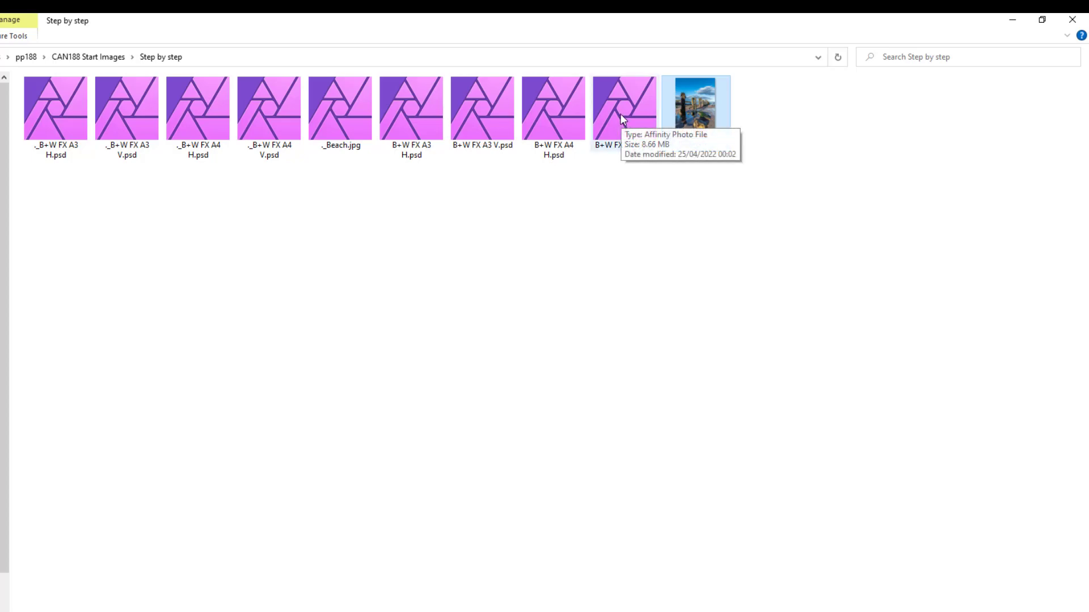
click(622, 108)
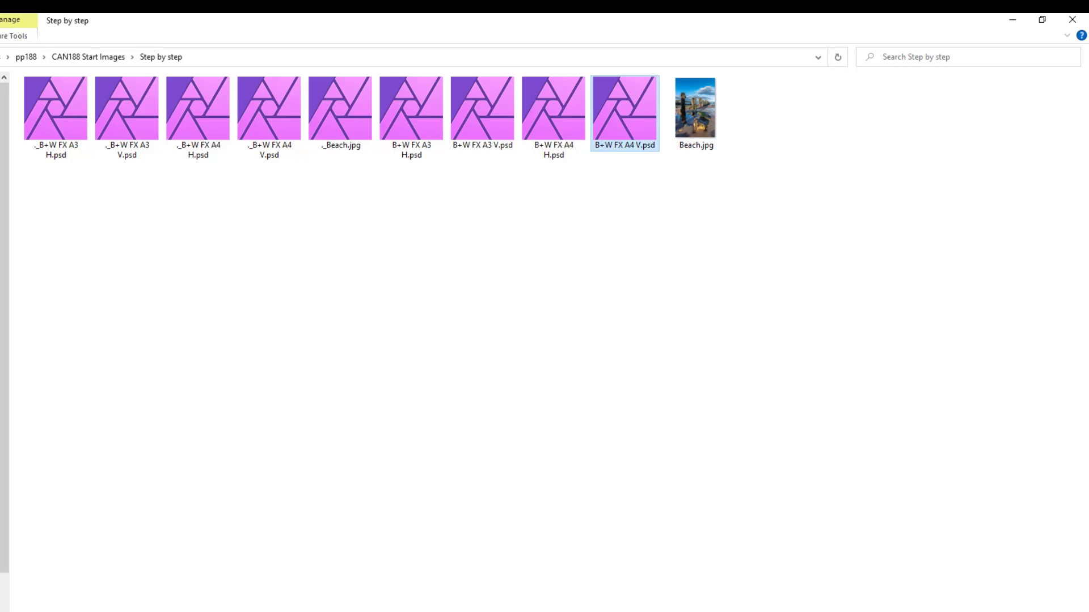
Step: Open B+W FX A4 V.psd, show the Colour panel, and expand the BORDER group
double_click(622, 108)
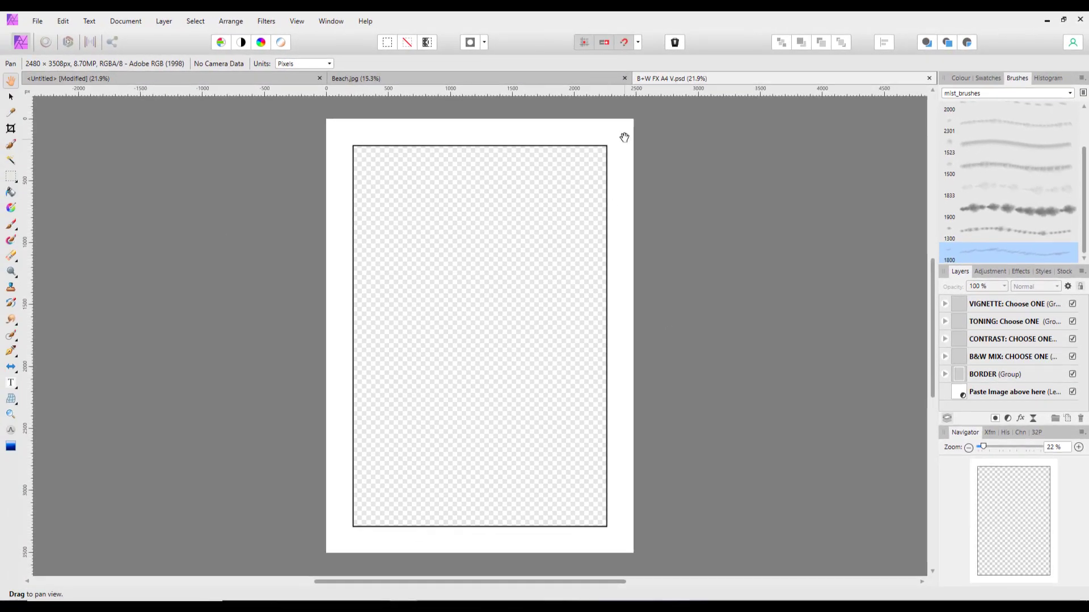
mouse_move(548, 519)
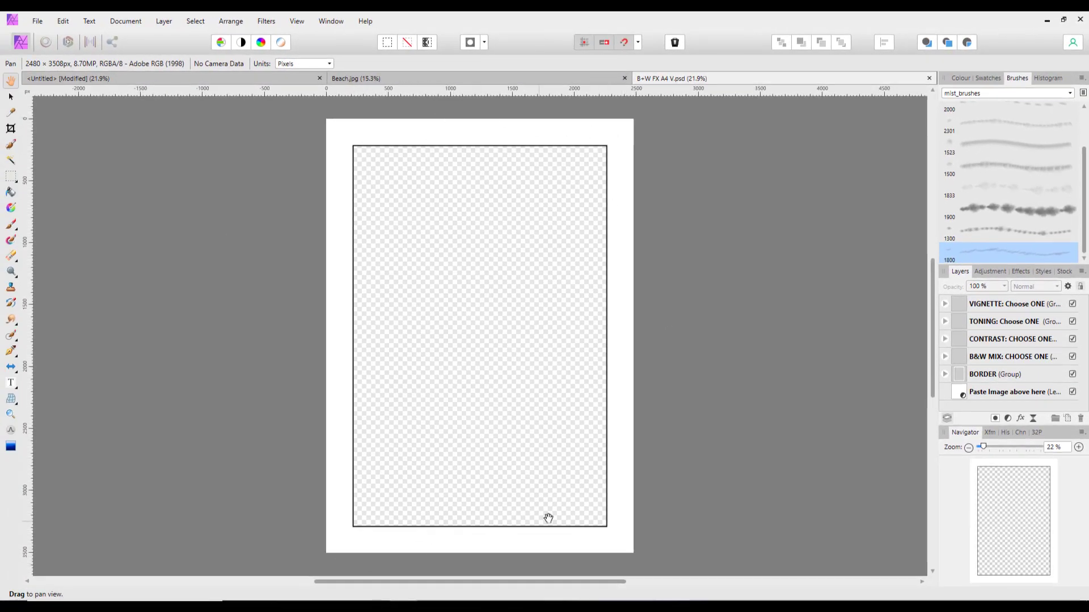
mouse_move(1079, 262)
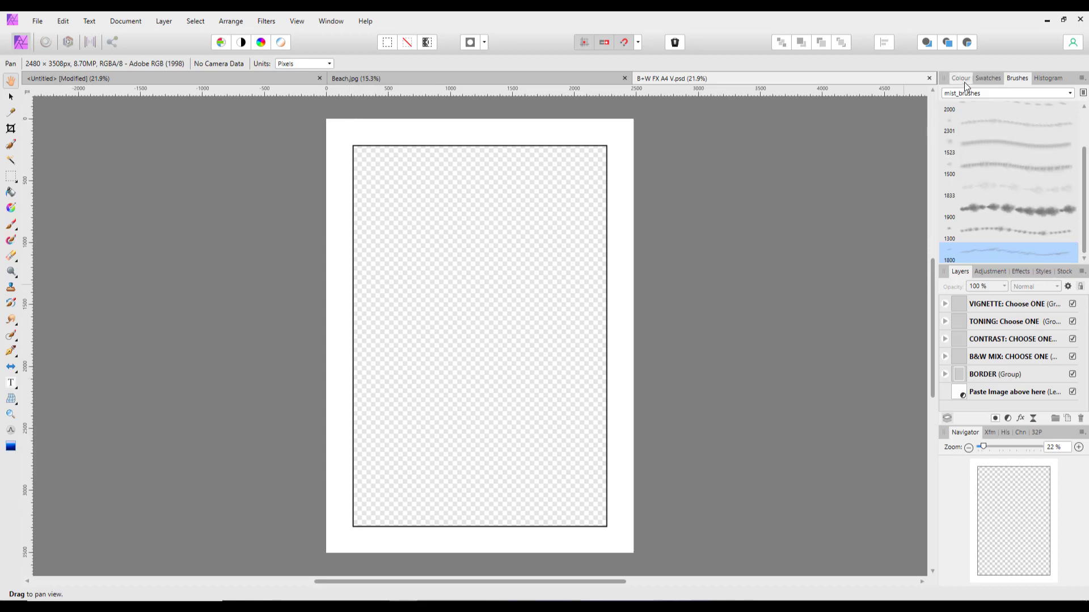
click(961, 78)
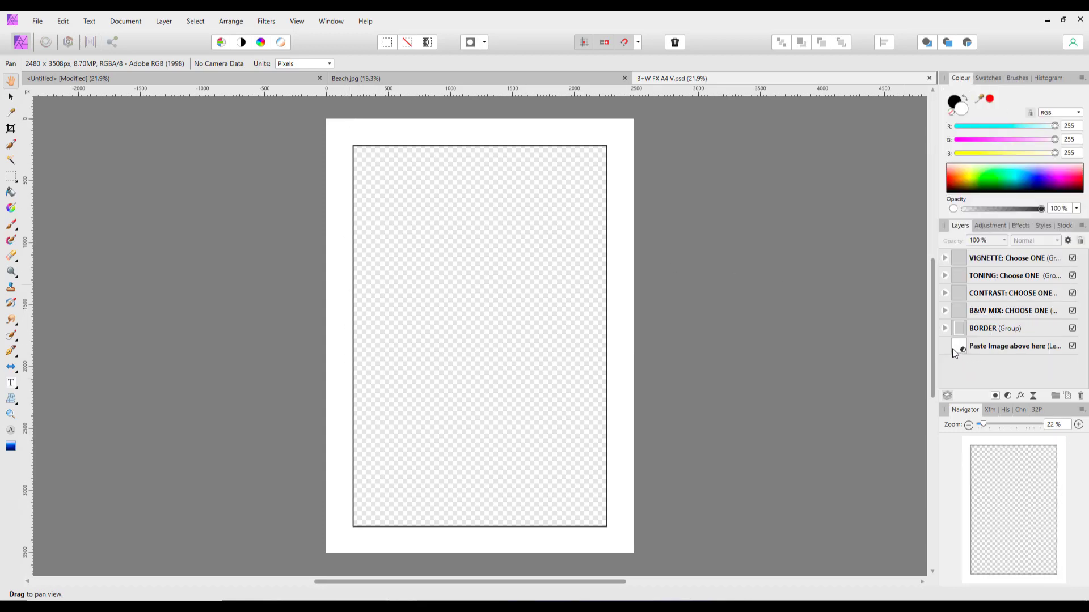
click(983, 328)
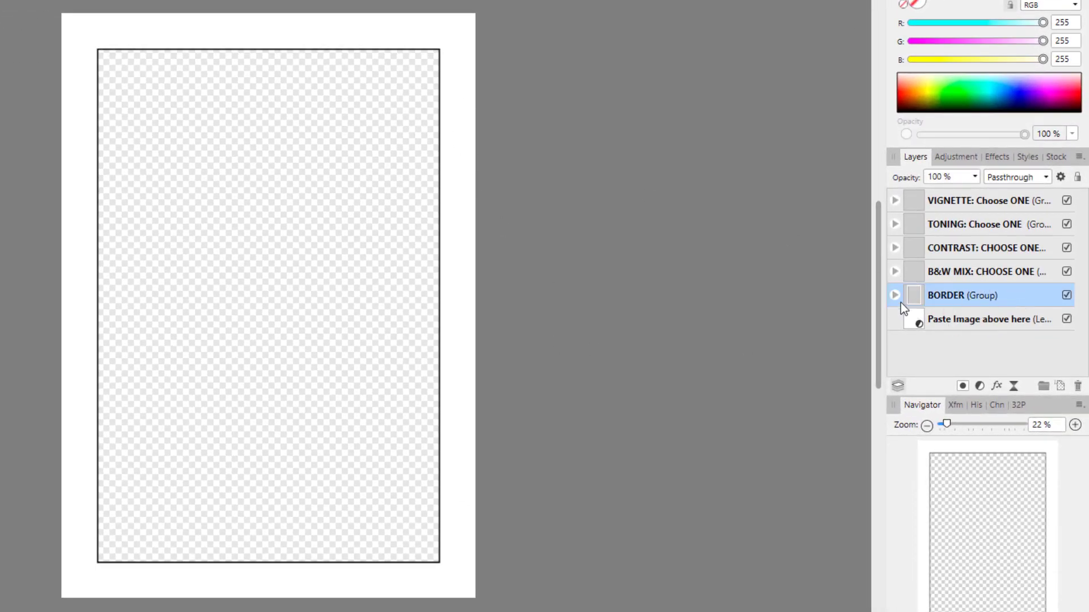
click(895, 294)
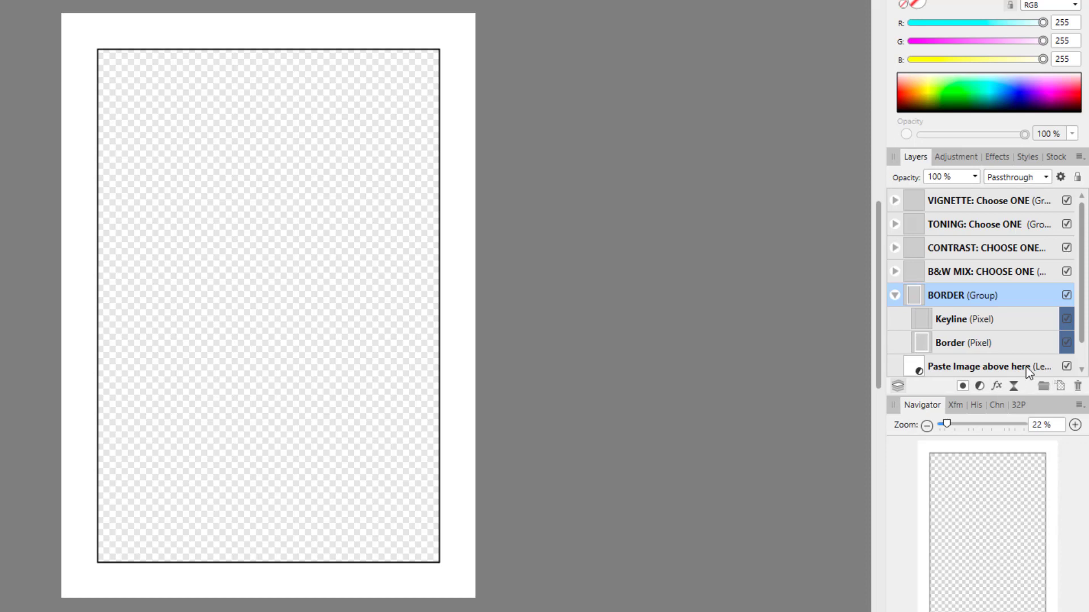
mouse_move(996, 337)
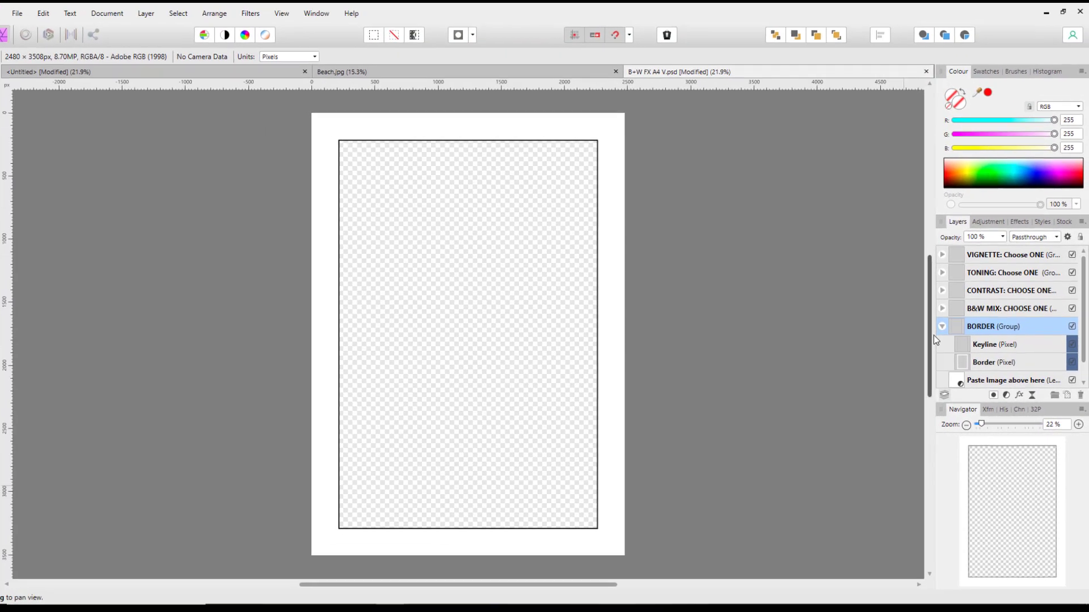
click(943, 327)
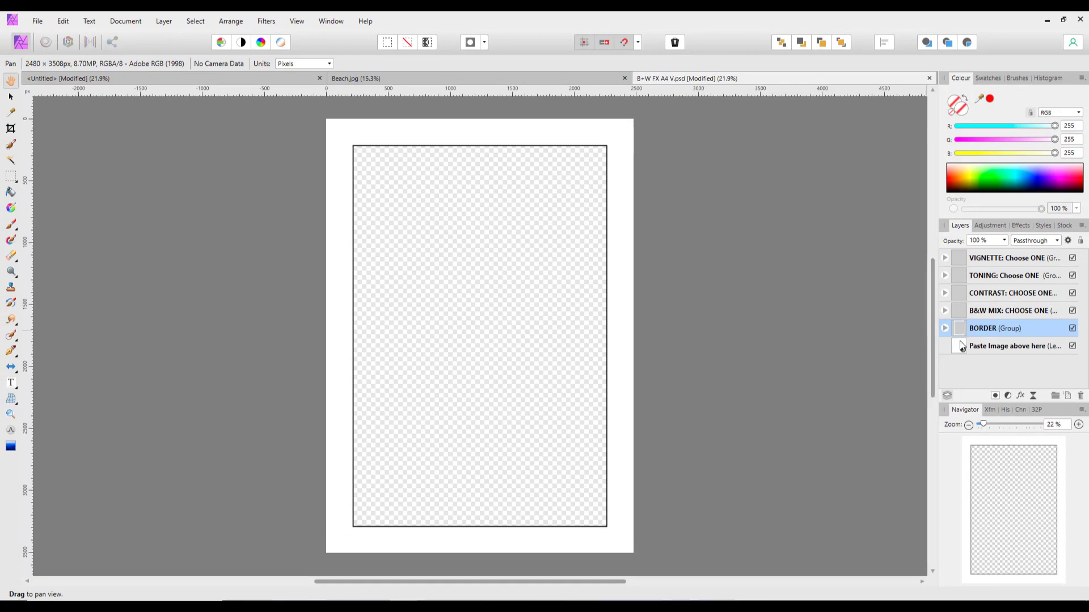
mouse_move(696, 207)
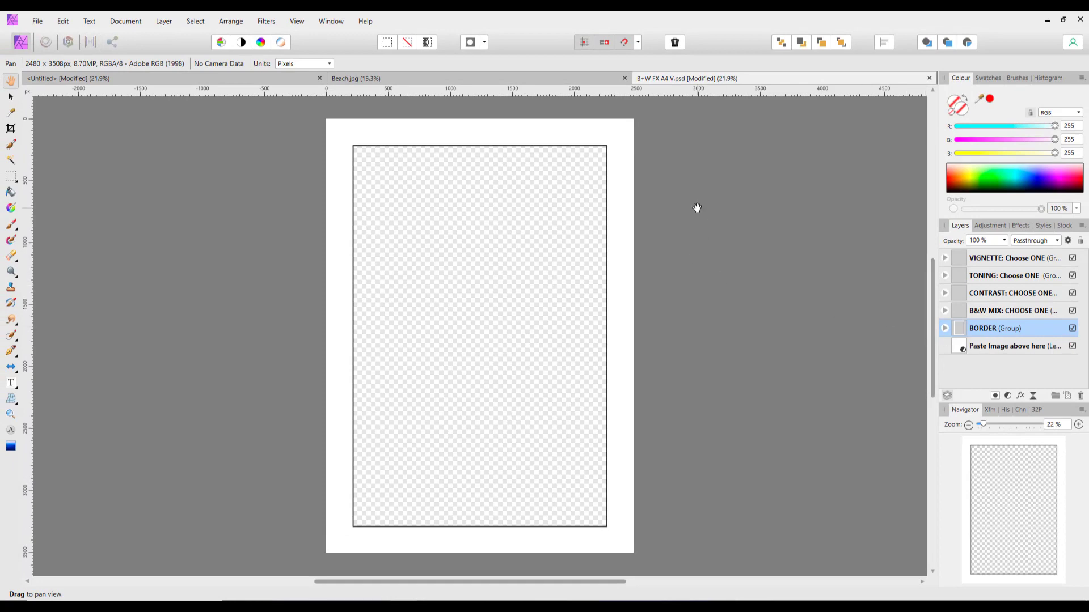
mouse_move(459, 78)
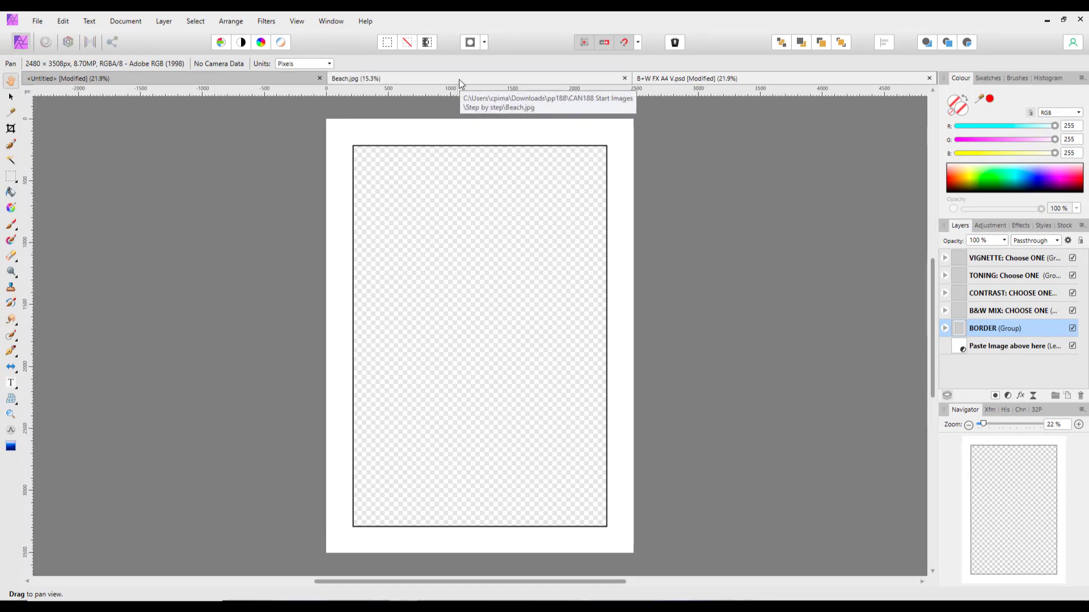
click(356, 78)
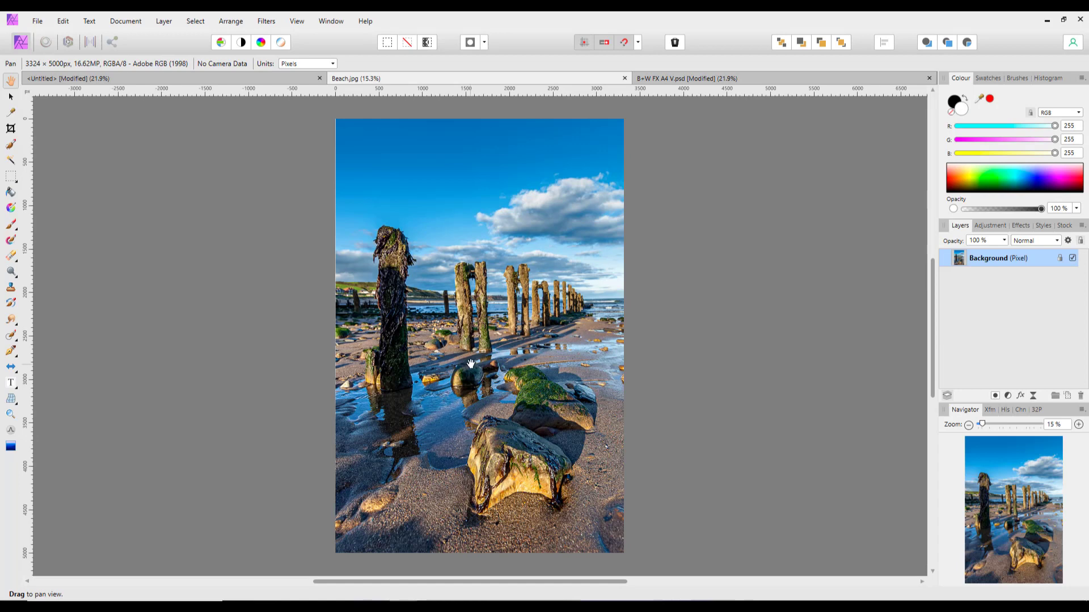
right_click(999, 257)
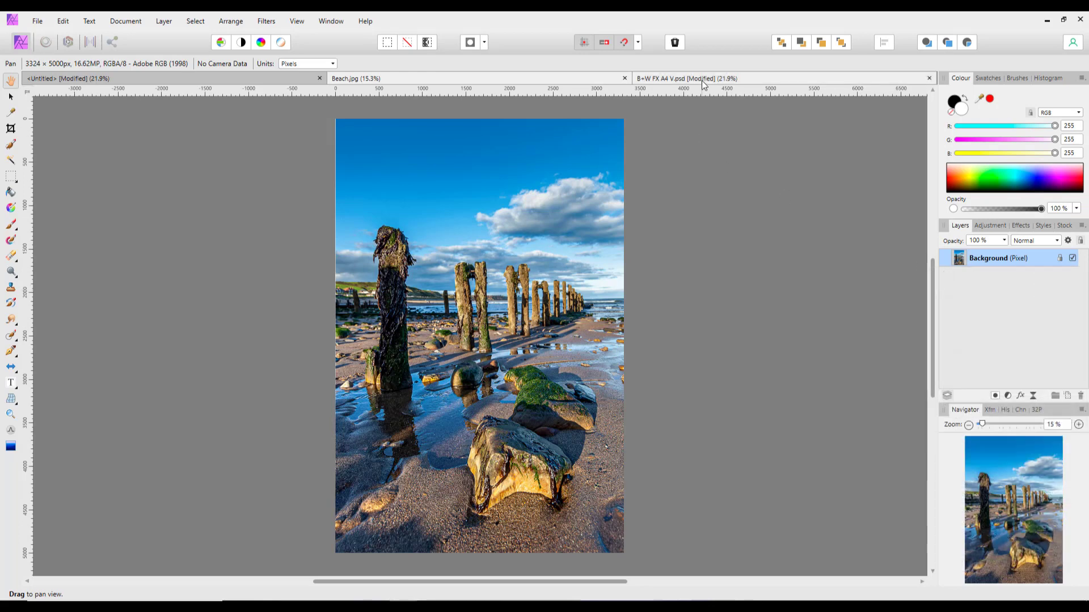
click(701, 78)
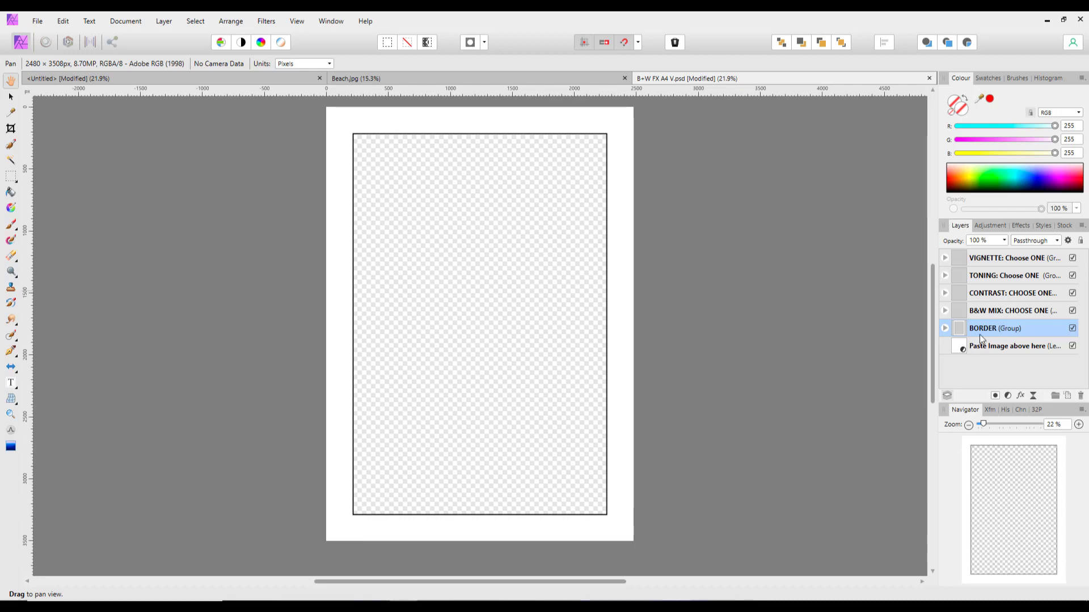
mouse_move(984, 352)
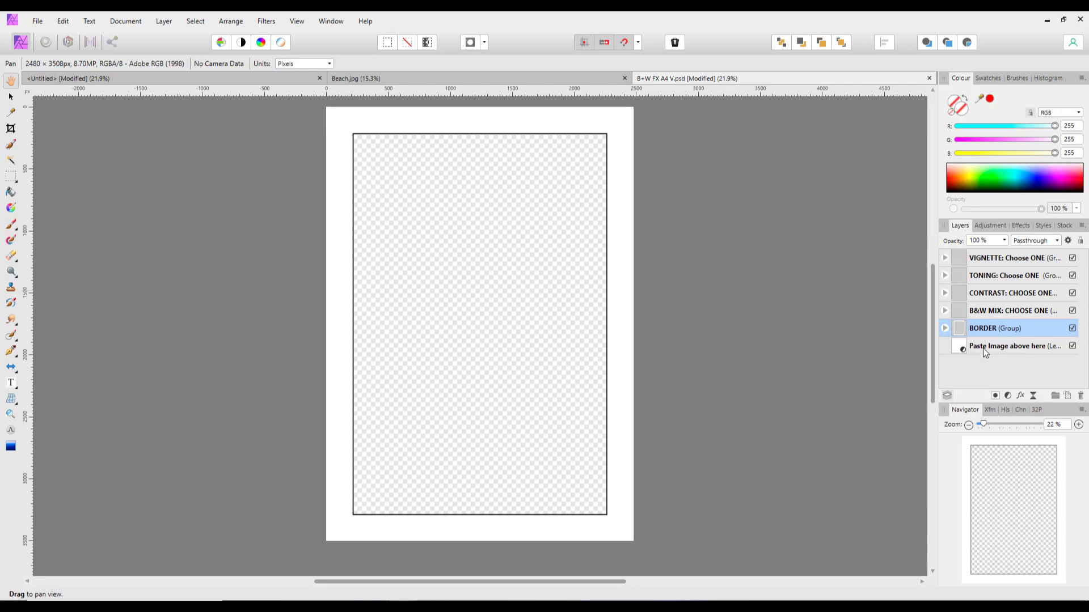
mouse_move(1027, 351)
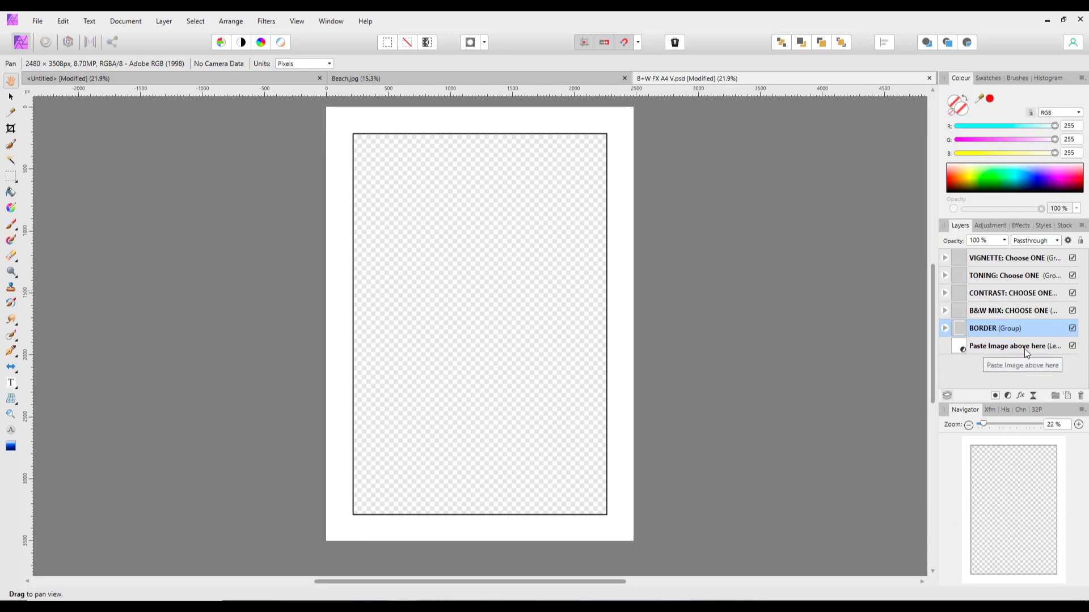
Step: Paste the beach photo above the 'Paste Image above here' layer with Edit > Paste
click(1016, 346)
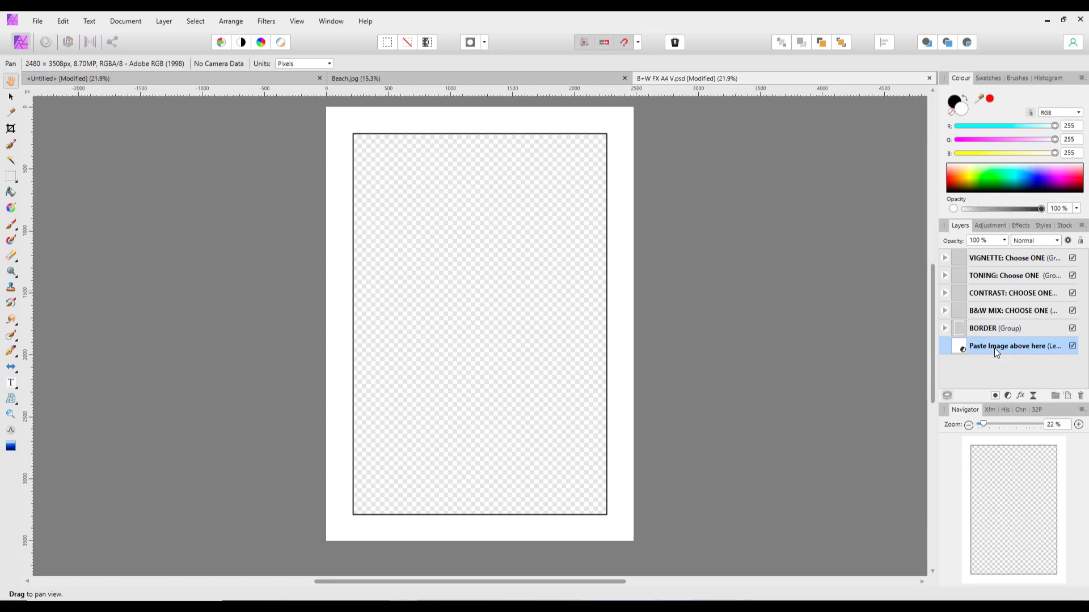
click(62, 21)
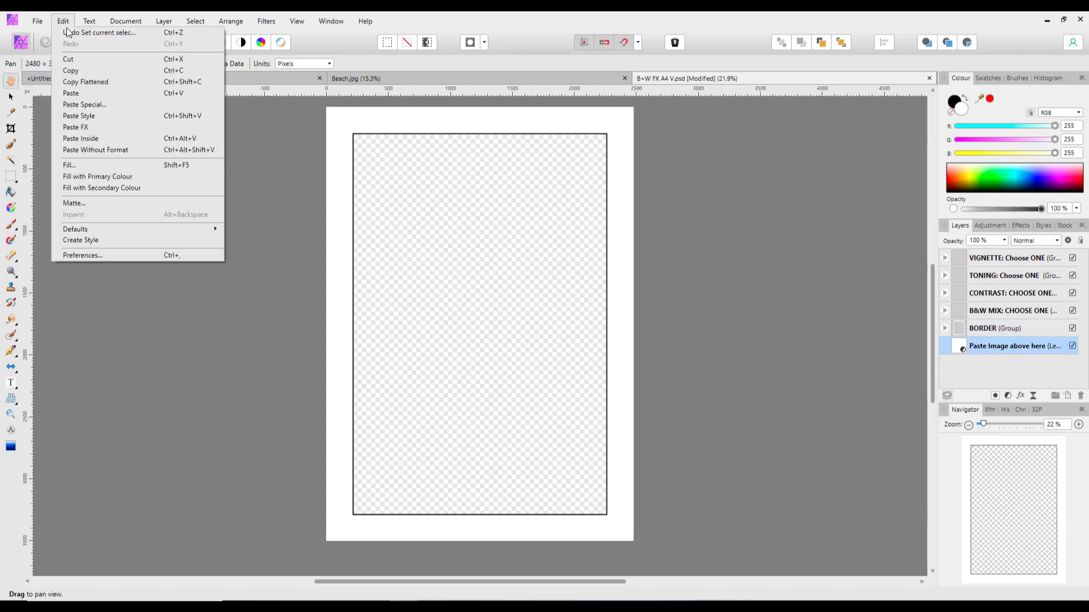
click(71, 93)
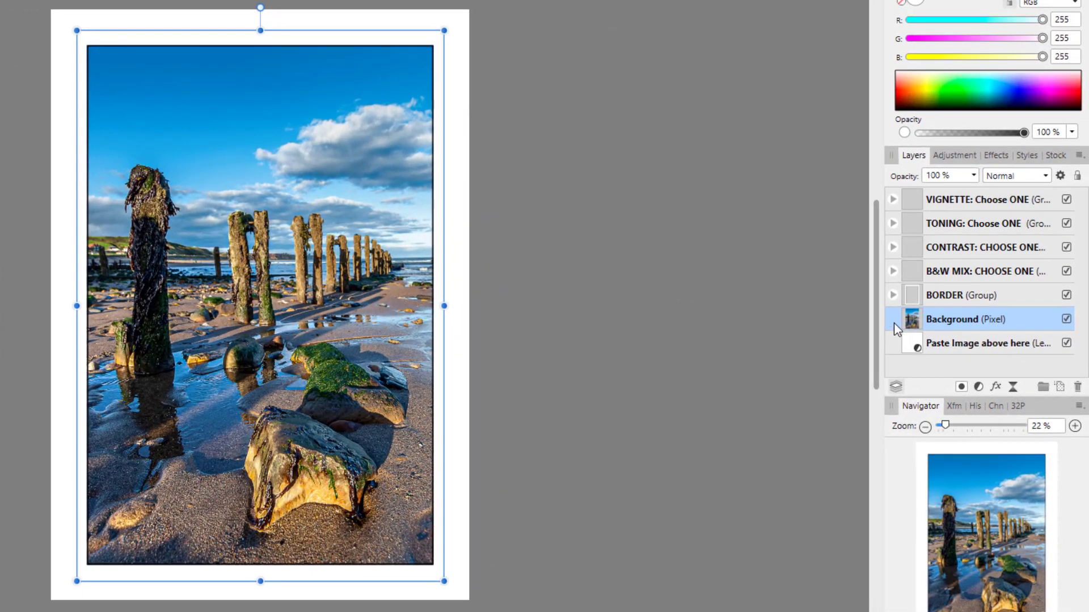
mouse_move(927, 299)
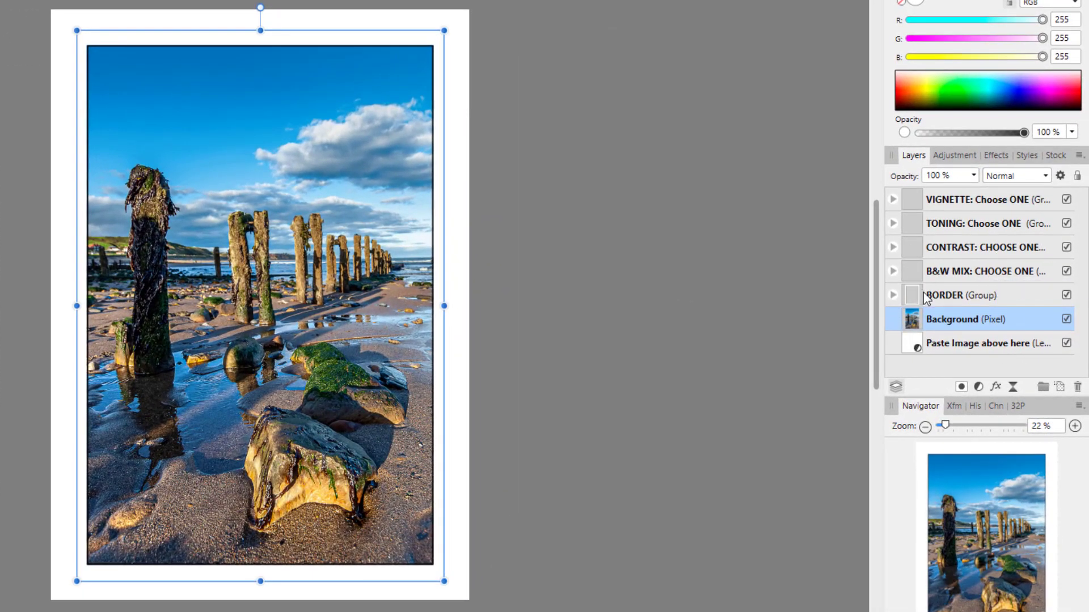
mouse_move(977, 287)
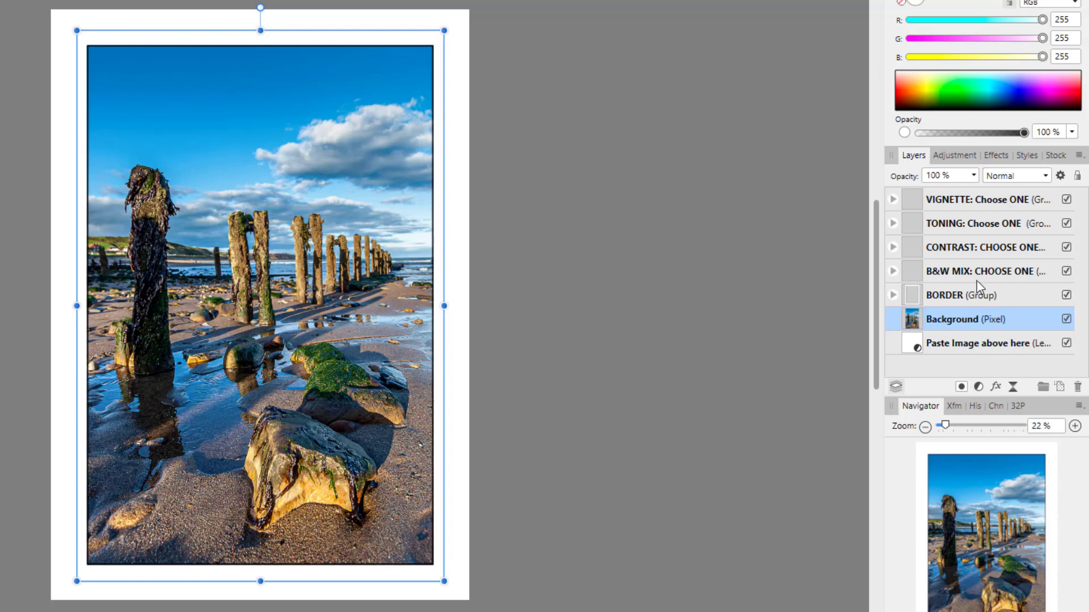
mouse_move(894, 273)
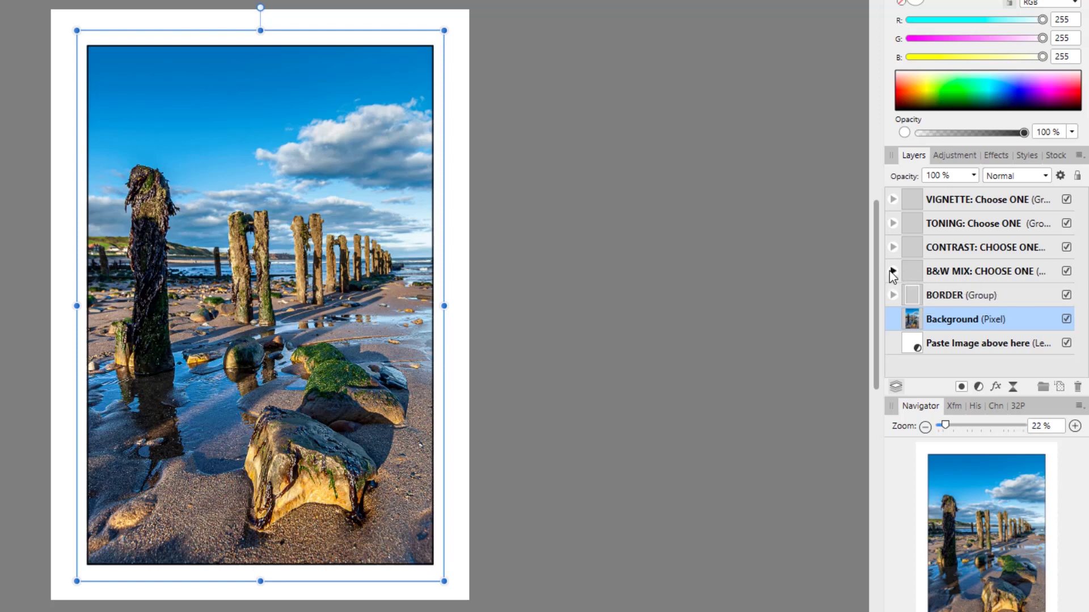
Step: Expand B&W MIX and toggle Infrared and other filter layers on and off
click(894, 271)
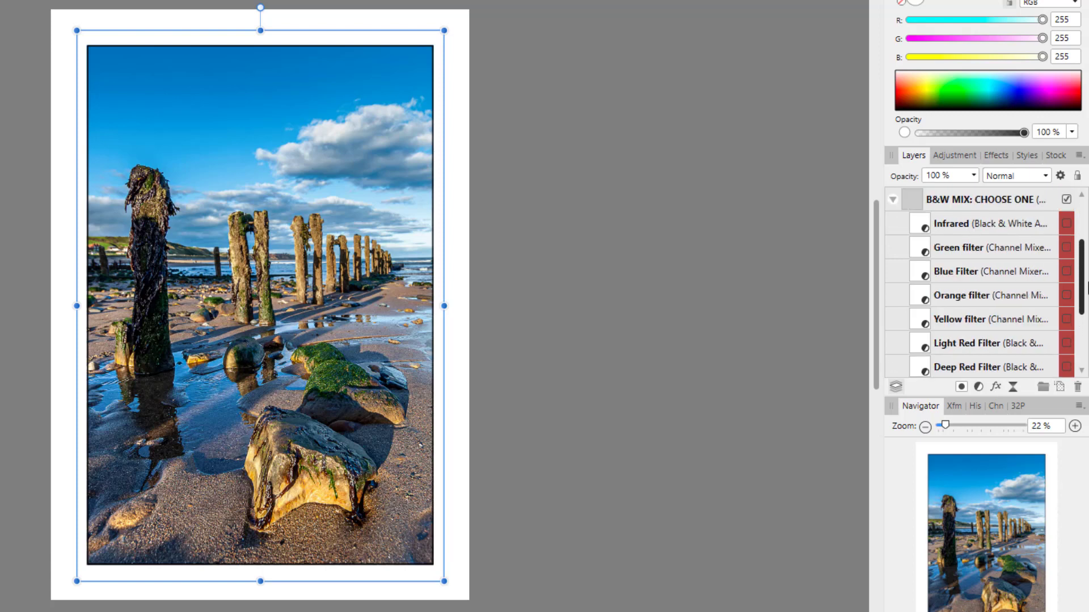
scroll(up, 3)
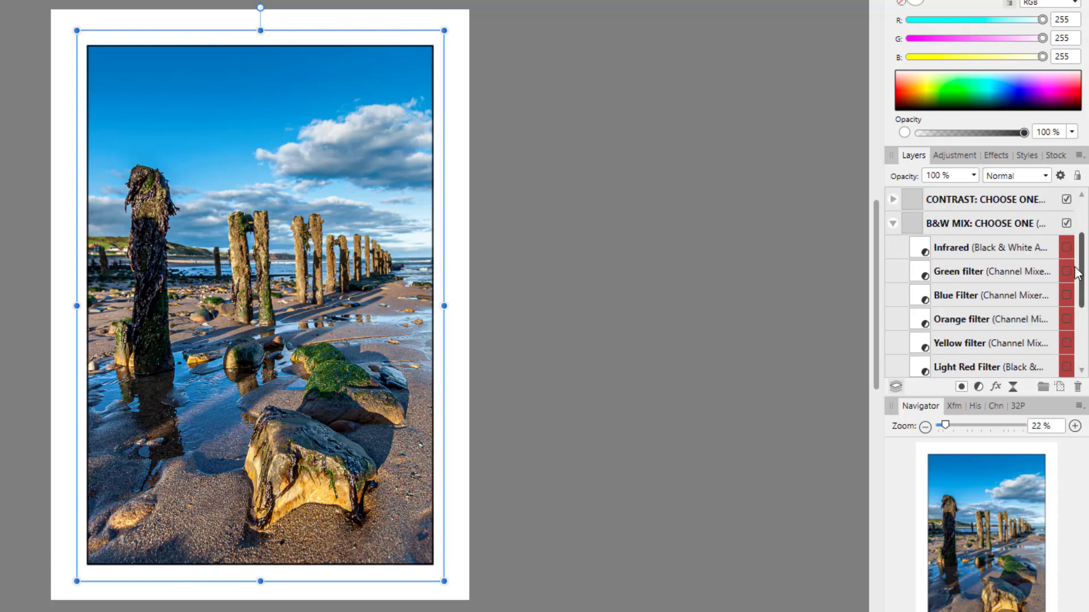
click(1066, 247)
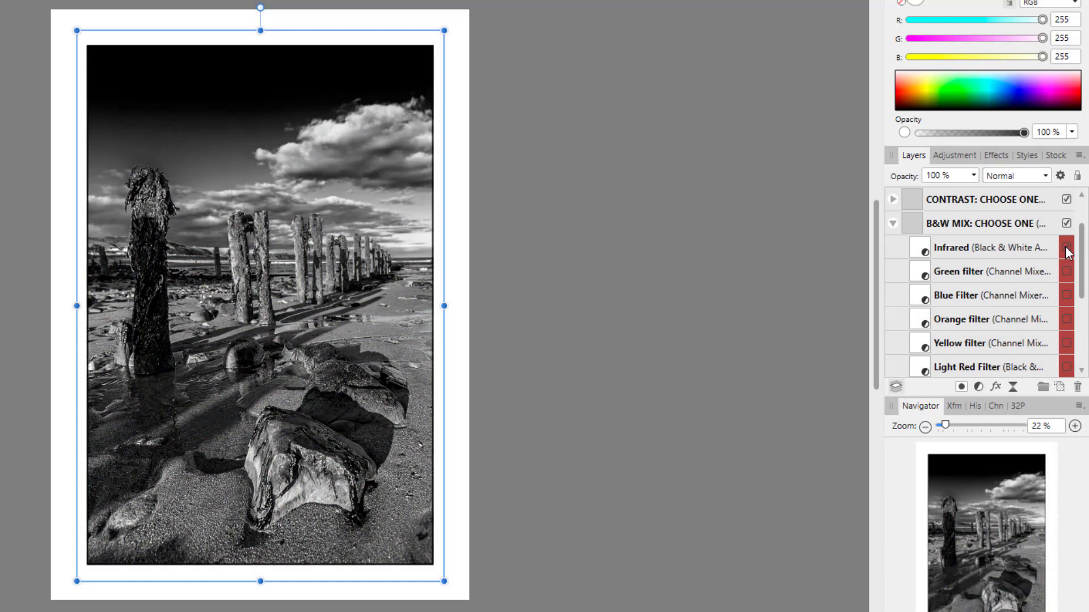
click(1065, 248)
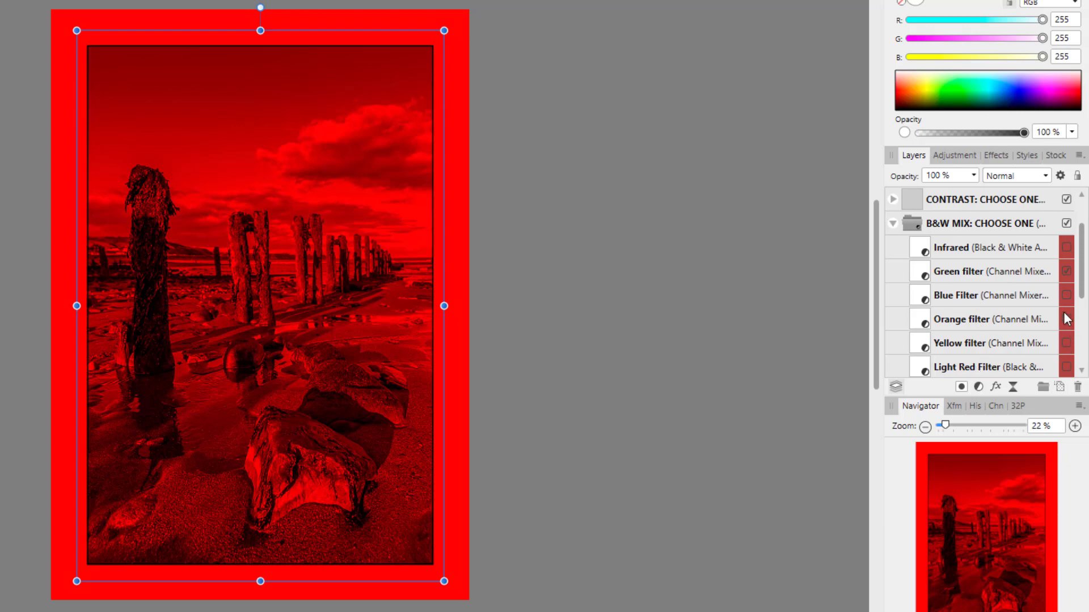
click(1065, 271)
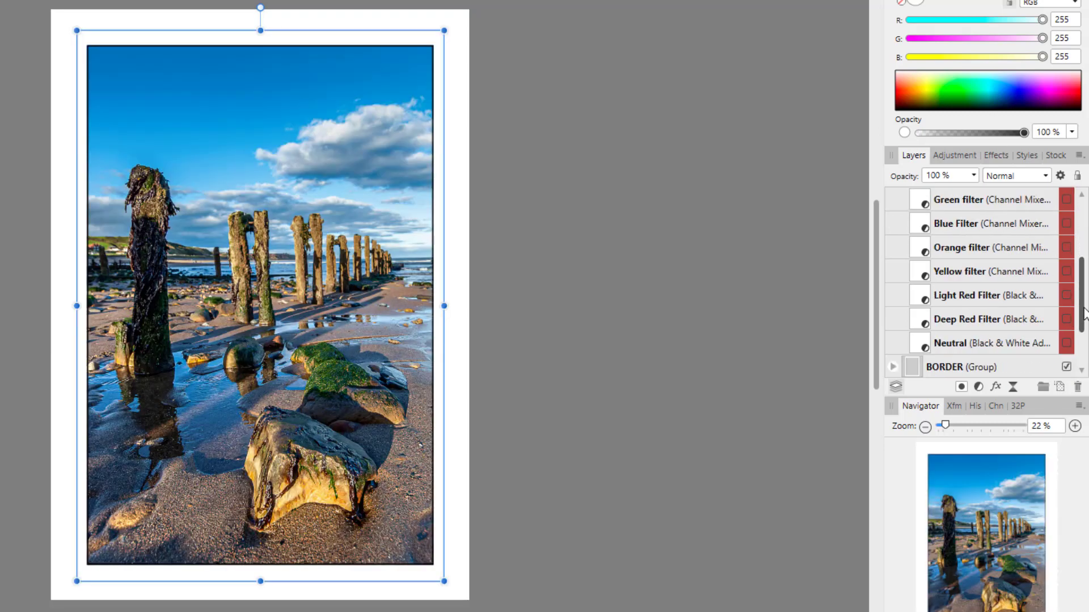
mouse_move(1067, 279)
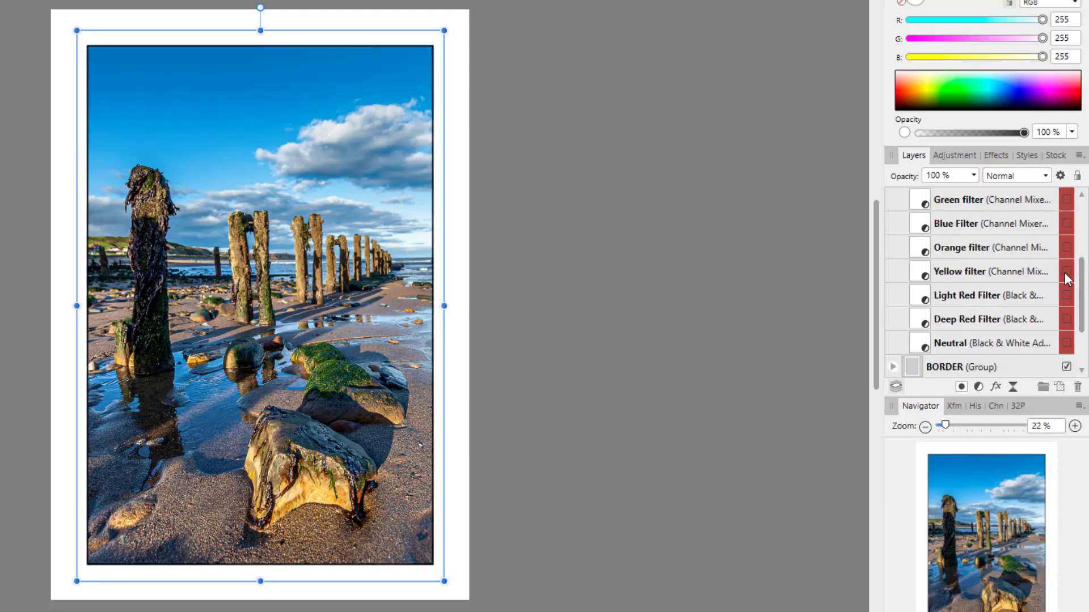
click(1067, 271)
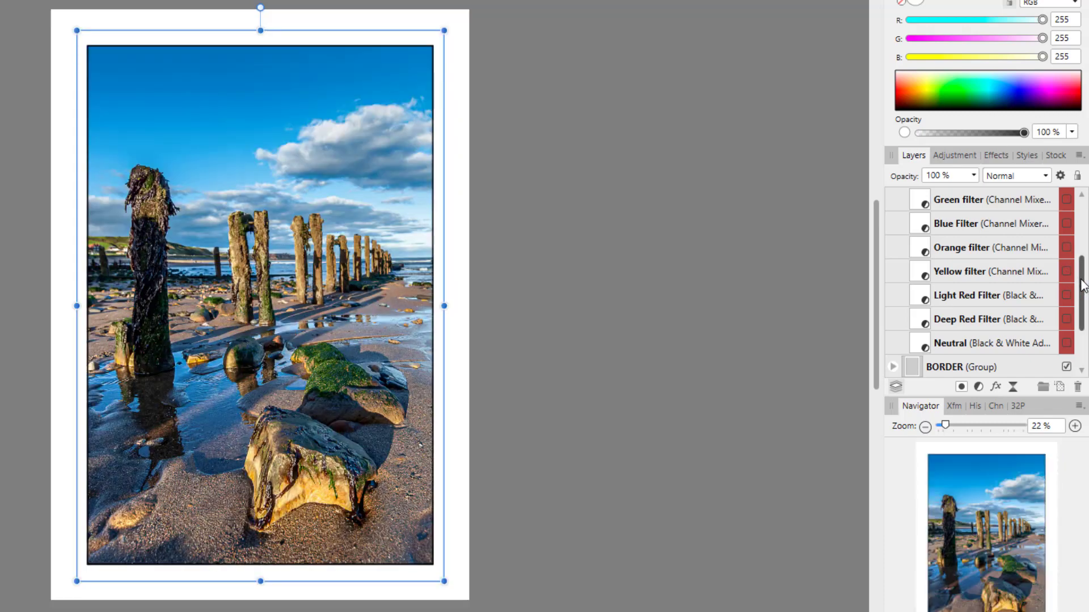
scroll(down, 3)
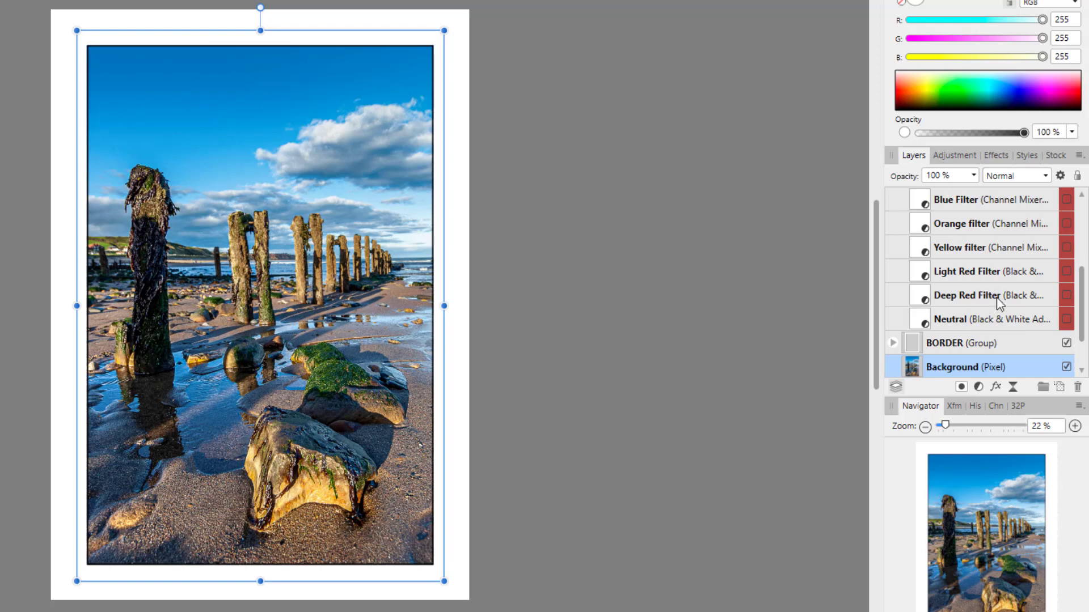
scroll(up, 3)
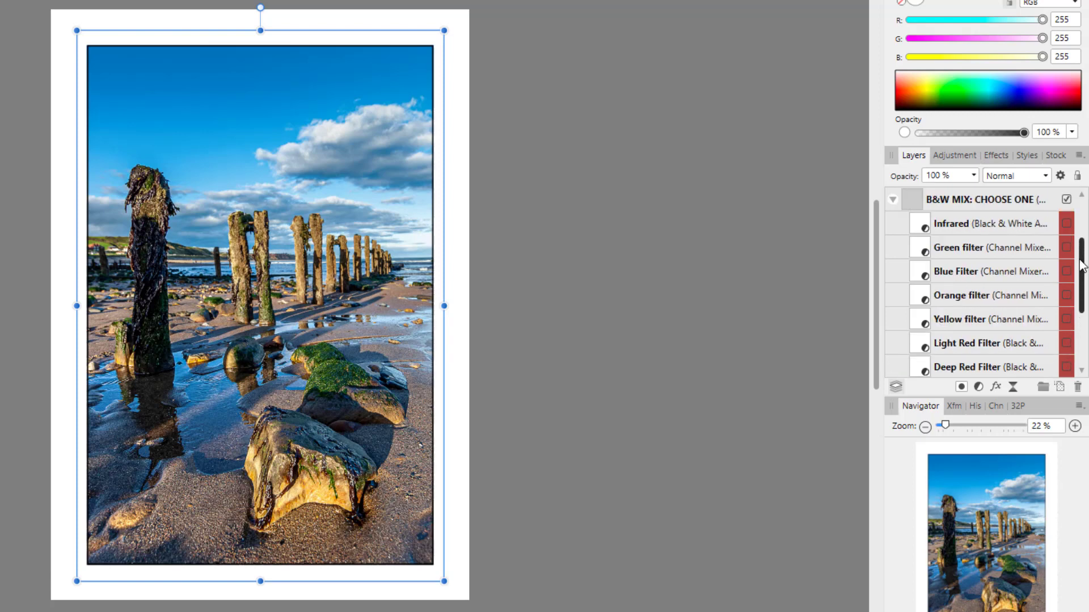
mouse_move(952, 224)
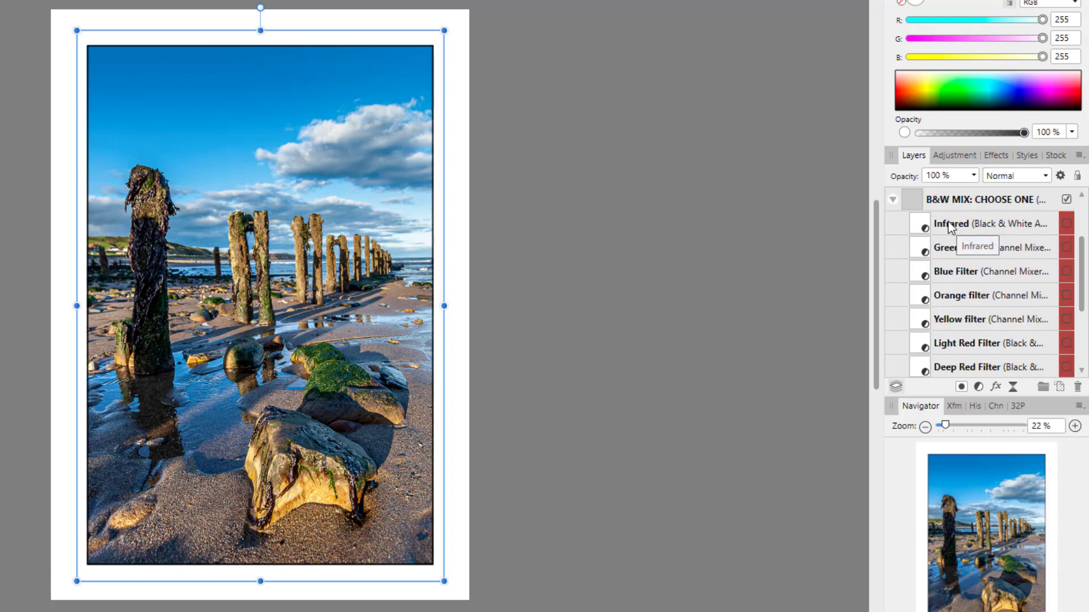
mouse_move(907, 229)
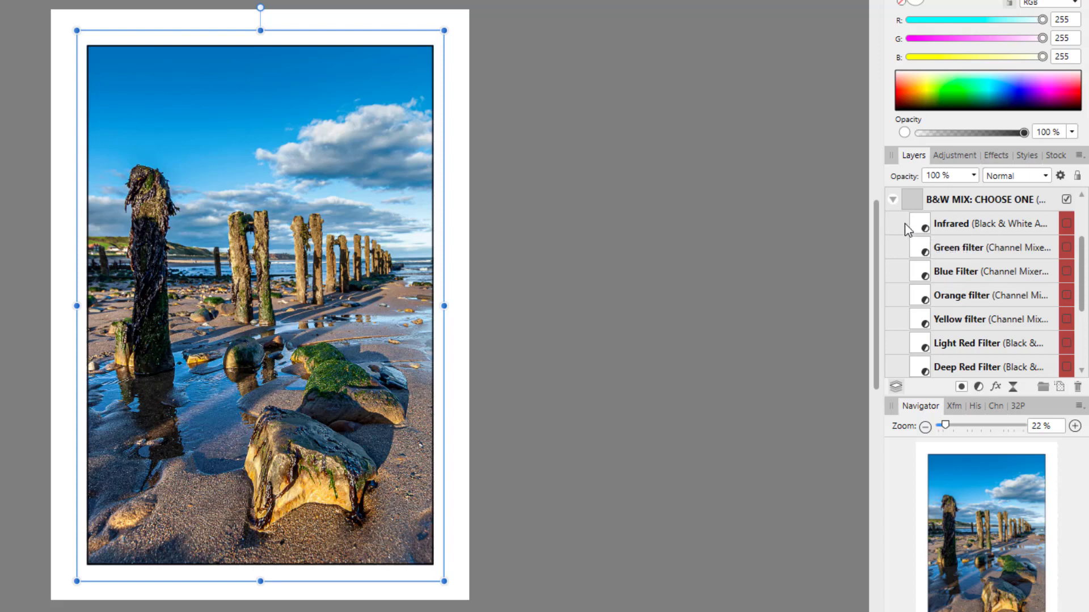
mouse_move(894, 201)
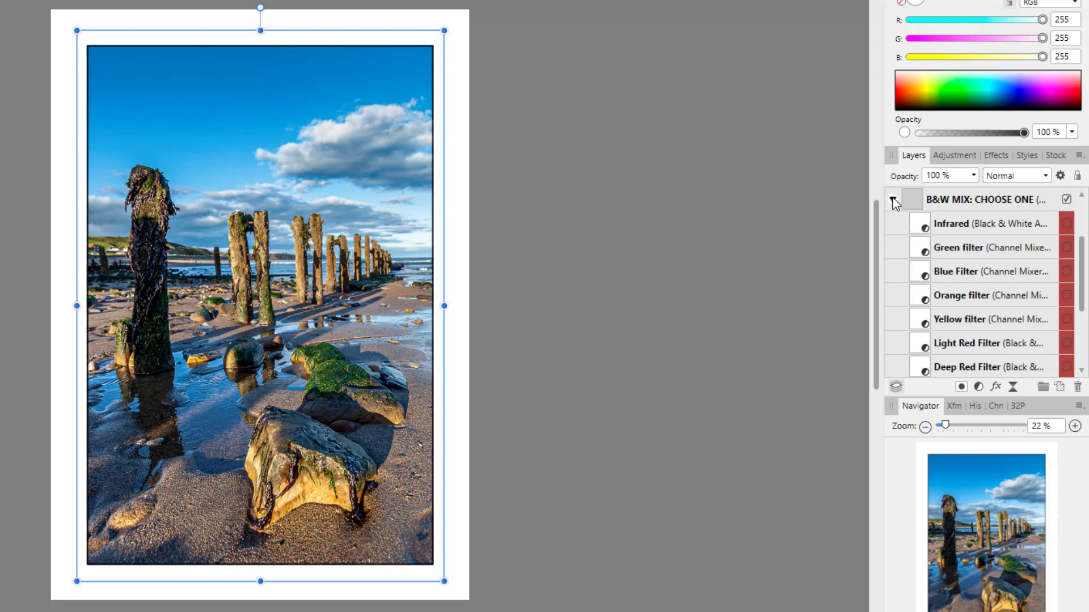
Step: Collapse B&W MIX and expand CONTRAST to show its minus and plus curve layers
click(896, 199)
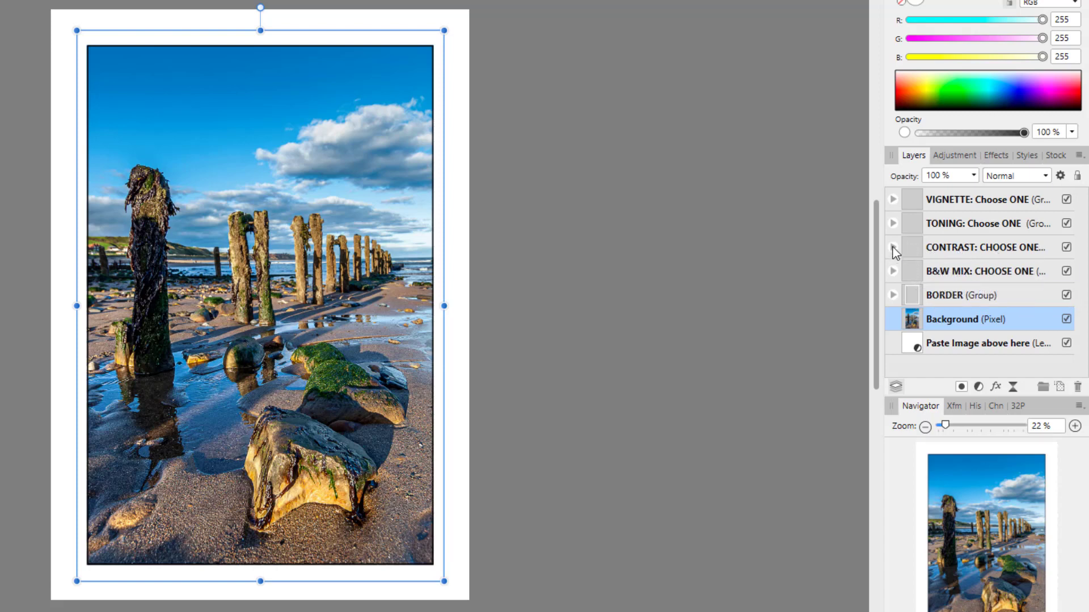
click(894, 247)
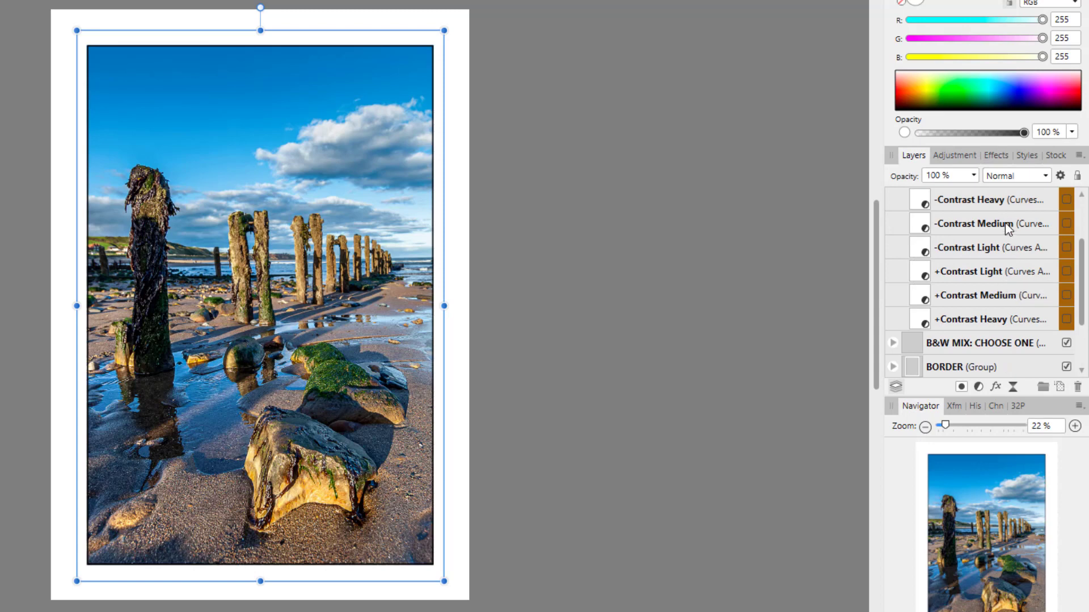
mouse_move(1012, 286)
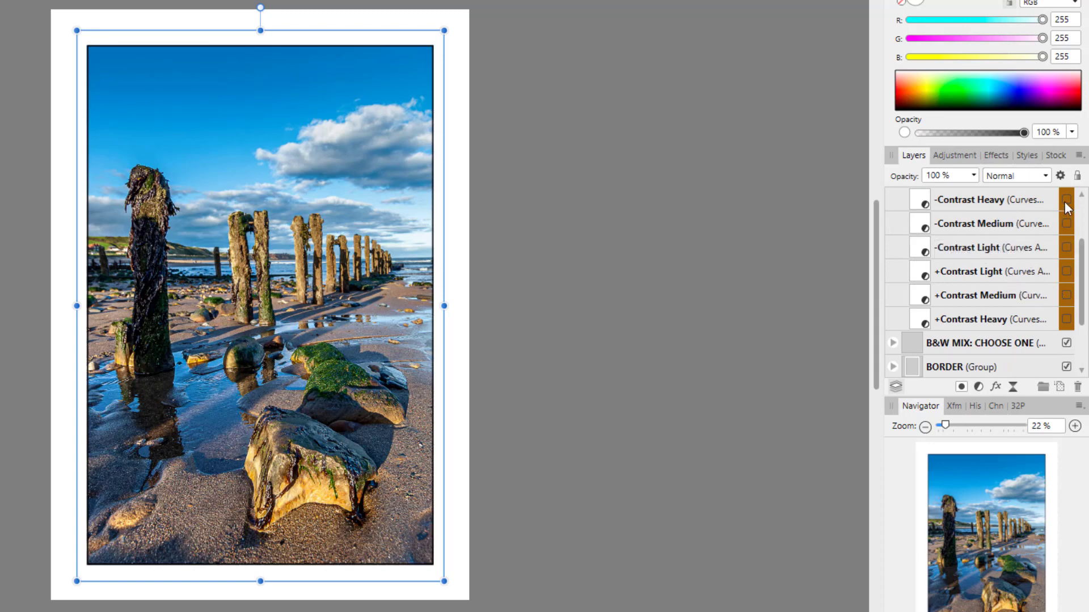
click(1064, 207)
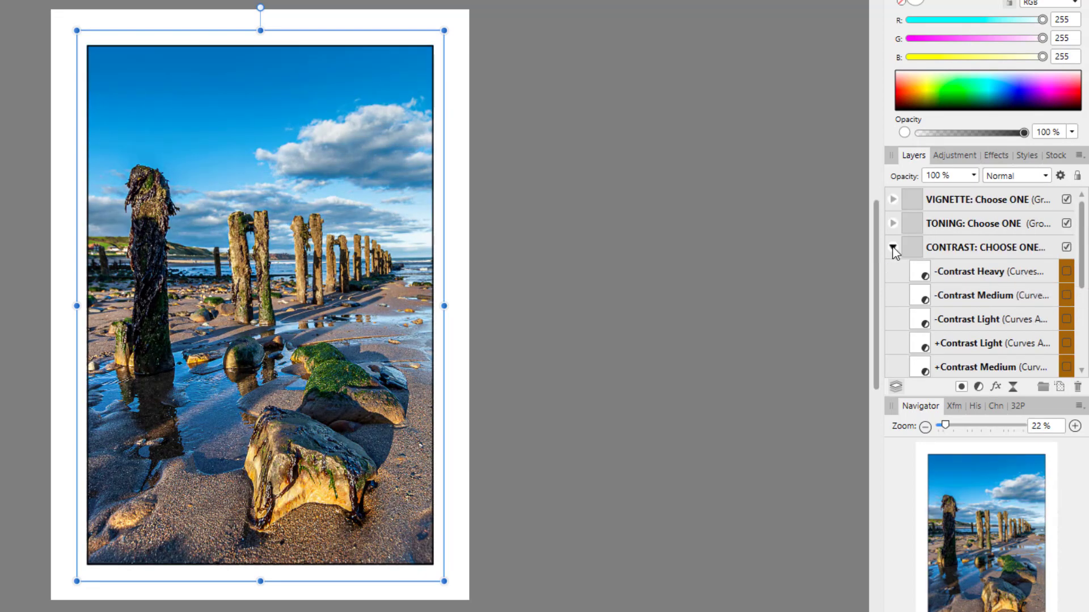
Step: Collapse CONTRAST, preview the Sepia tone layer, then collapse the TONING group
click(893, 223)
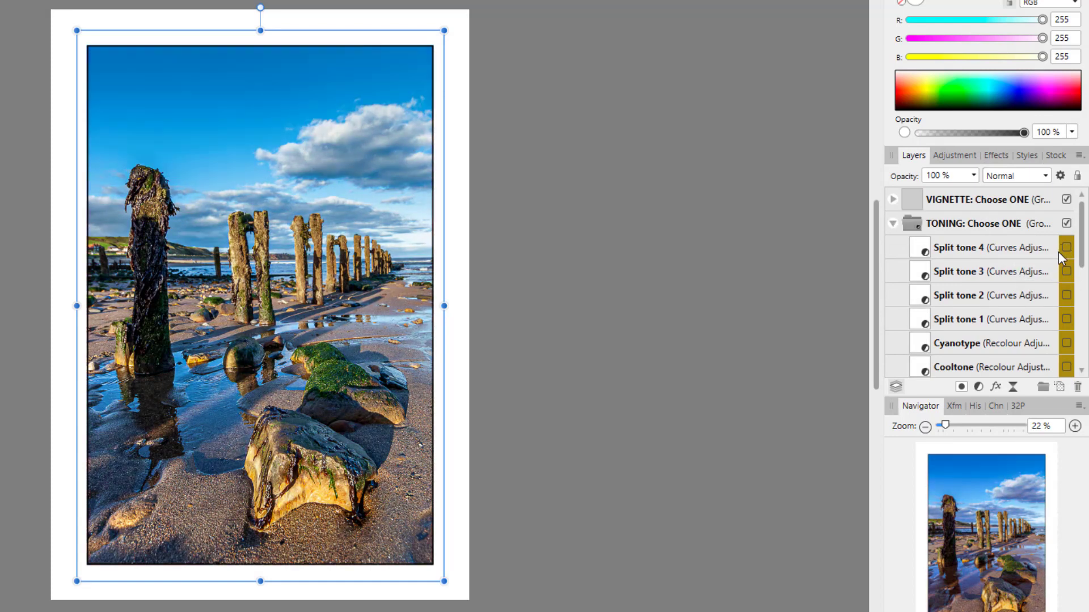
click(1066, 248)
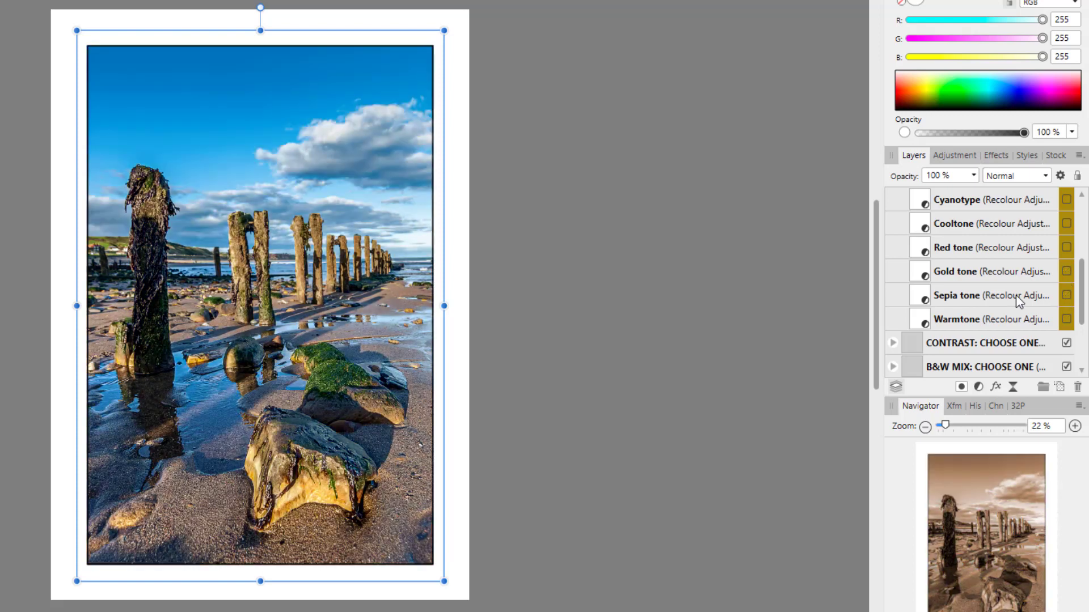
click(894, 223)
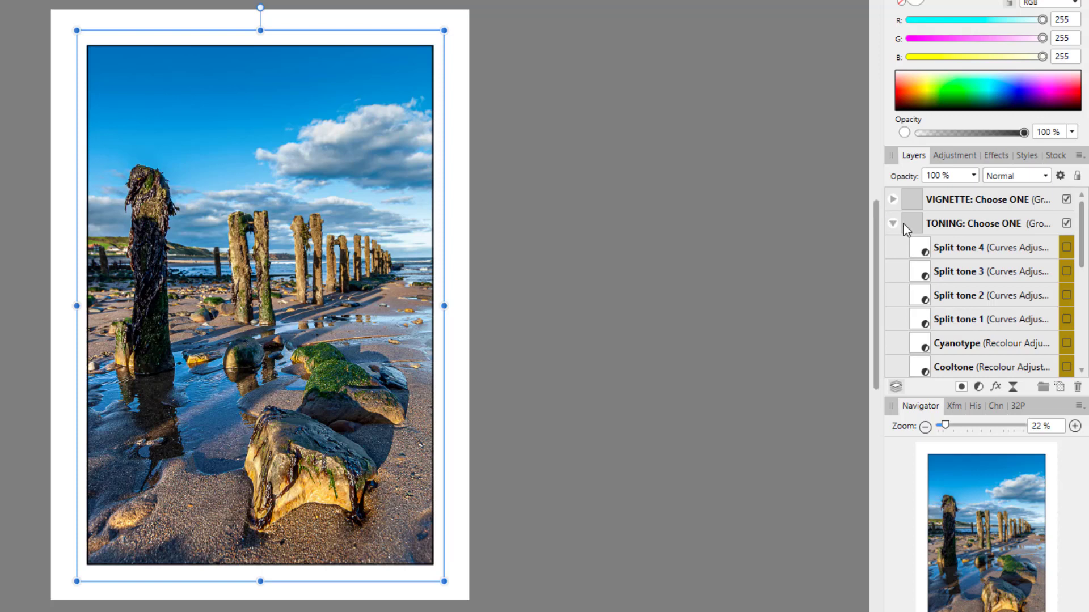
click(894, 223)
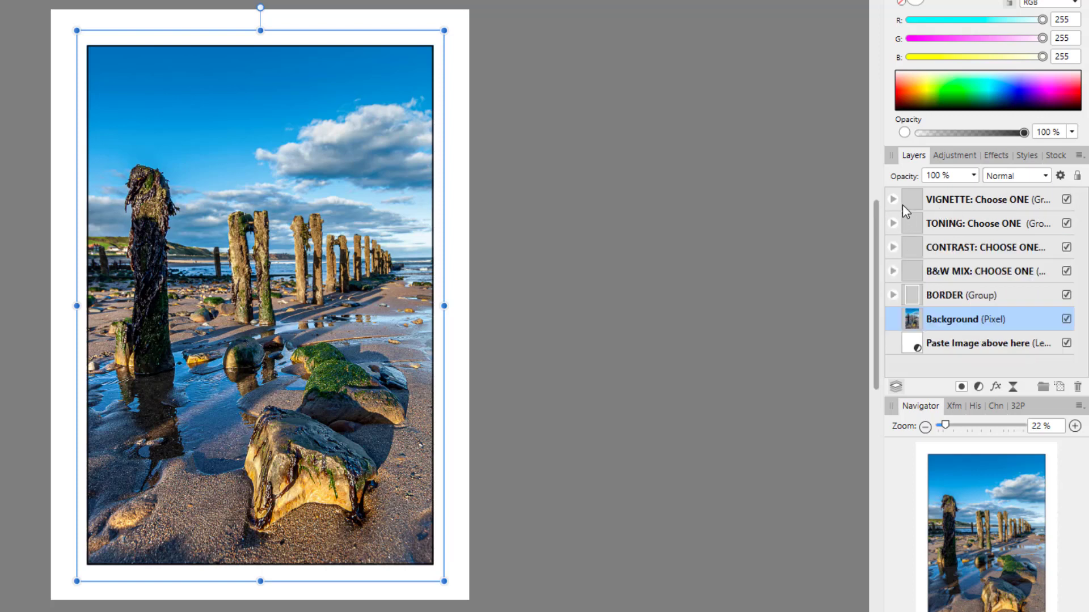
Step: Expand VIGNETTE for Vignette Heavy, then expand TONING and switch on Split tone 4
click(893, 201)
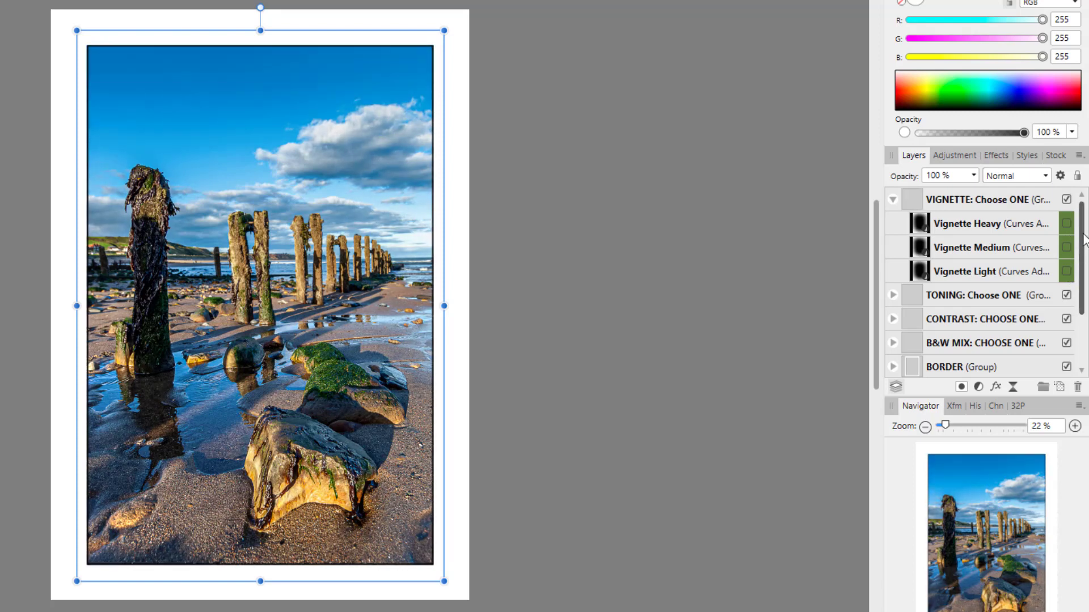
mouse_move(1043, 338)
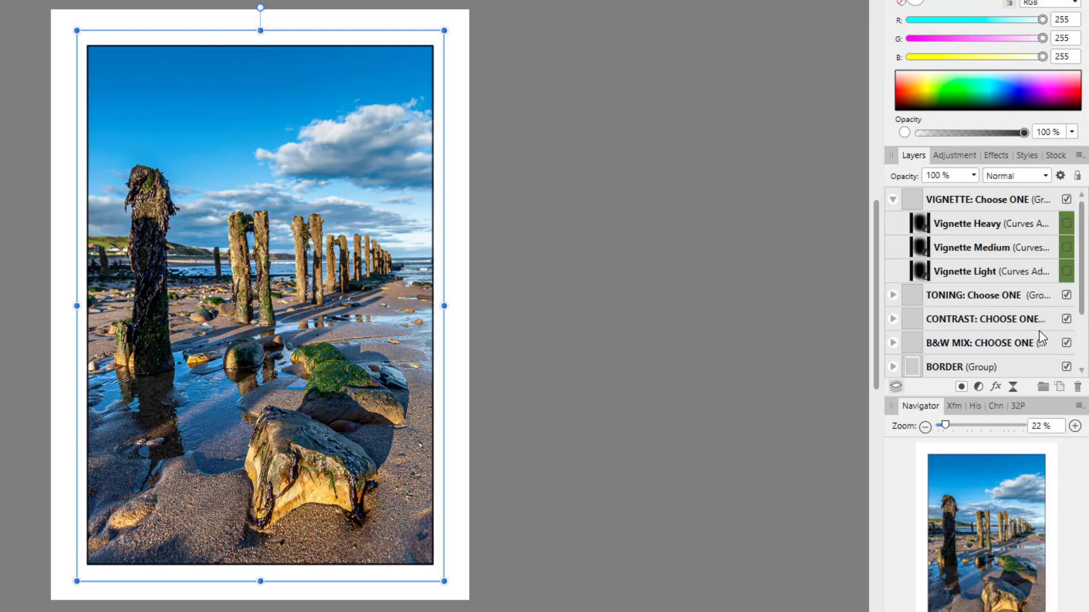
mouse_move(1034, 273)
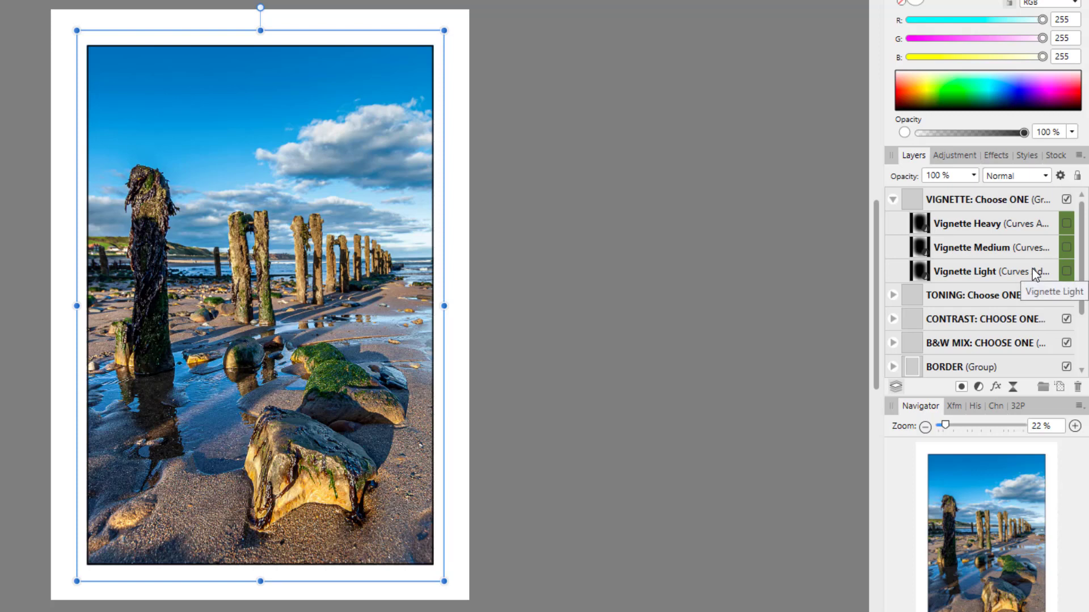
mouse_move(1059, 248)
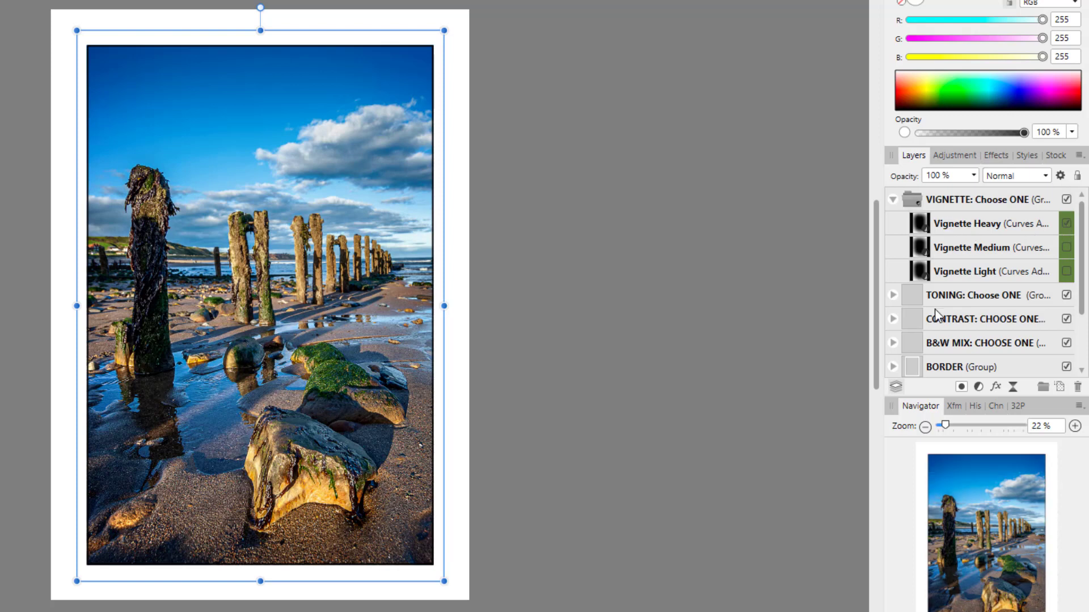
click(893, 295)
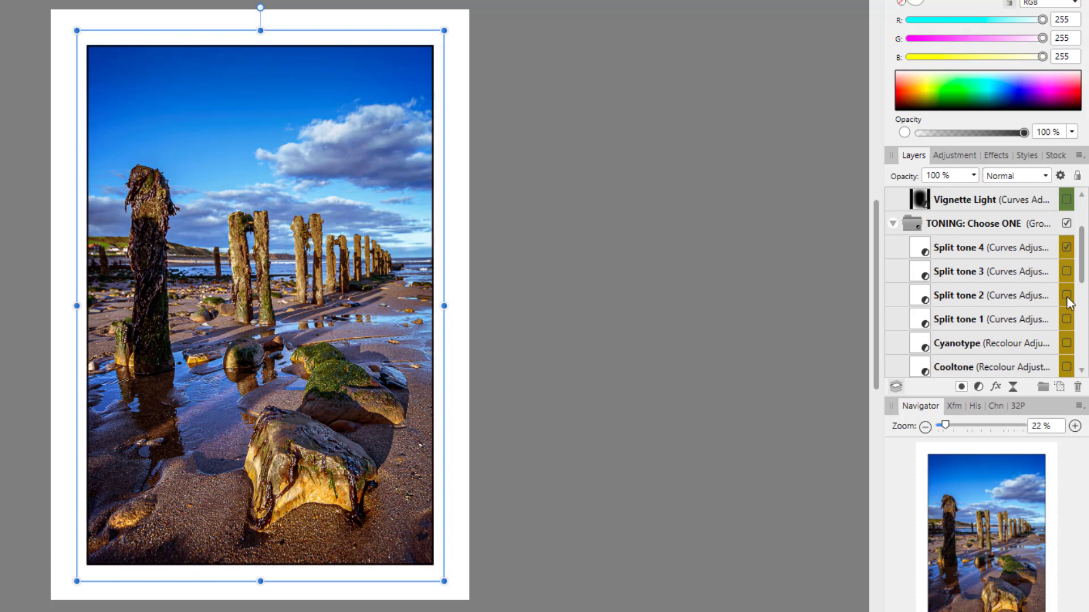
click(1065, 294)
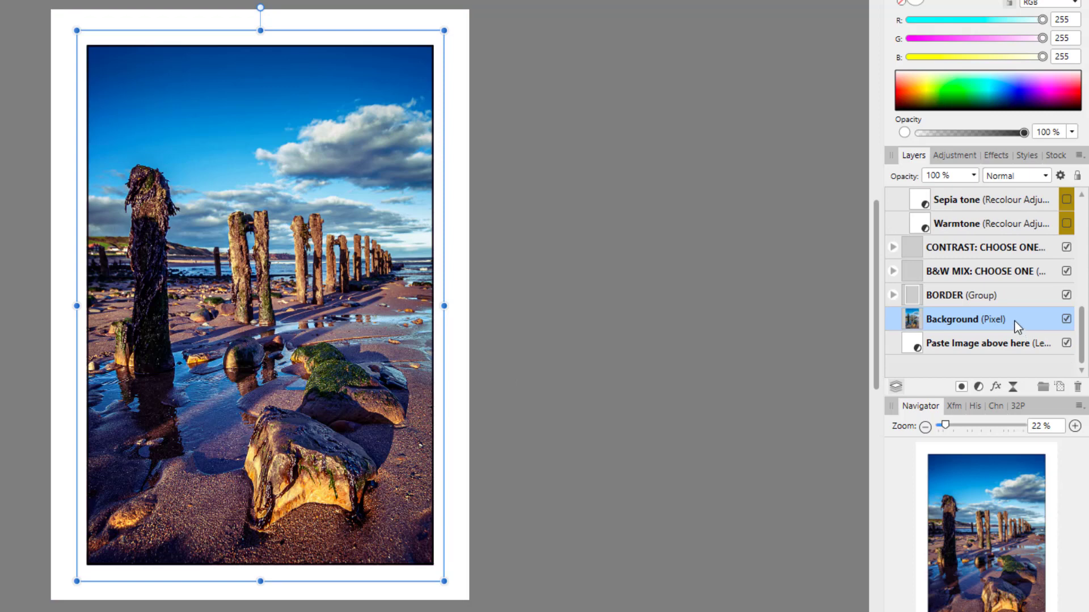
Step: Expand CONTRAST, switch on -Contrast Heavy, then expand the B&W MIX group
click(893, 247)
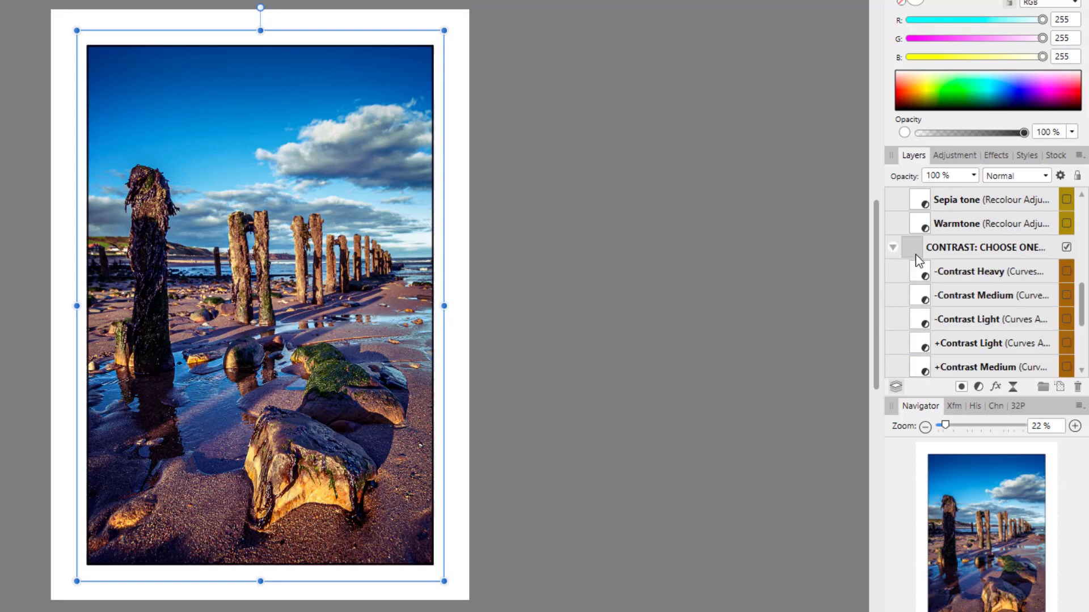
click(972, 272)
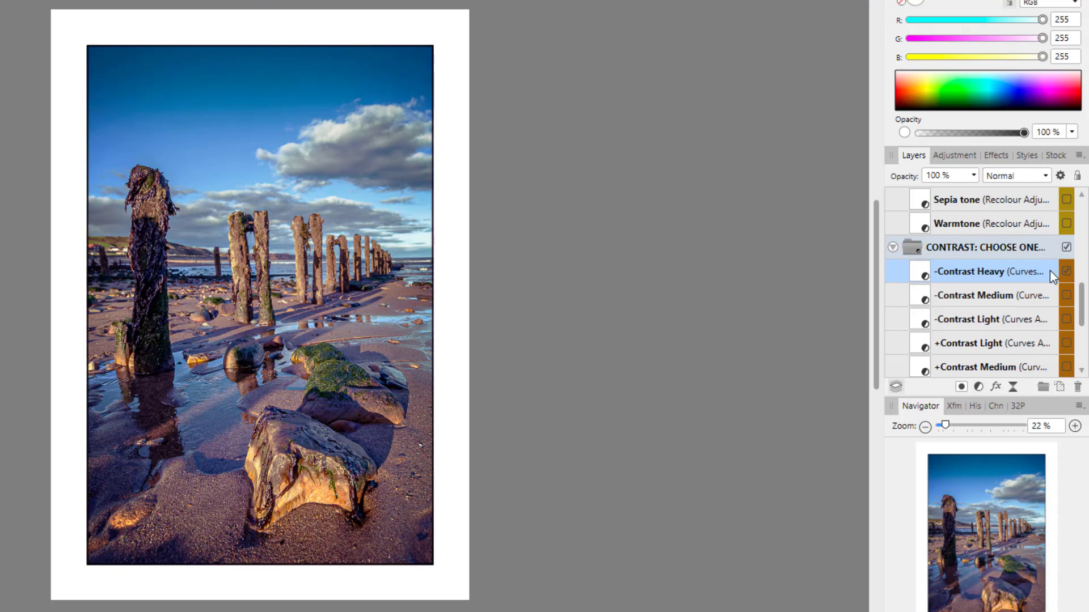
mouse_move(1024, 293)
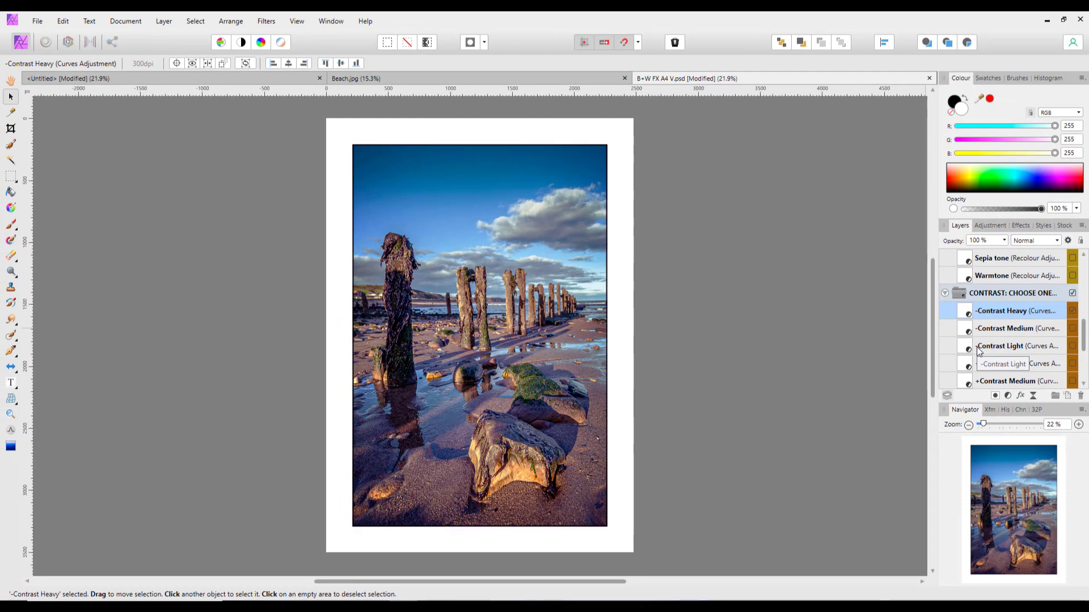
scroll(down, 3)
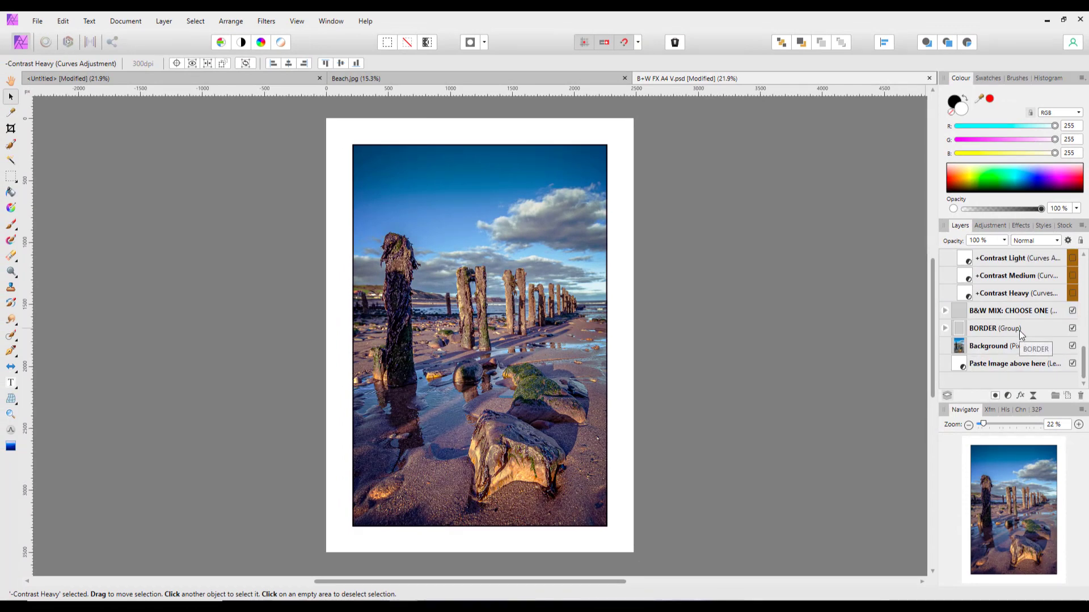
mouse_move(945, 313)
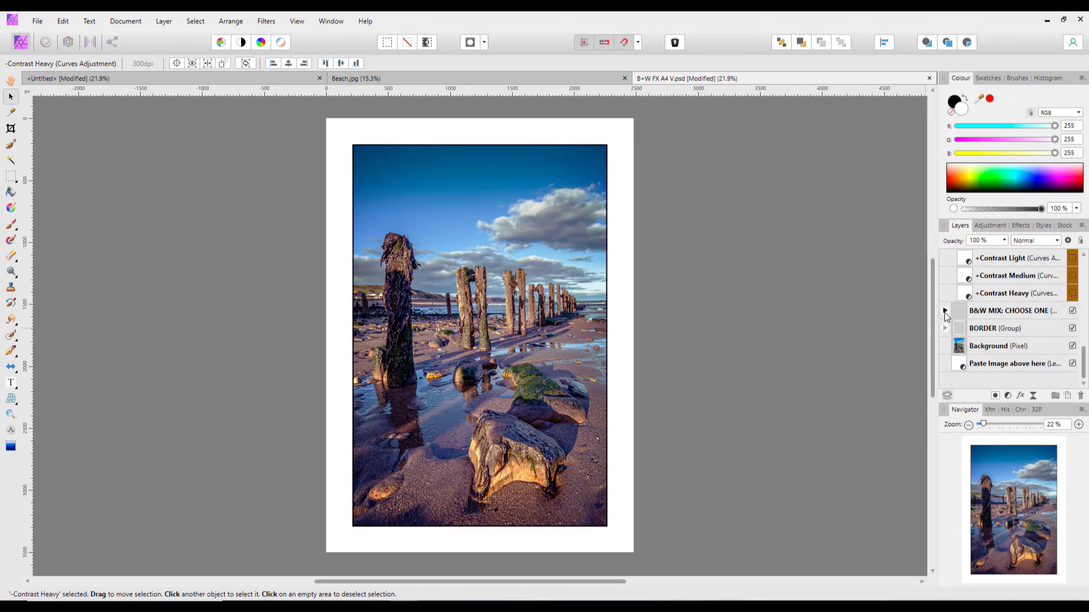
click(945, 310)
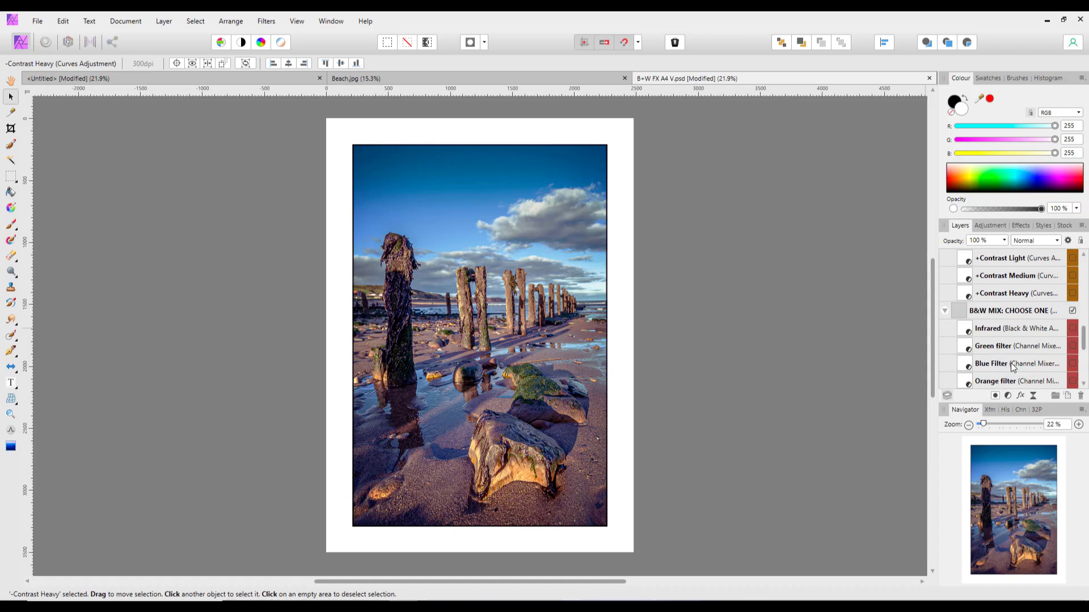
scroll(down, 3)
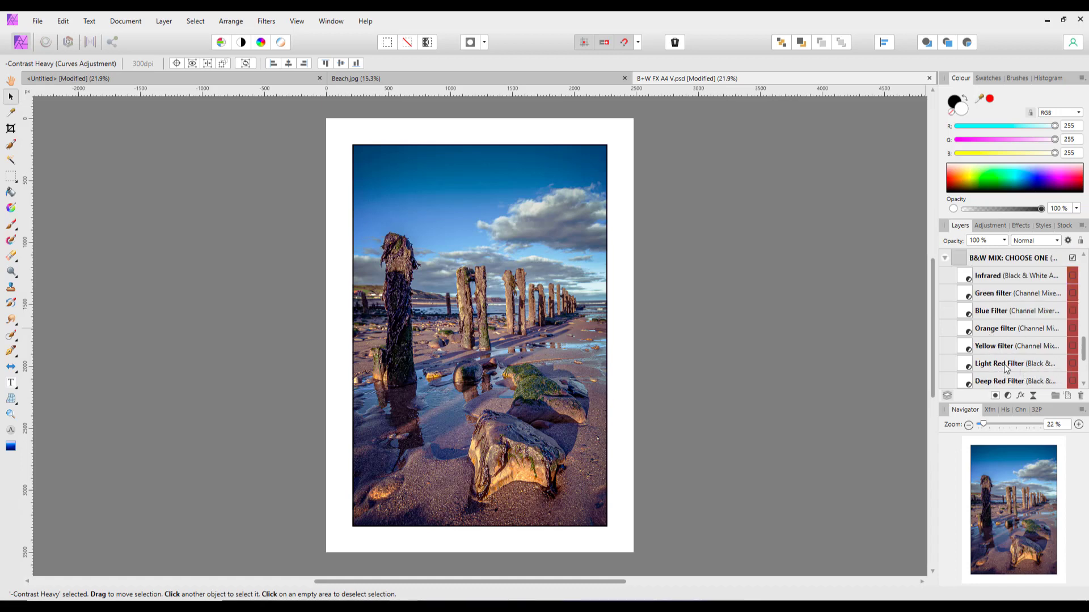
scroll(down, 3)
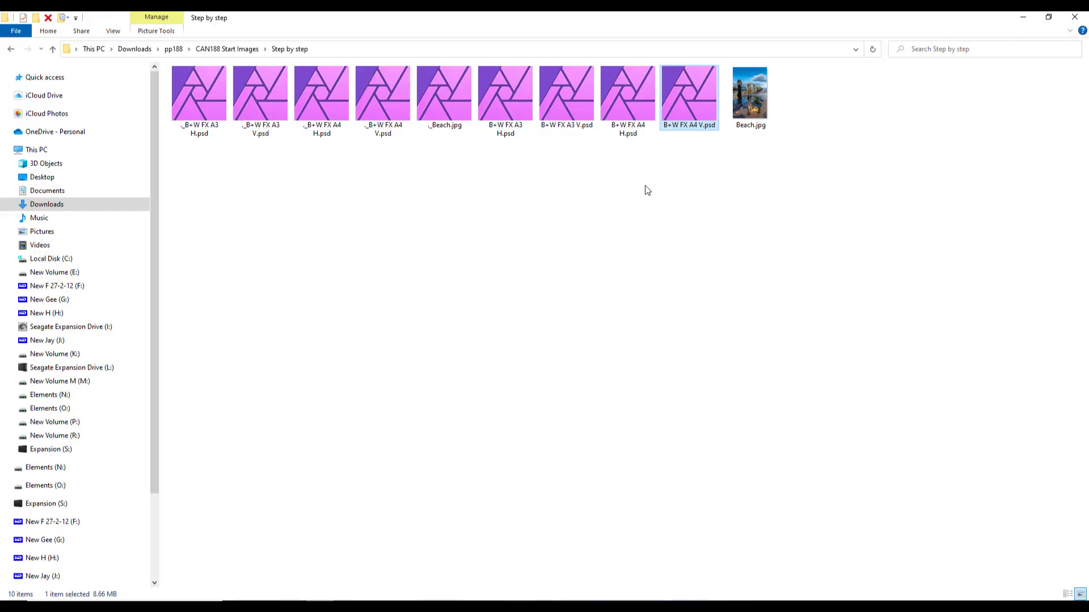
mouse_move(569, 152)
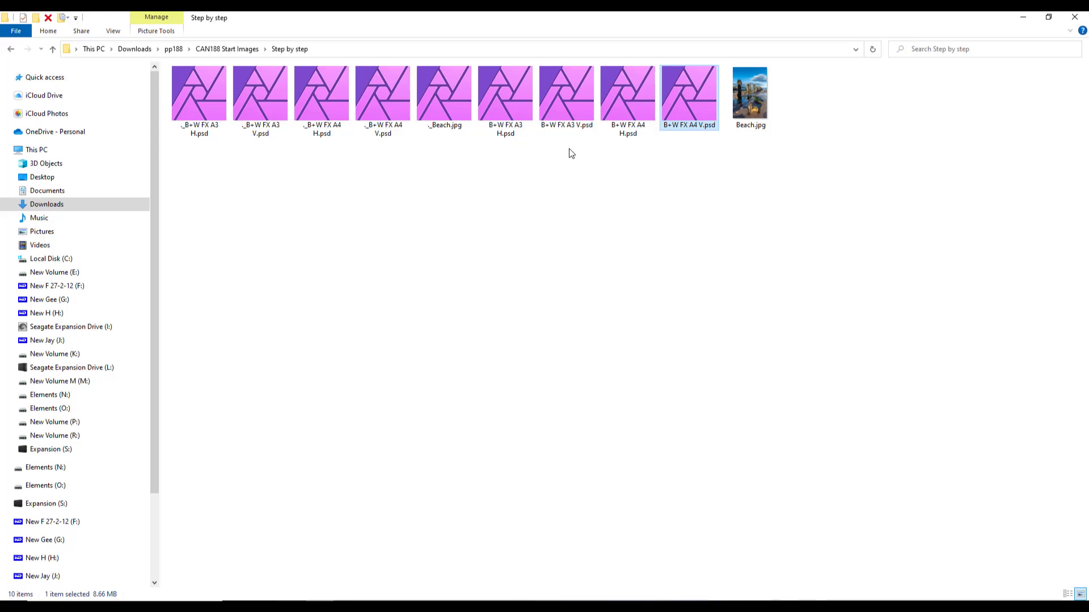
mouse_move(511, 151)
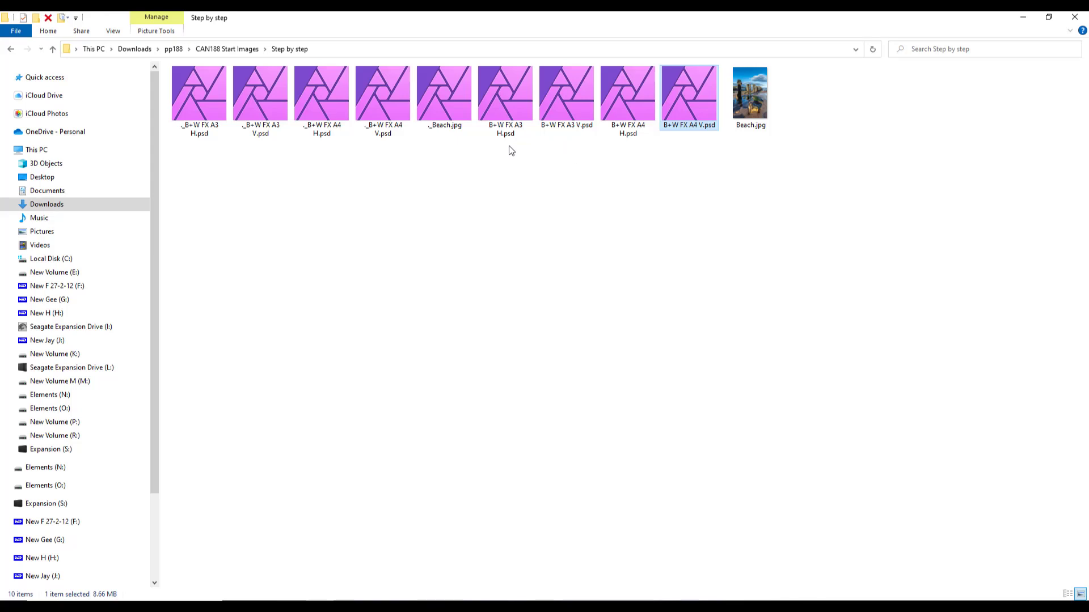
mouse_move(556, 151)
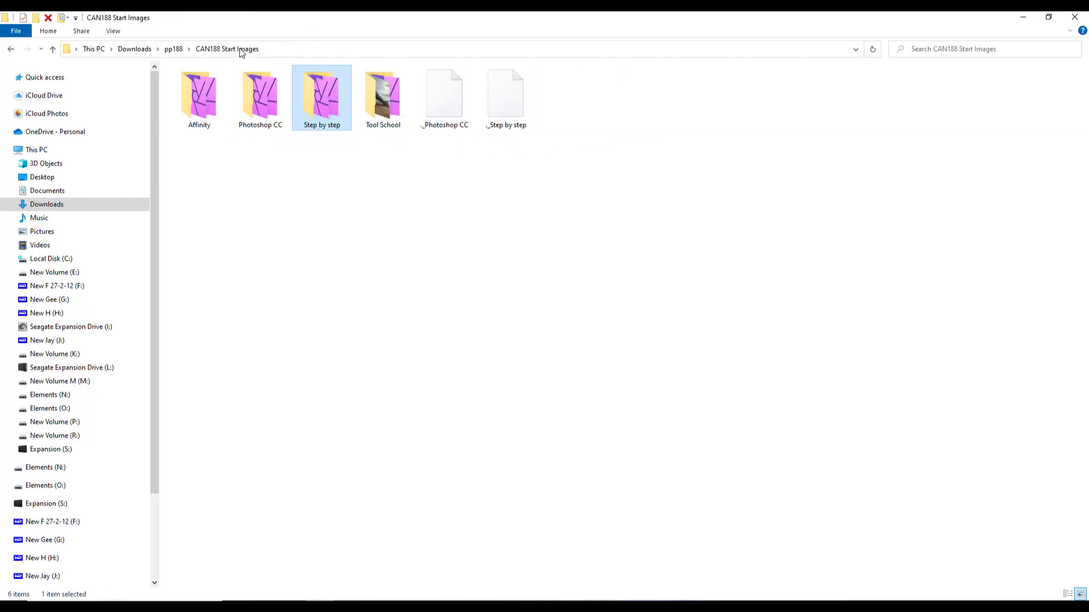
mouse_move(382, 97)
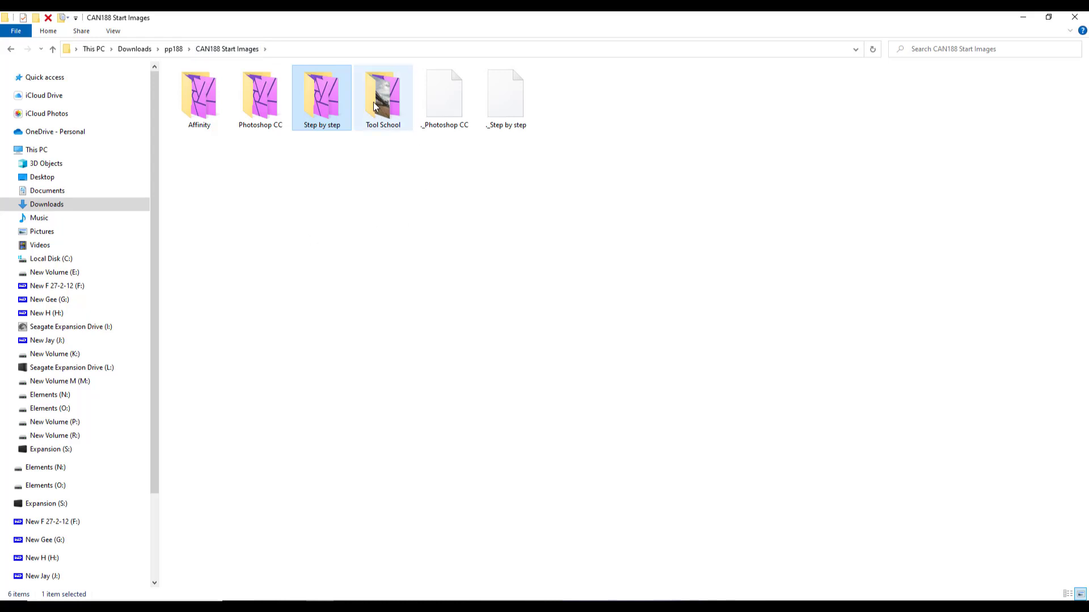
Step: Open the Tool School folder and open sky_before.jpg in Affinity Photo
double_click(382, 96)
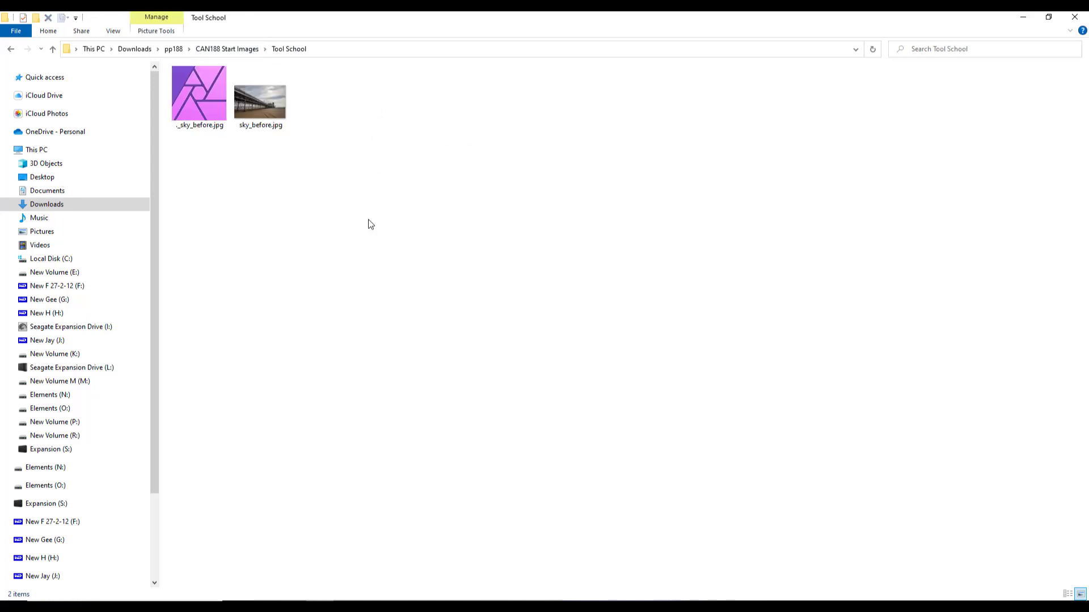
mouse_move(349, 231)
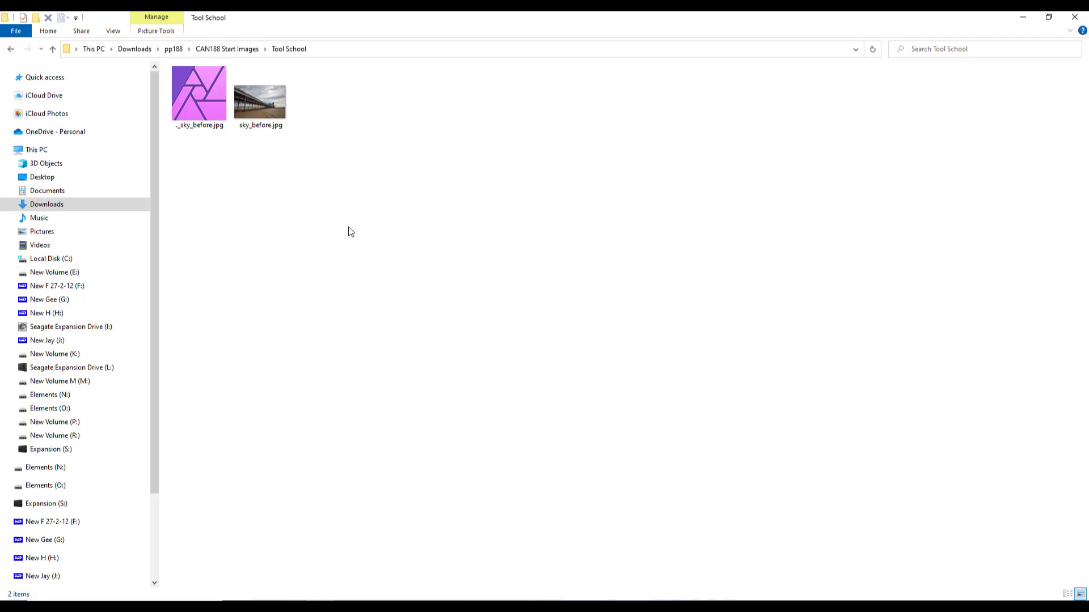
mouse_move(315, 259)
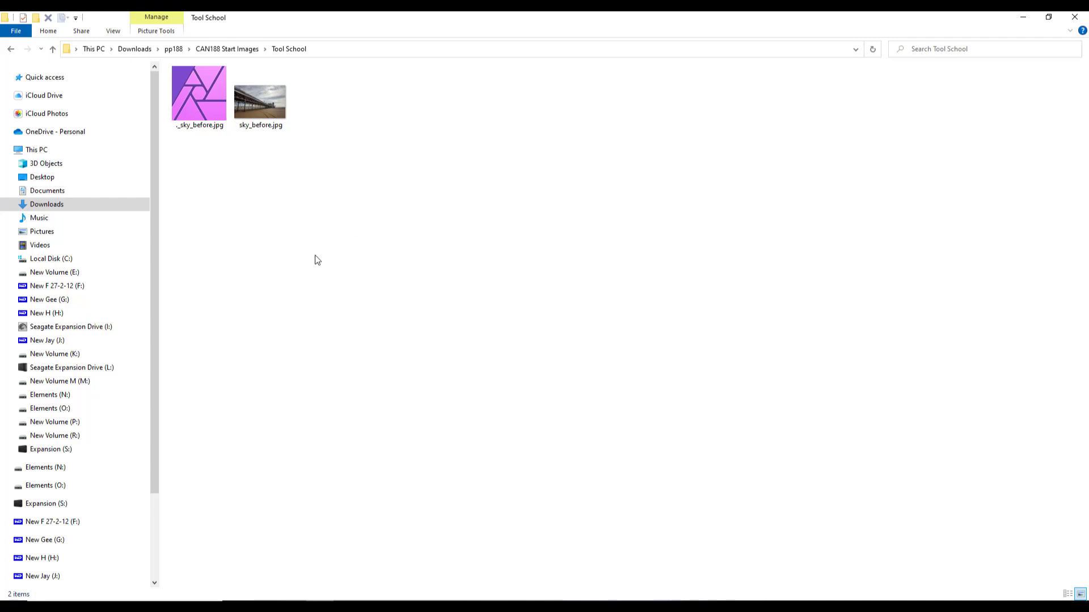
mouse_move(248, 186)
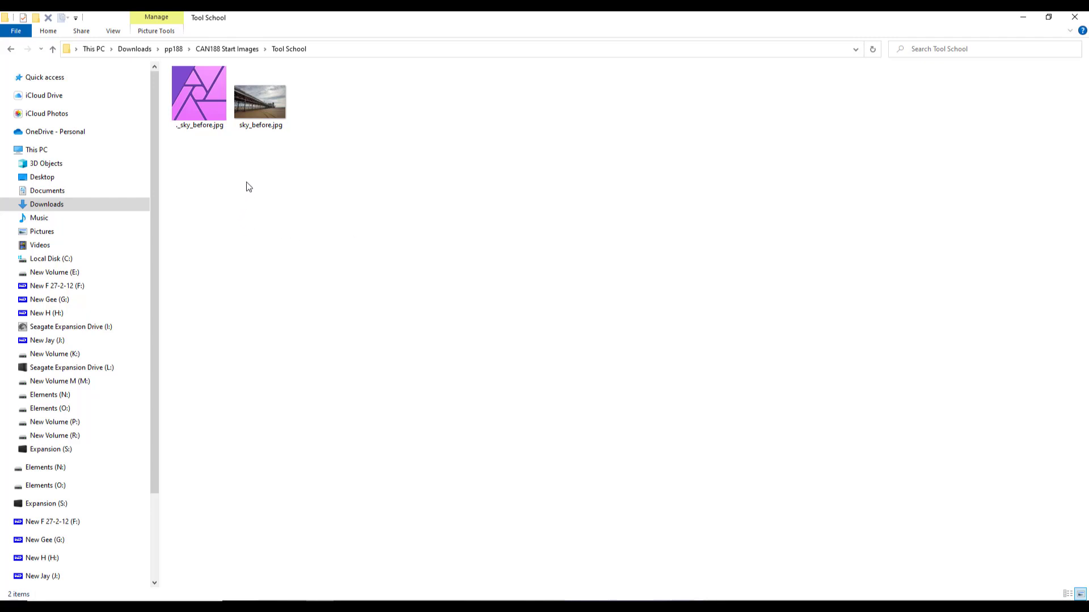
mouse_move(266, 187)
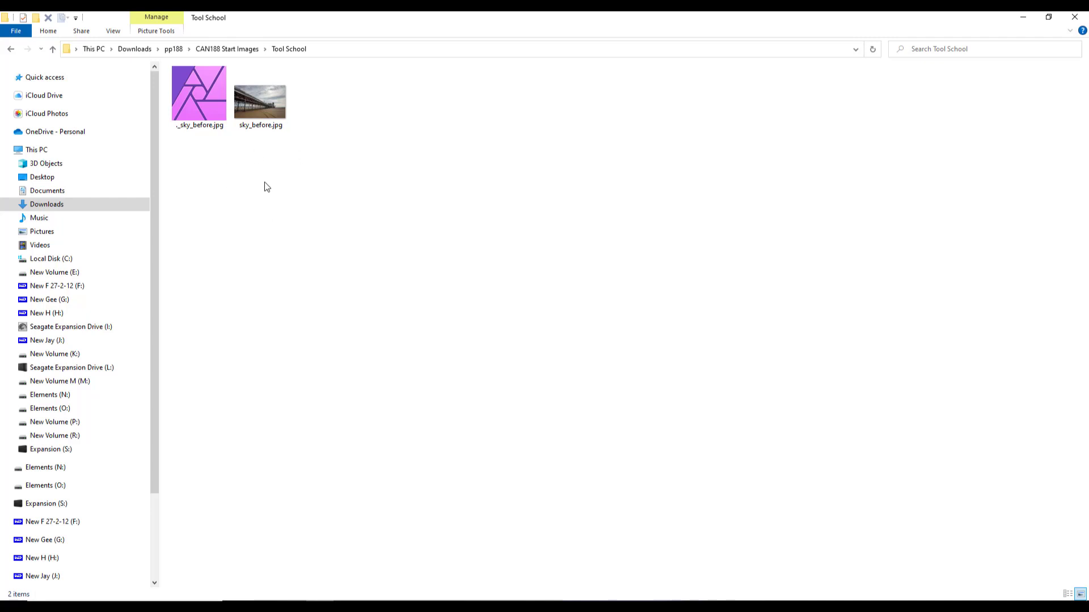
mouse_move(280, 200)
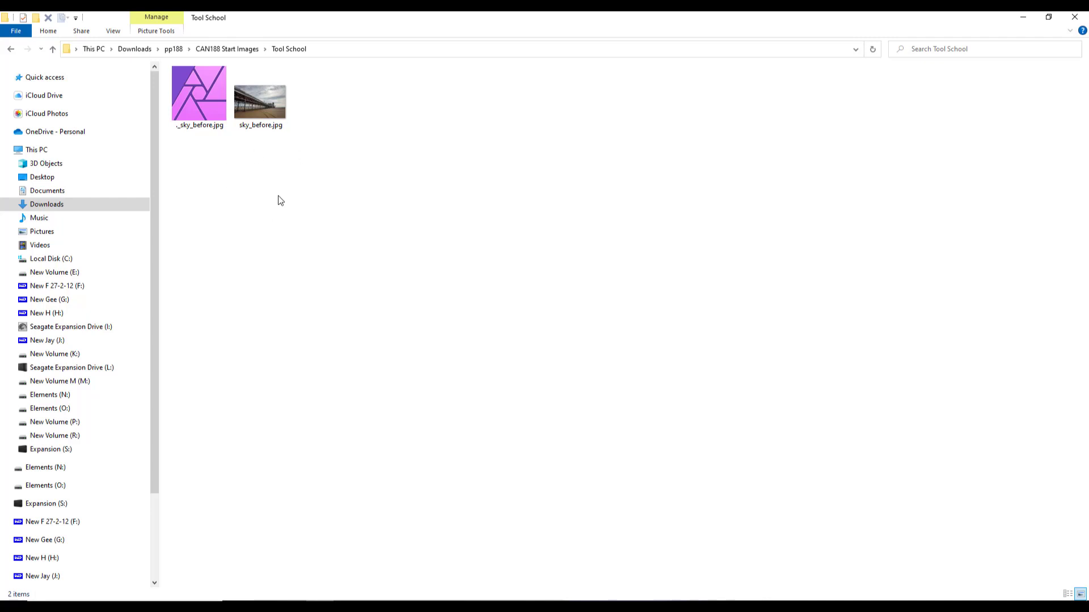
mouse_move(295, 188)
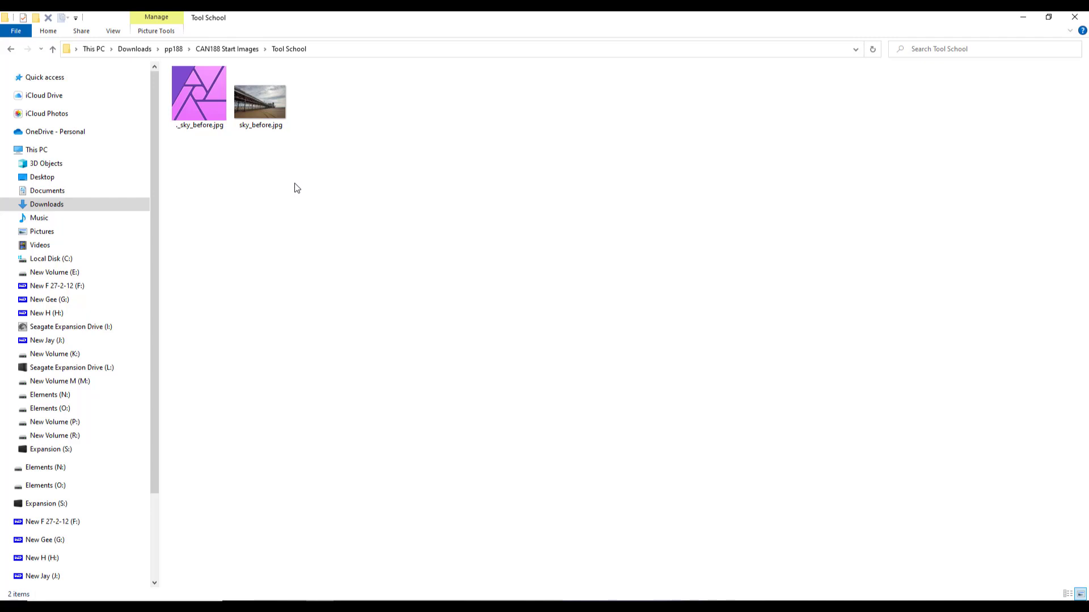
click(260, 97)
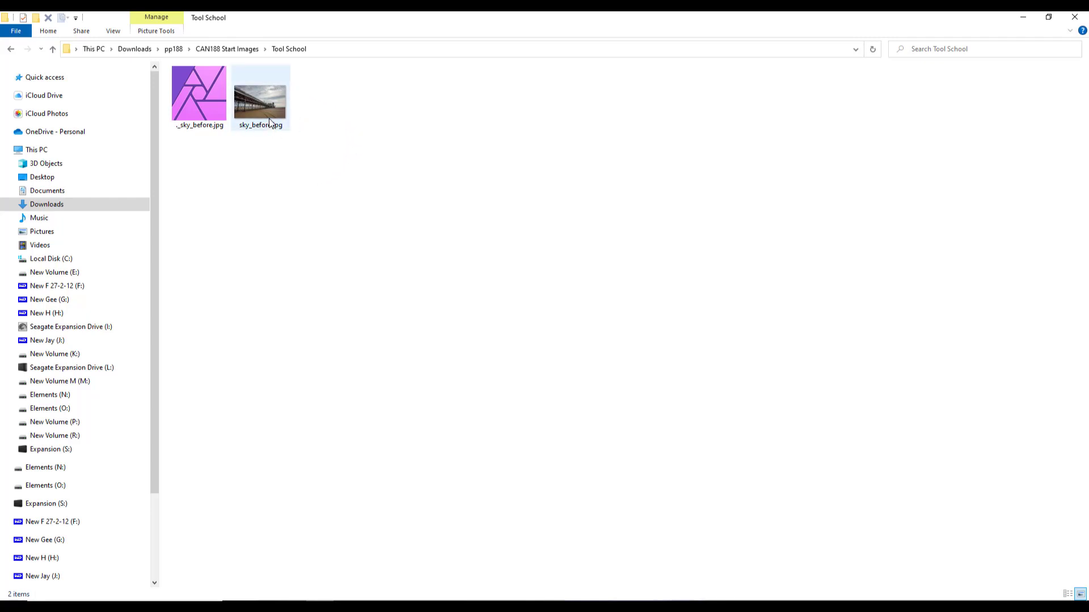
click(261, 97)
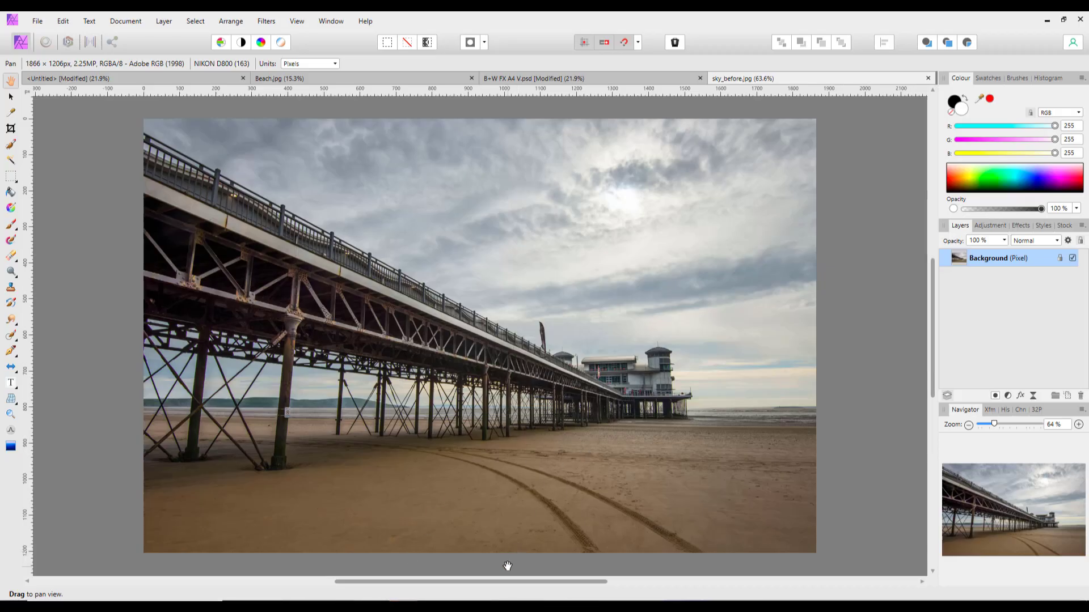
mouse_move(461, 572)
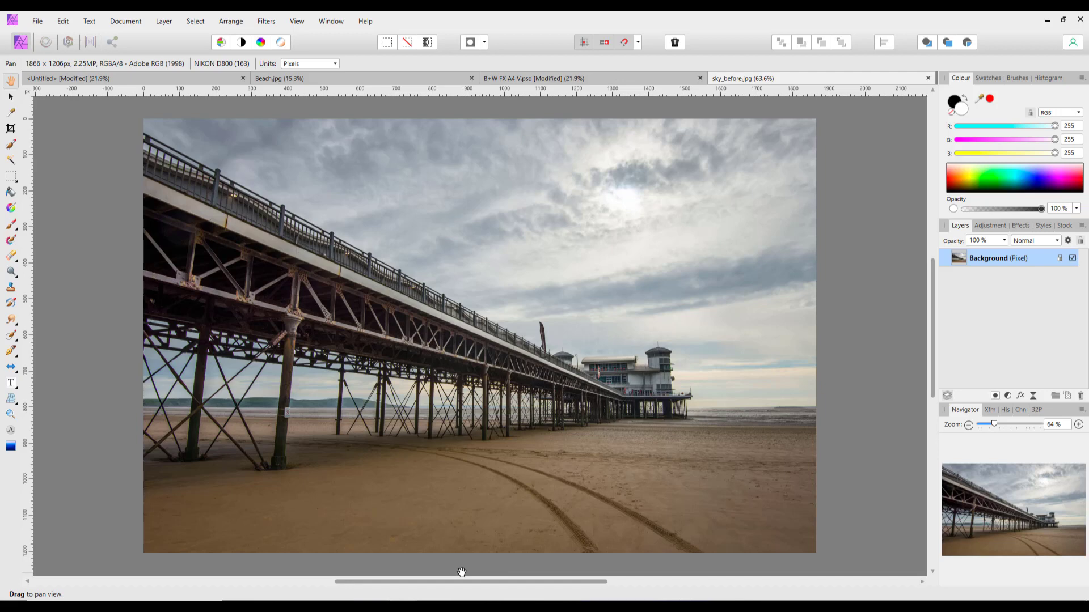
mouse_move(480, 536)
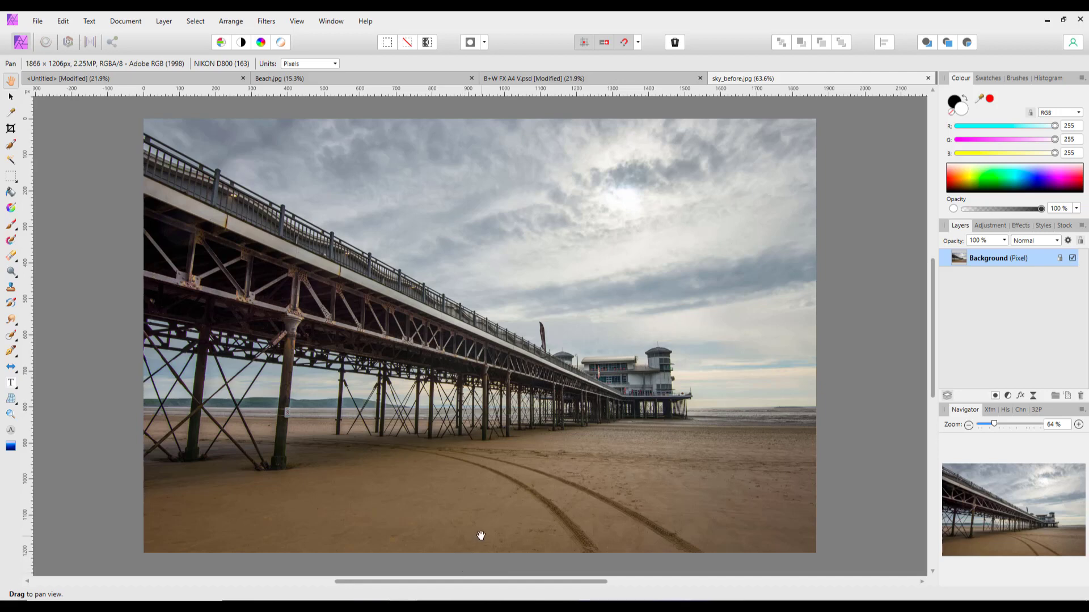
mouse_move(465, 481)
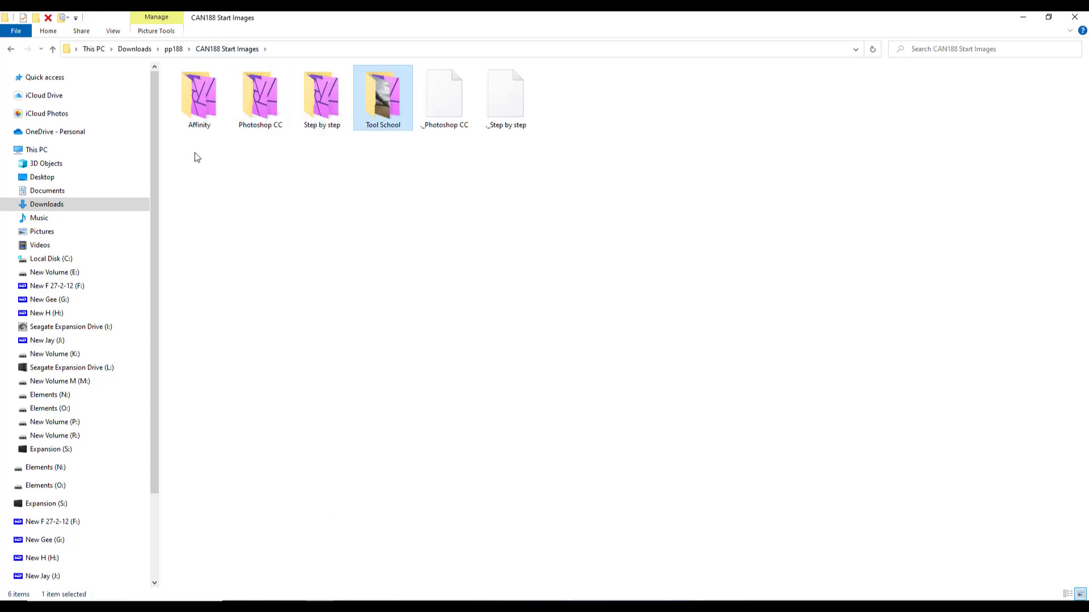
mouse_move(203, 141)
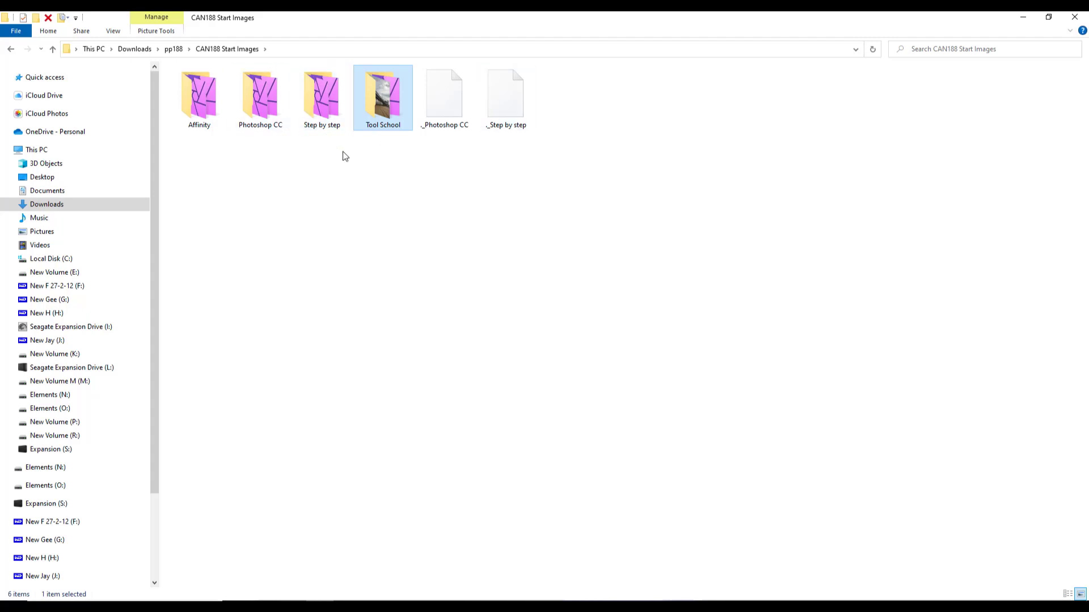
mouse_move(330, 192)
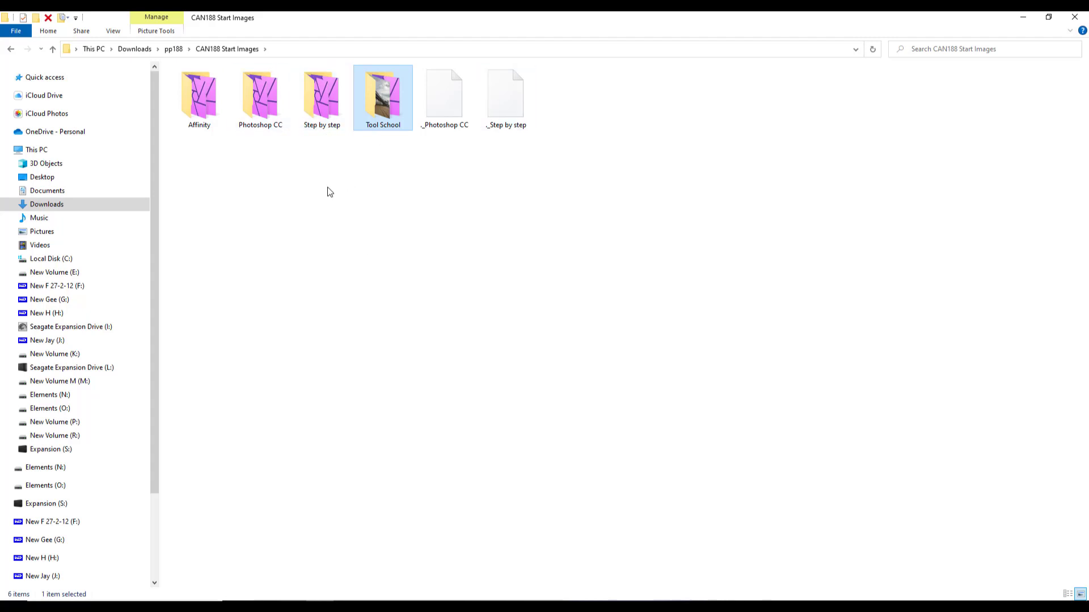
mouse_move(402, 261)
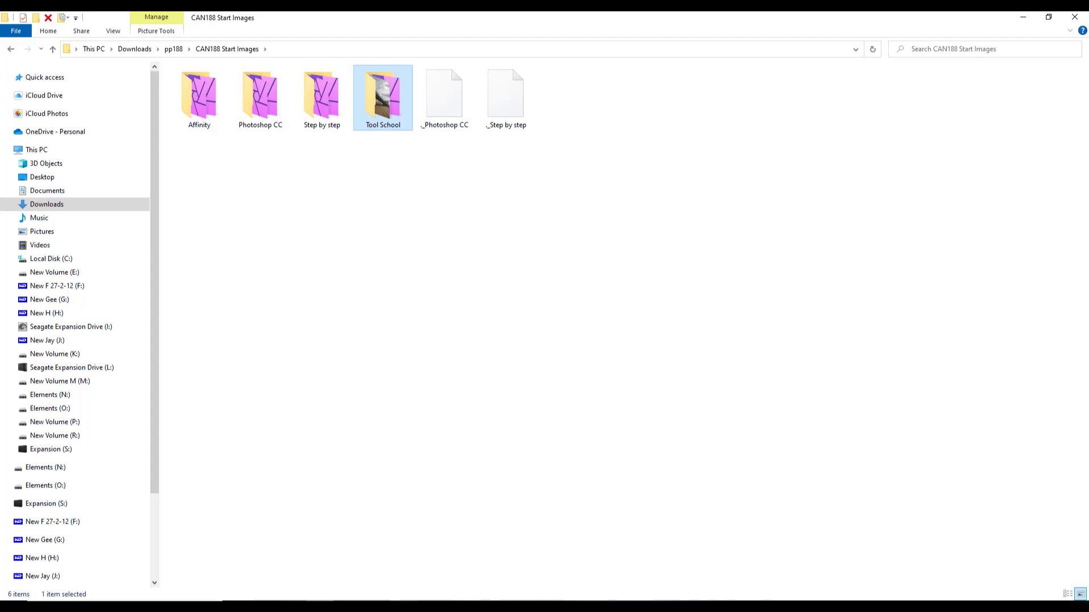
Step: Switch to the paint splash brushes article in Edge and scroll to its top
click(229, 19)
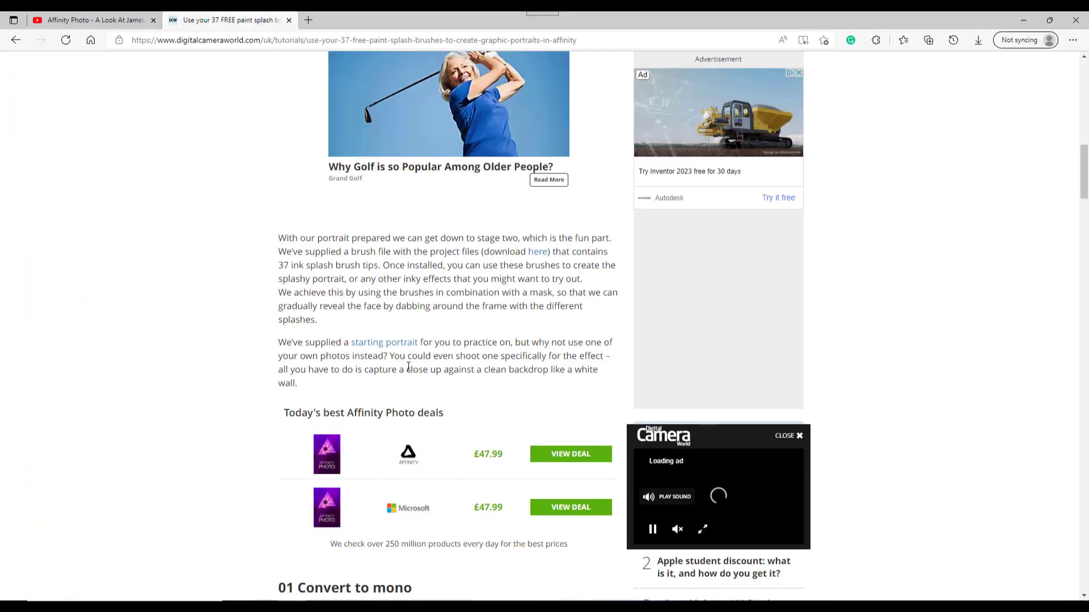
scroll(up, 3)
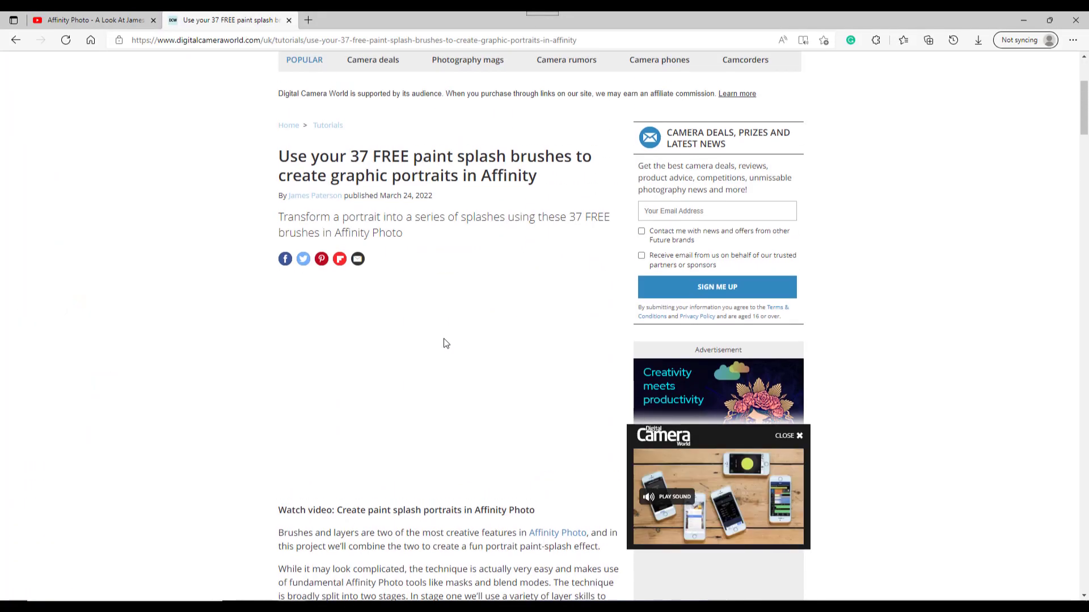
scroll(up, 3)
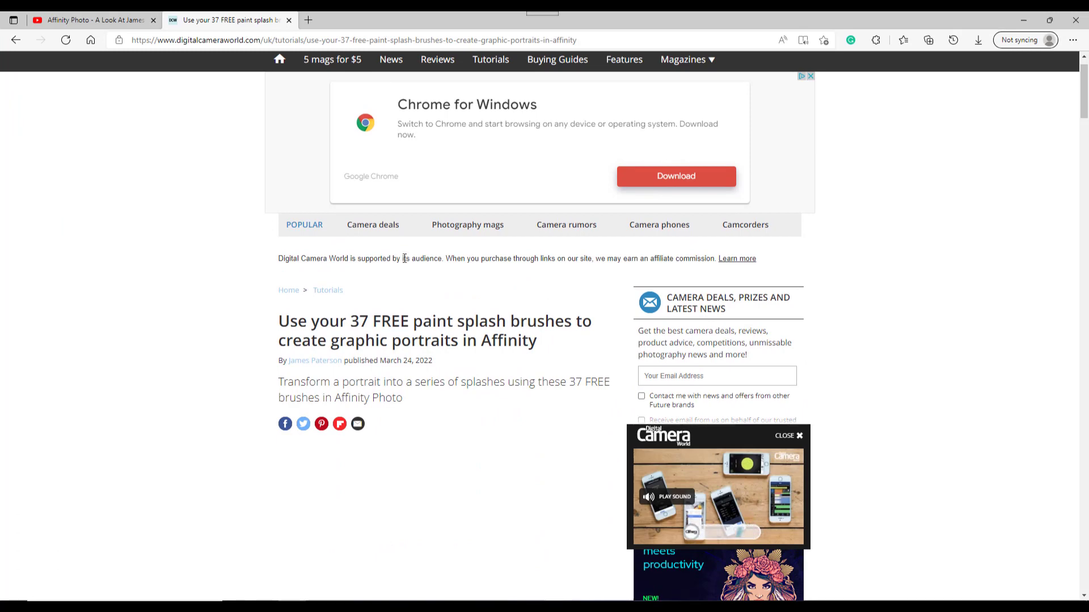
scroll(up, 3)
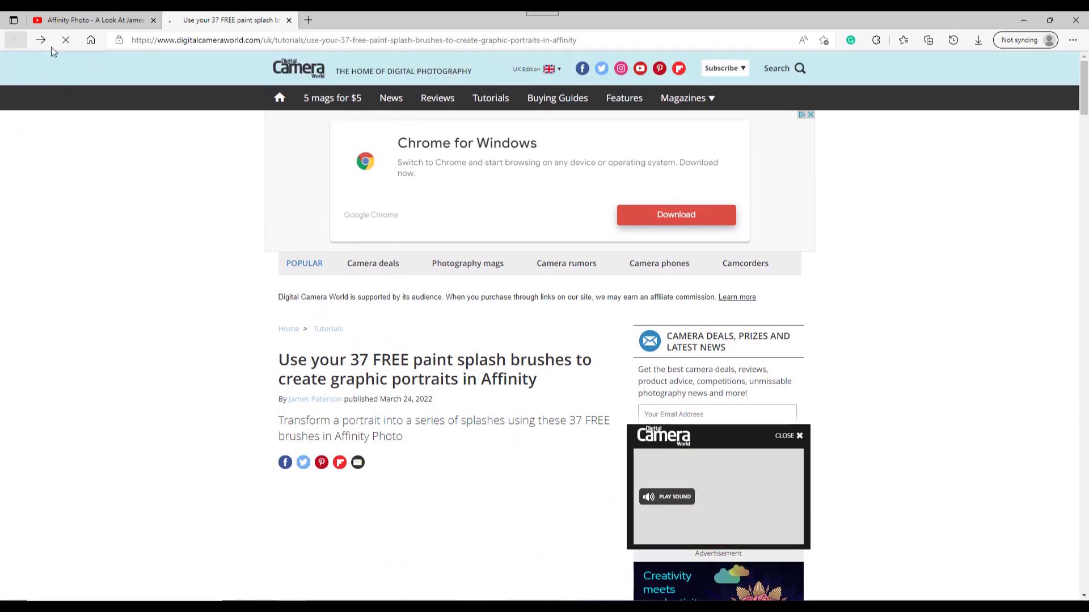
Step: Return to James Paterson's author page and scroll his article list to the pagination and back up
click(314, 399)
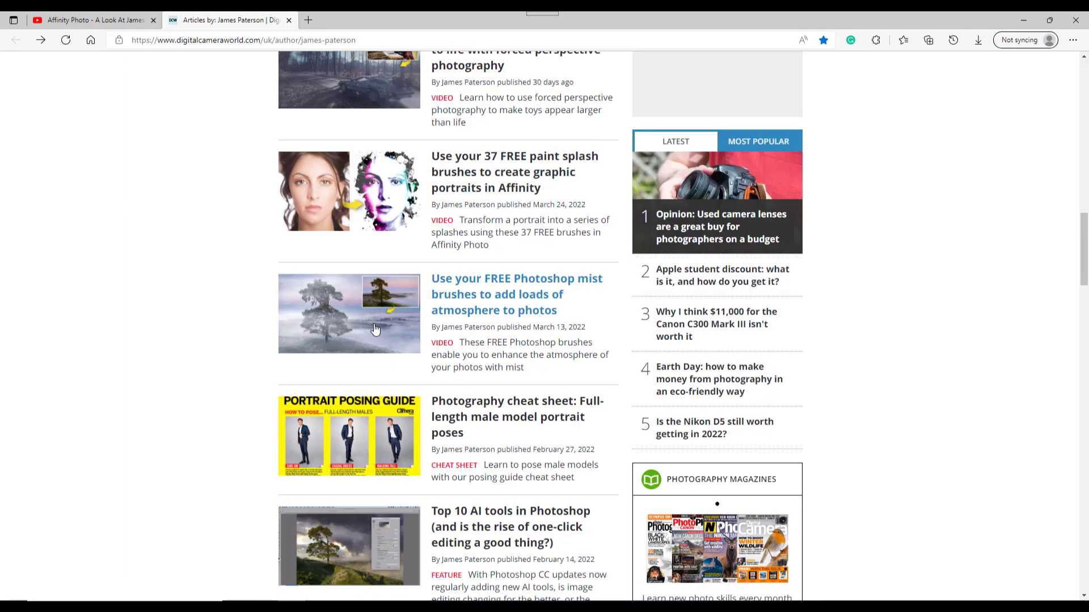
scroll(down, 3)
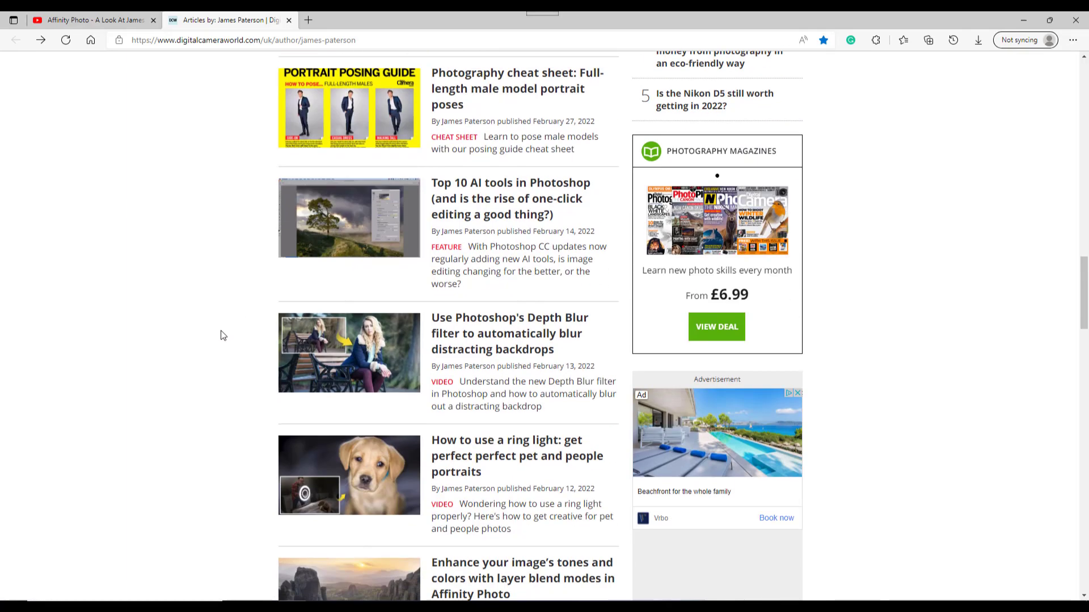
scroll(down, 3)
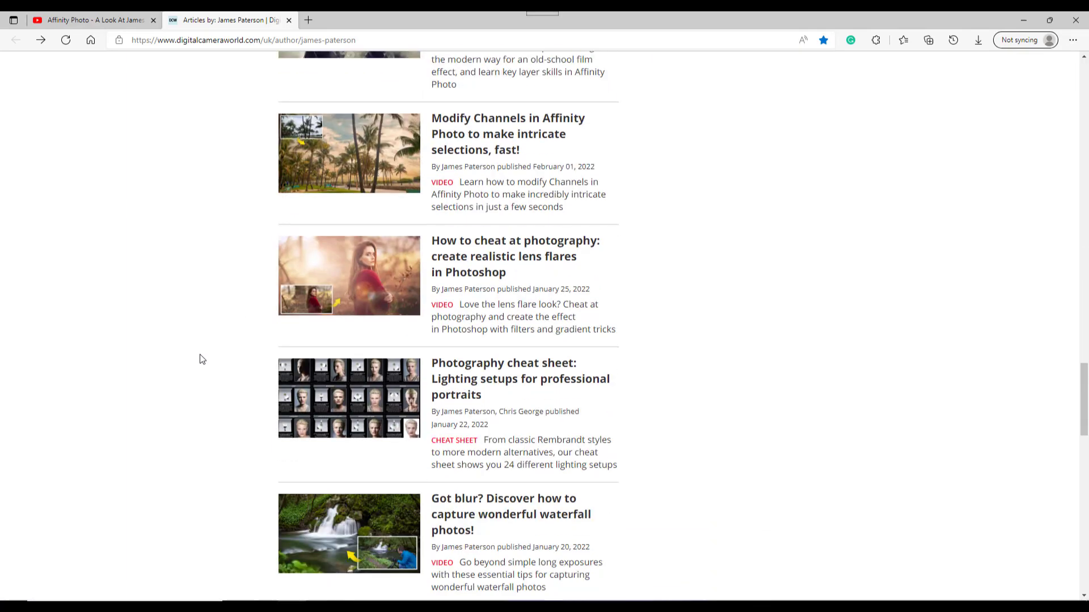
scroll(down, 3)
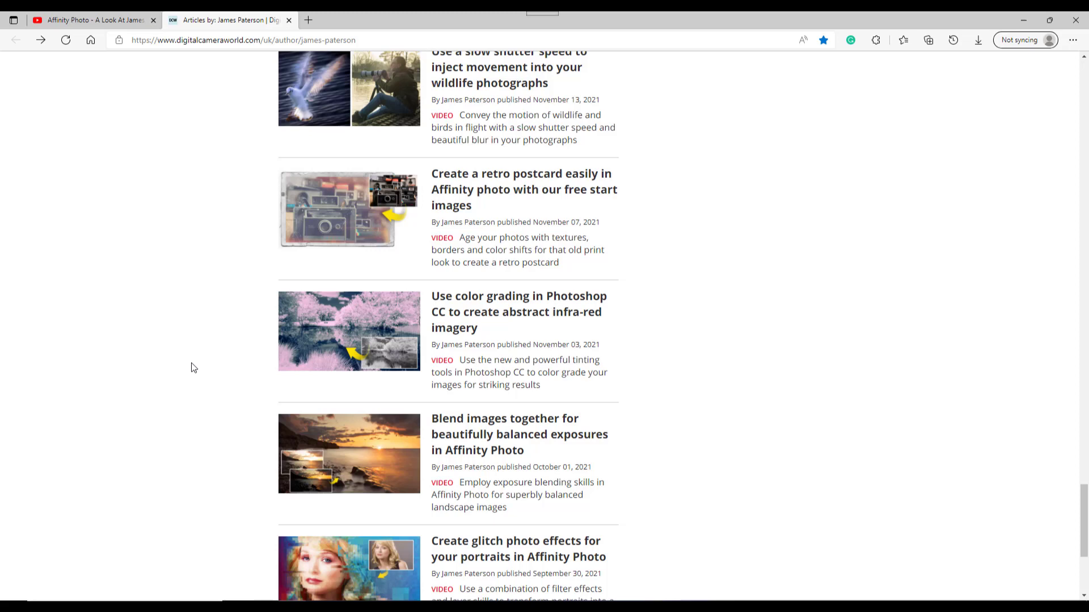
mouse_move(467, 190)
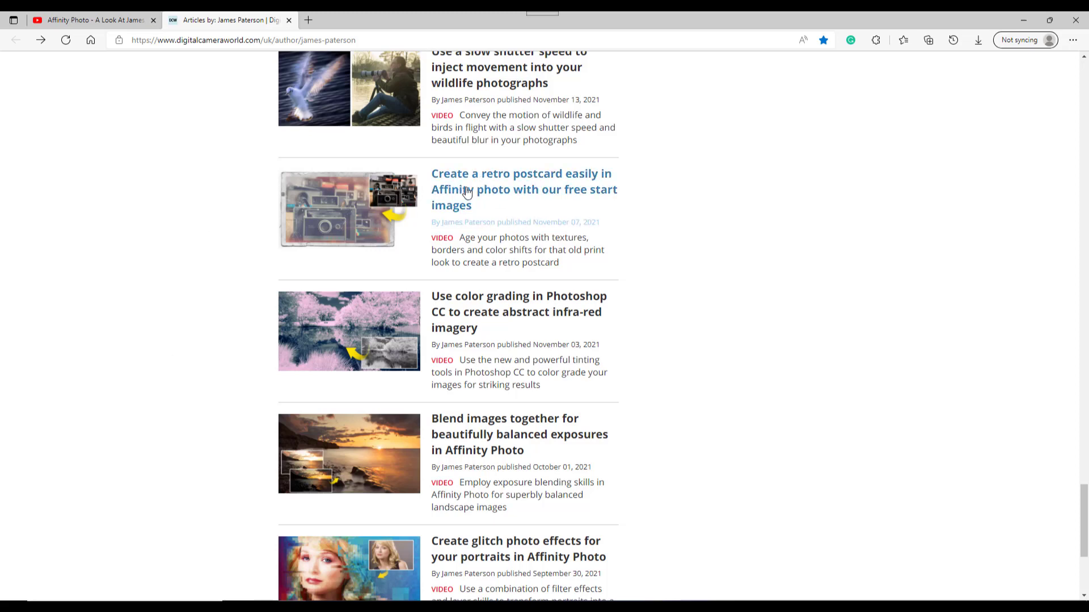
mouse_move(457, 201)
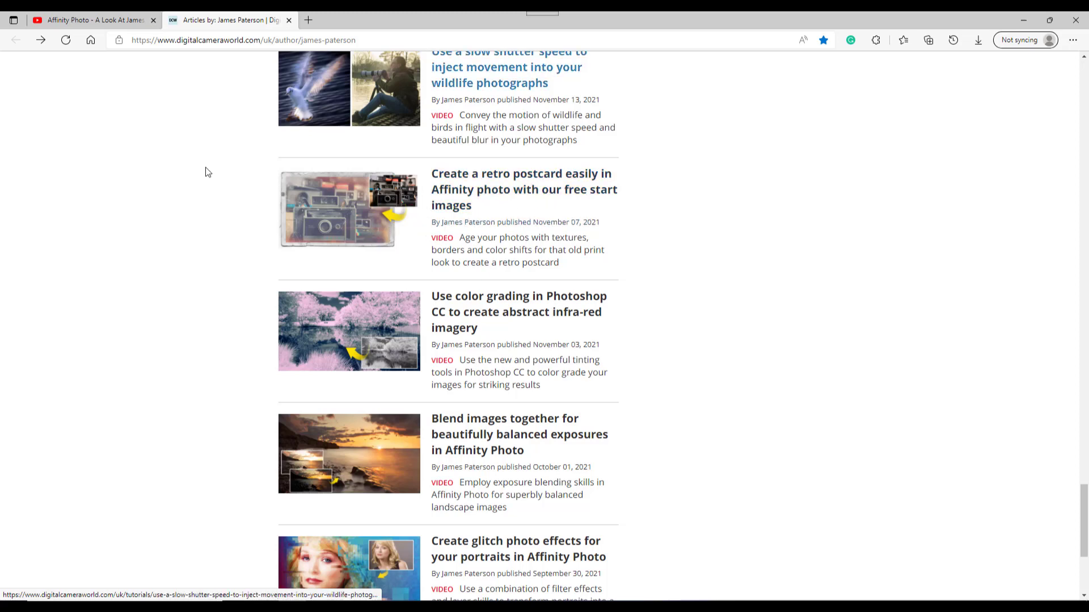
scroll(down, 3)
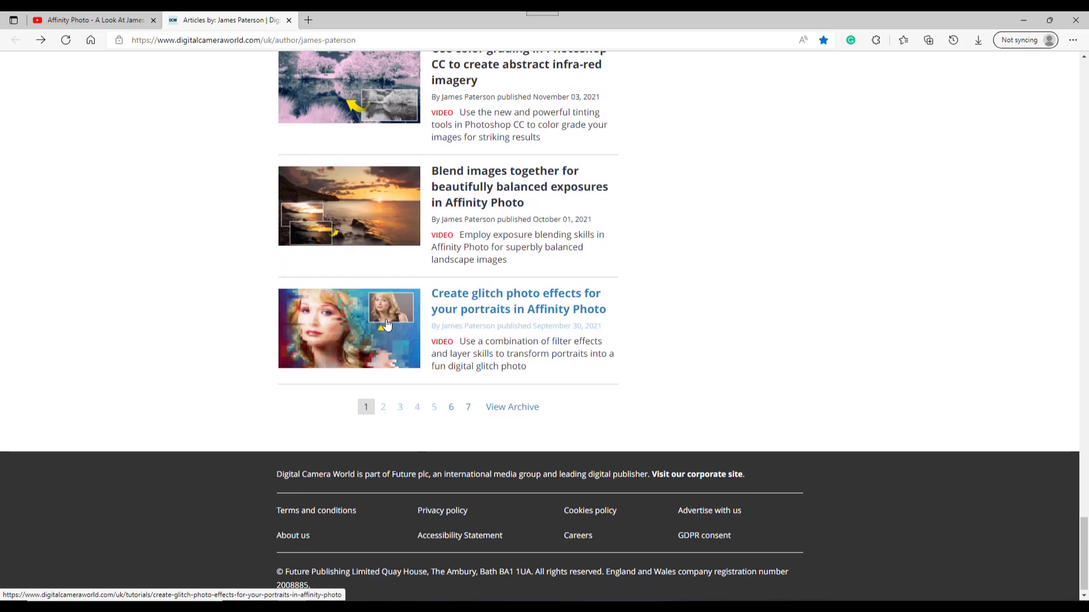
mouse_move(316, 326)
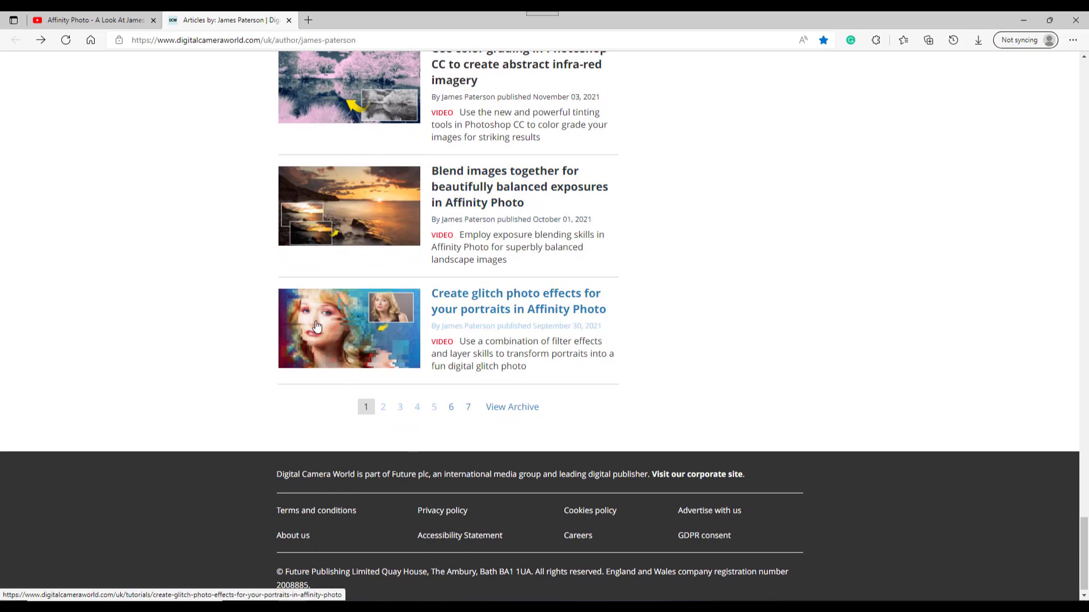
mouse_move(509, 313)
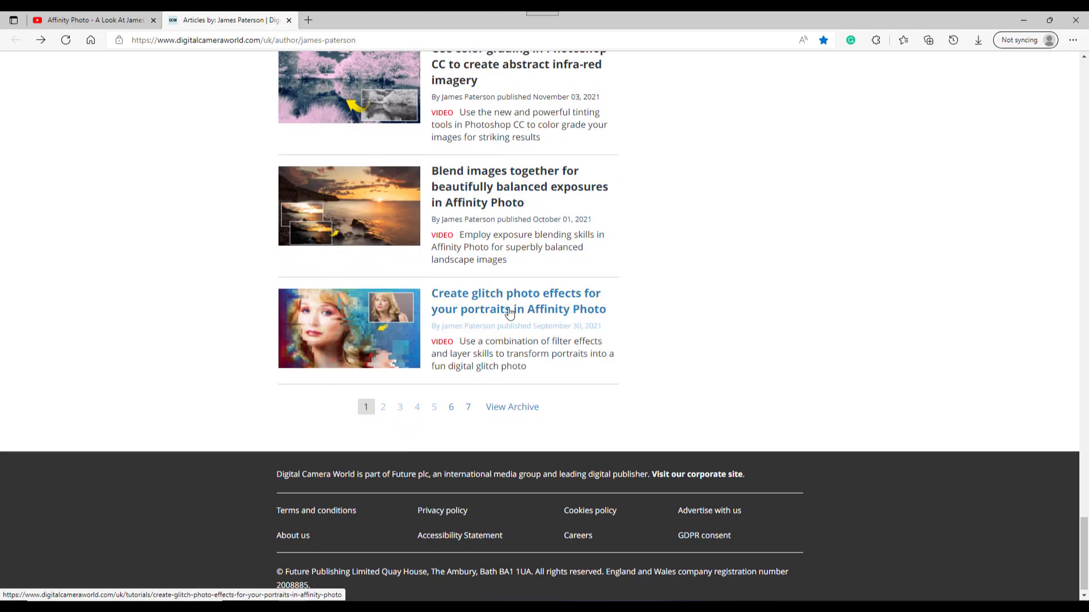
mouse_move(321, 442)
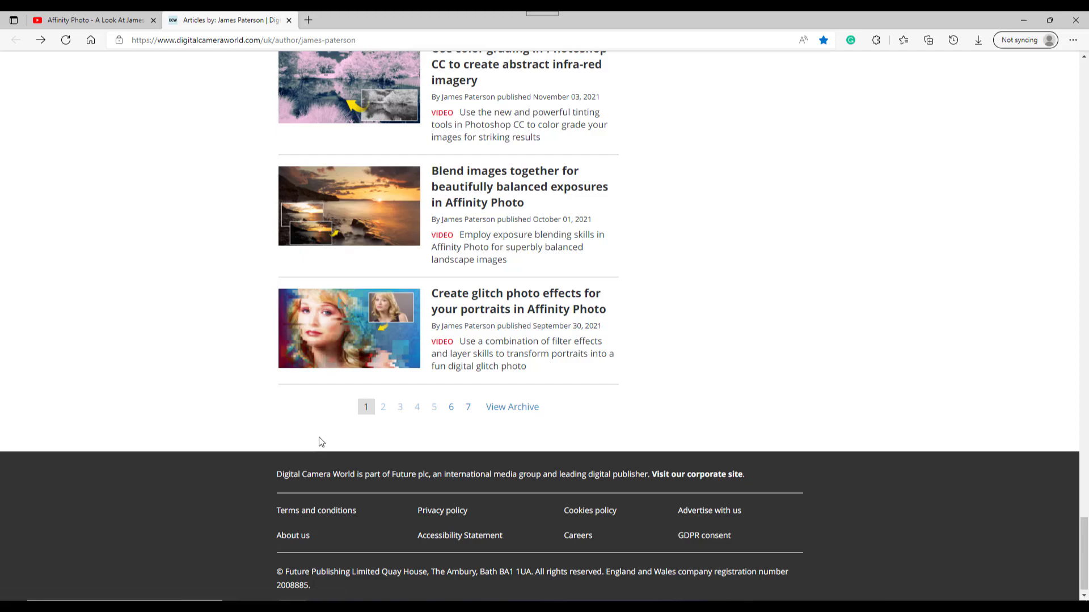
mouse_move(447, 410)
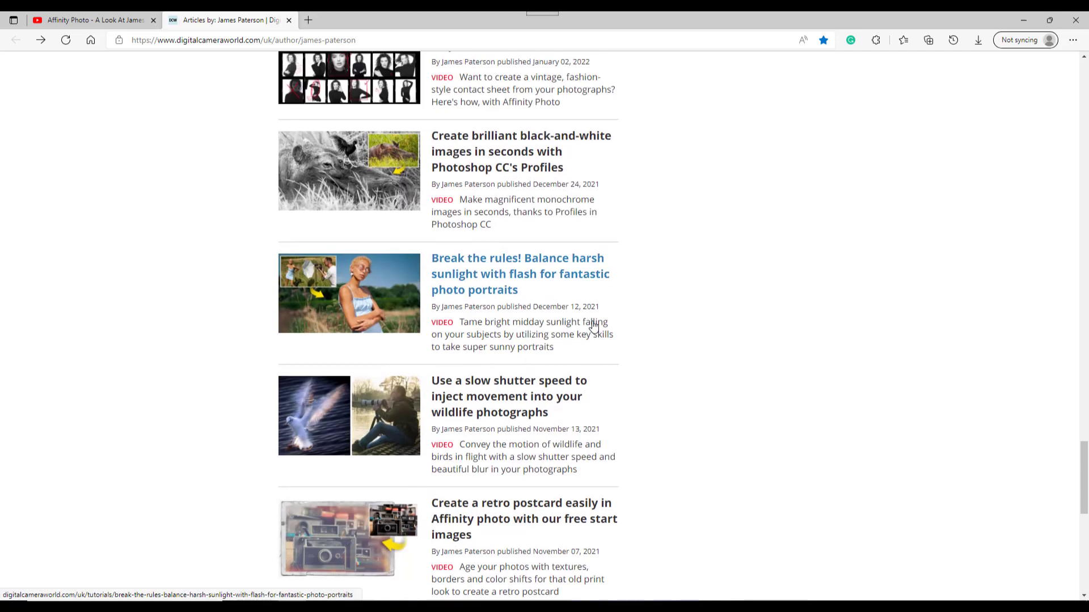
scroll(up, 3)
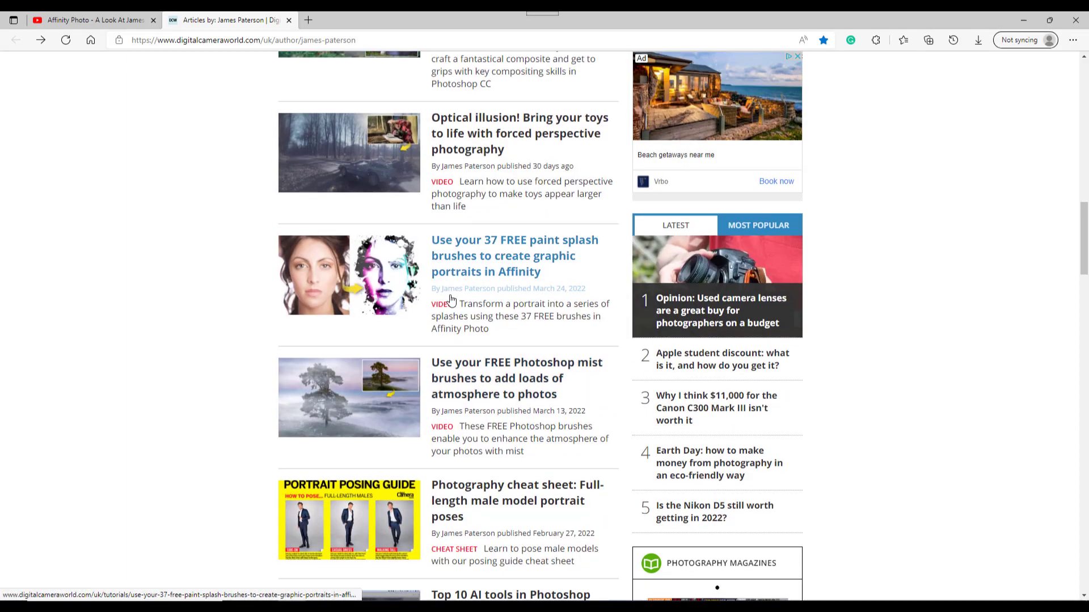
scroll(up, 3)
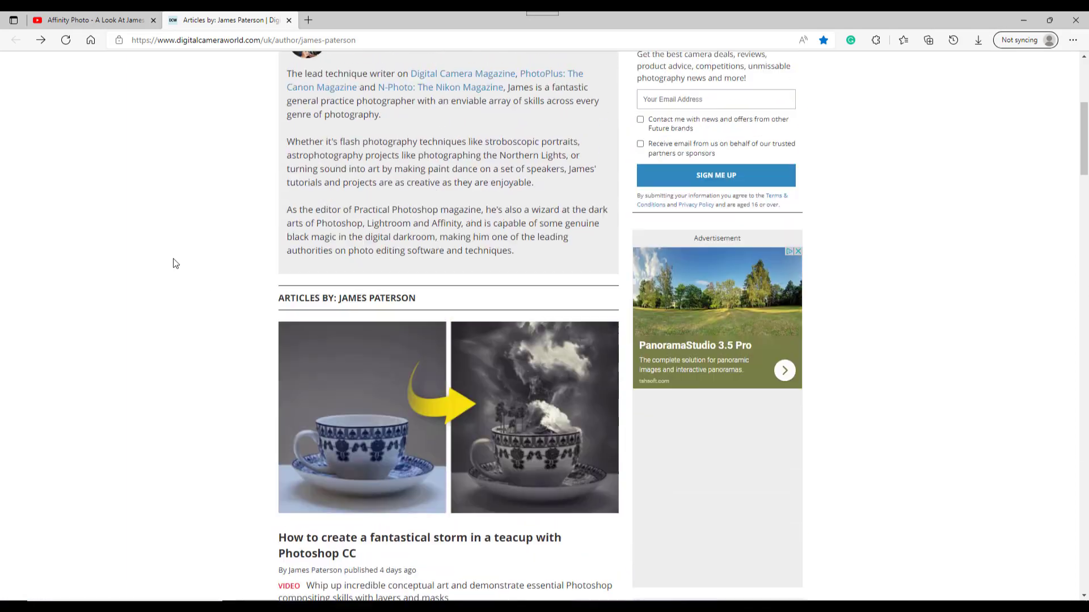
scroll(up, 3)
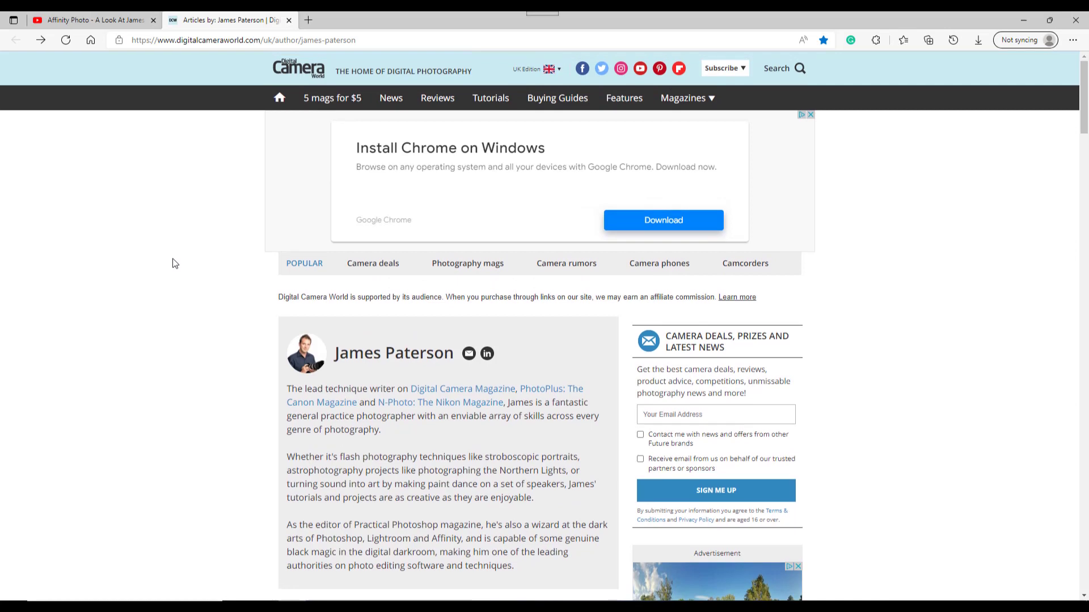